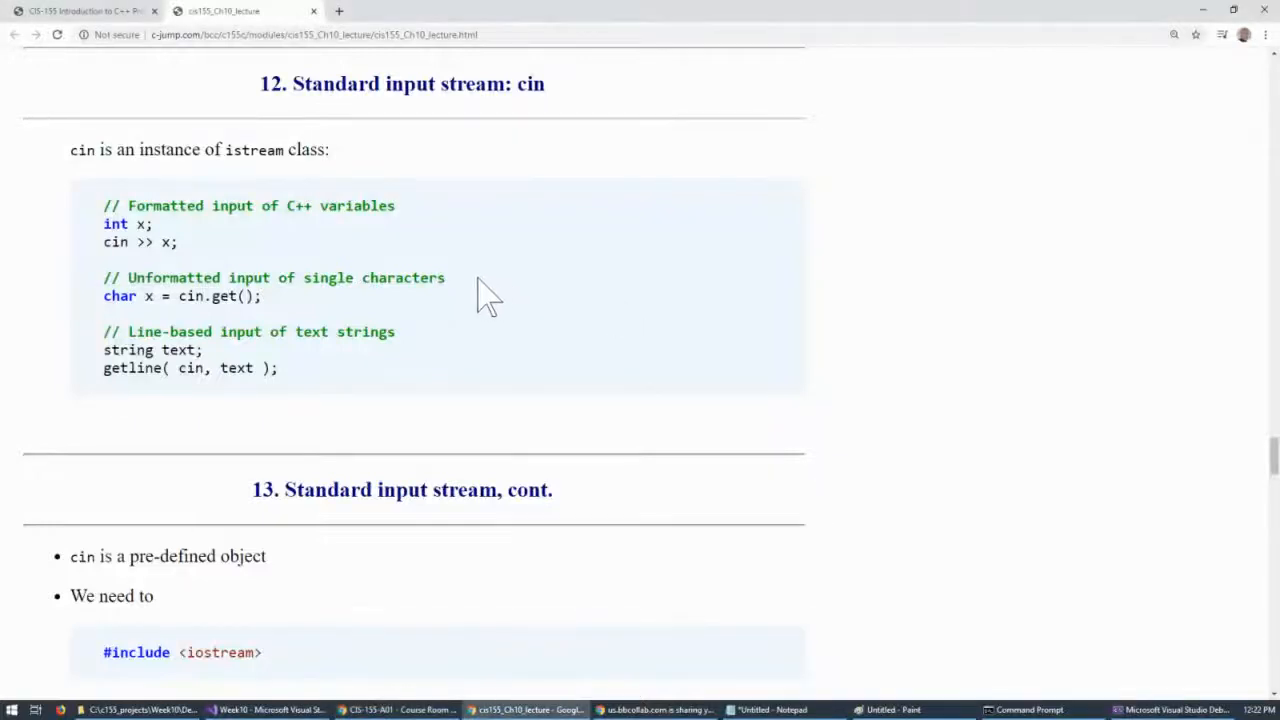
pyautogui.moveTo(396, 220)
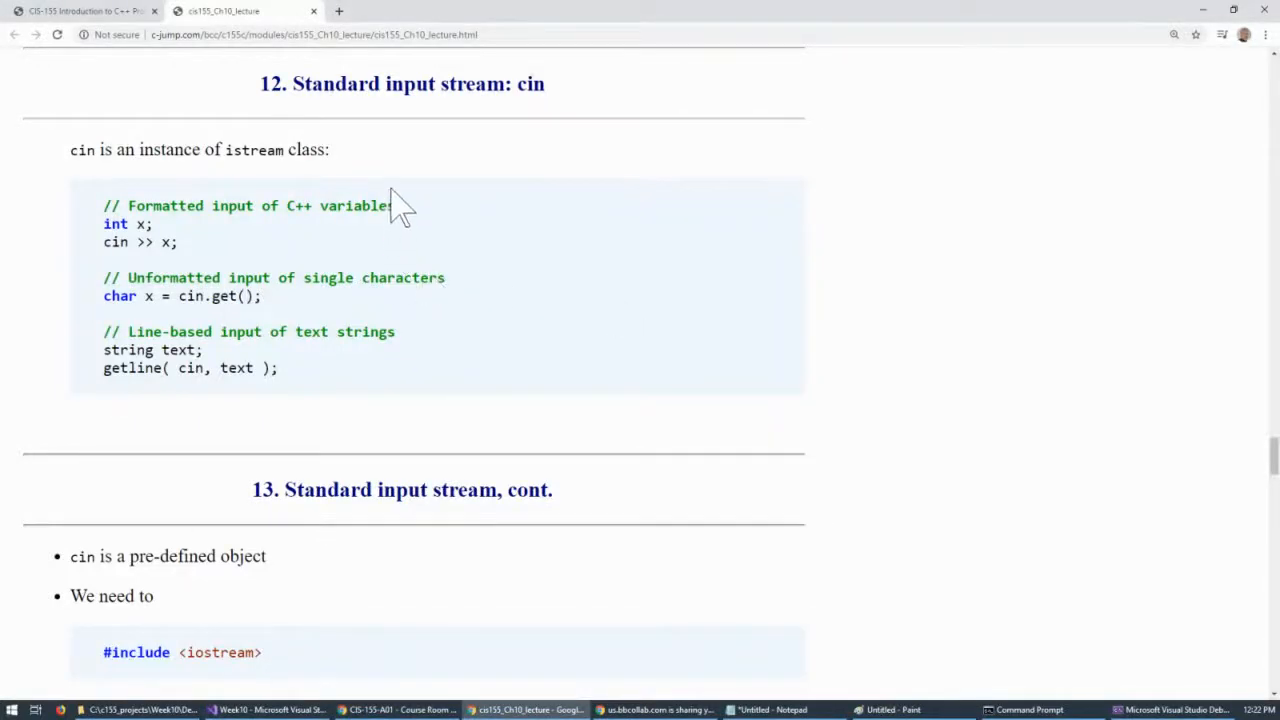
pyautogui.moveTo(362, 136)
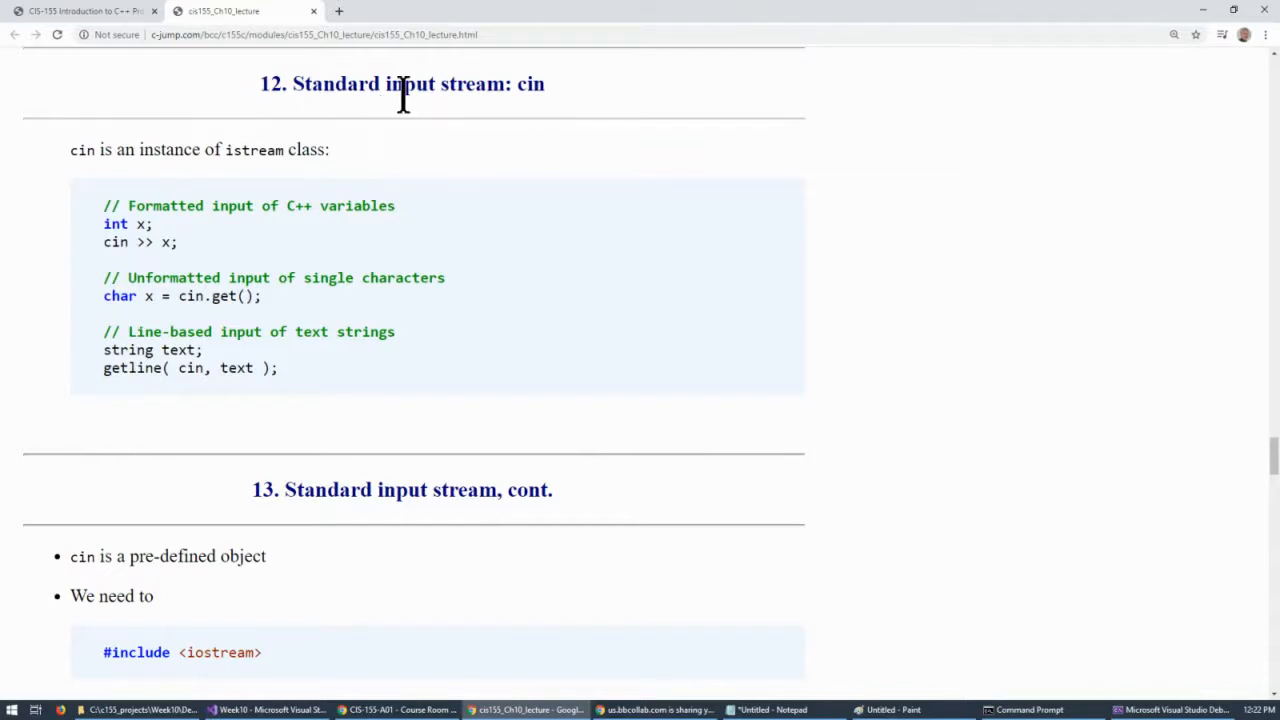
pyautogui.moveTo(200, 224)
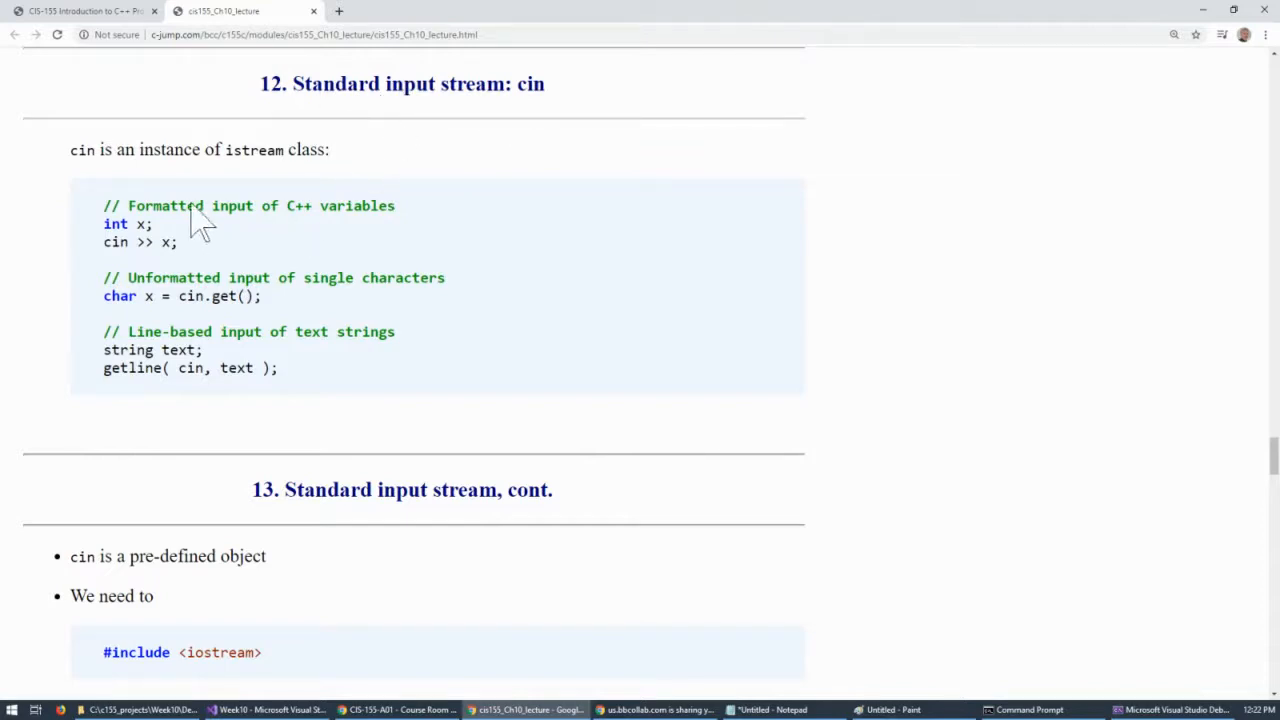
# Highlight get and Formatted in the formatted input example while explaining it.
pyautogui.doubleClick(174, 276)
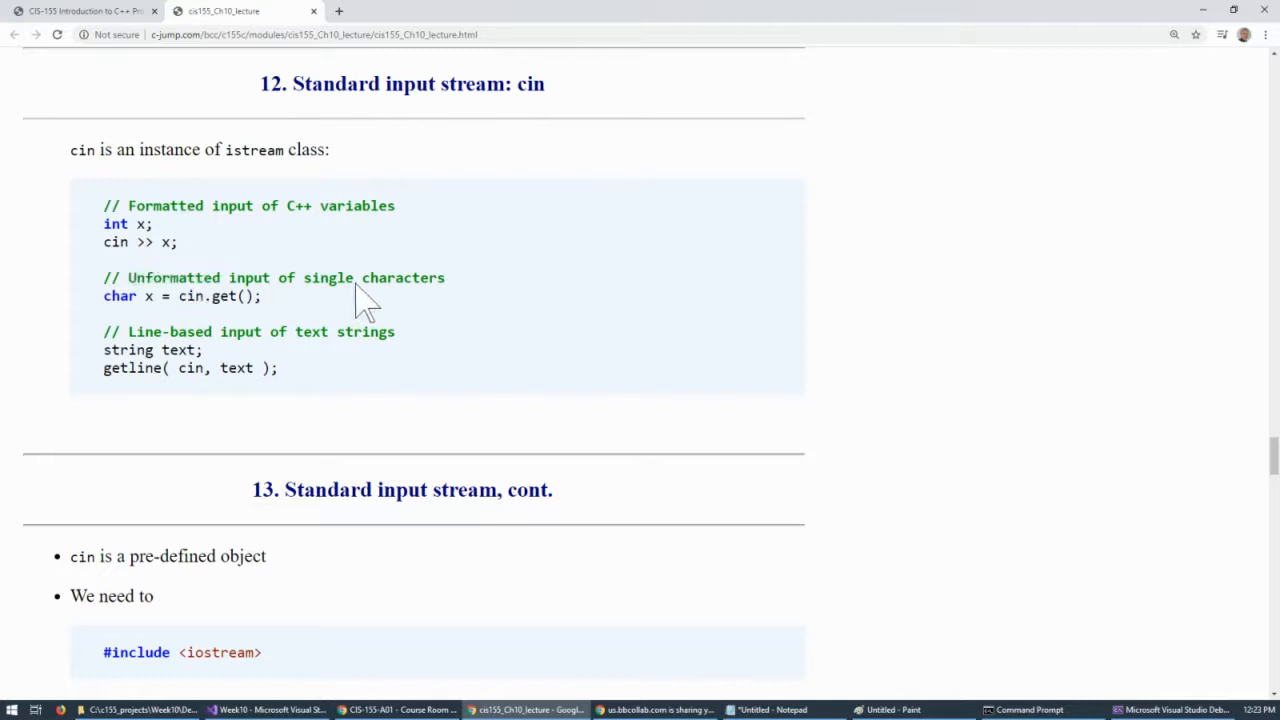
pyautogui.doubleClick(224, 296)
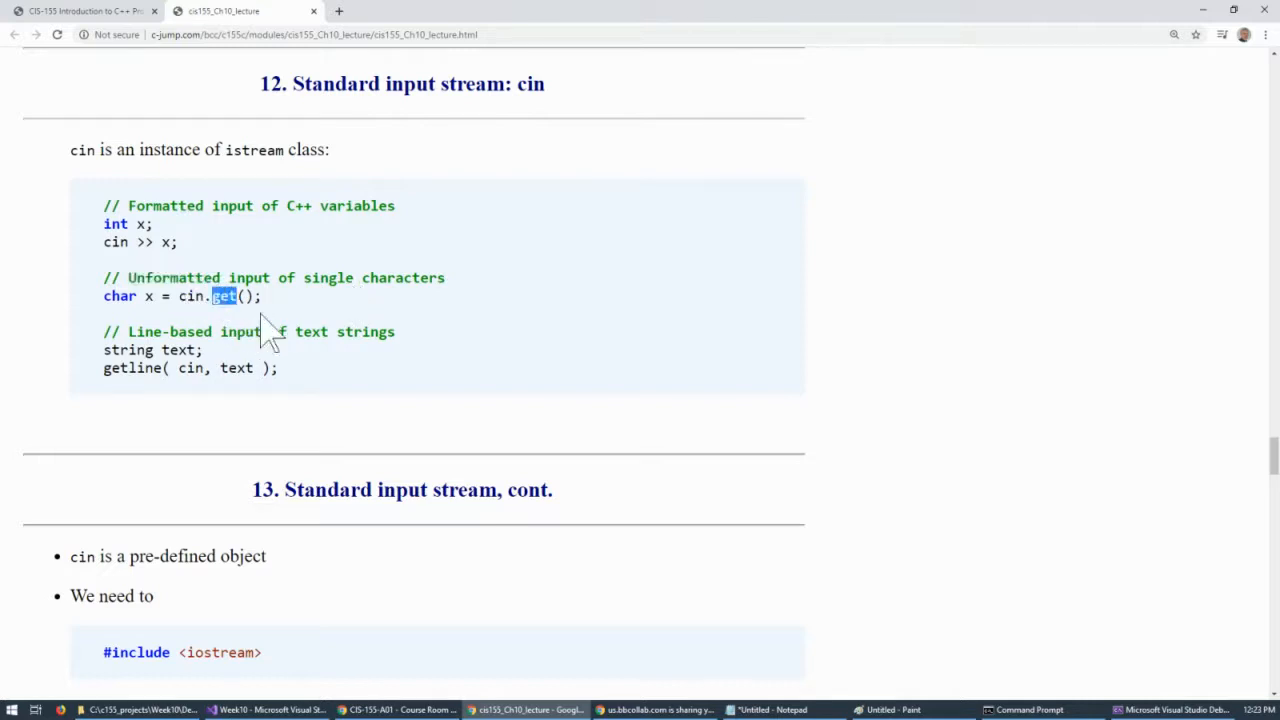
pyautogui.moveTo(318, 318)
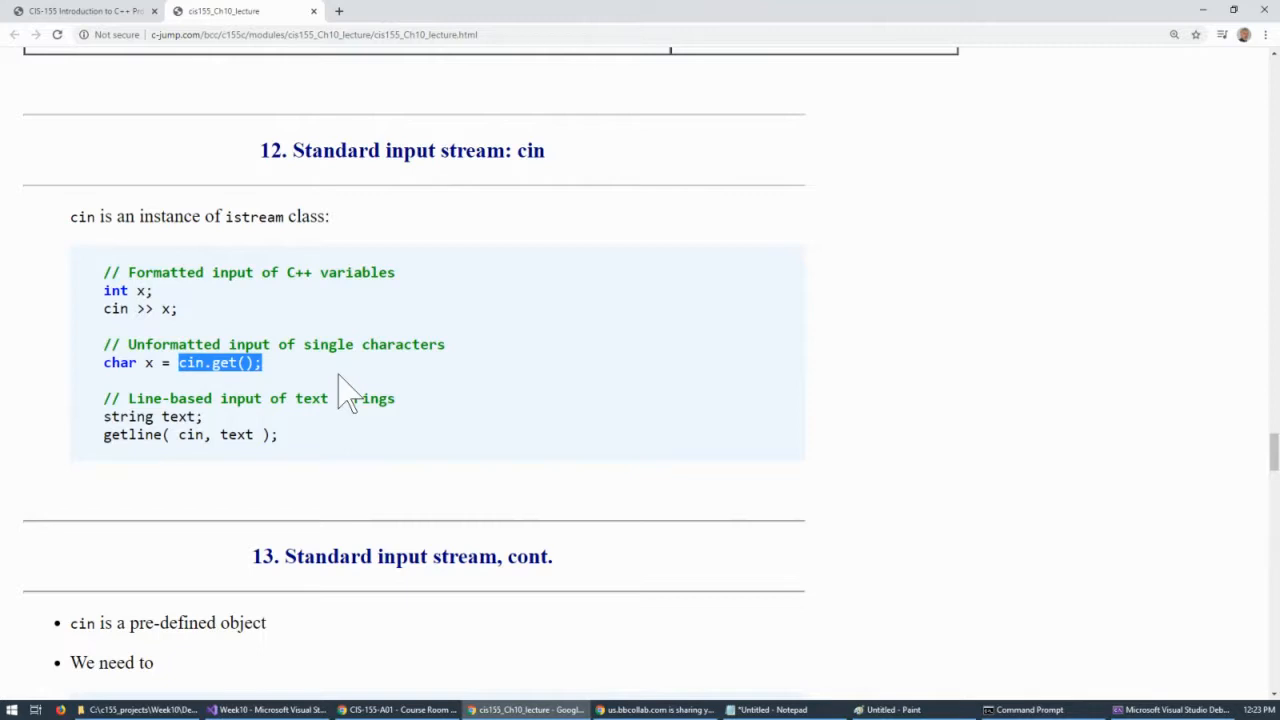
pyautogui.moveTo(220, 362)
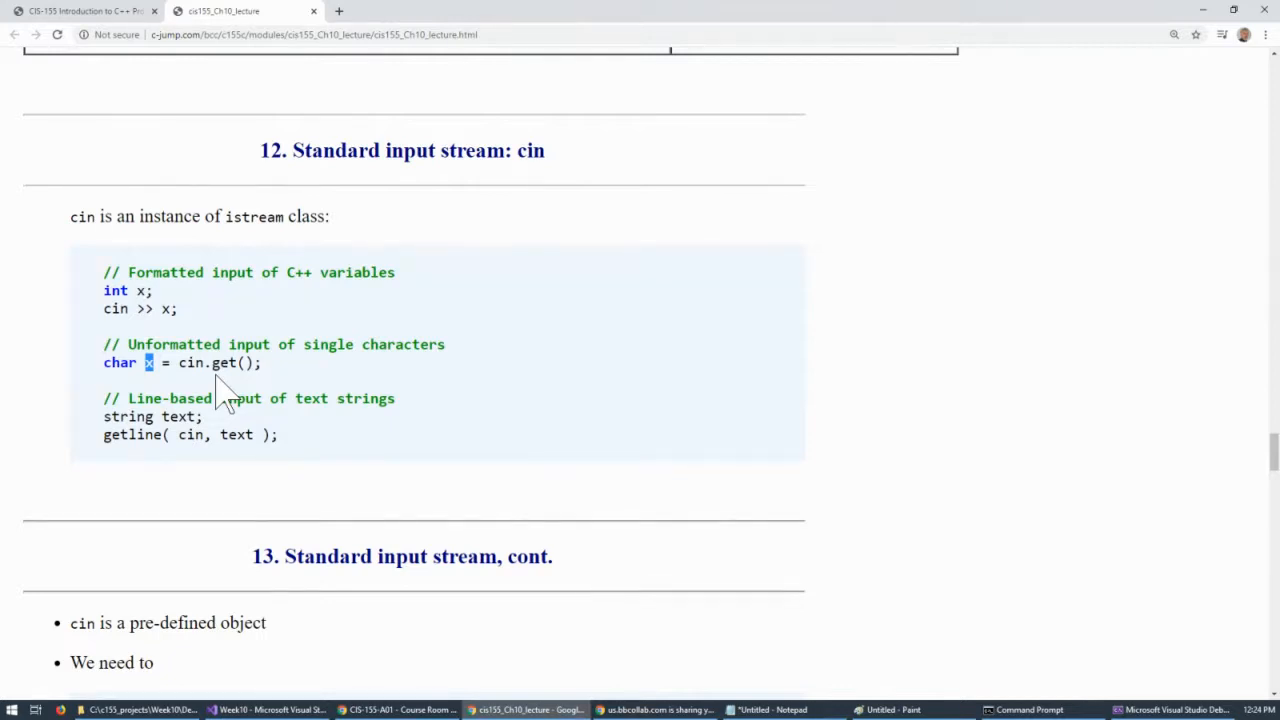
pyautogui.doubleClick(166, 272)
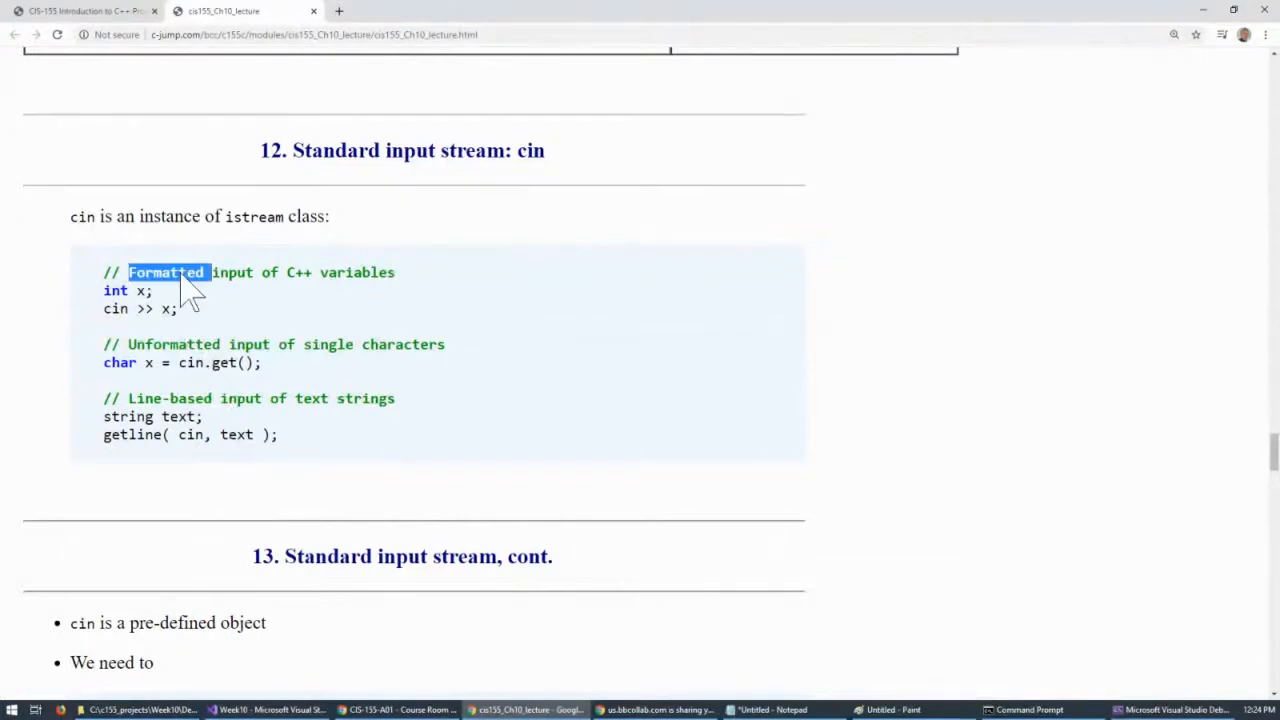
pyautogui.moveTo(176, 364)
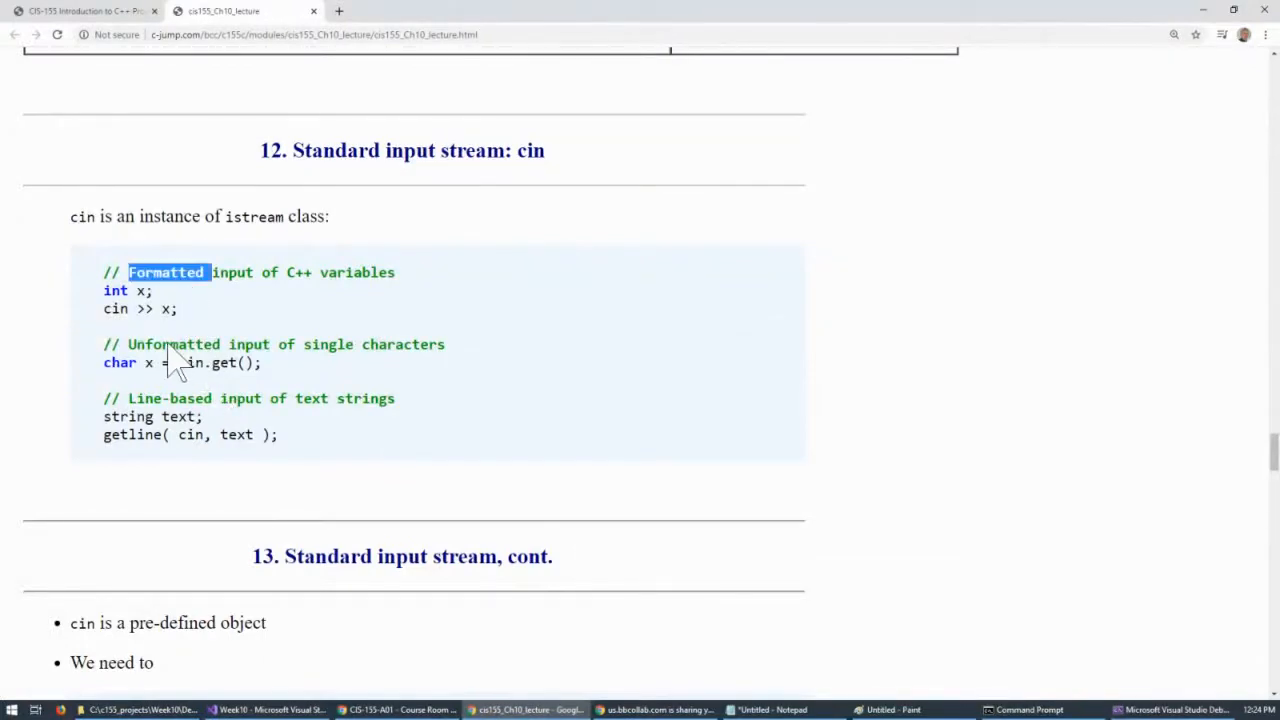
pyautogui.moveTo(172, 344)
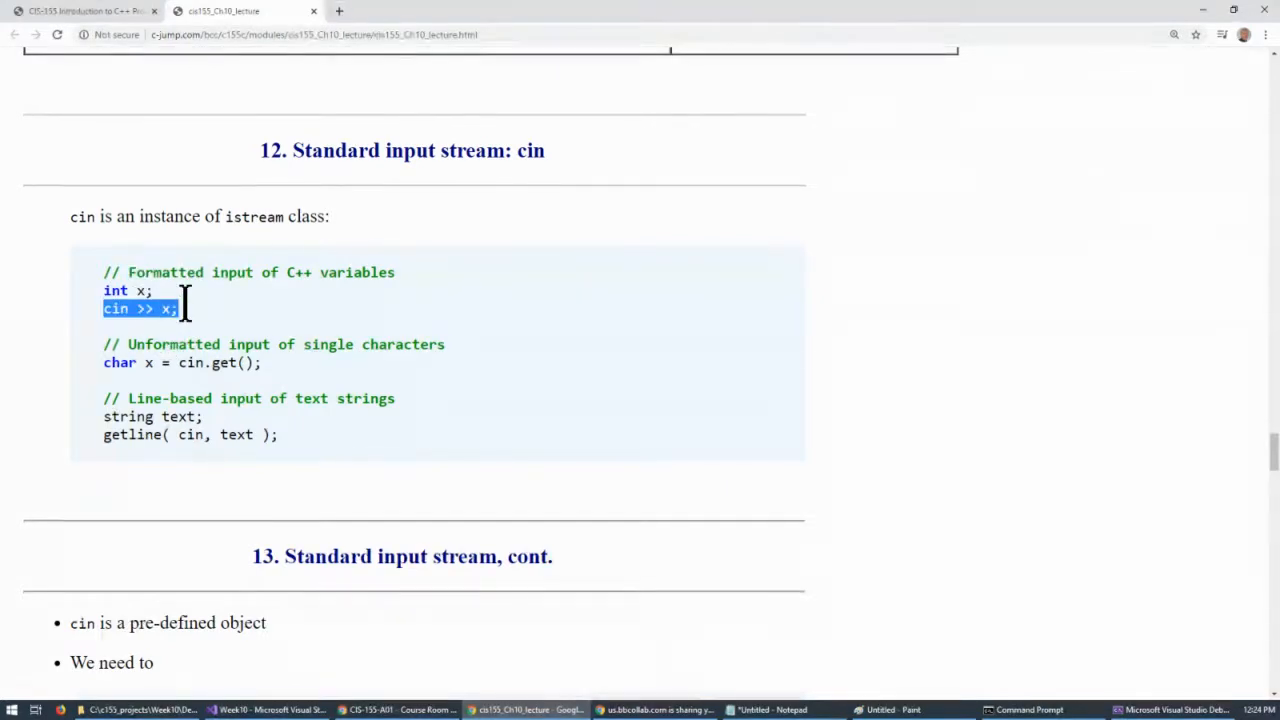
pyautogui.moveTo(180, 344)
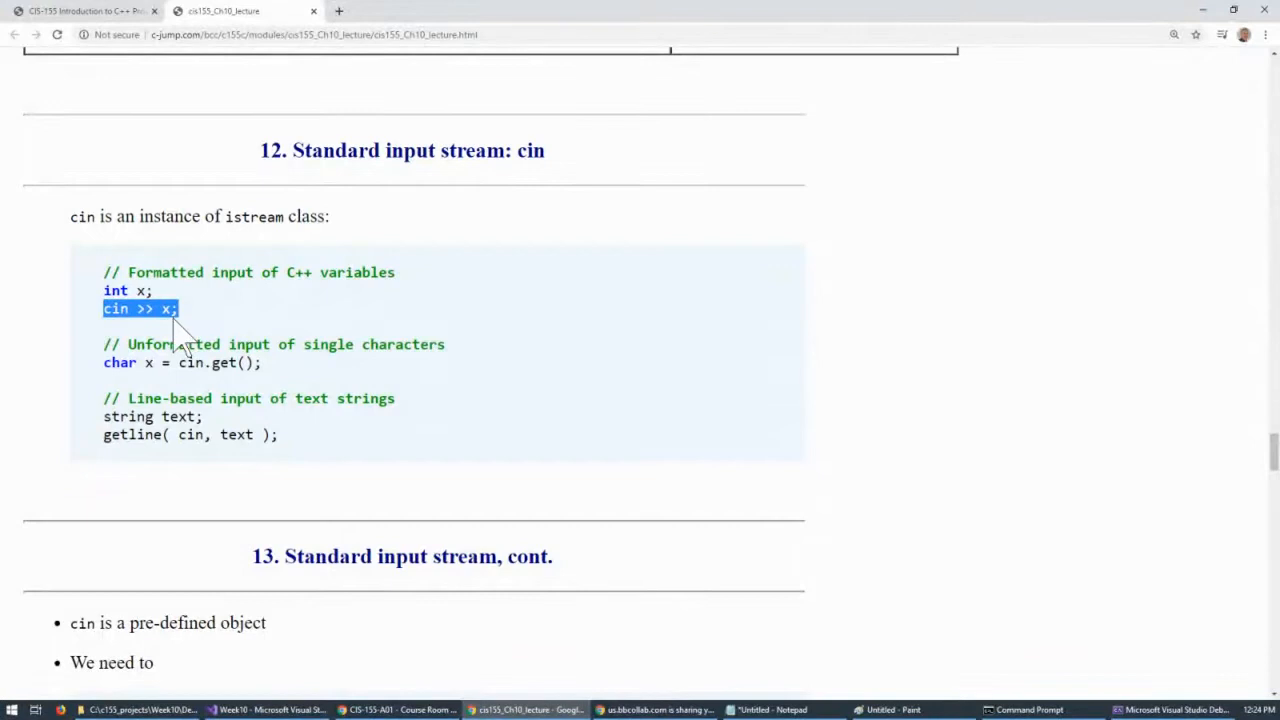
pyautogui.moveTo(156, 344)
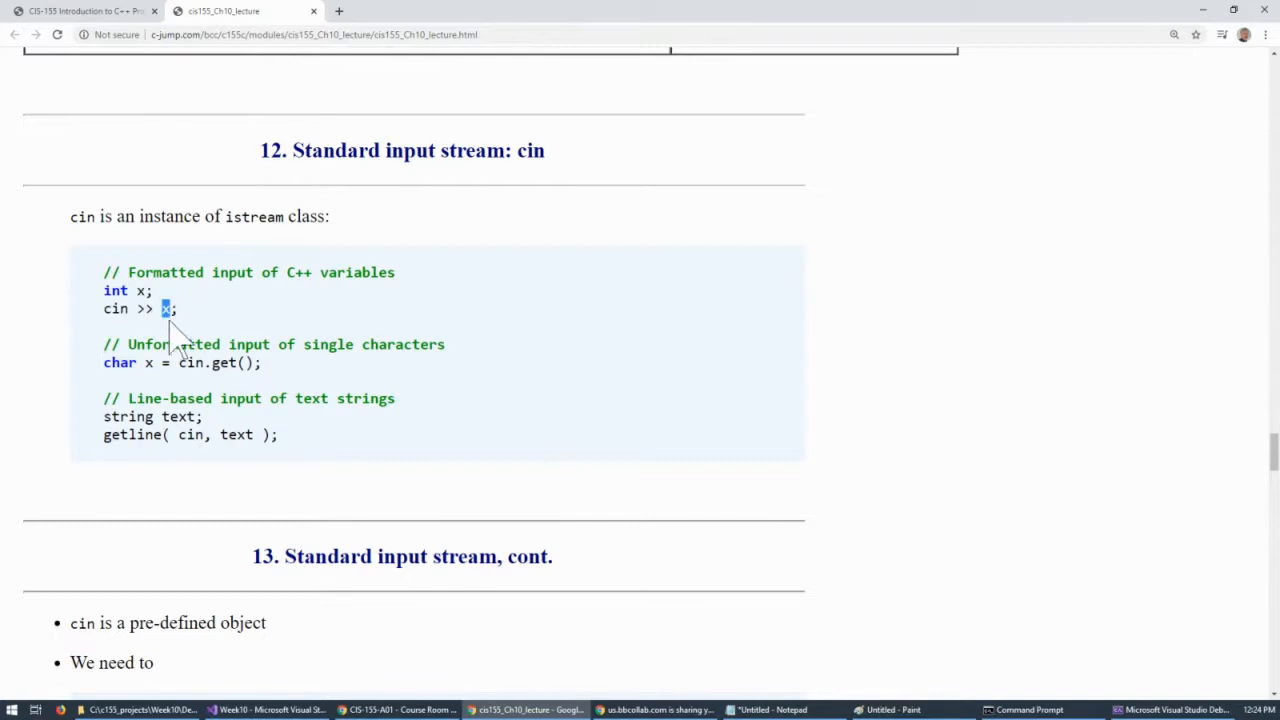
pyautogui.moveTo(230, 364)
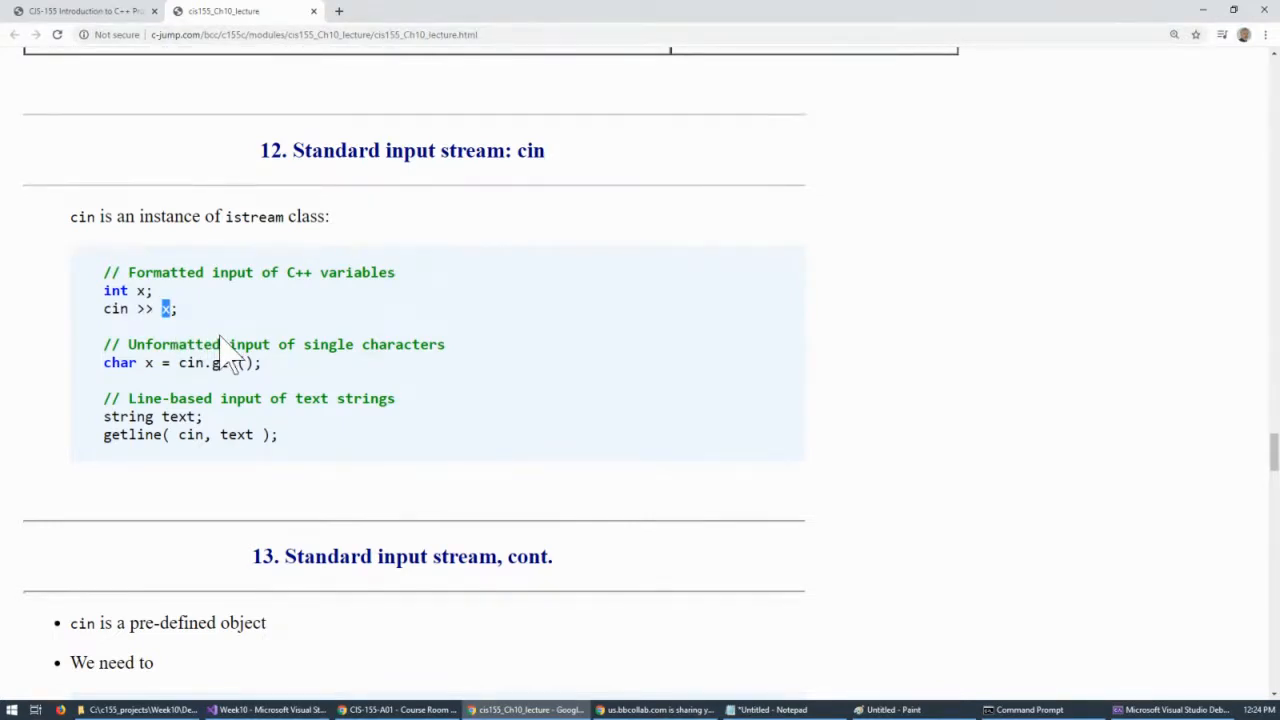
# Scroll to section 13 and highlight iostream in the include line.
pyautogui.scroll(-3)
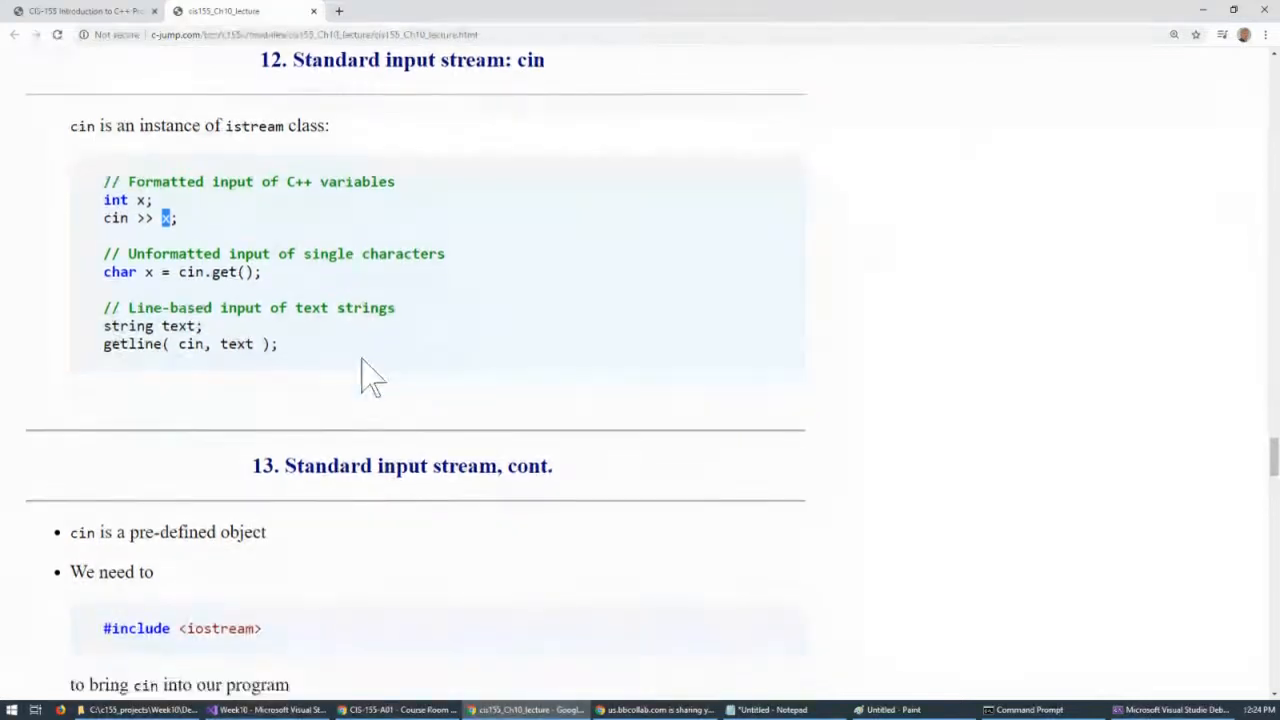
pyautogui.scroll(-3)
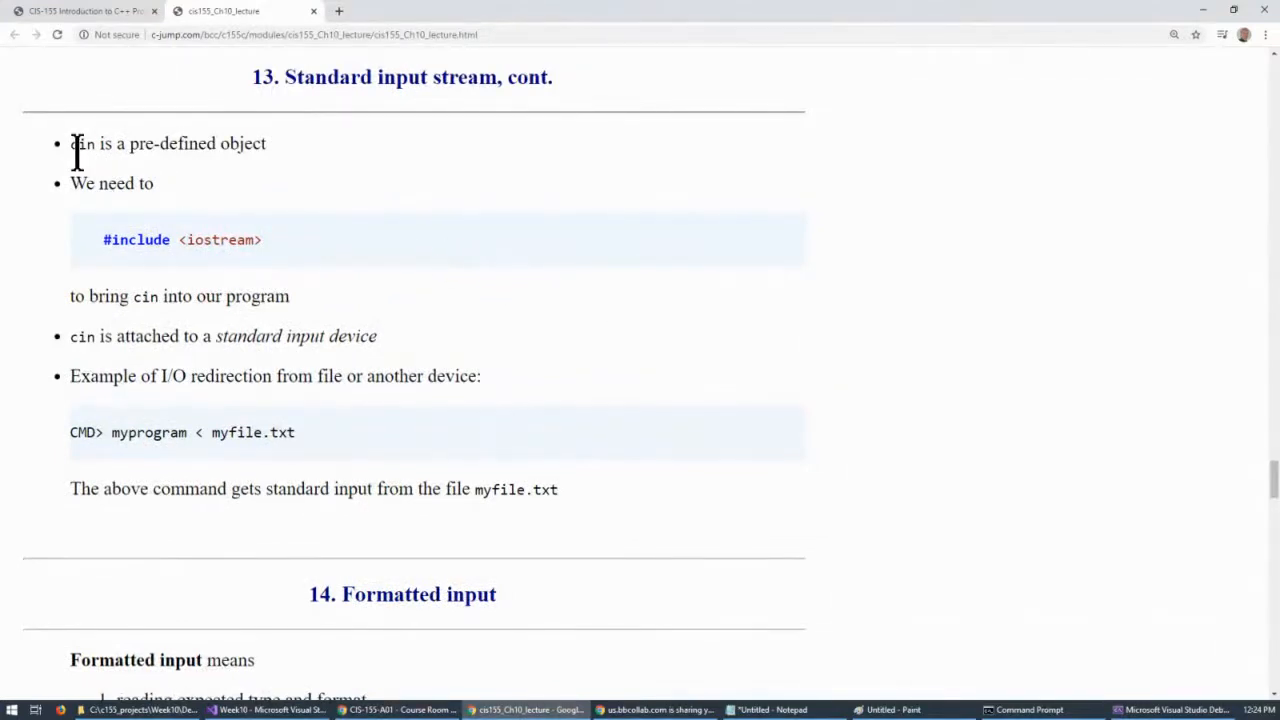
pyautogui.moveTo(220, 240)
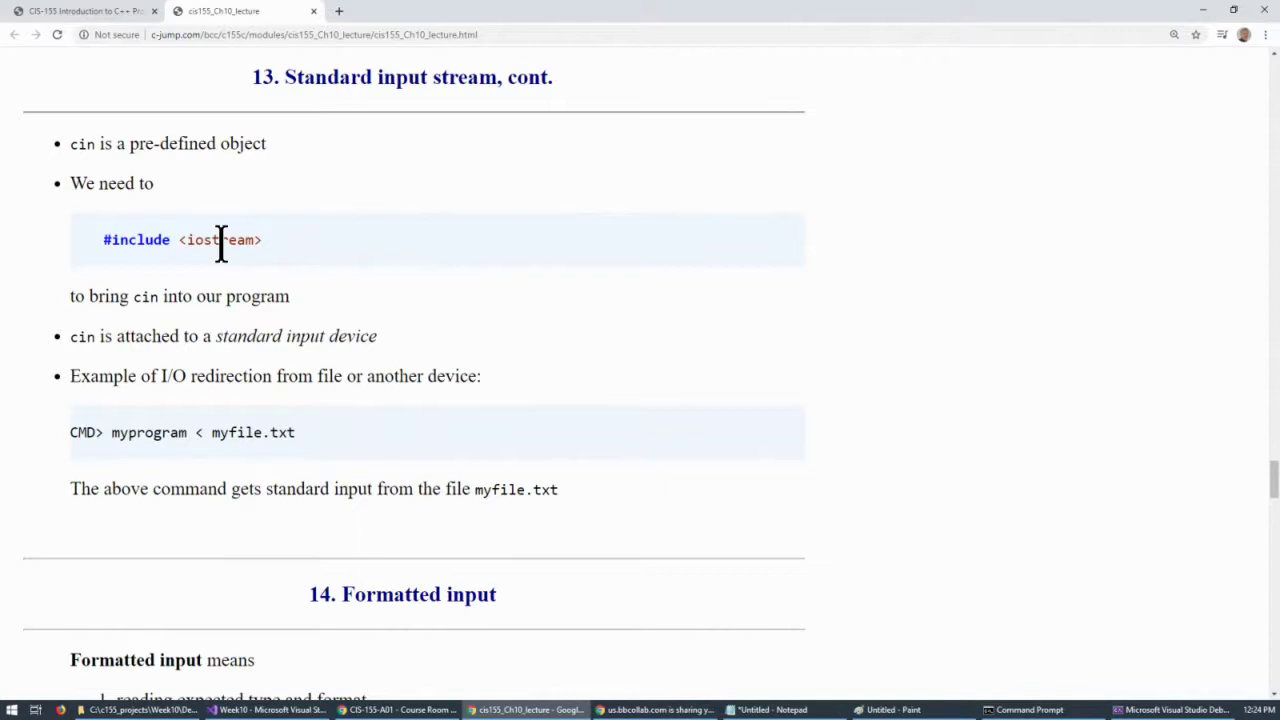
pyautogui.doubleClick(218, 240)
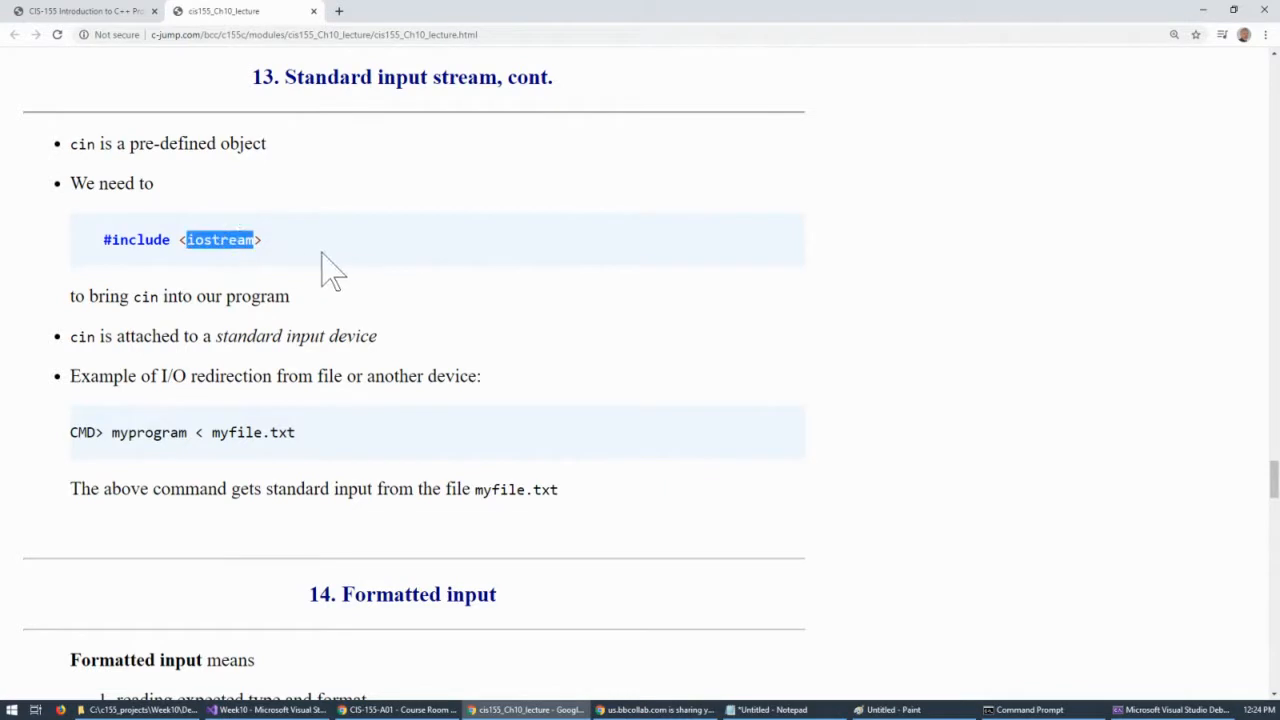
pyautogui.moveTo(324, 256)
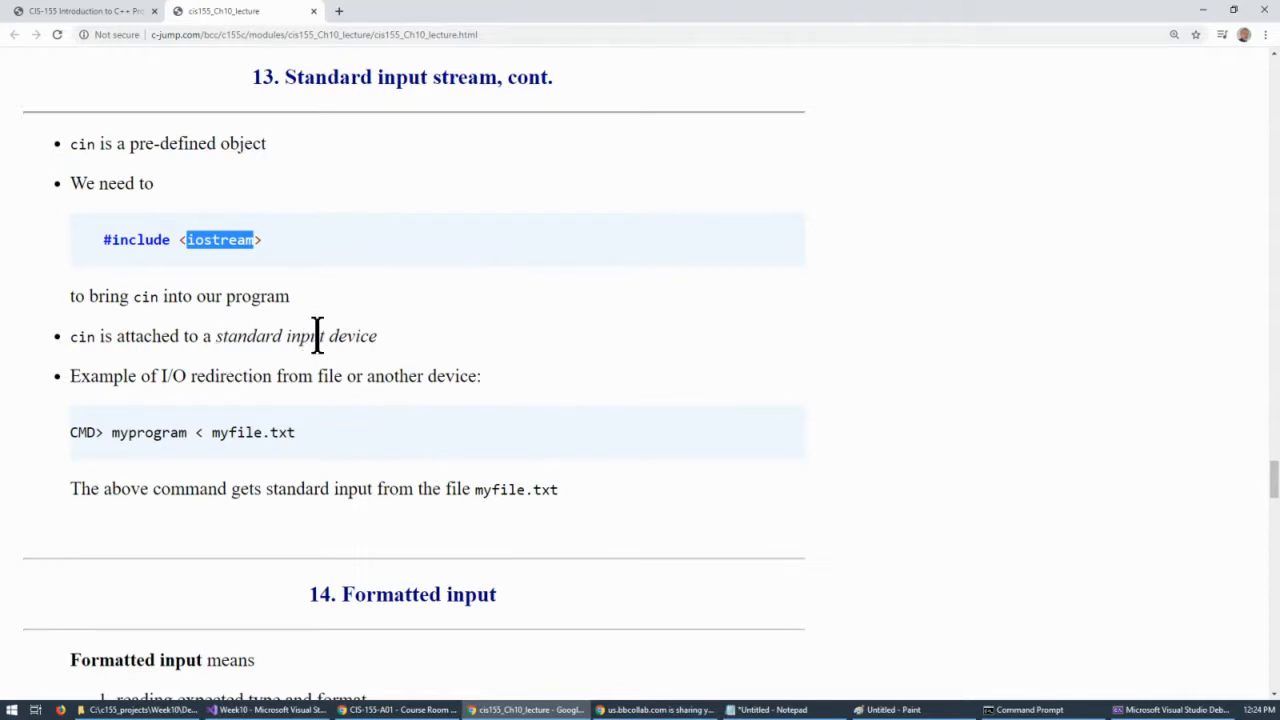
pyautogui.moveTo(330, 432)
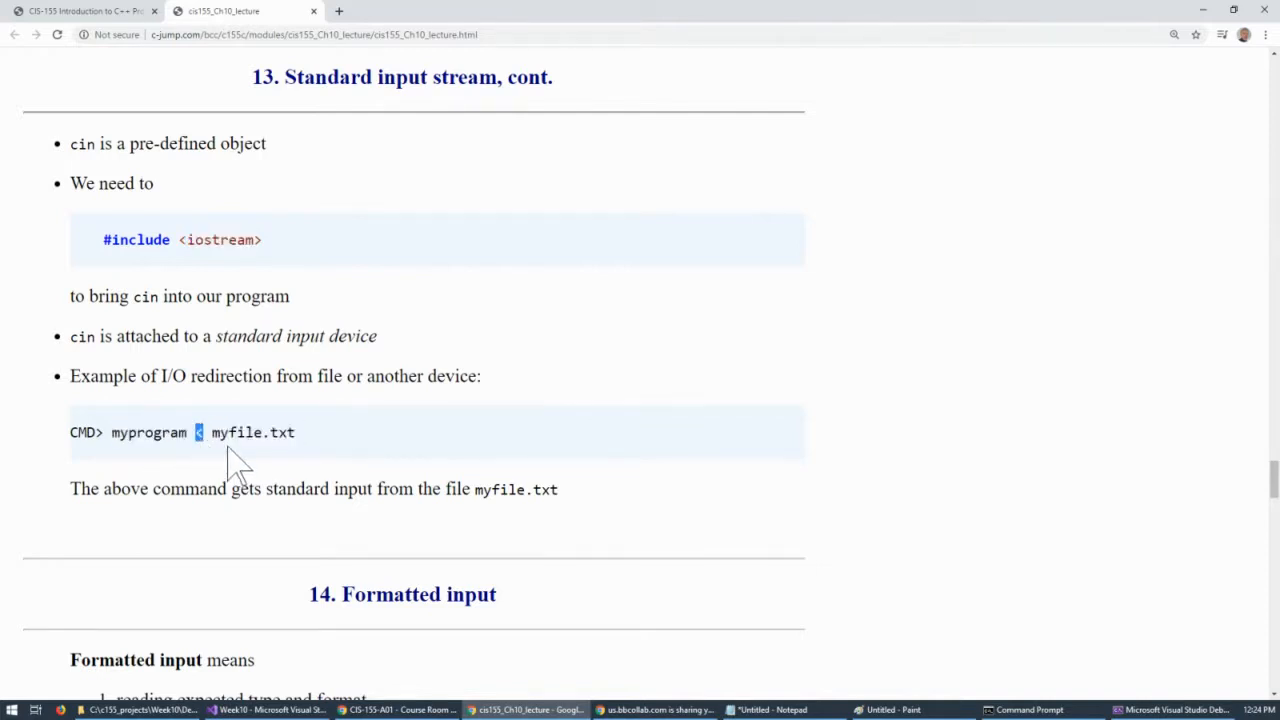
pyautogui.moveTo(248, 464)
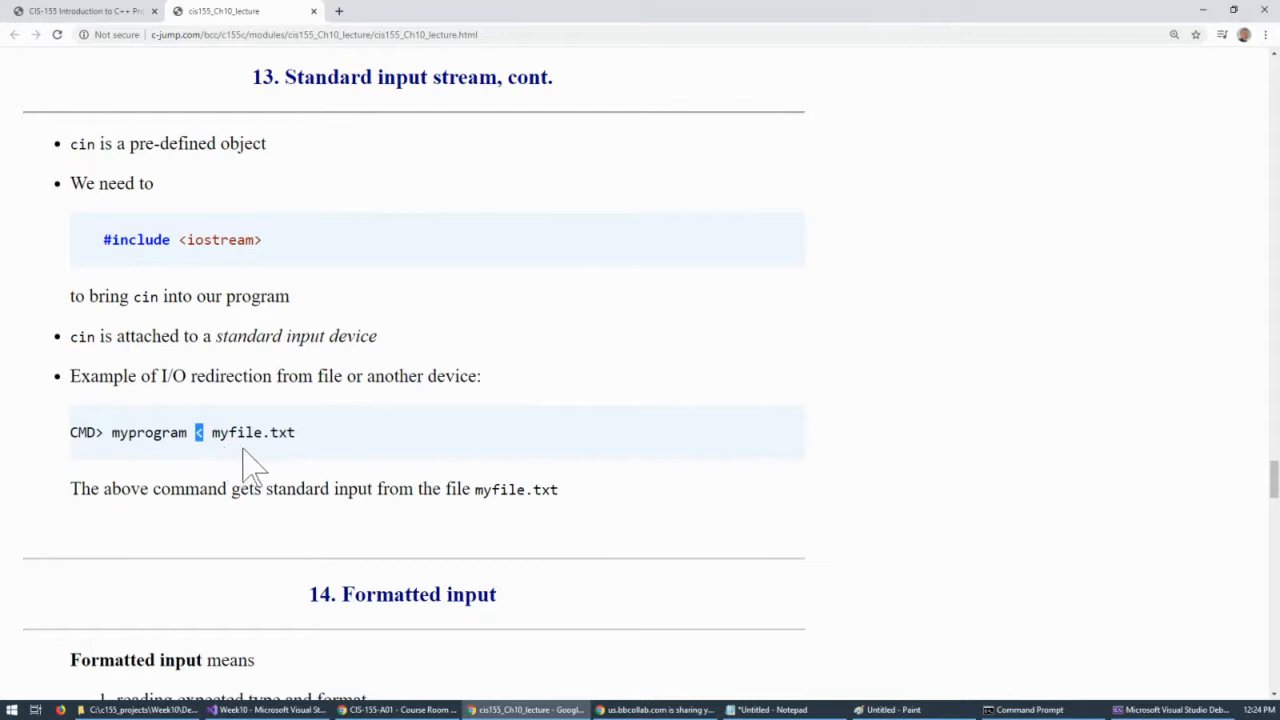
pyautogui.moveTo(944, 606)
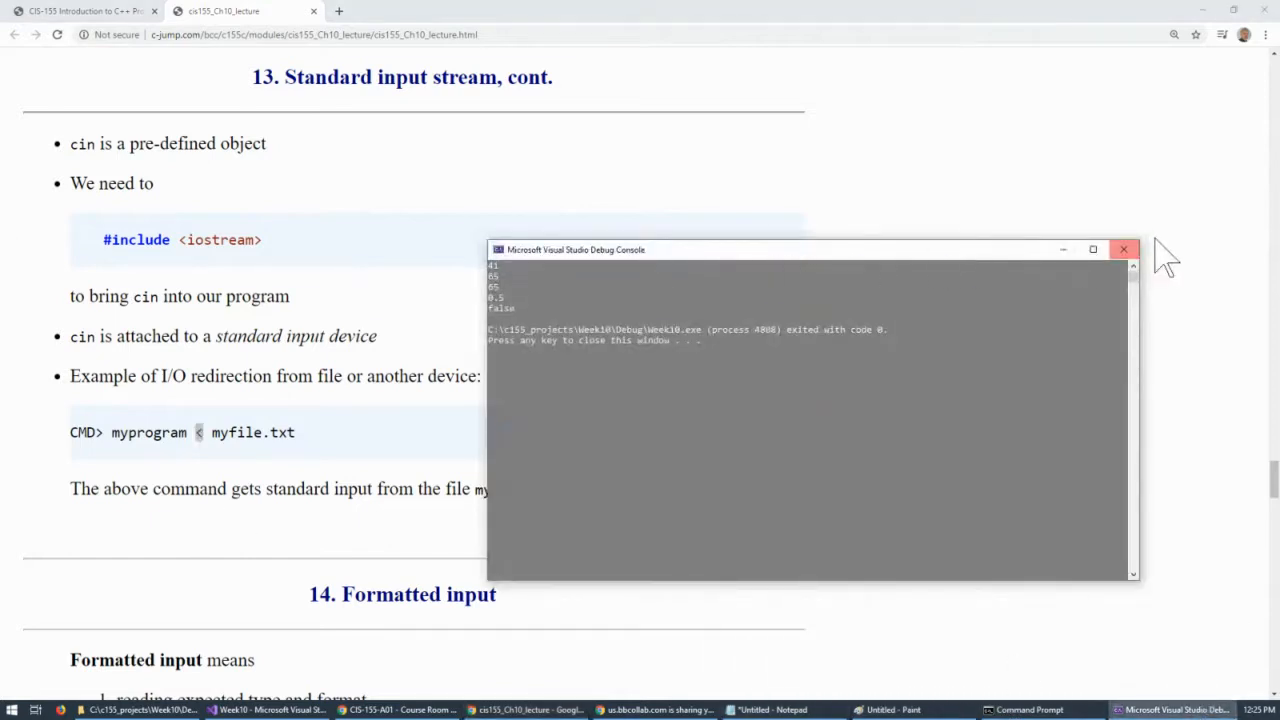
# Close the debug console, return to Visual Studio and select the statements inside main.
pyautogui.click(1124, 248)
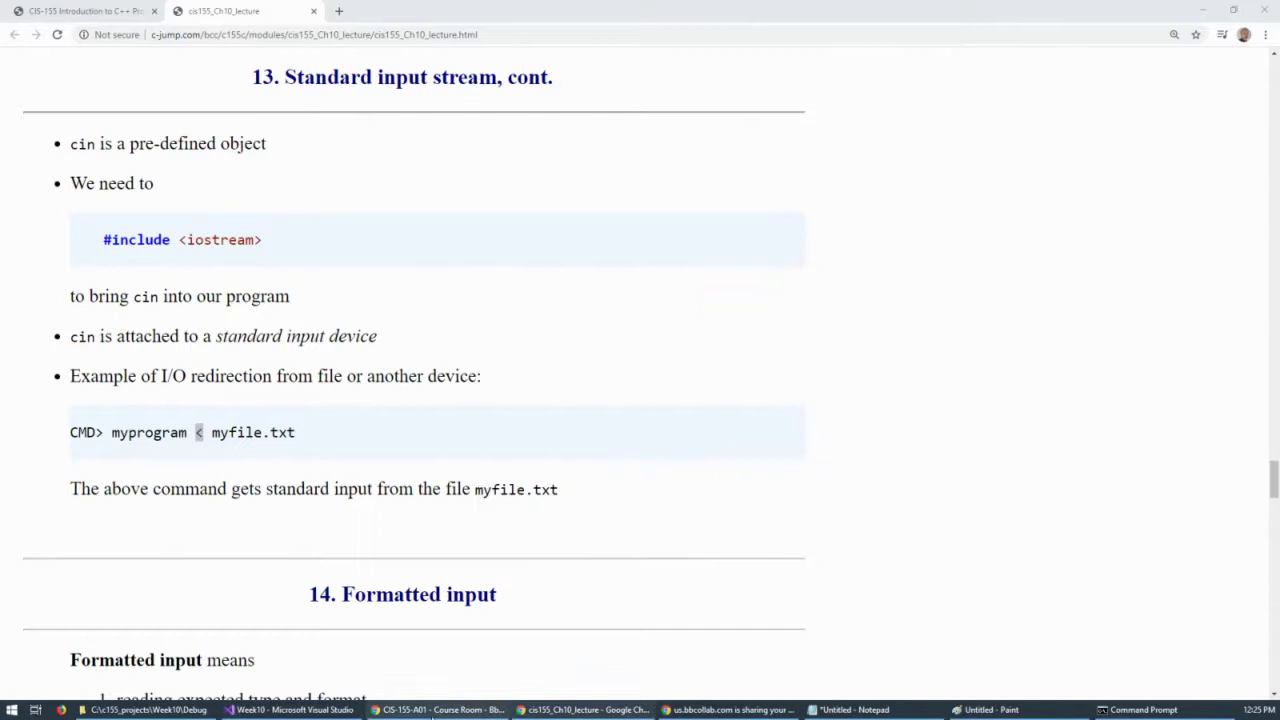
pyautogui.click(290, 710)
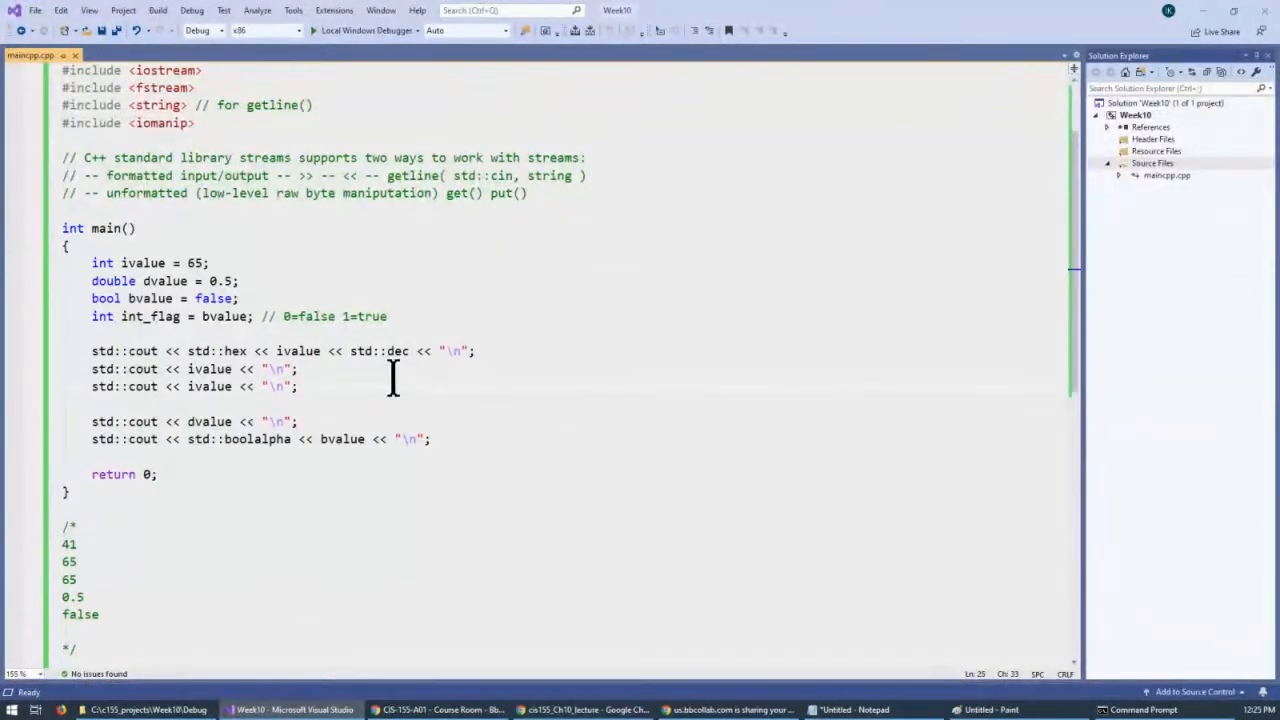
pyautogui.click(300, 352)
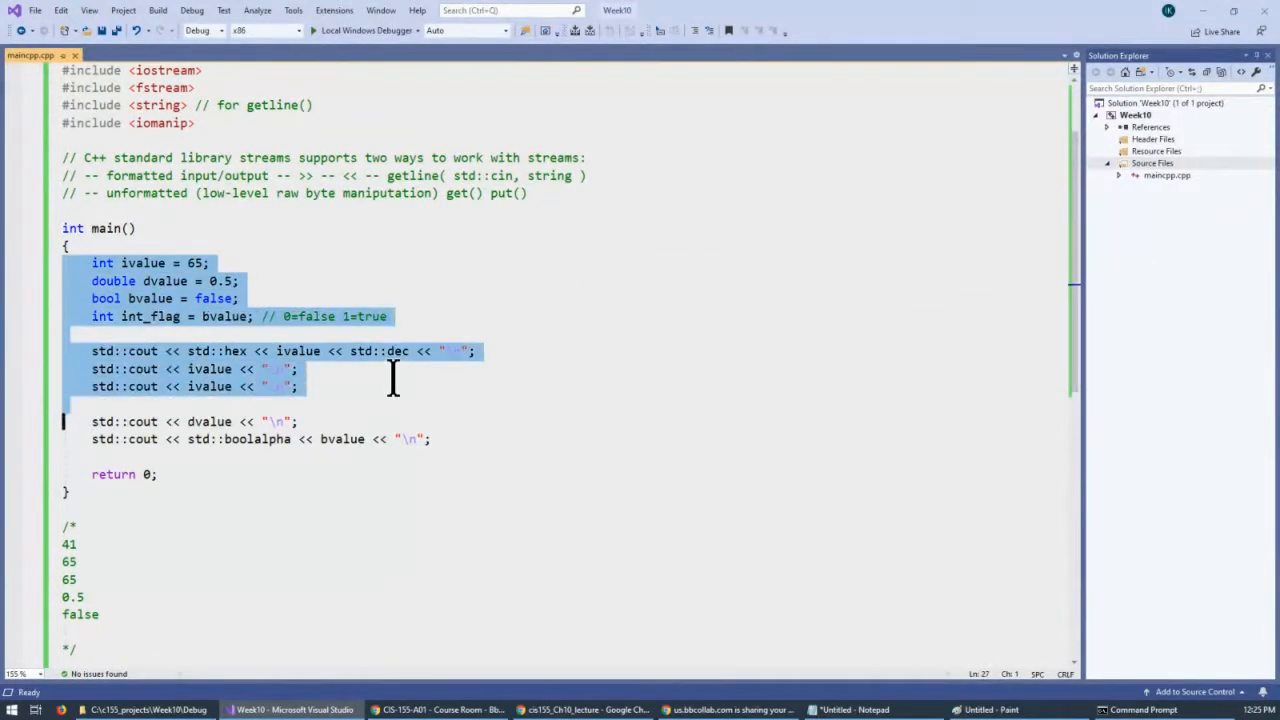
# Delete the old statements and print "getting three integers from standard input:" instead.
pyautogui.press('Delete')
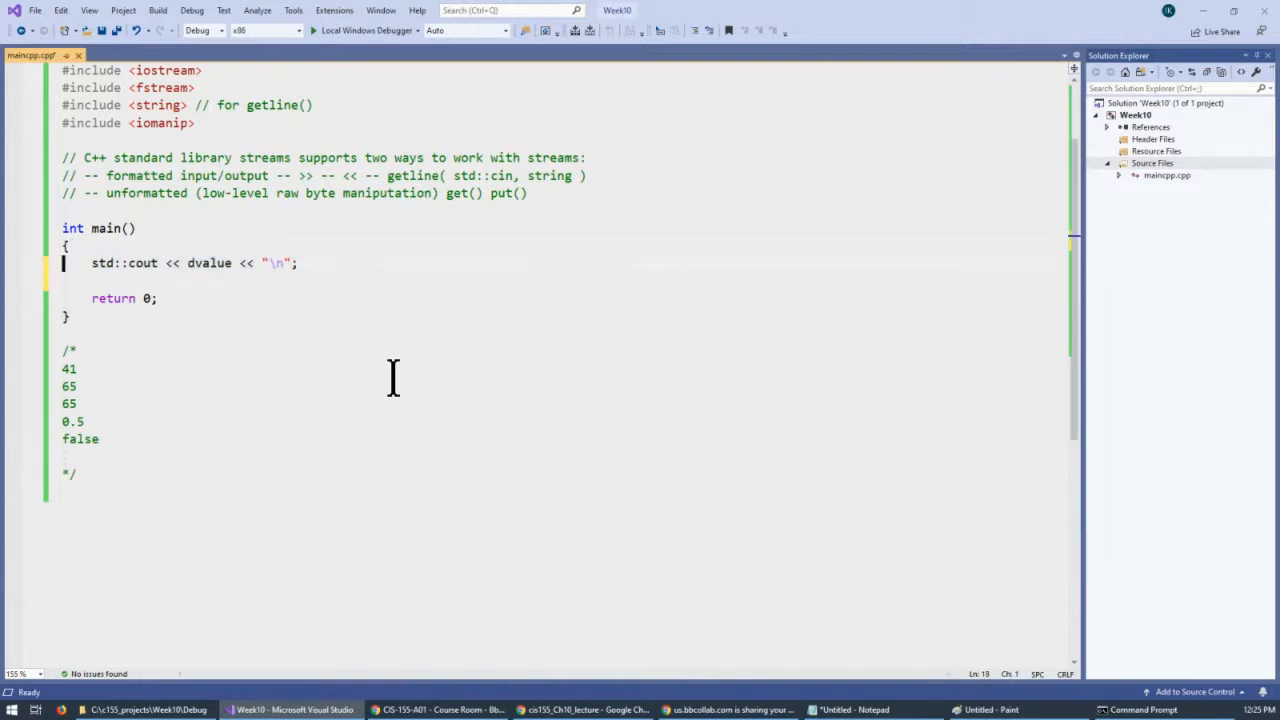
pyautogui.doubleClick(208, 264)
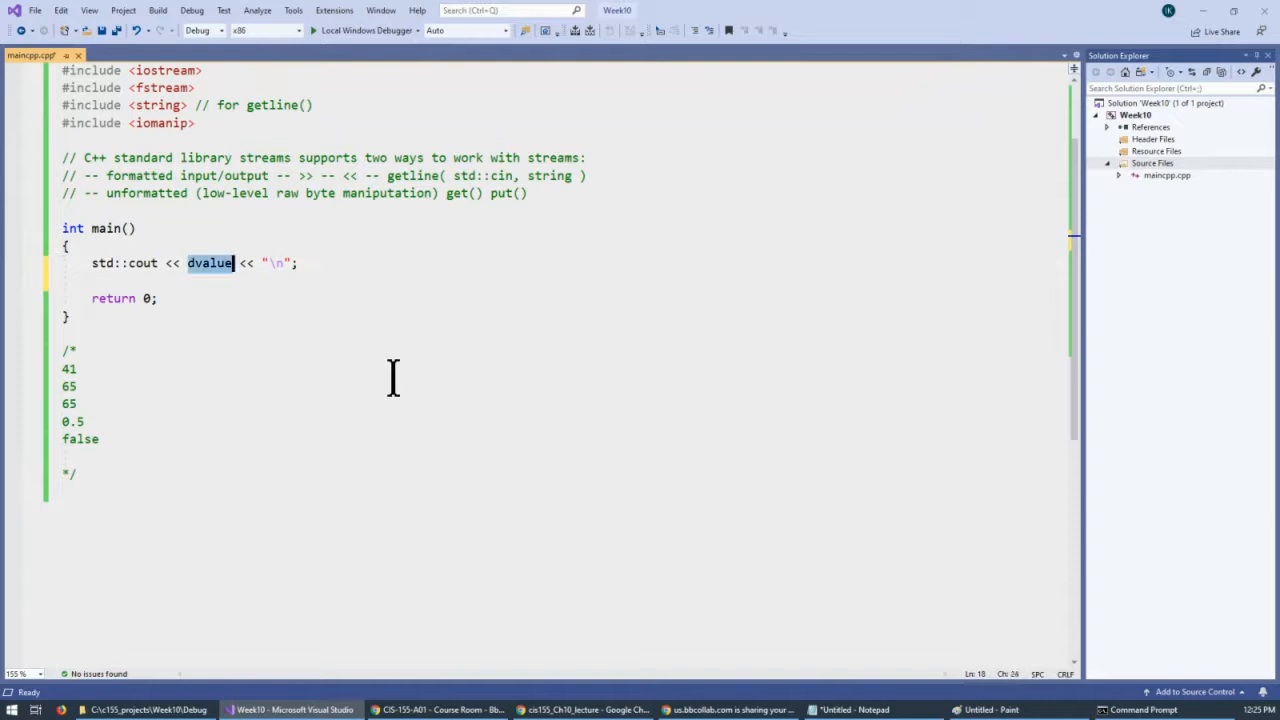
pyautogui.write('""')
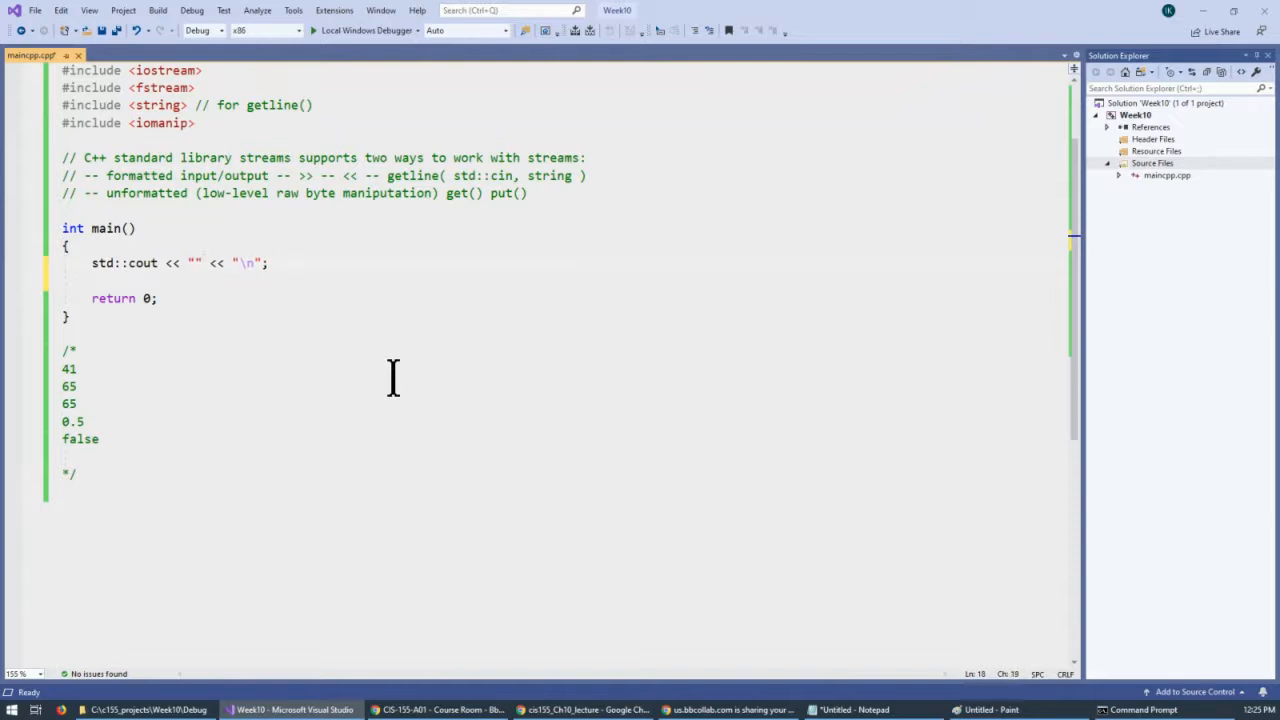
pyautogui.write('getting three inte')
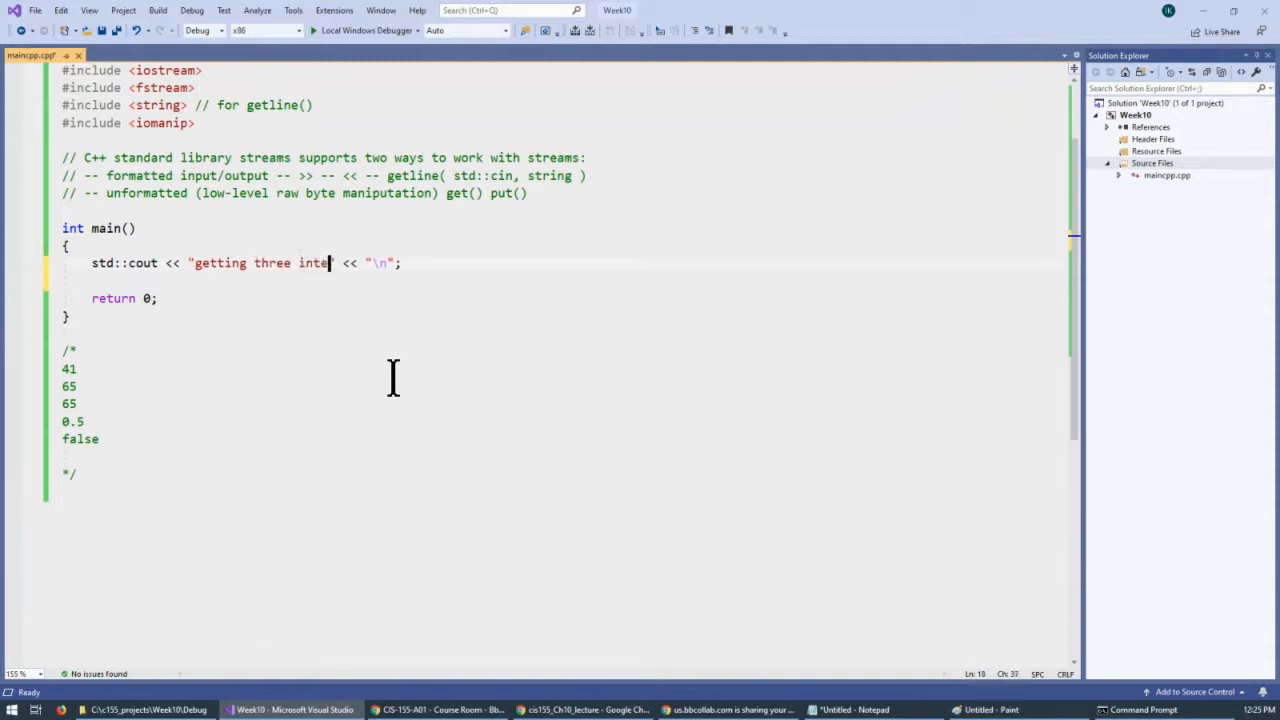
pyautogui.write('gers from standard')
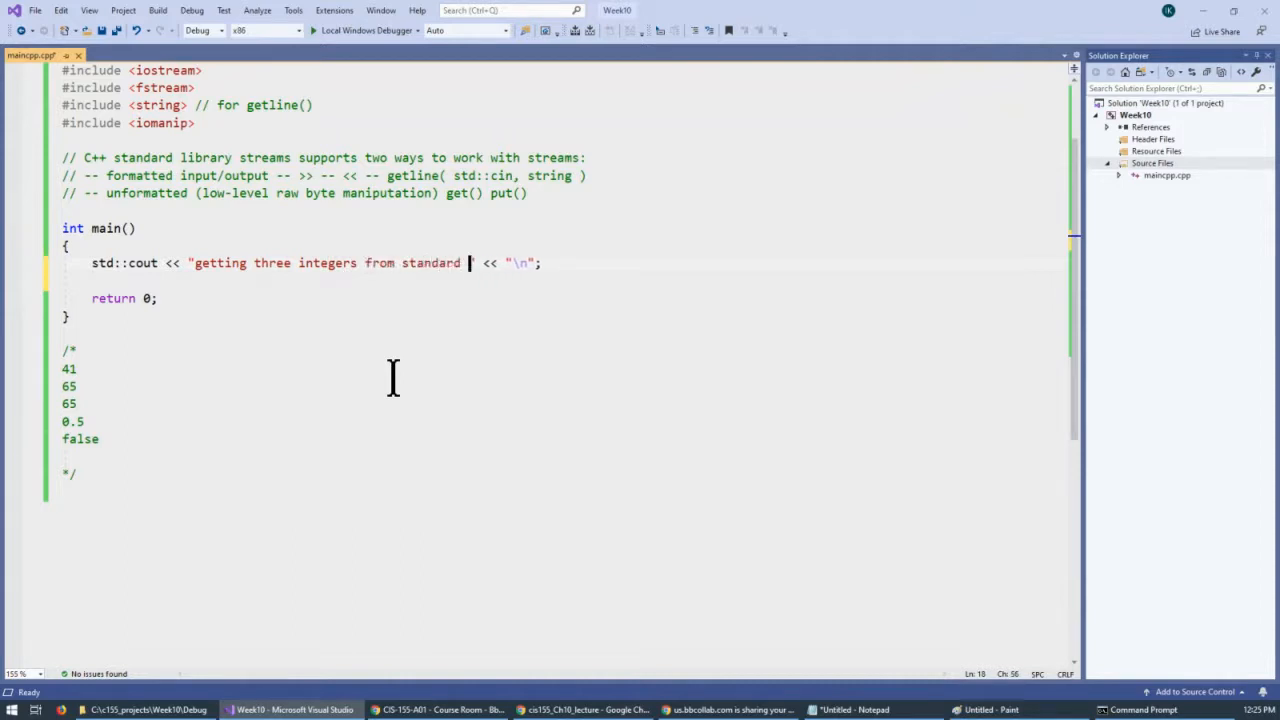
pyautogui.write('input:')
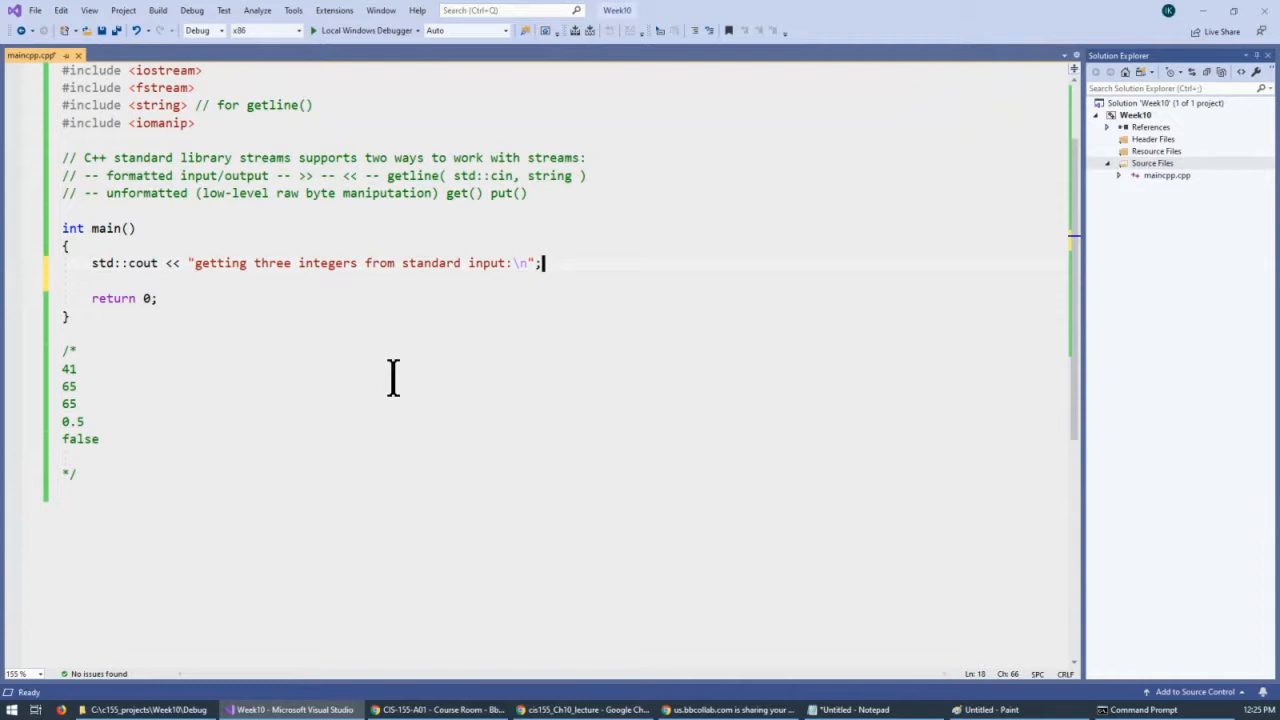
# Declare int one, two, three and read them with std::cin >> one >> two >> three.
pyautogui.press('Enter')
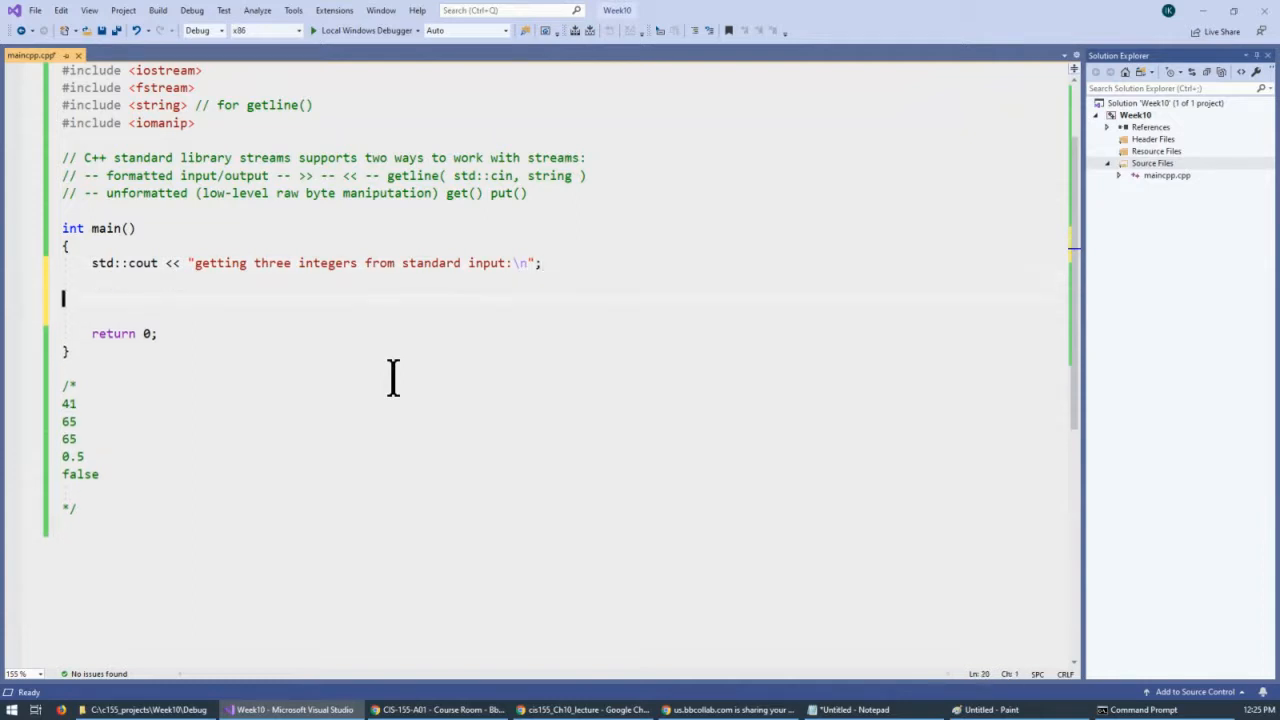
pyautogui.write('int')
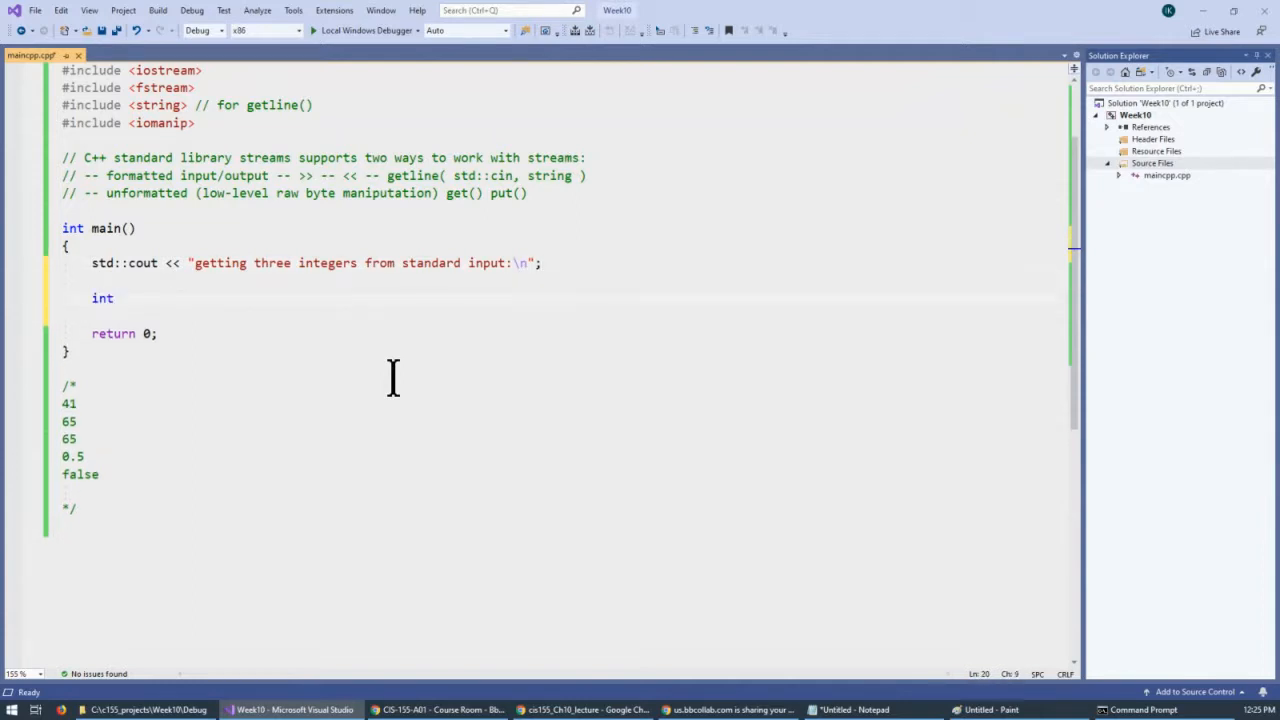
pyautogui.write('one')
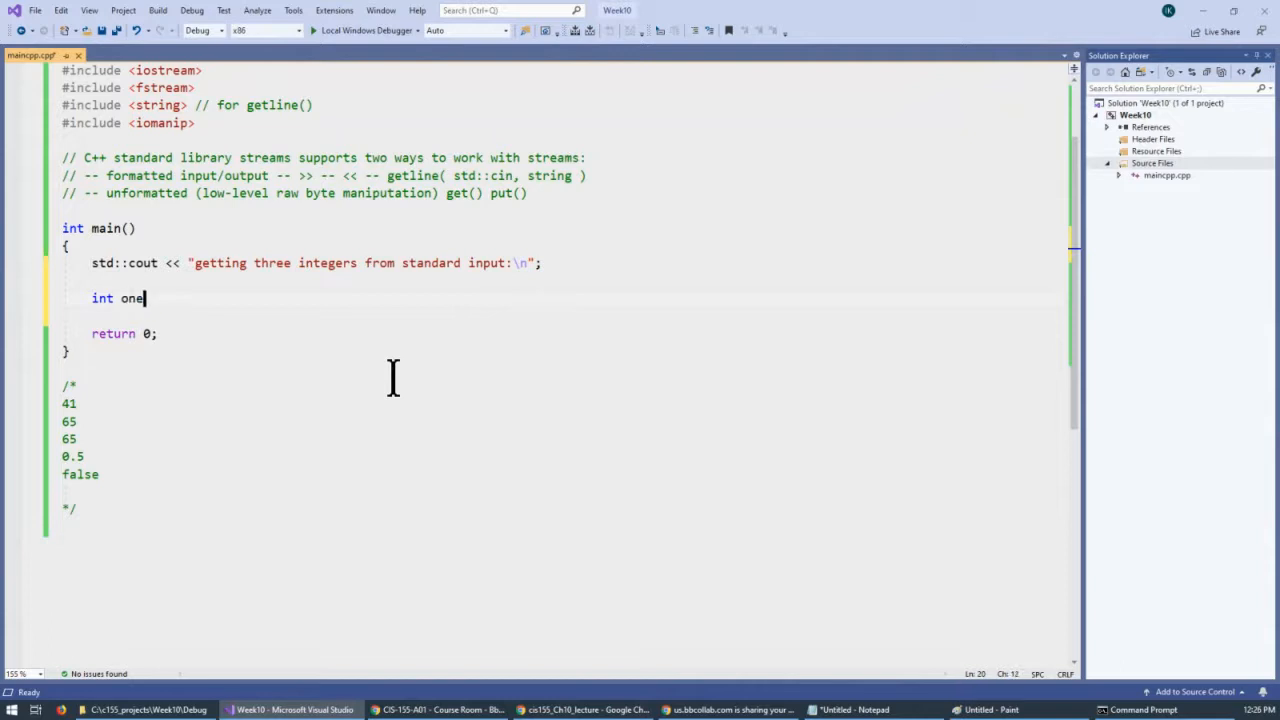
pyautogui.write(', two,')
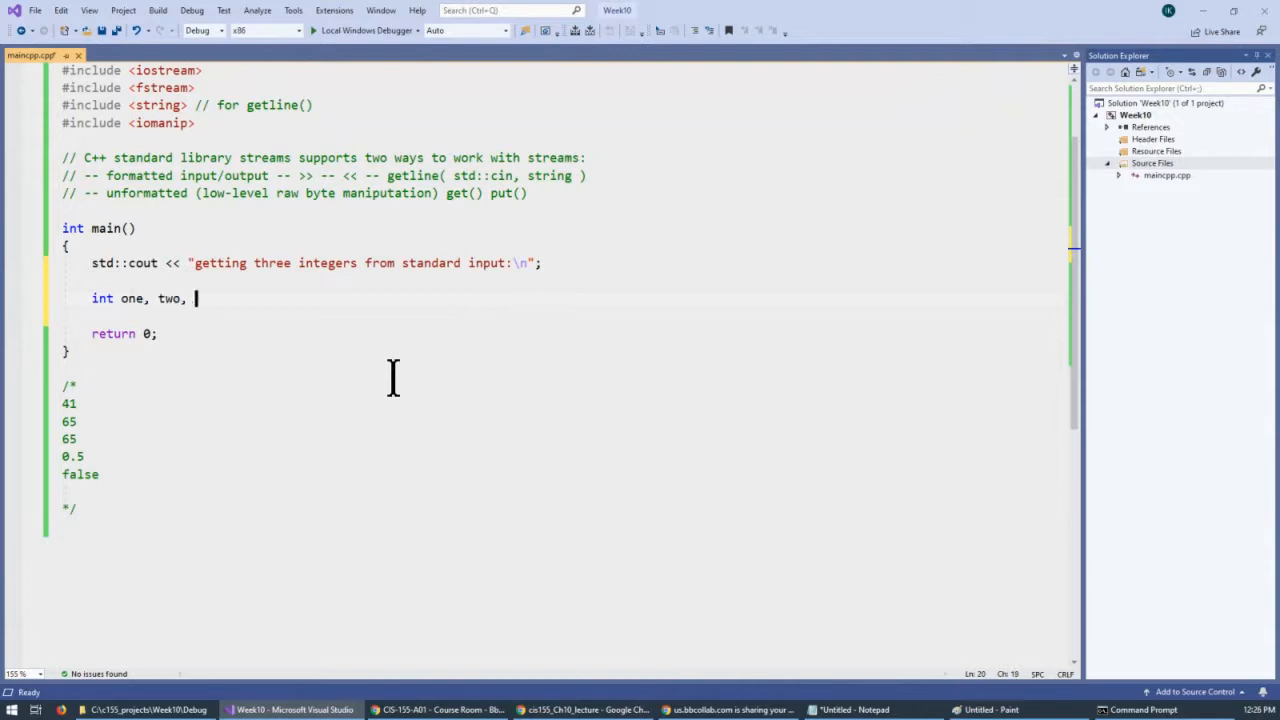
pyautogui.write('three;')
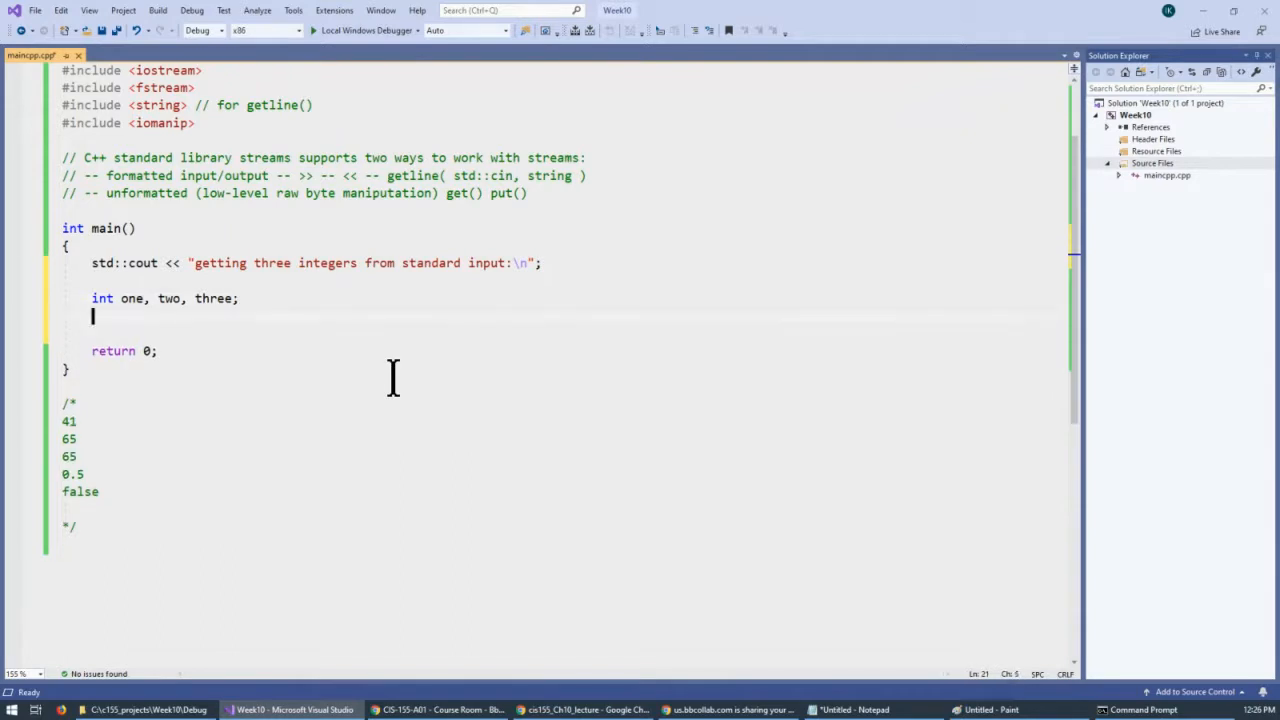
pyautogui.write('std::')
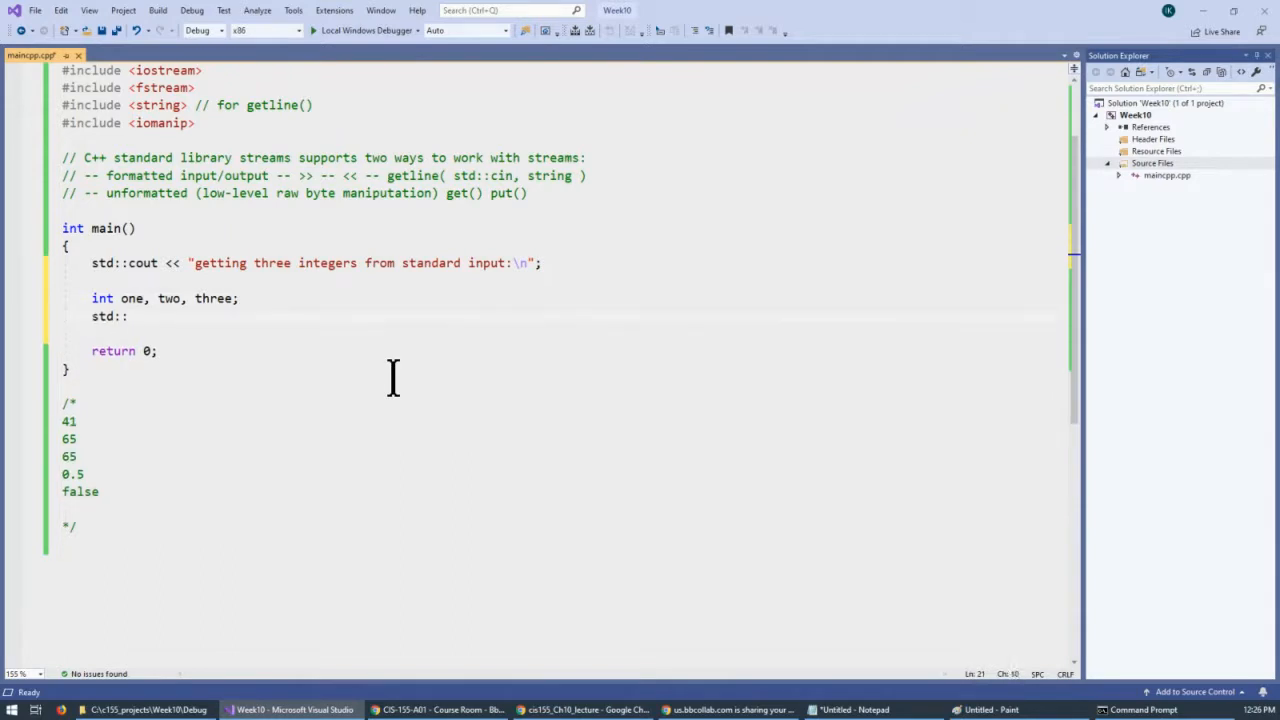
pyautogui.write('cin')
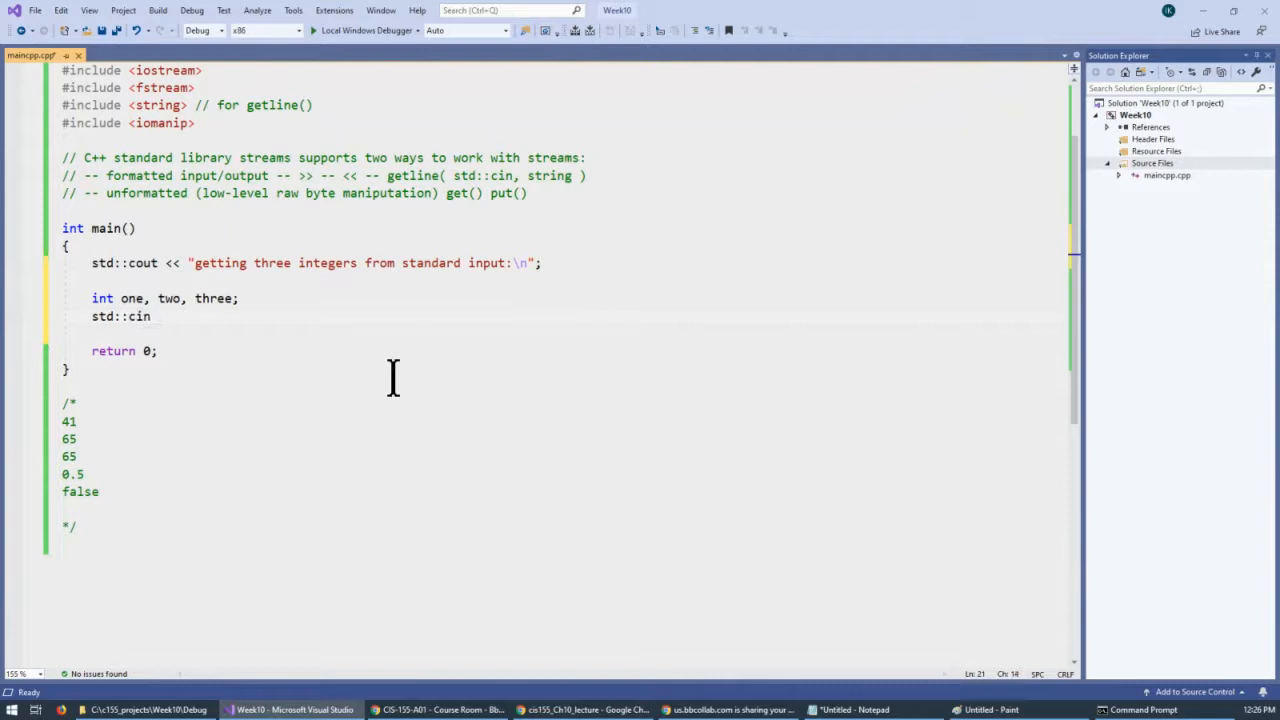
pyautogui.write('>>')
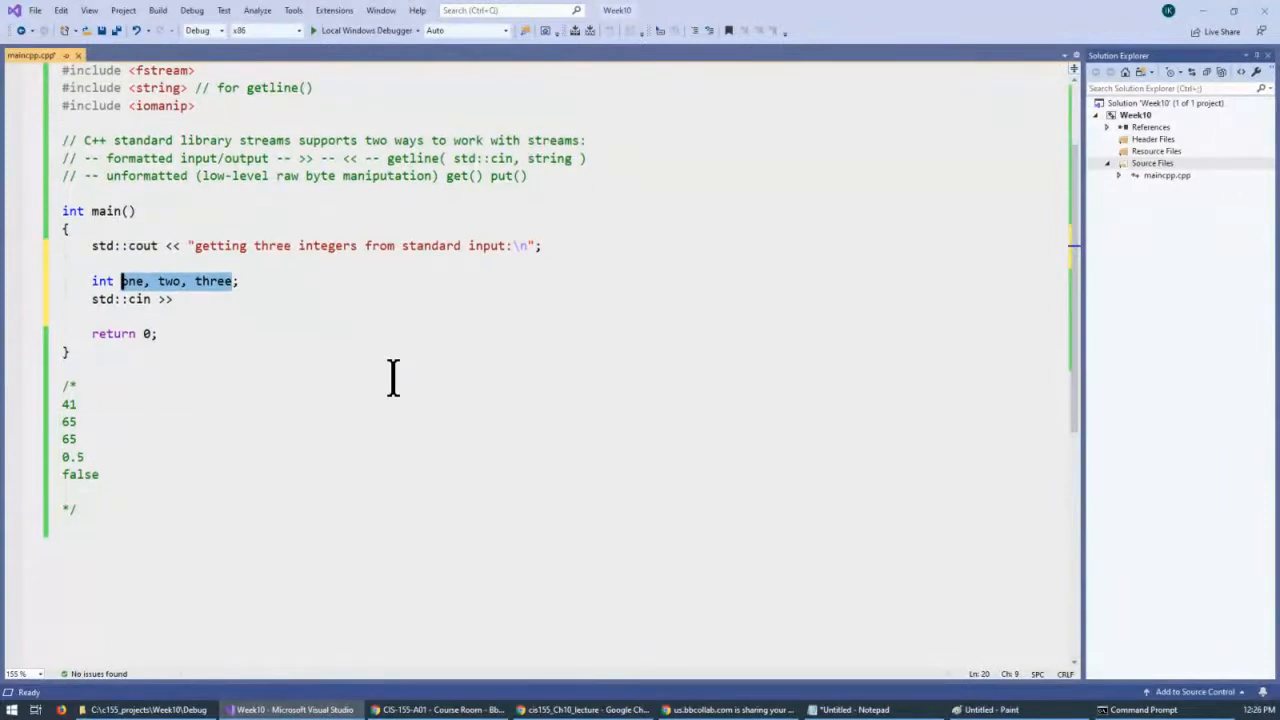
pyautogui.write('one, two, three')
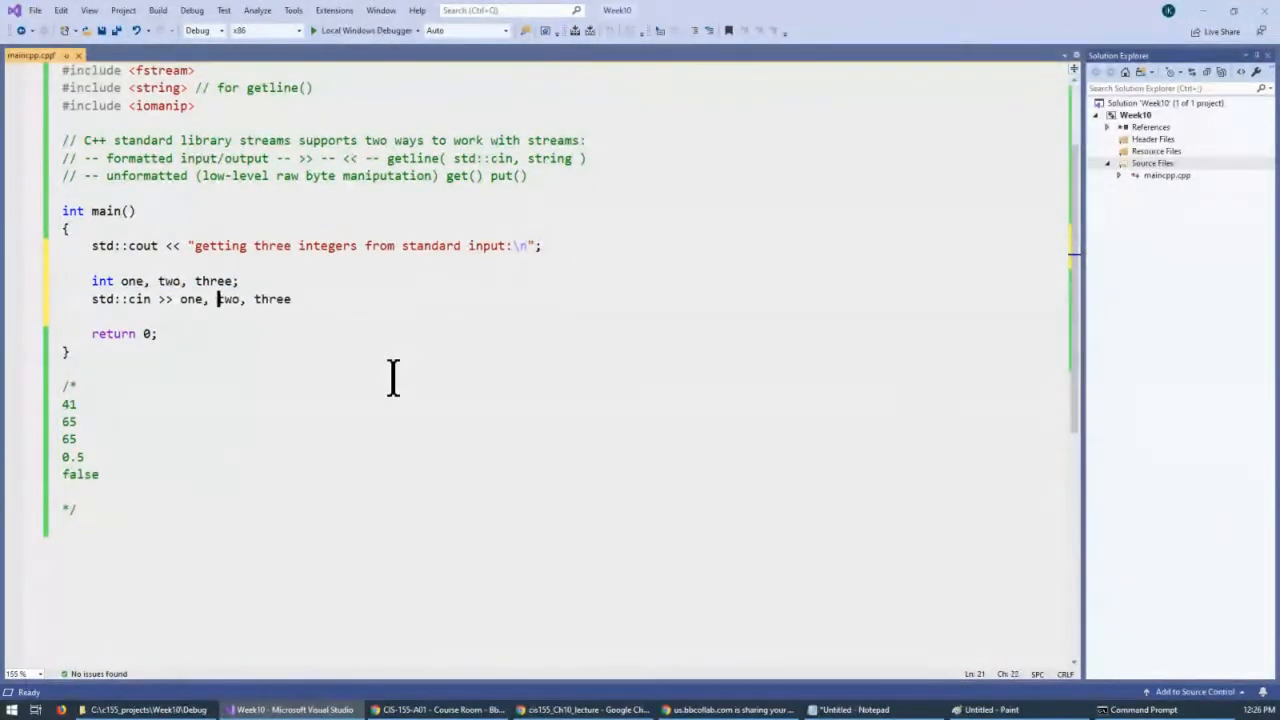
pyautogui.write('>>')
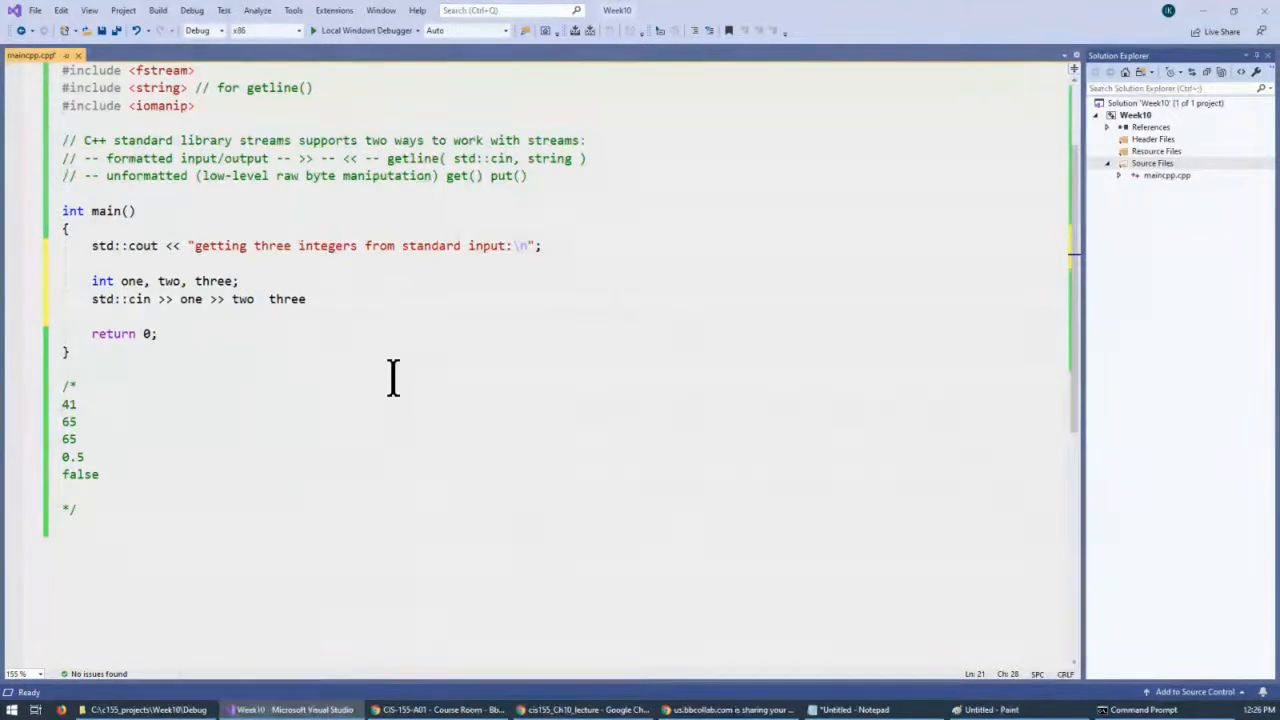
pyautogui.write('>> three;')
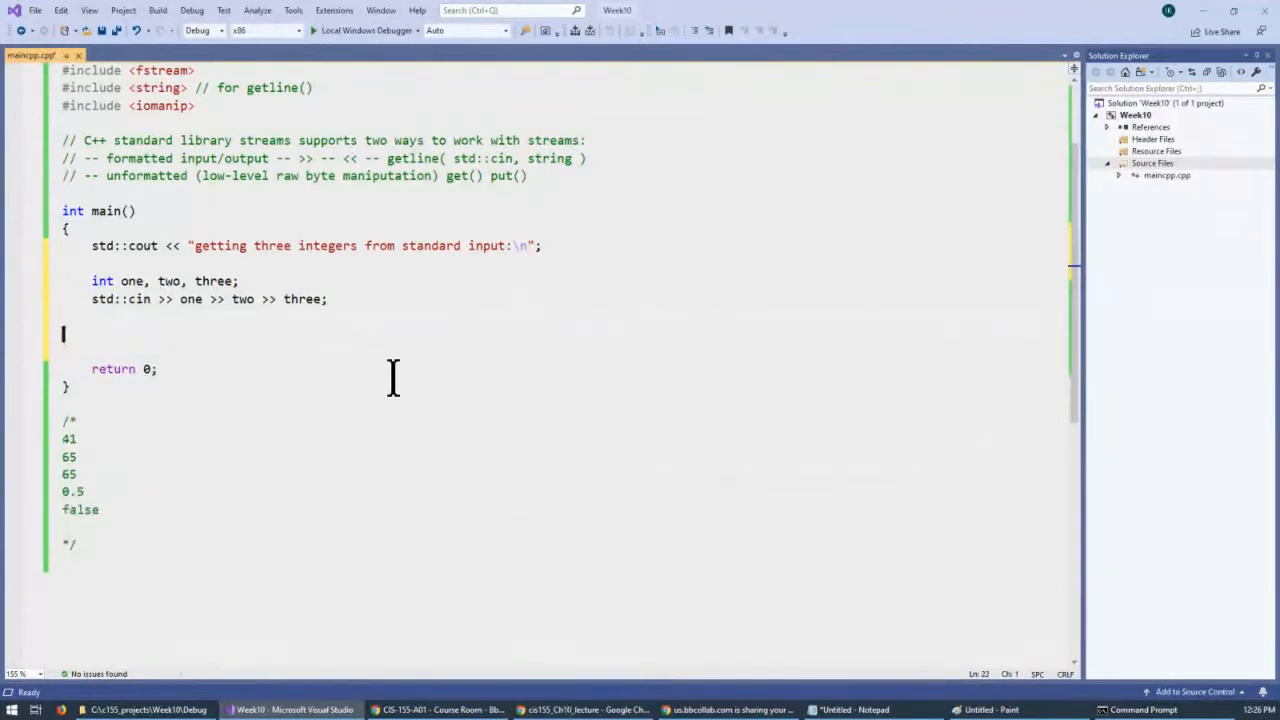
# Print "the values are " followed by one, two and three separated by spaces and a newline.
pyautogui.write('std')
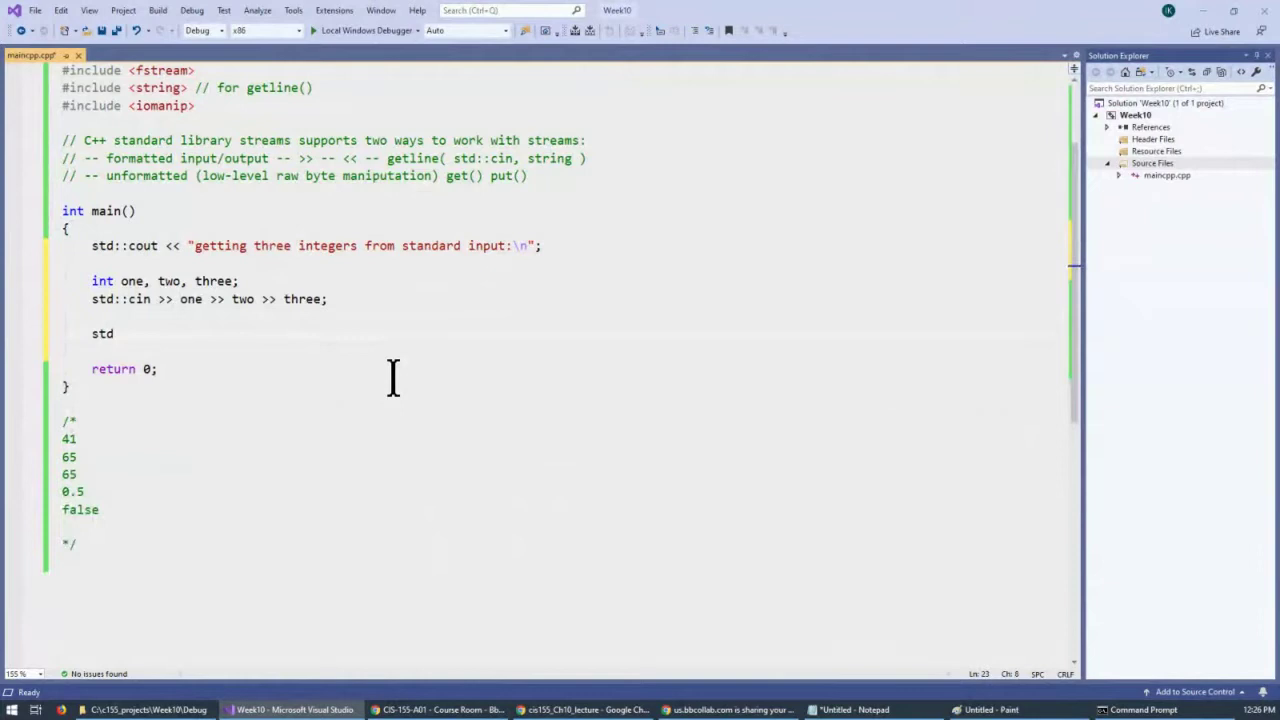
pyautogui.write('::cout')
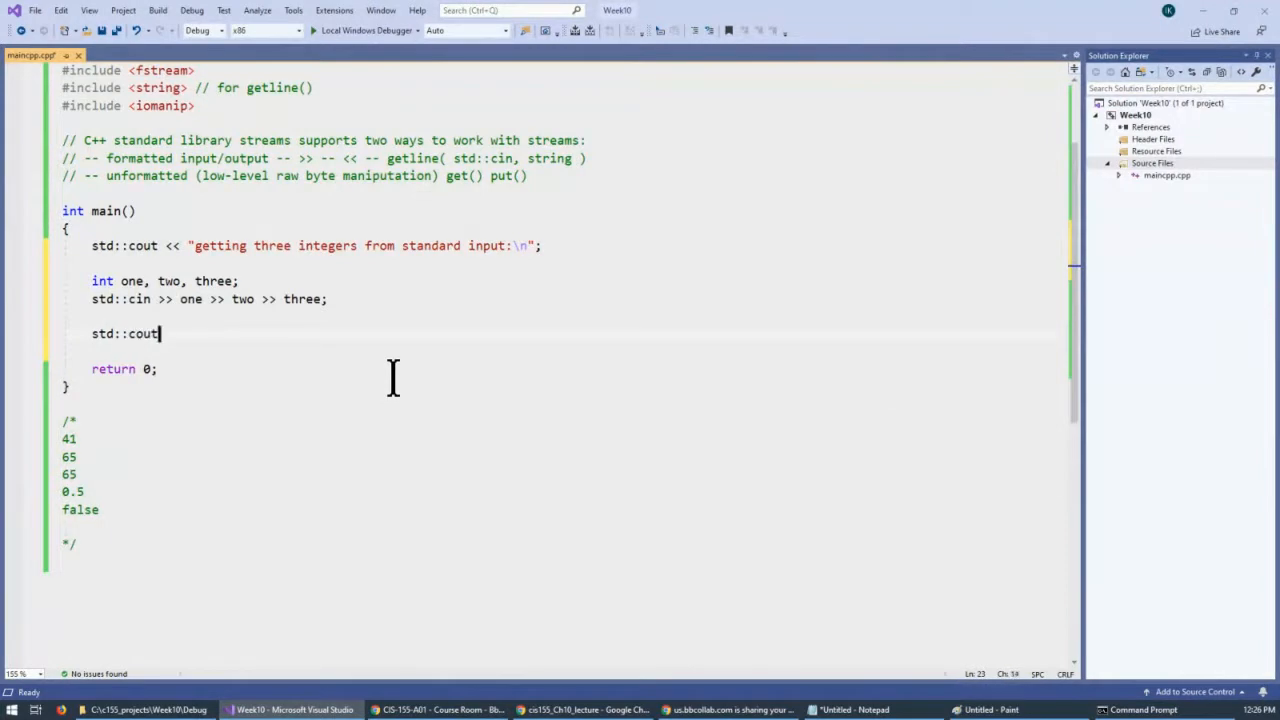
pyautogui.write('<<')
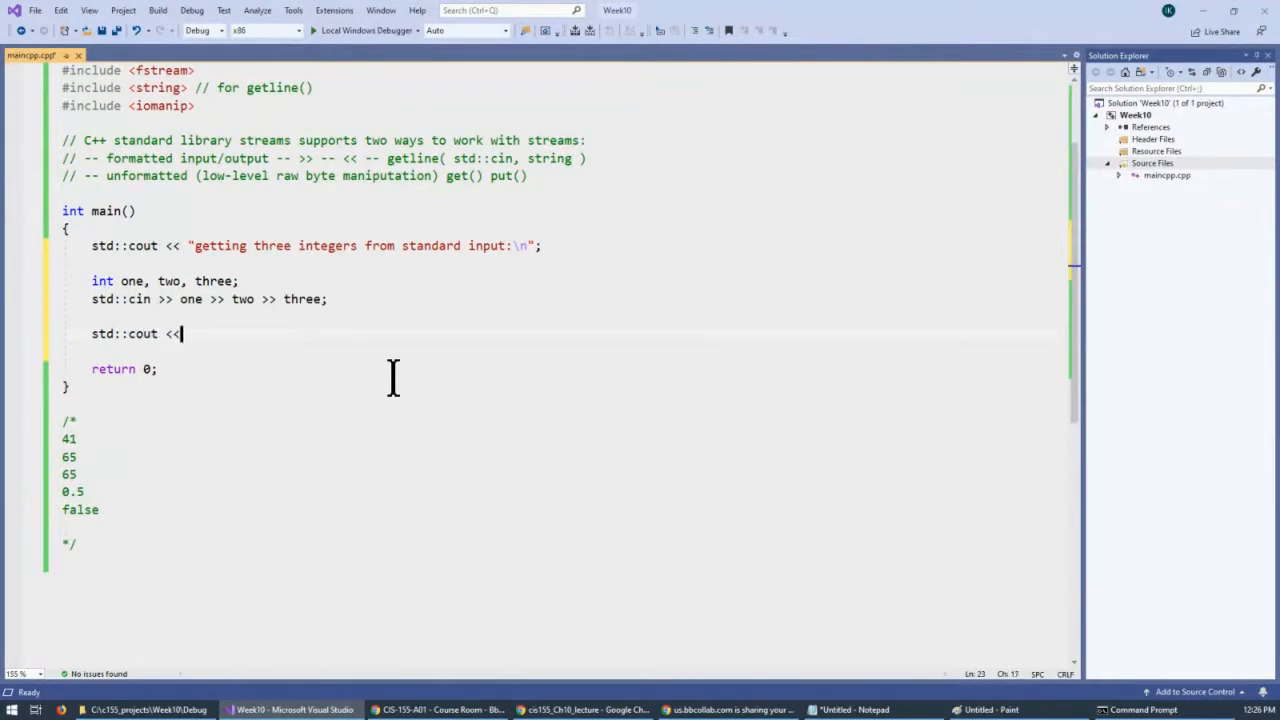
pyautogui.write('"the')
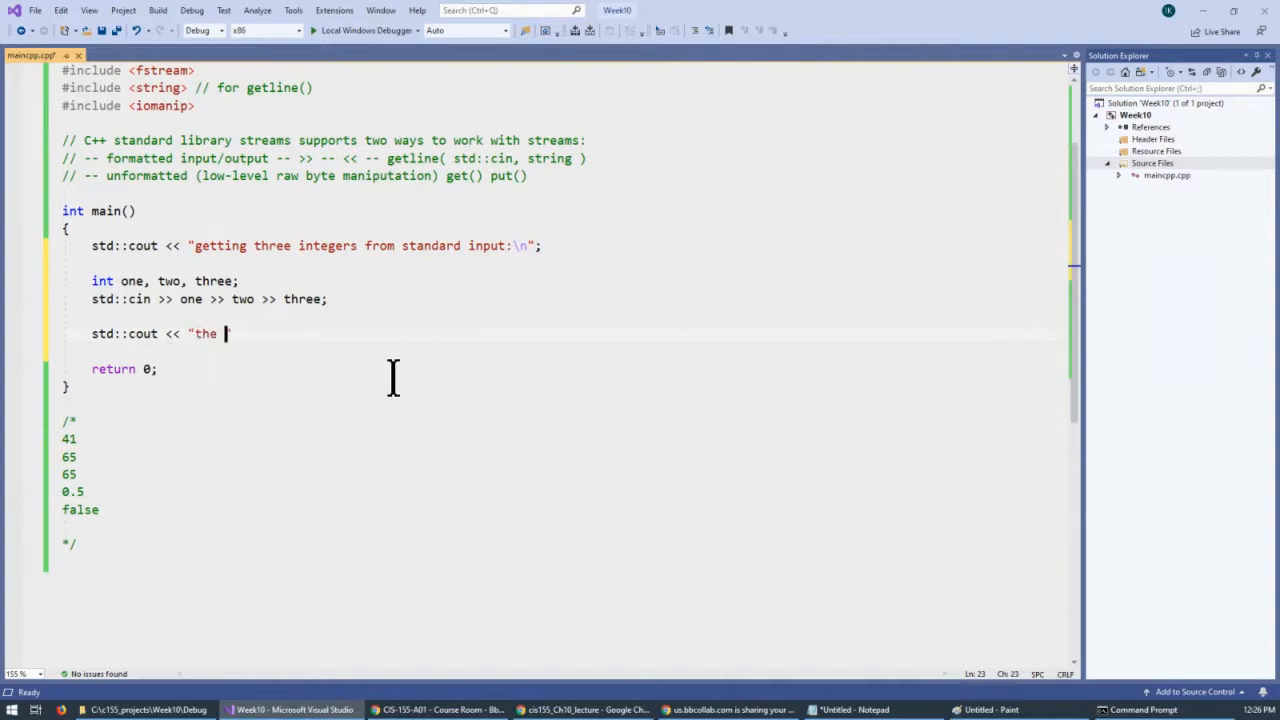
pyautogui.write('values are " << one << two << three')
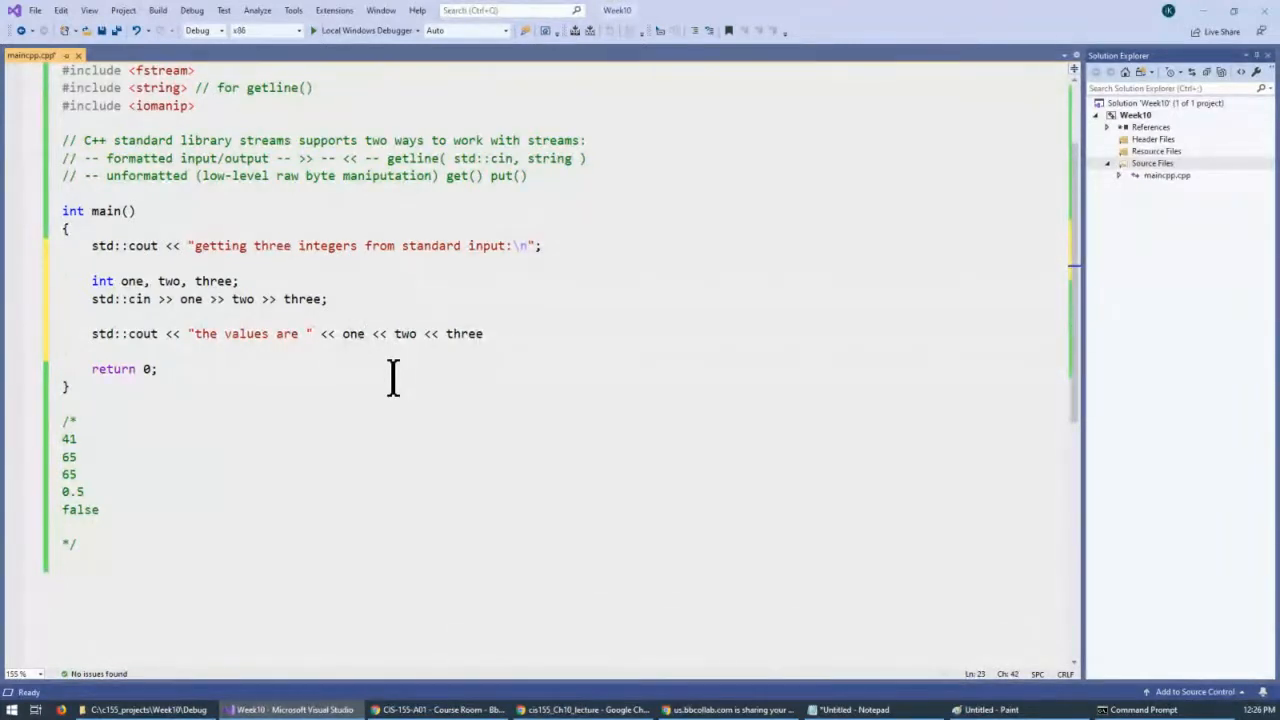
pyautogui.write('<< " "')
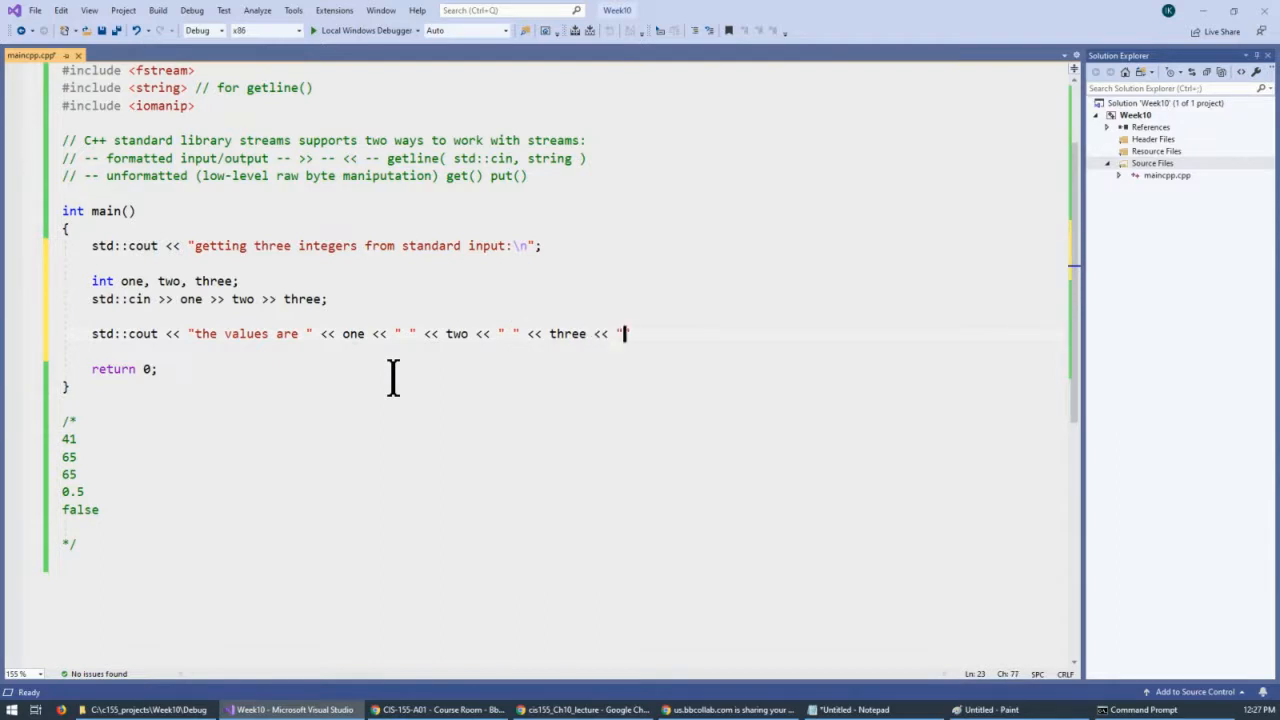
pyautogui.write('\\n";')
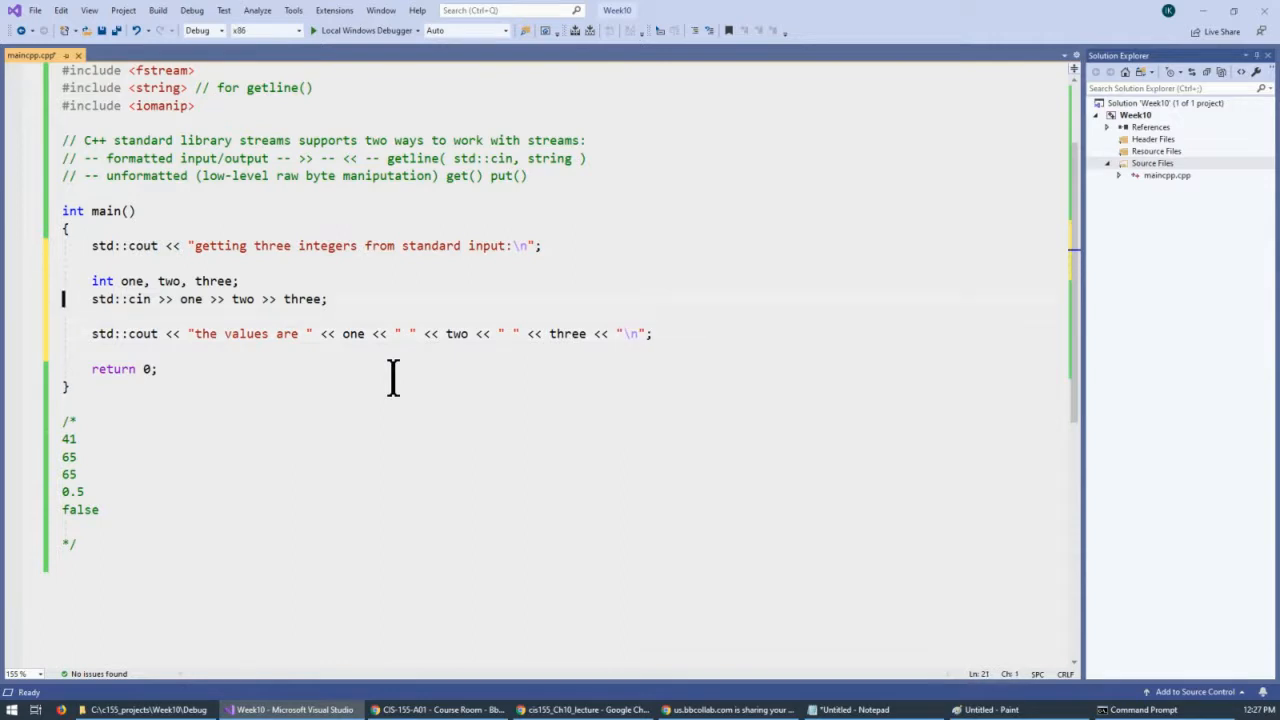
pyautogui.tripleClick(200, 298)
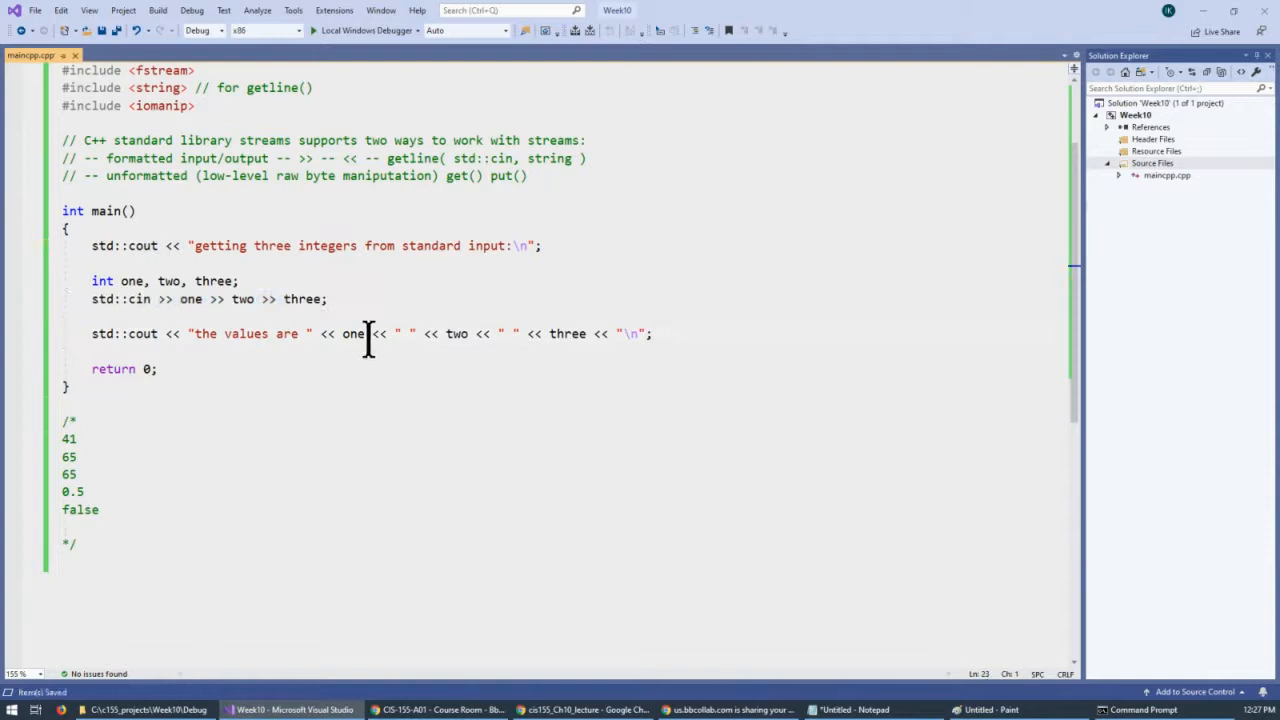
pyautogui.moveTo(746, 656)
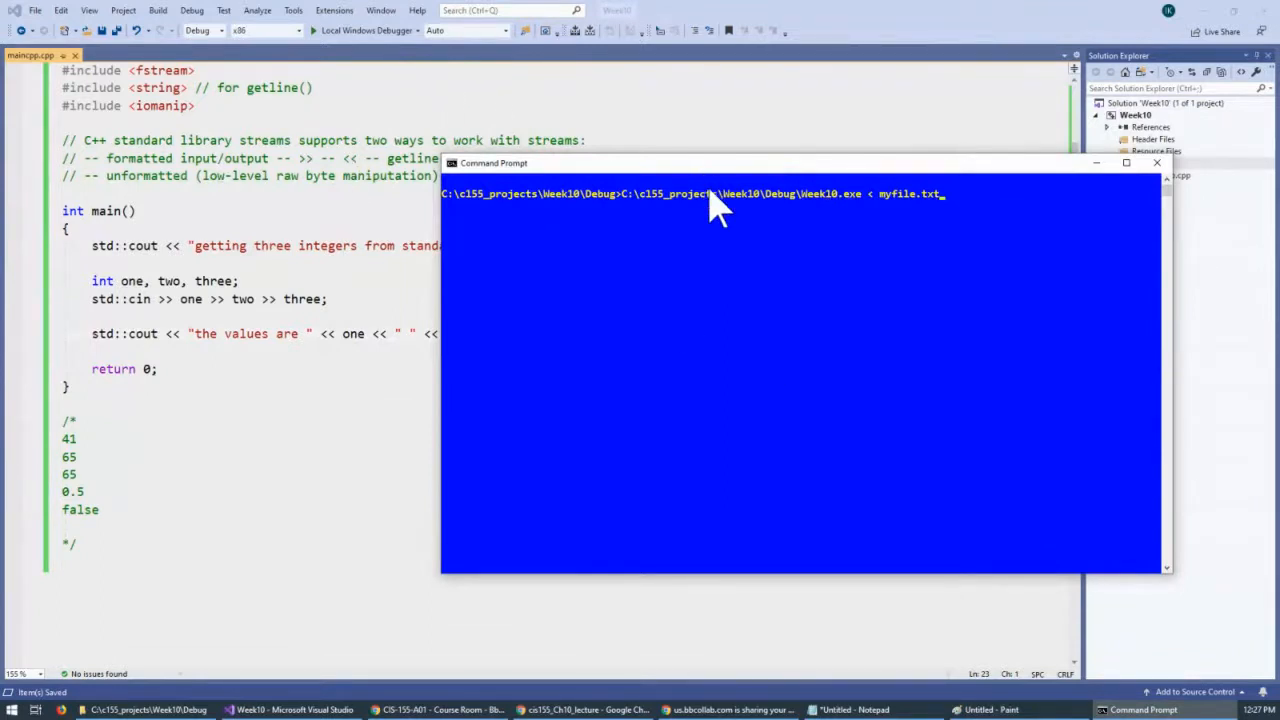
pyautogui.moveTo(868, 212)
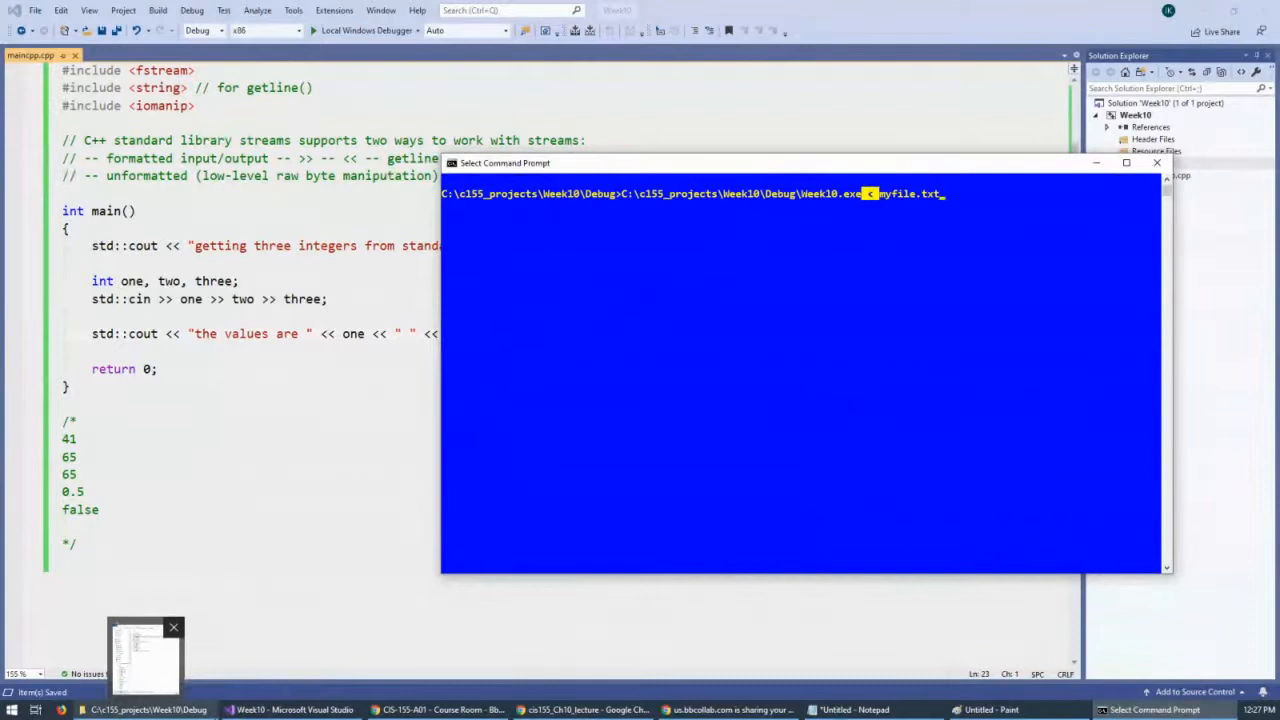
# Open myfile.txt from the Debug folder and enter 123, 456, 789 on separate lines.
pyautogui.click(140, 652)
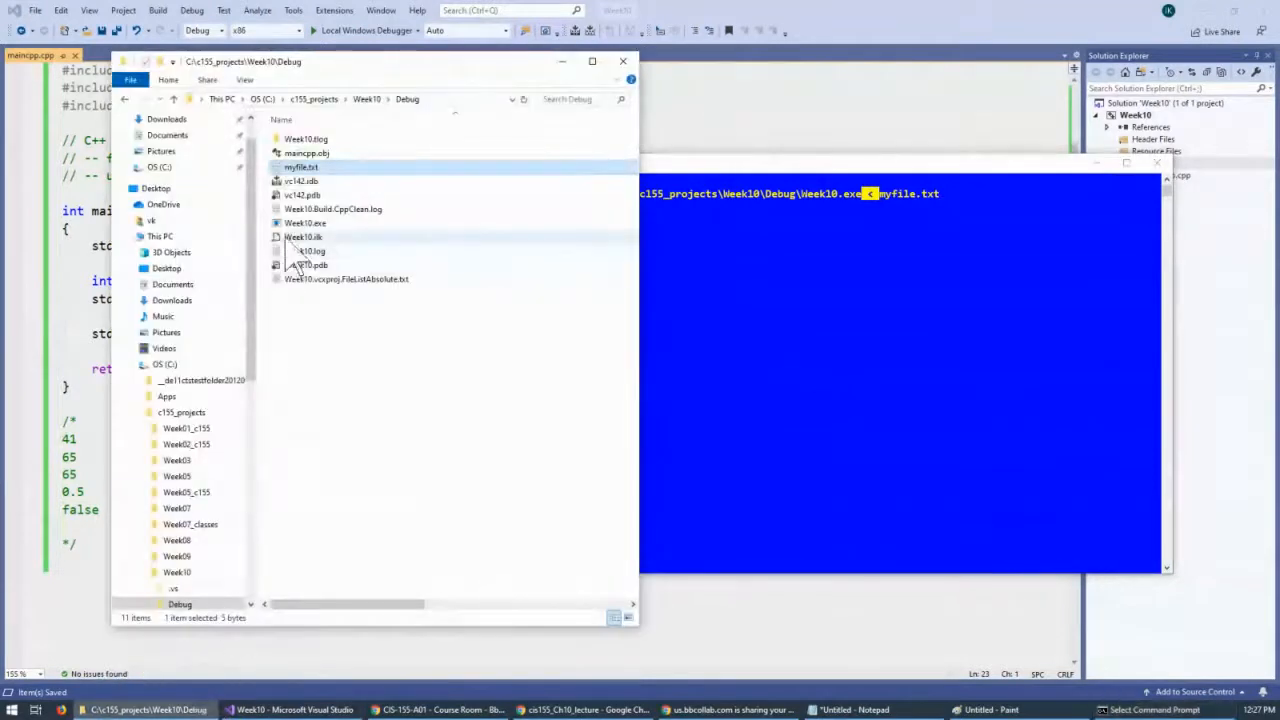
pyautogui.doubleClick(300, 168)
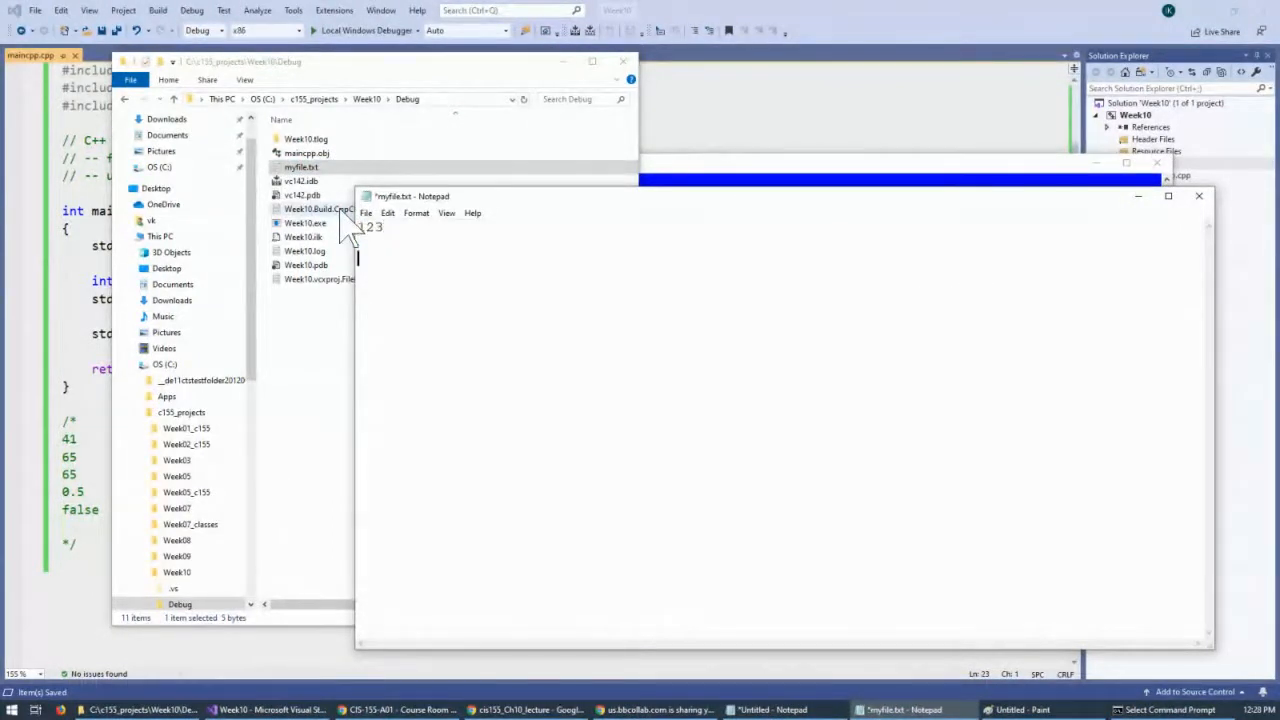
pyautogui.write('456')
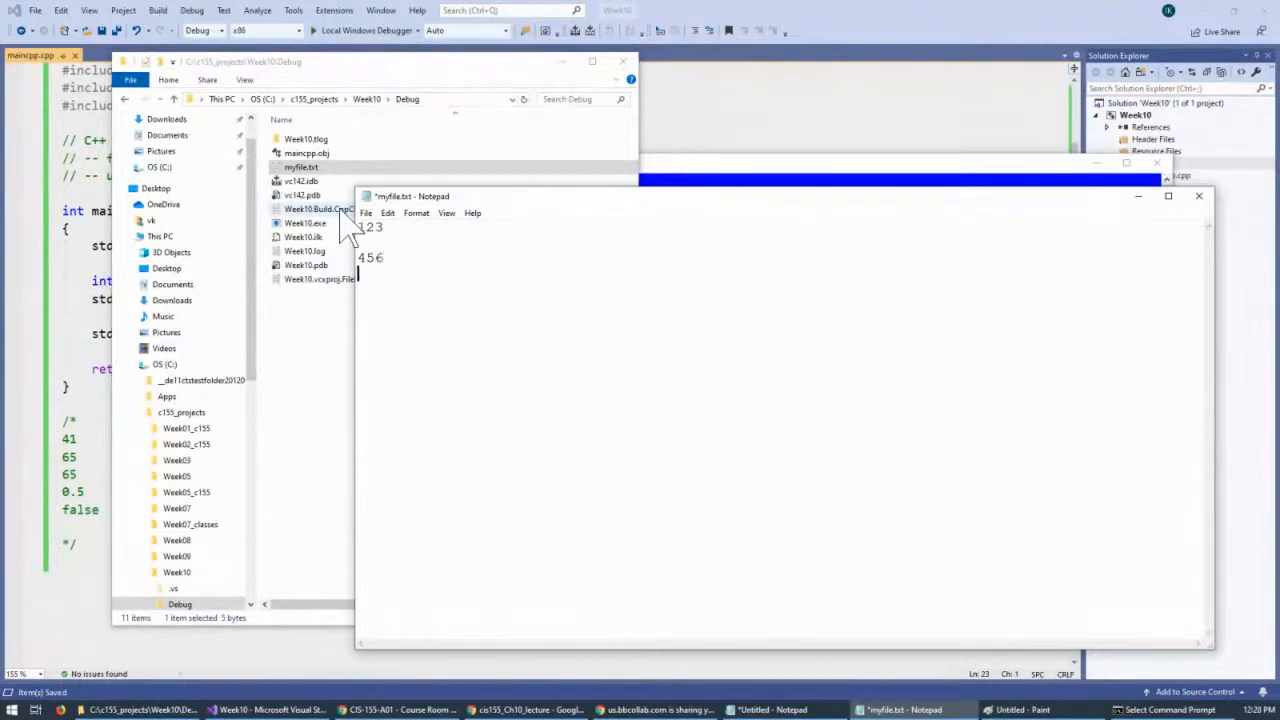
pyautogui.write('78')
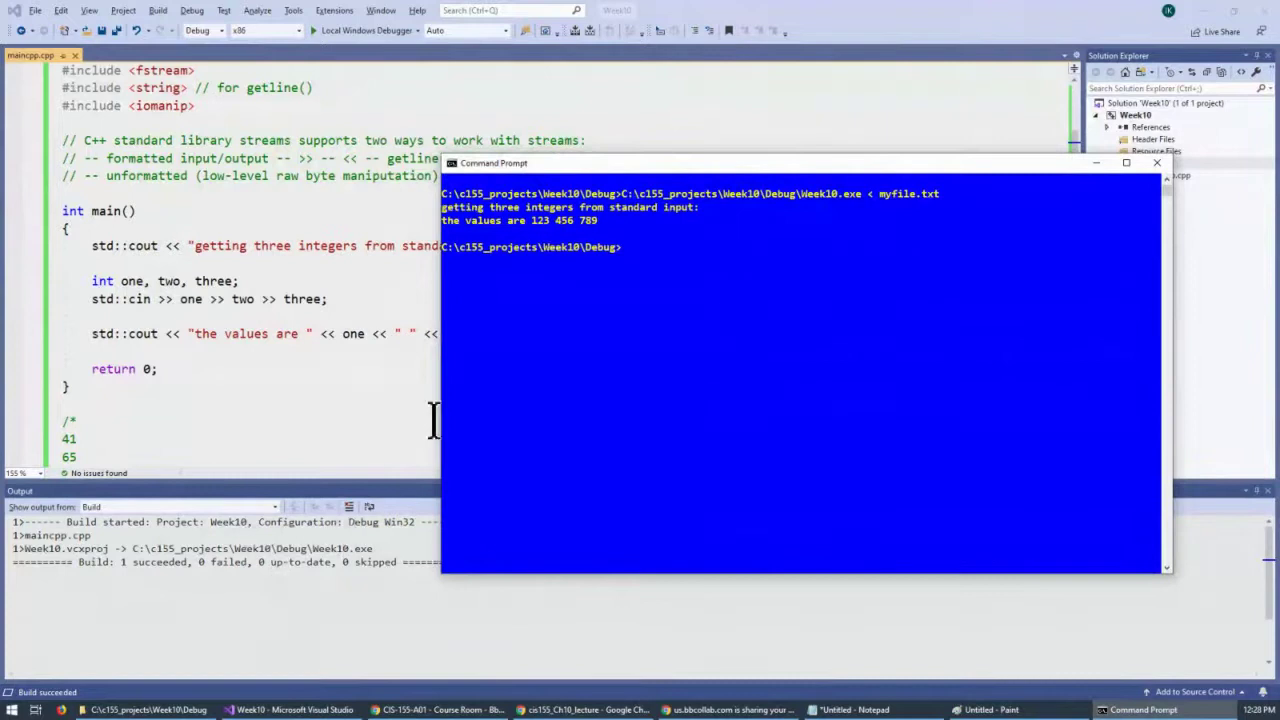
pyautogui.moveTo(544, 240)
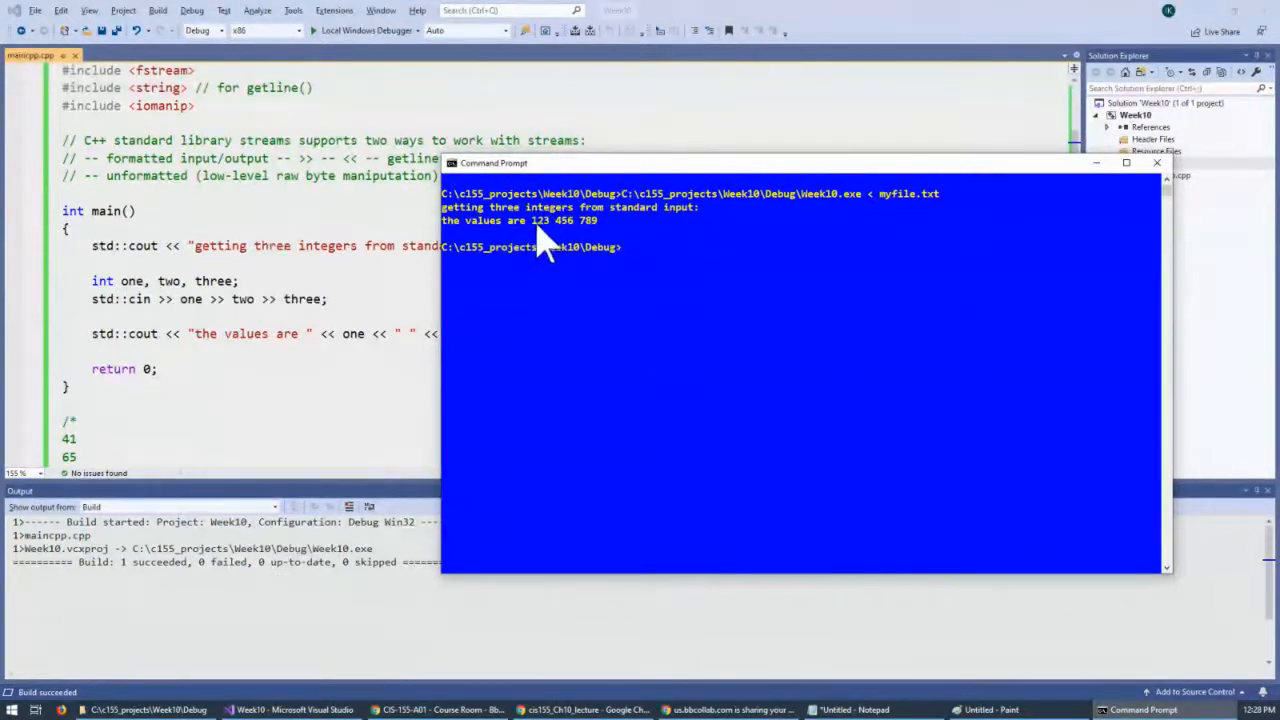
# Mark the printed values 123 456 789 from the redirected run.
pyautogui.moveTo(530, 220); pyautogui.dragTo(598, 220)
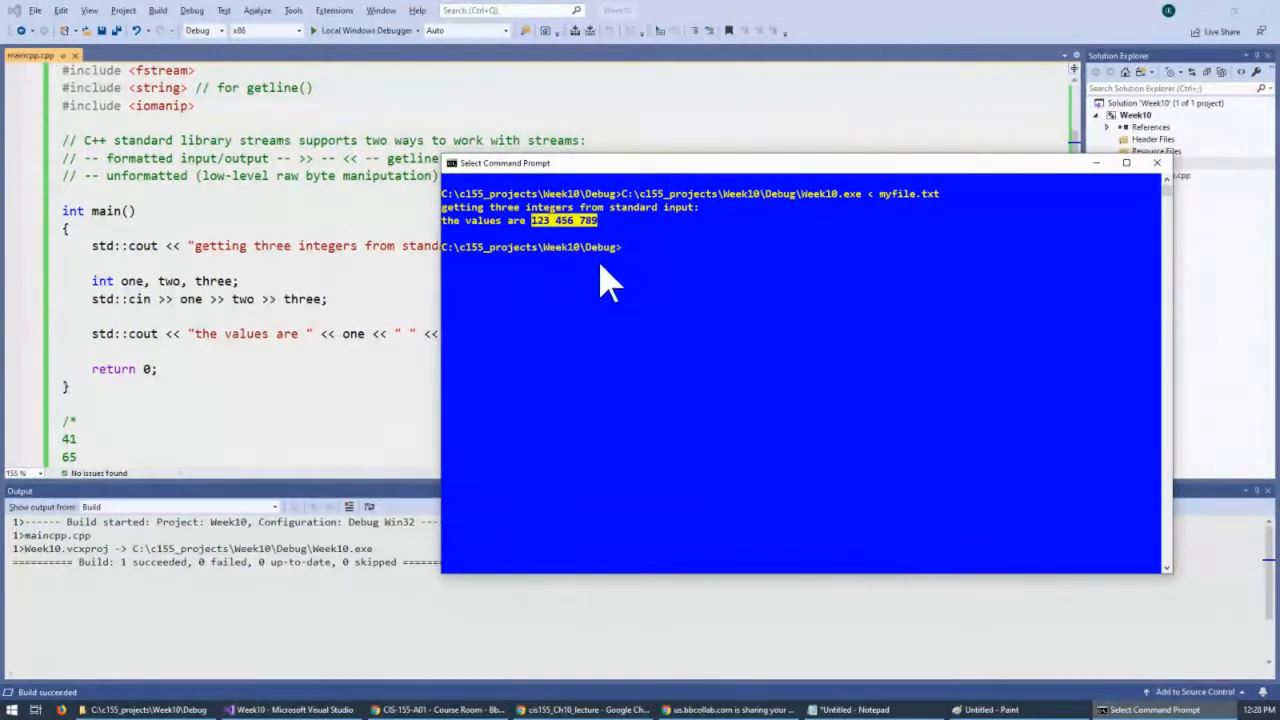
pyautogui.moveTo(876, 204)
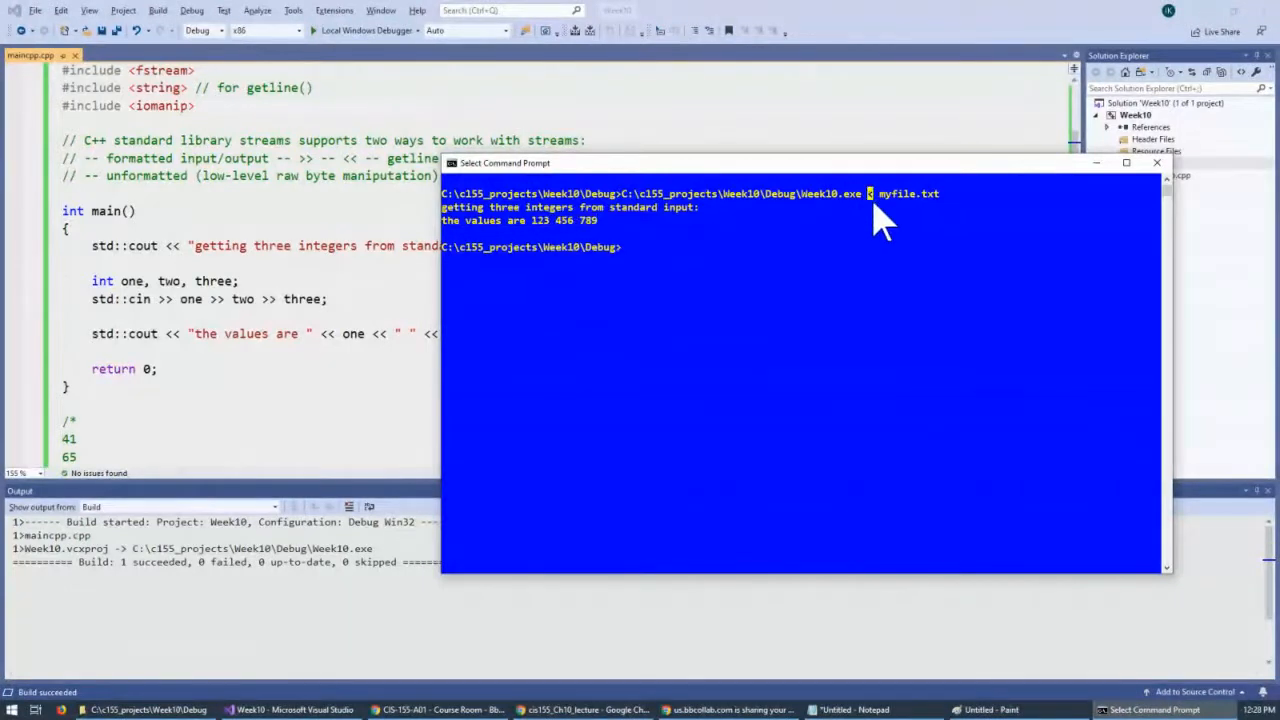
pyautogui.moveTo(892, 200)
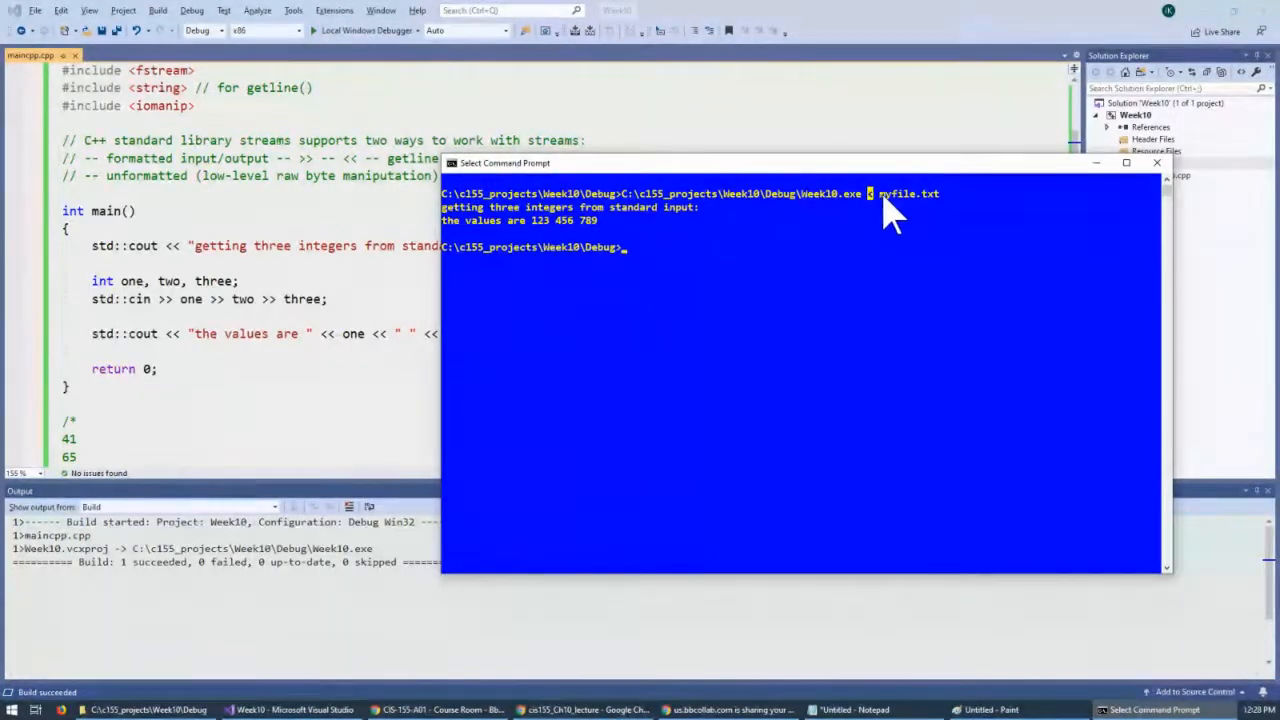
pyautogui.moveTo(876, 222)
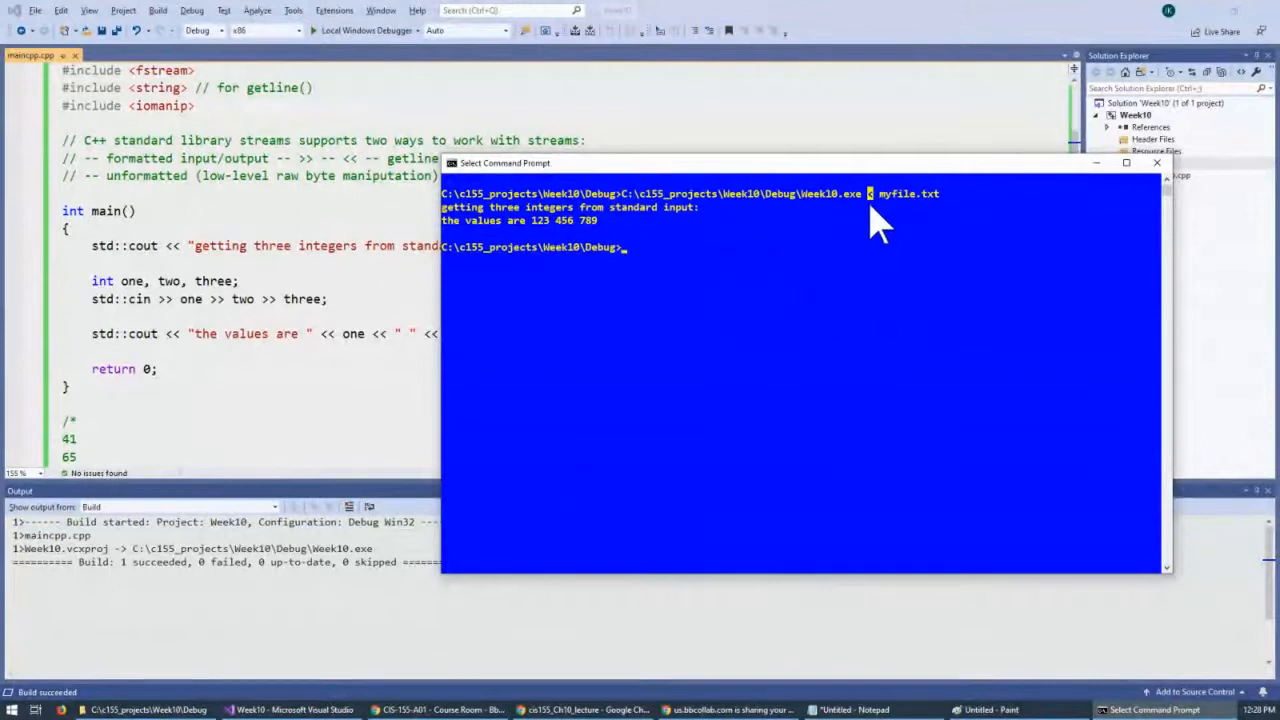
pyautogui.moveTo(212, 280)
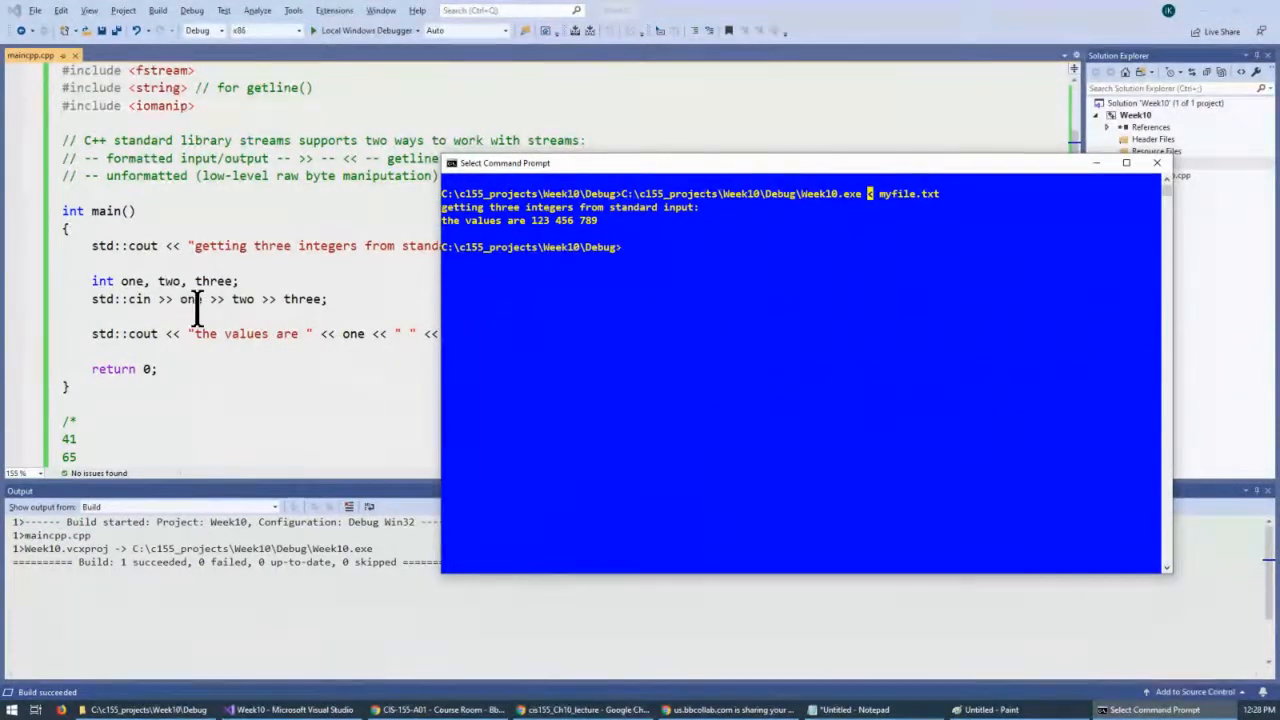
pyautogui.moveTo(226, 332)
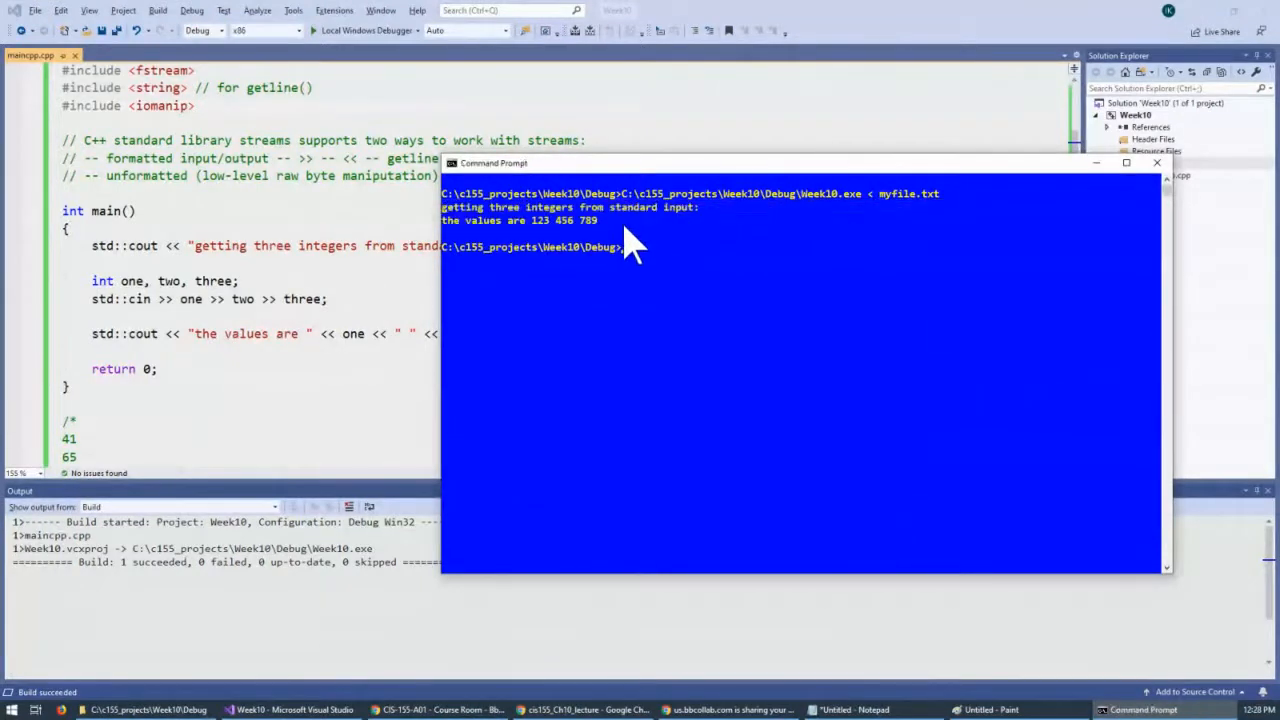
pyautogui.moveTo(920, 230)
pyautogui.write('C:\\c155_projects\\Week10\\Debug\\Week10.exe < myfile.txt >')
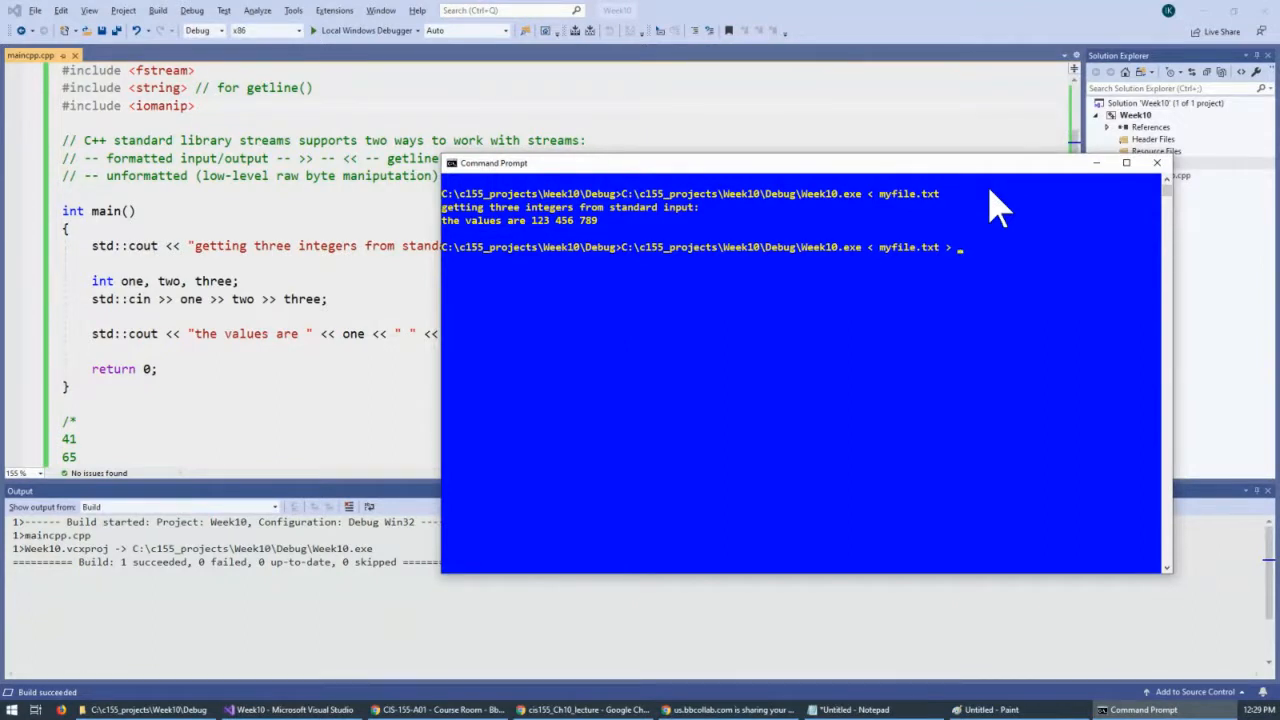
# Run Week10.exe < myfile.txt > myoutput.txt so output goes to the file.
pyautogui.write('myoutp')
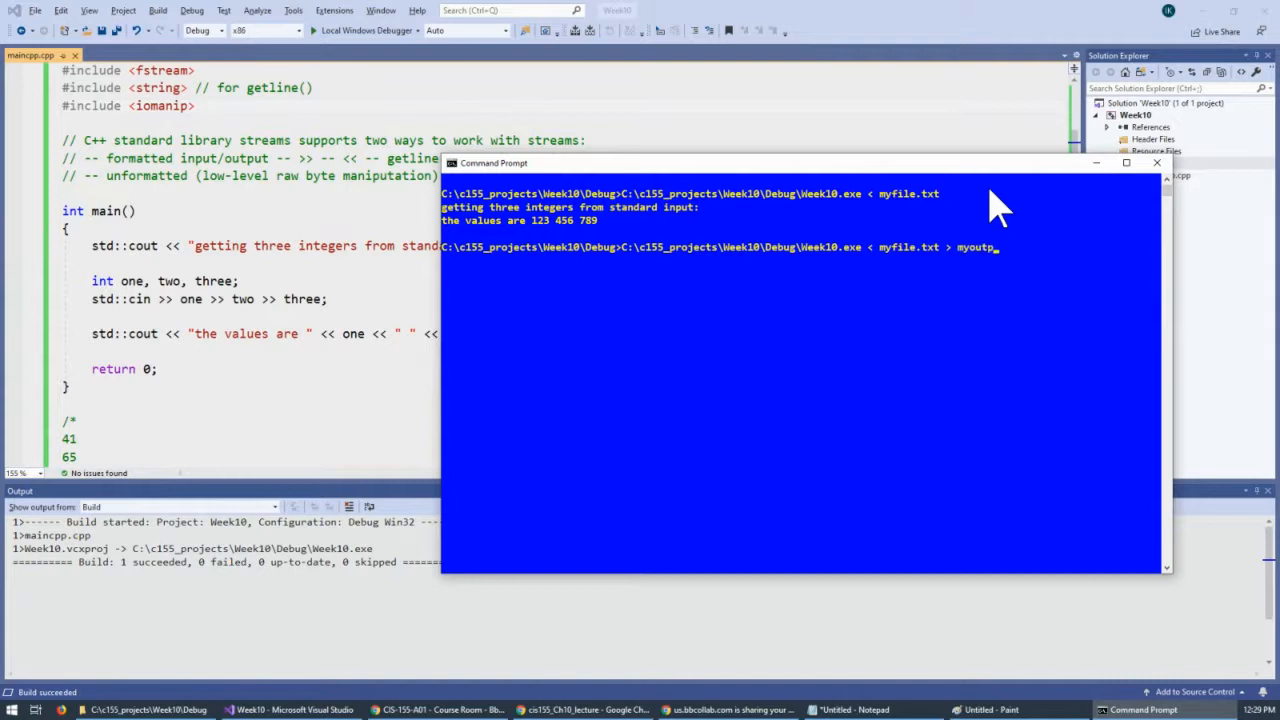
pyautogui.write('ut.')
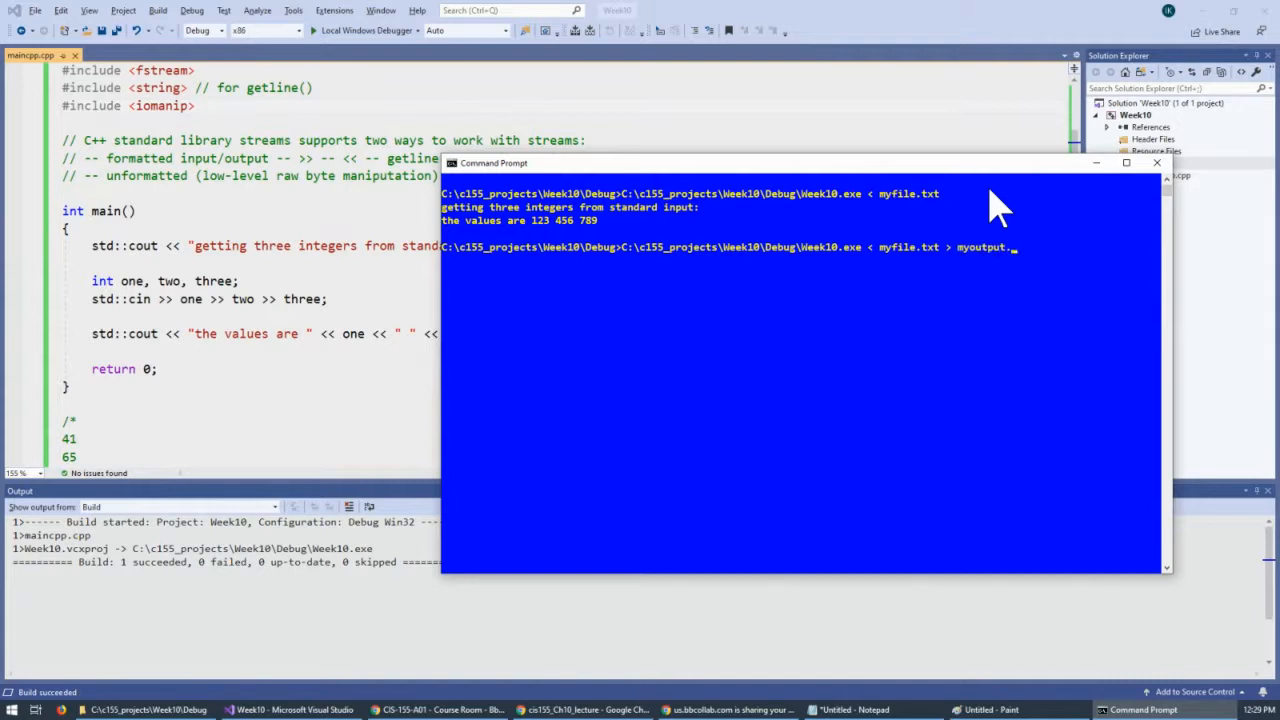
pyautogui.write('txt')
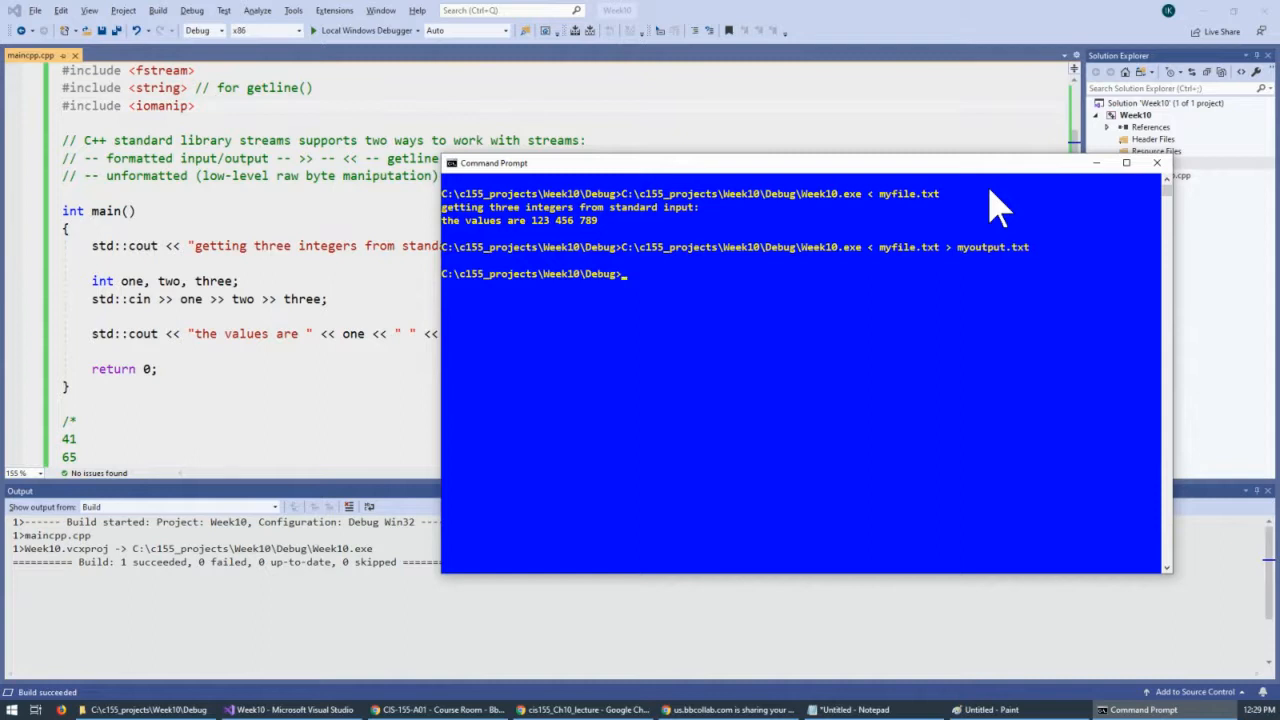
pyautogui.moveTo(1008, 178)
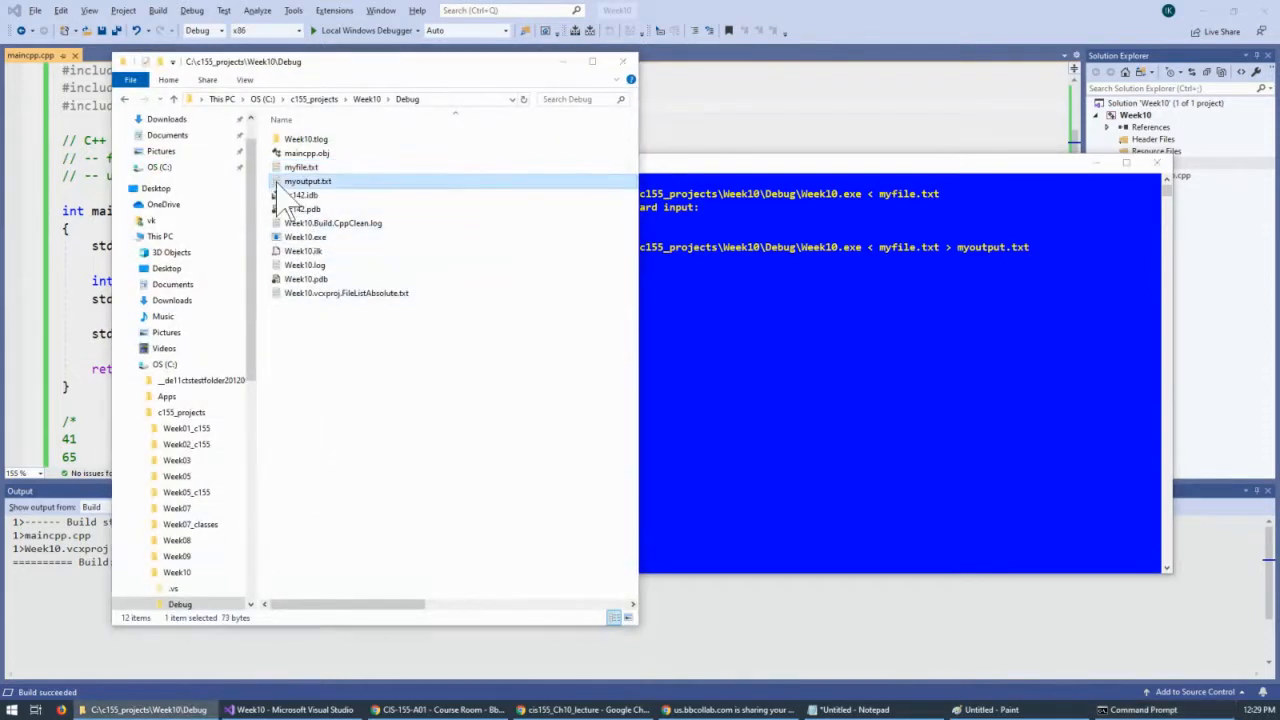
# Open myoutput.txt, highlight the values 123 456 789, then close the file.
pyautogui.doubleClick(308, 180)
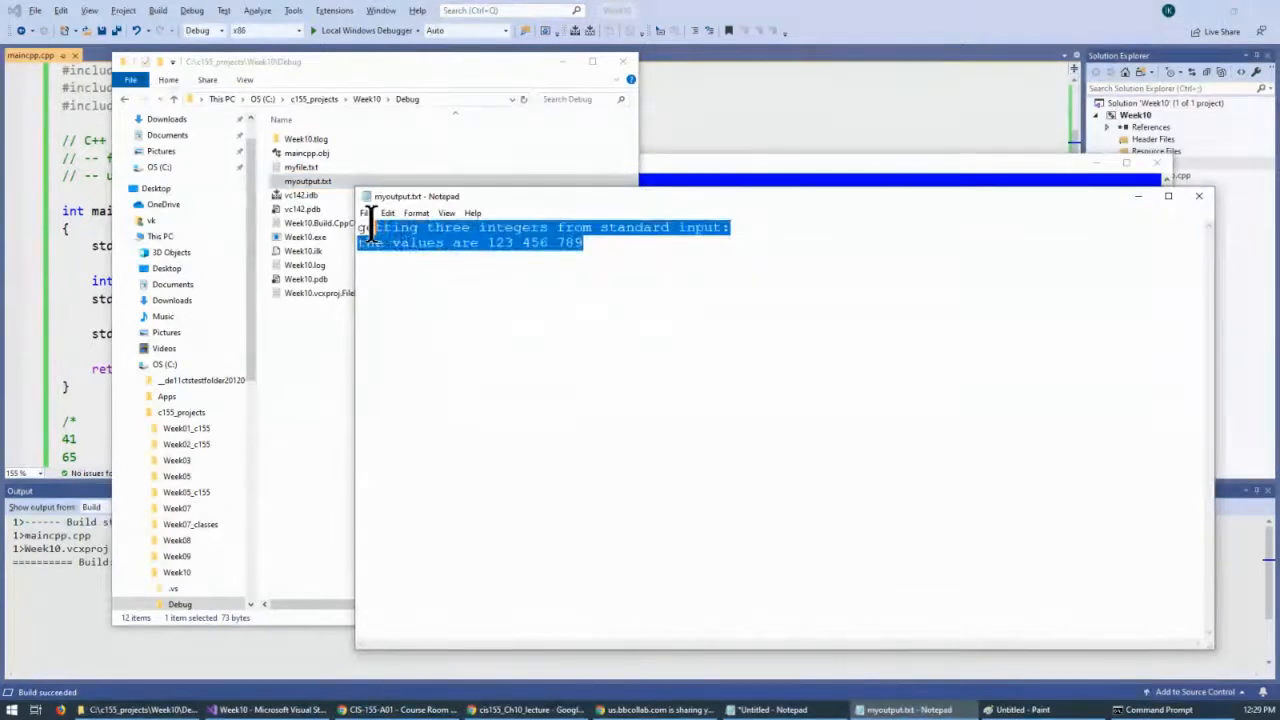
pyautogui.click(492, 242)
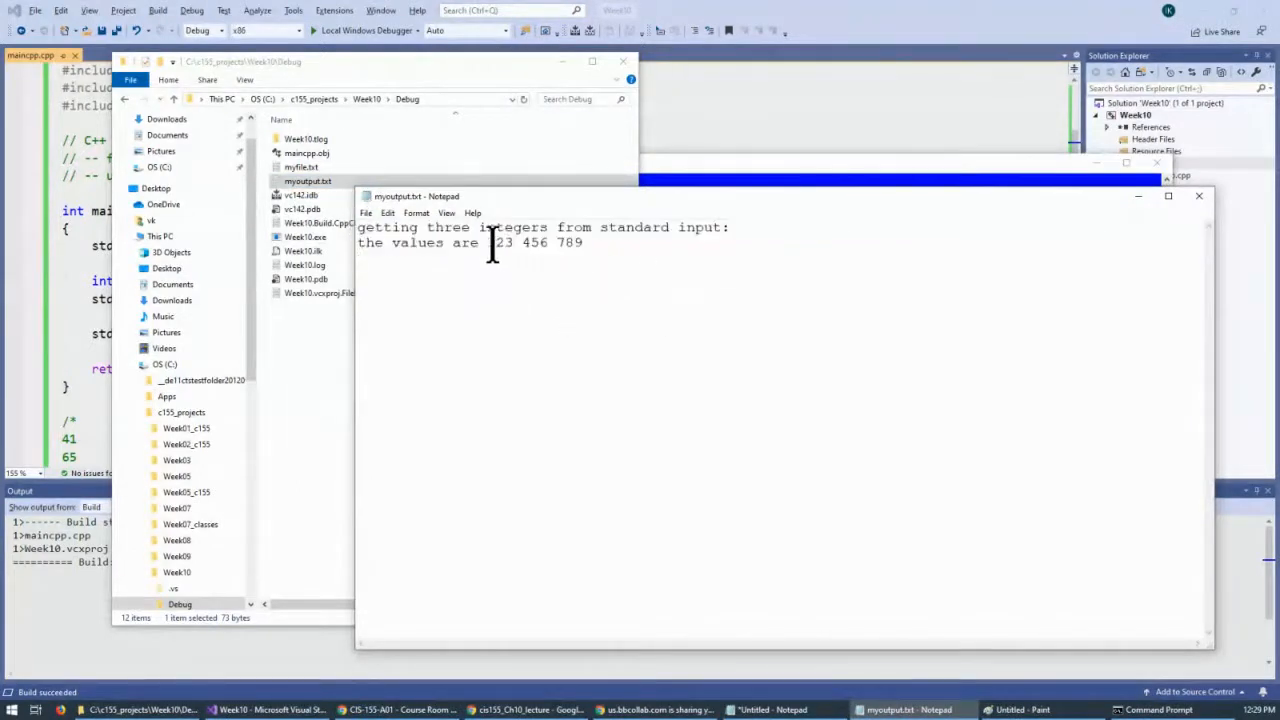
pyautogui.moveTo(490, 242); pyautogui.dragTo(582, 242)
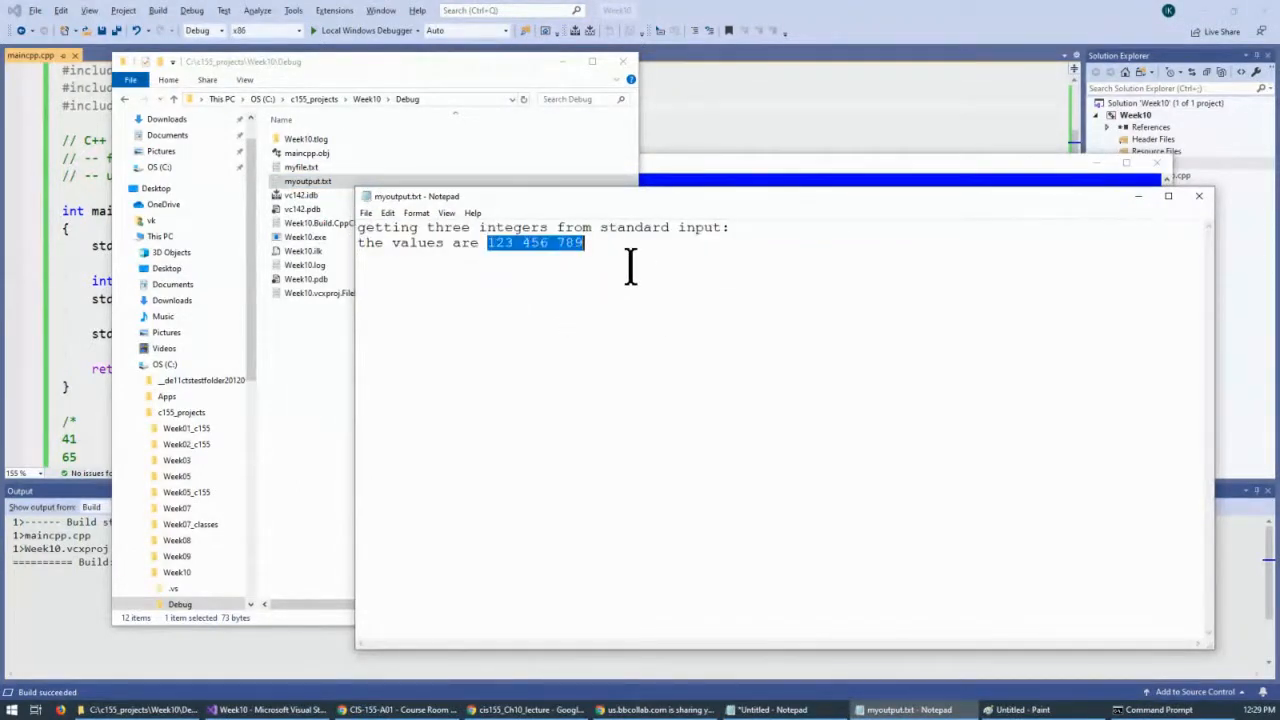
pyautogui.moveTo(860, 224)
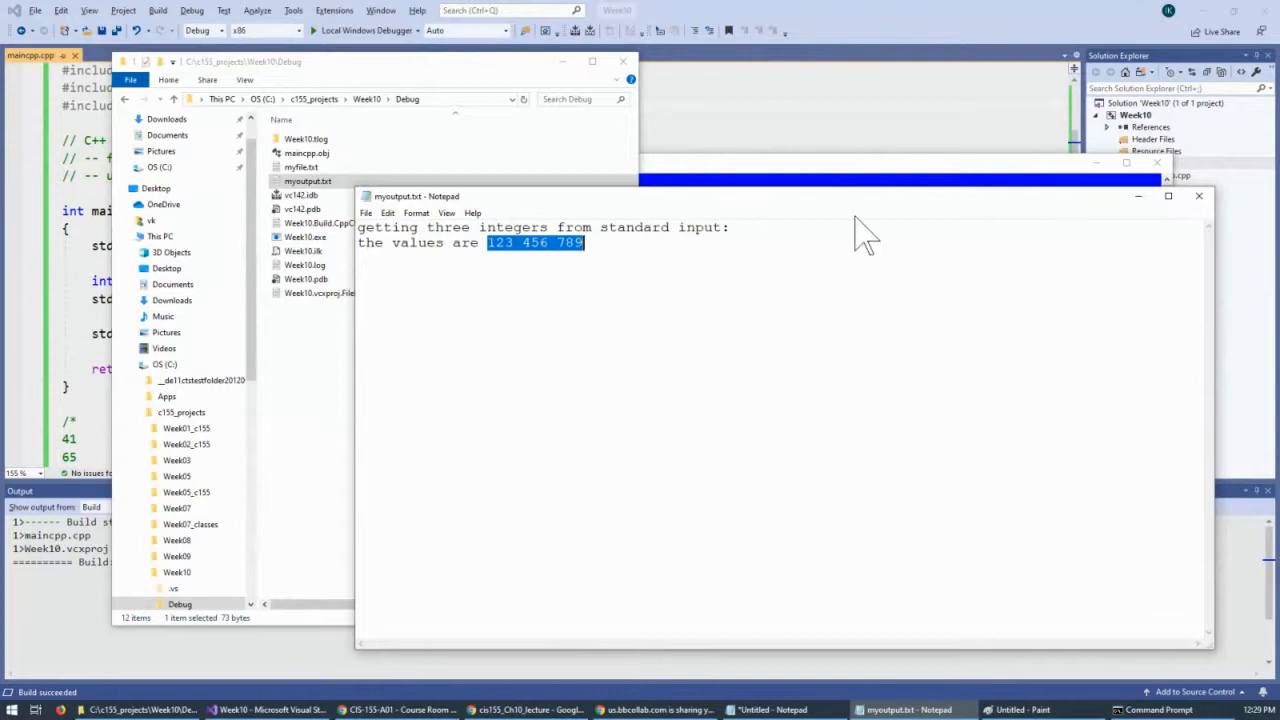
pyautogui.moveTo(1198, 198)
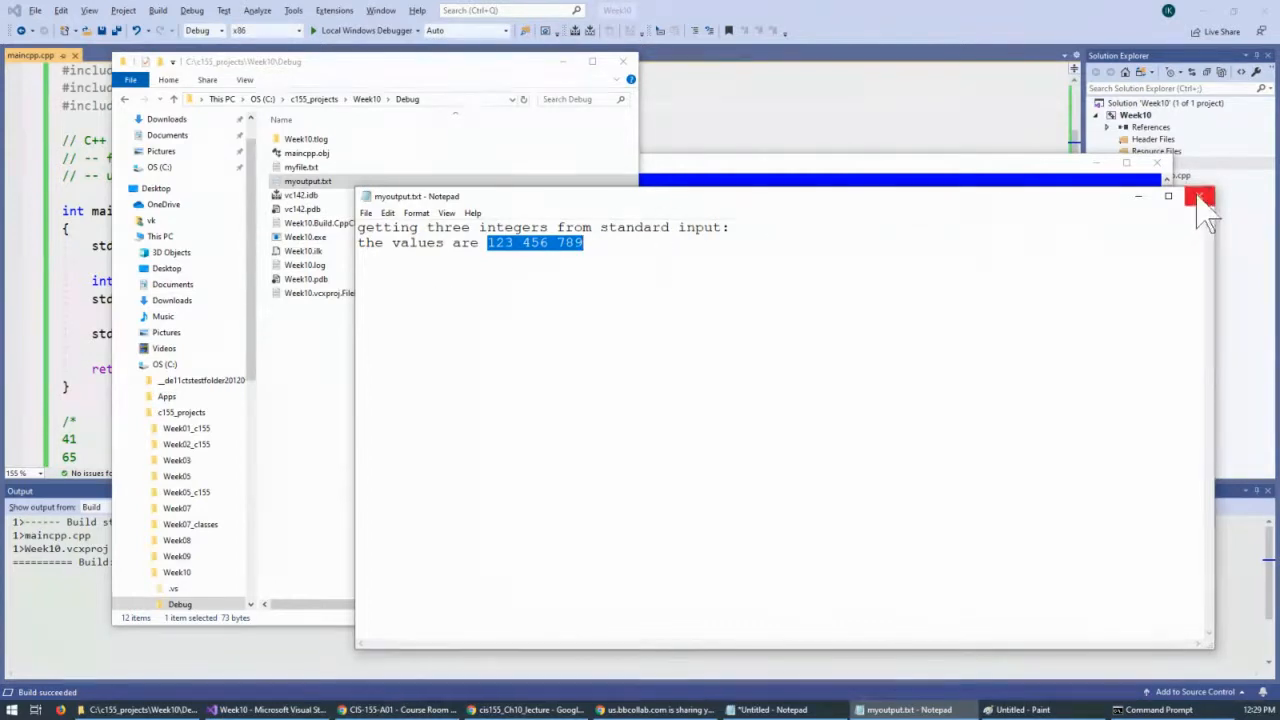
pyautogui.click(1194, 196)
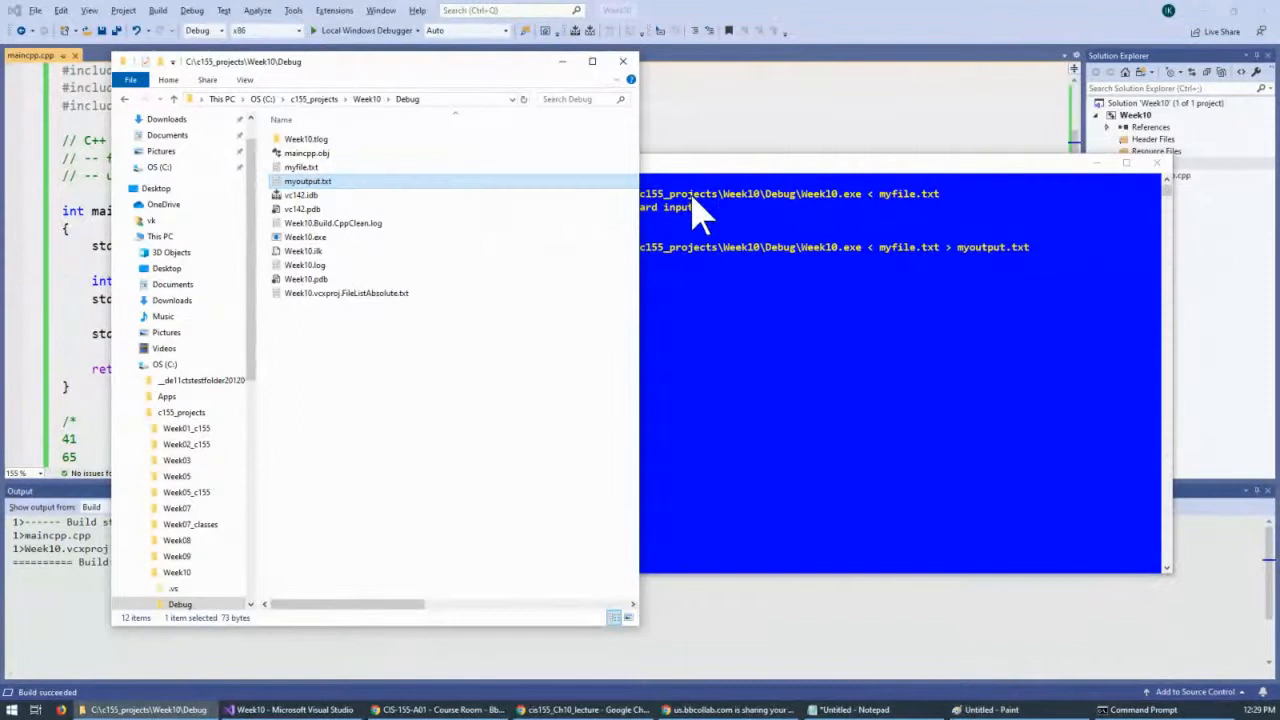
pyautogui.moveTo(728, 226)
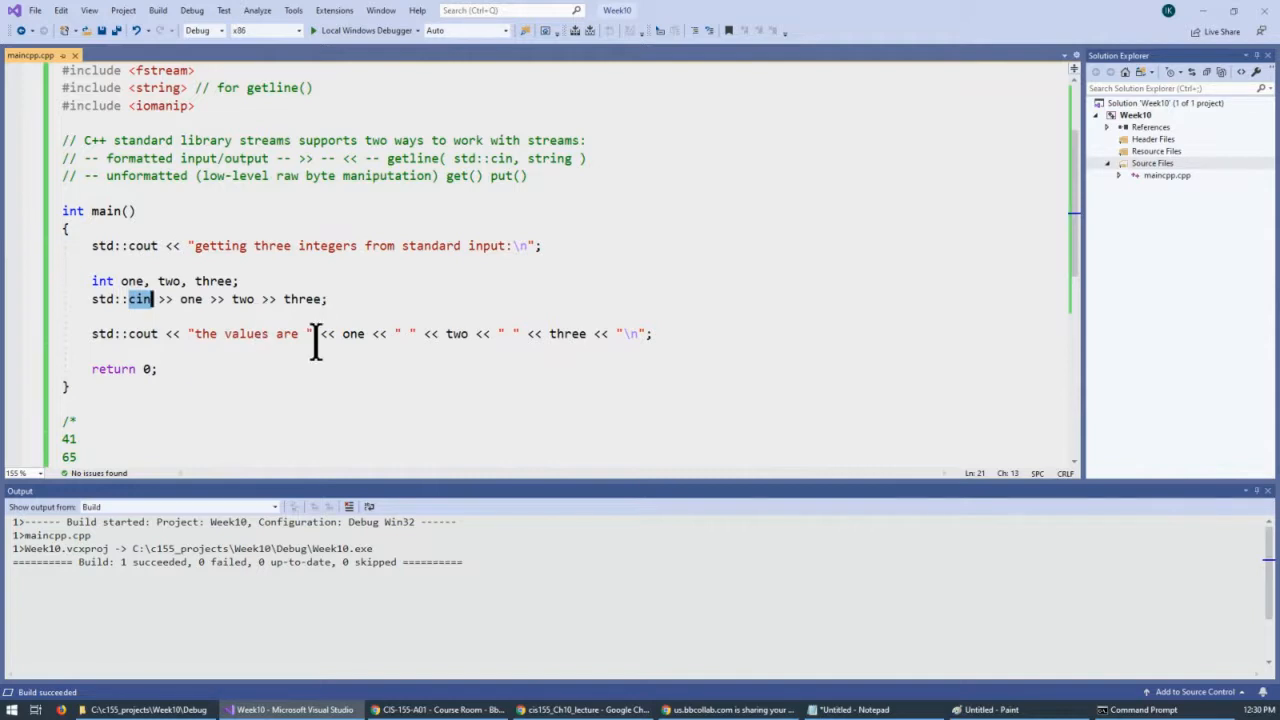
pyautogui.moveTo(204, 288)
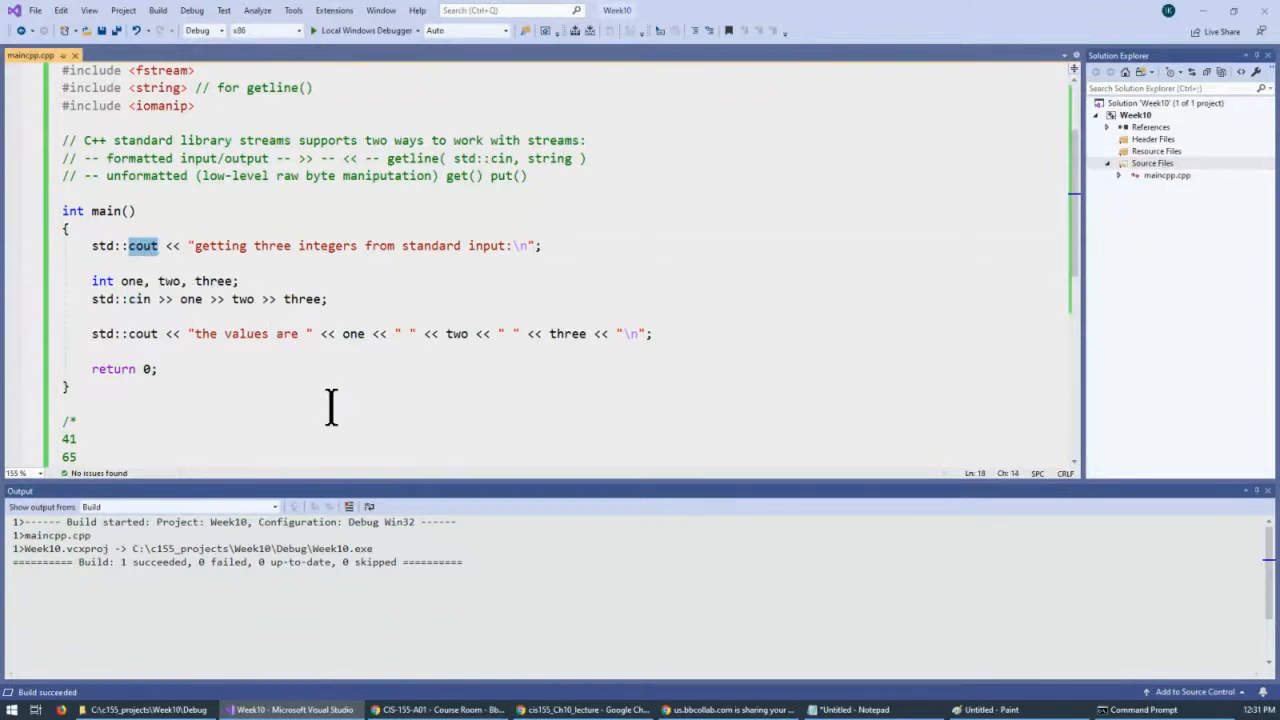
# Highlight cin on the input line in main.cpp while explaining it, then clear the selection.
pyautogui.click(64, 402)
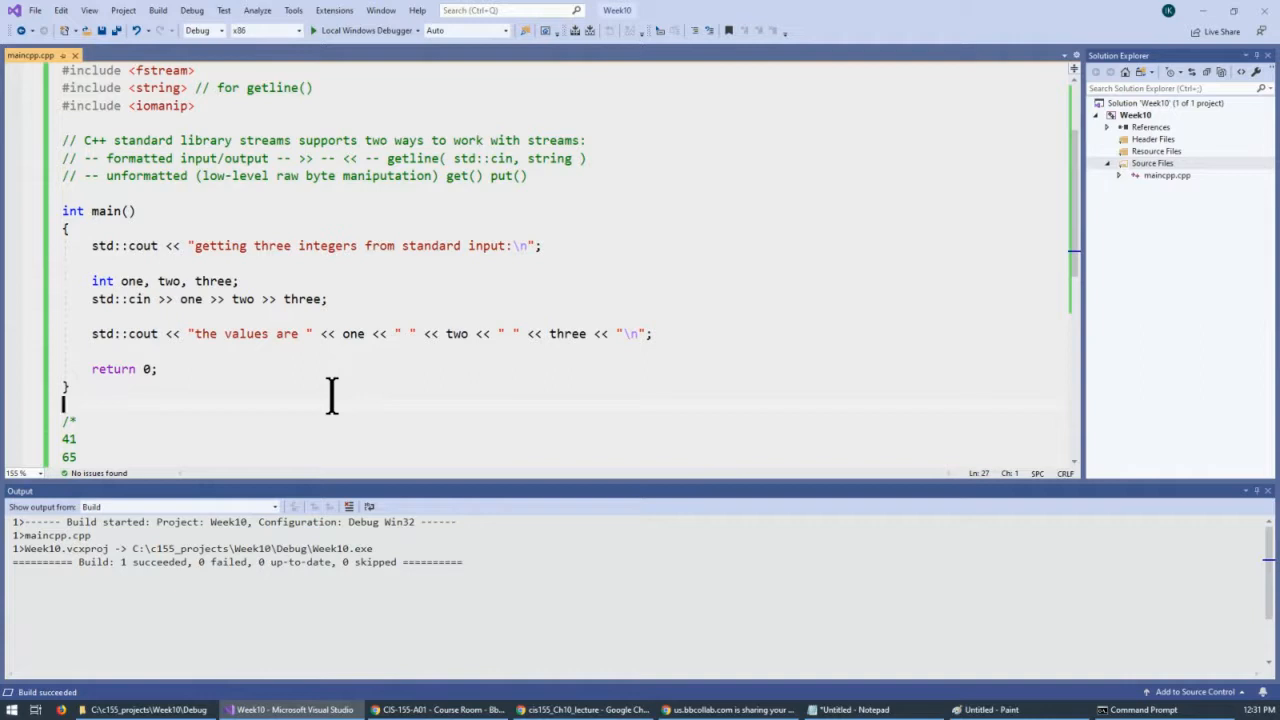
pyautogui.doubleClick(142, 244)
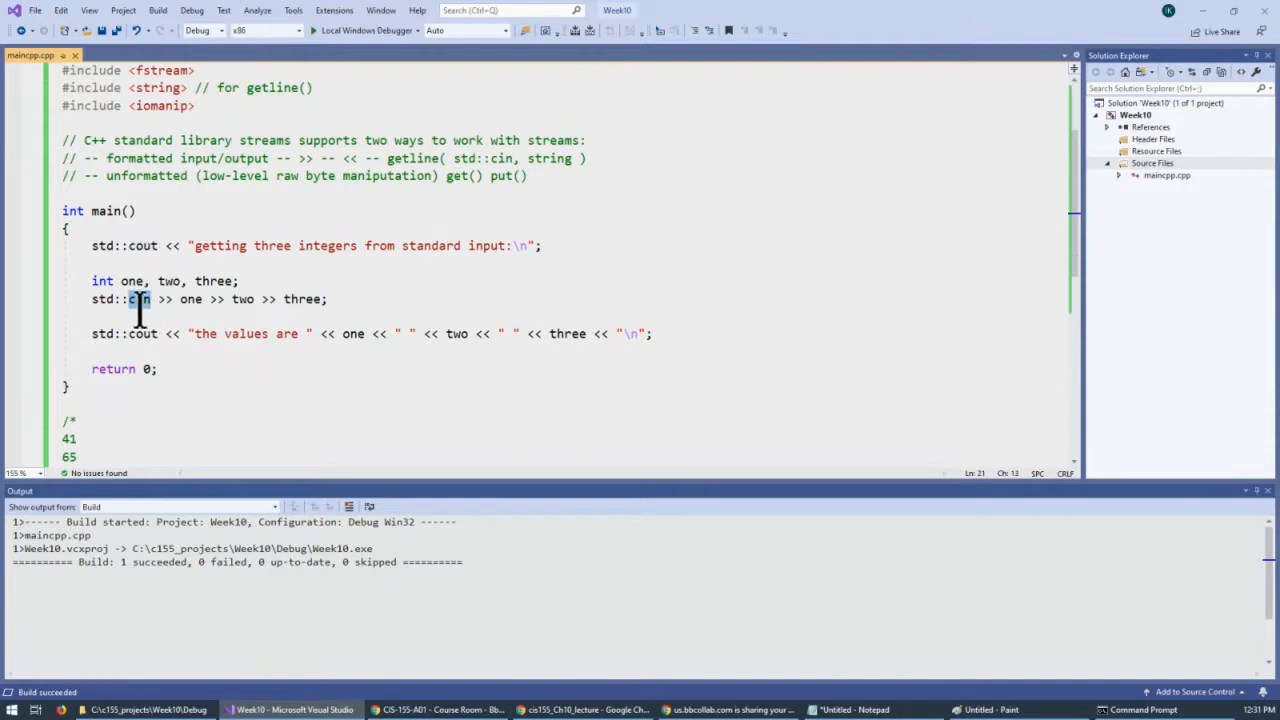
pyautogui.doubleClick(138, 300)
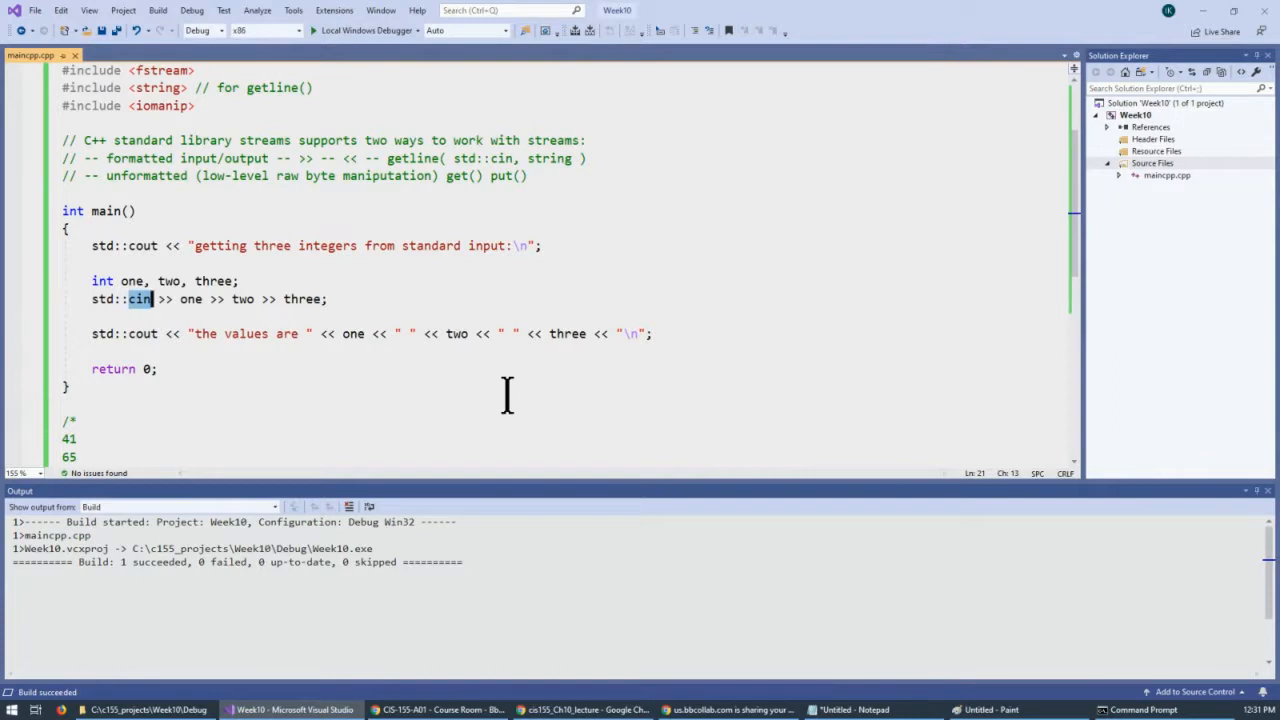
pyautogui.moveTo(350, 364)
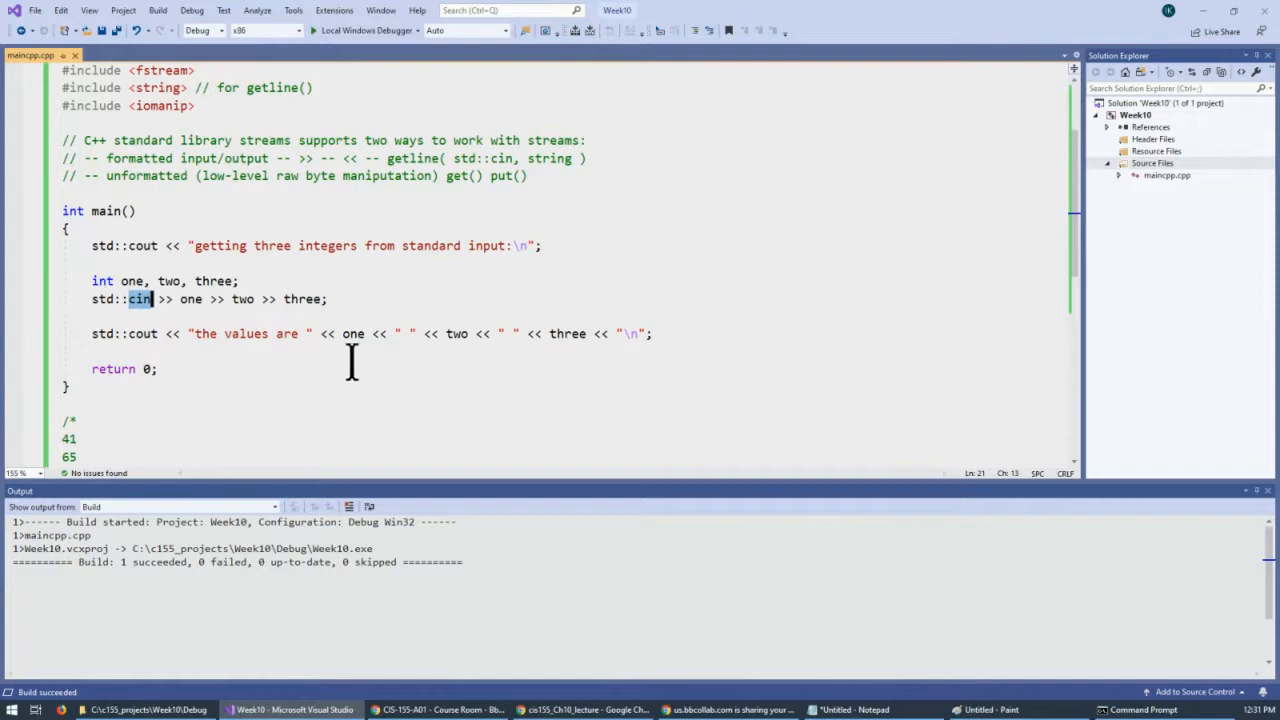
pyautogui.click(158, 368)
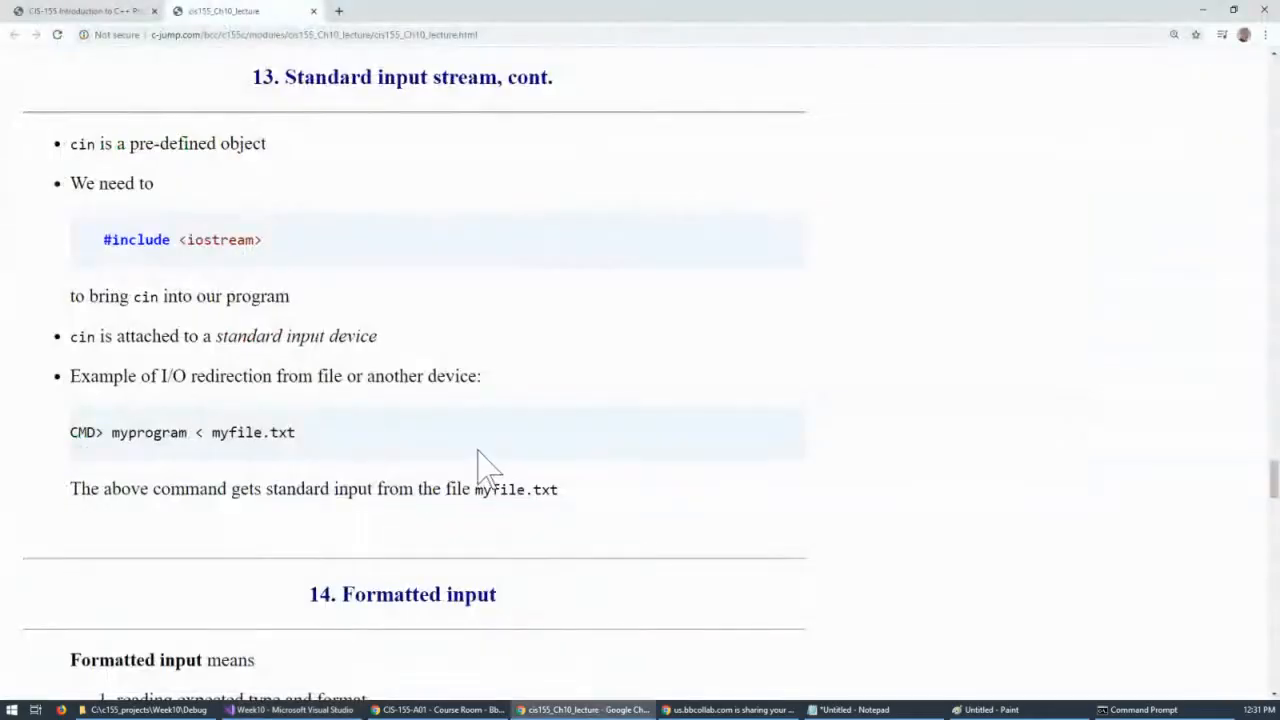
pyautogui.moveTo(424, 444)
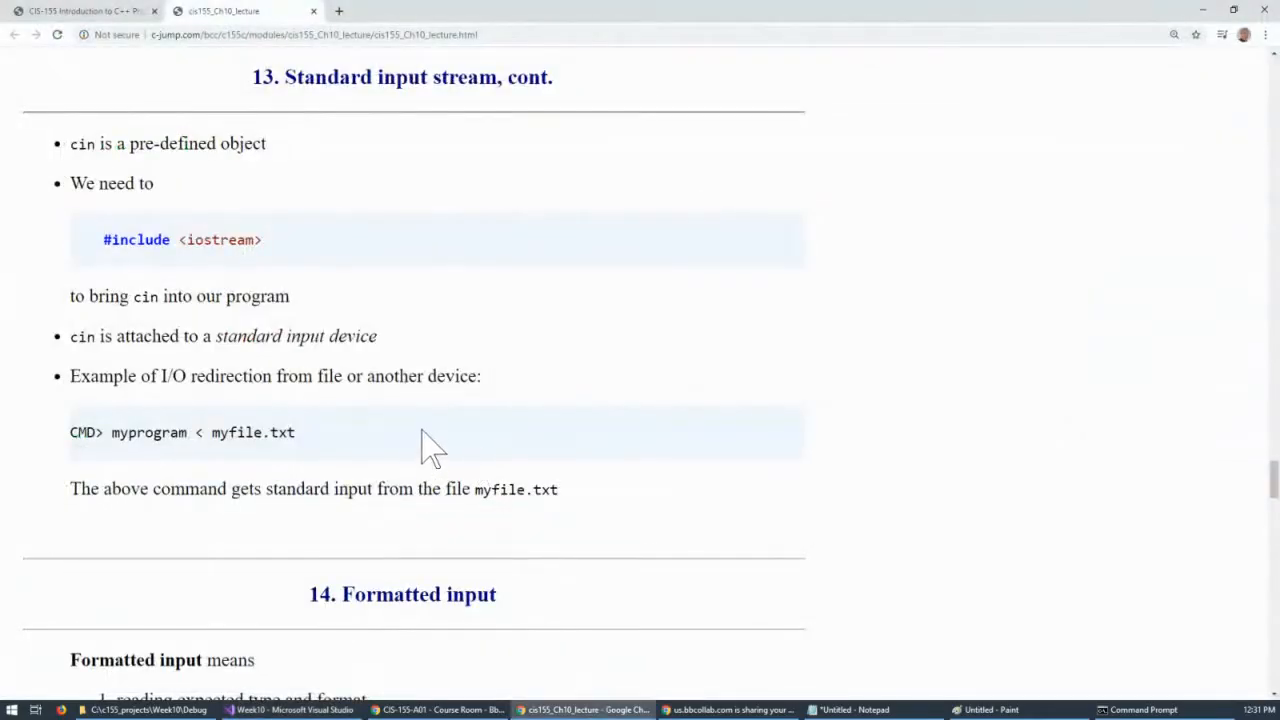
# Highlight the std::cin >> one >> two; line and the word cin in the lecture example.
pyautogui.scroll(-3)
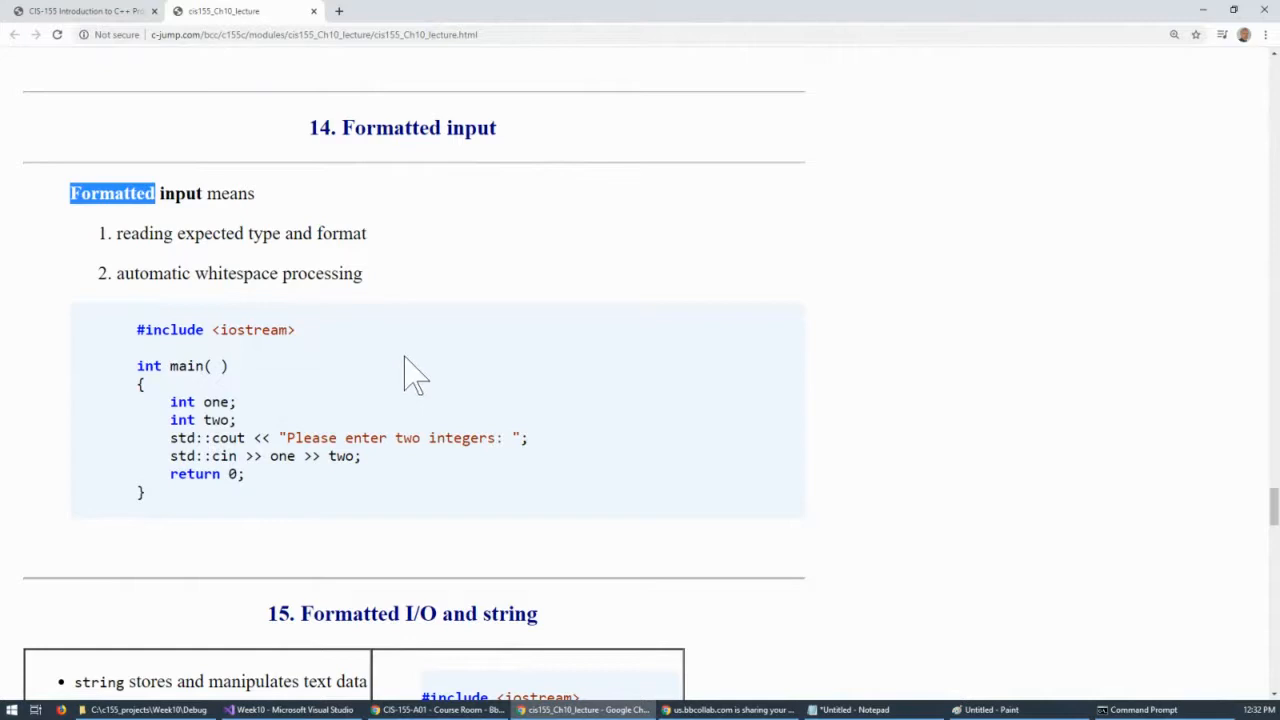
pyautogui.moveTo(386, 468)
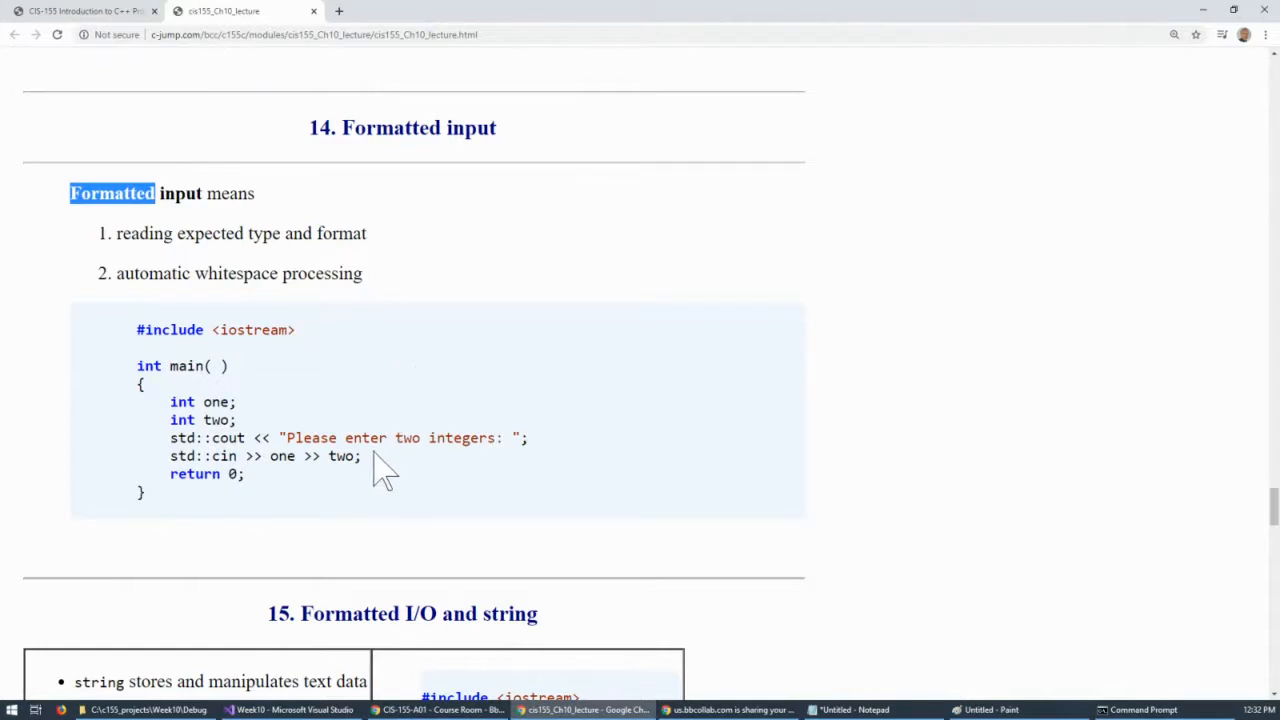
pyautogui.moveTo(378, 462)
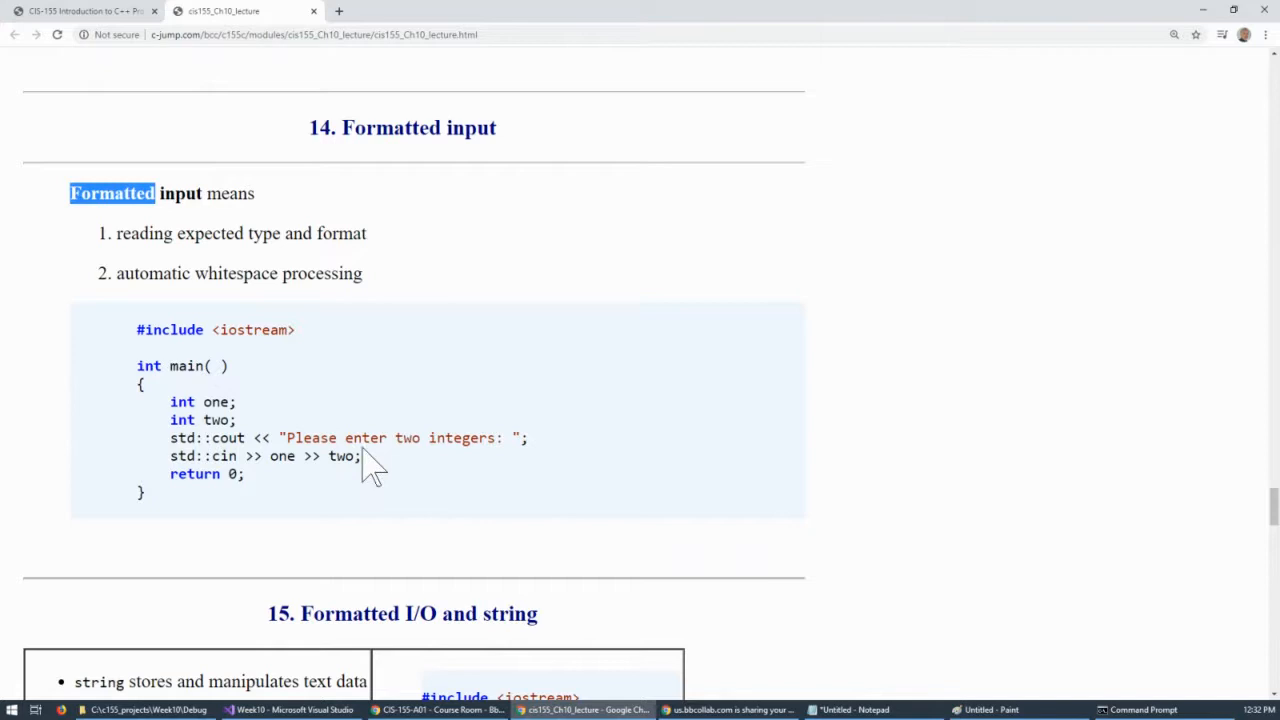
pyautogui.moveTo(364, 490)
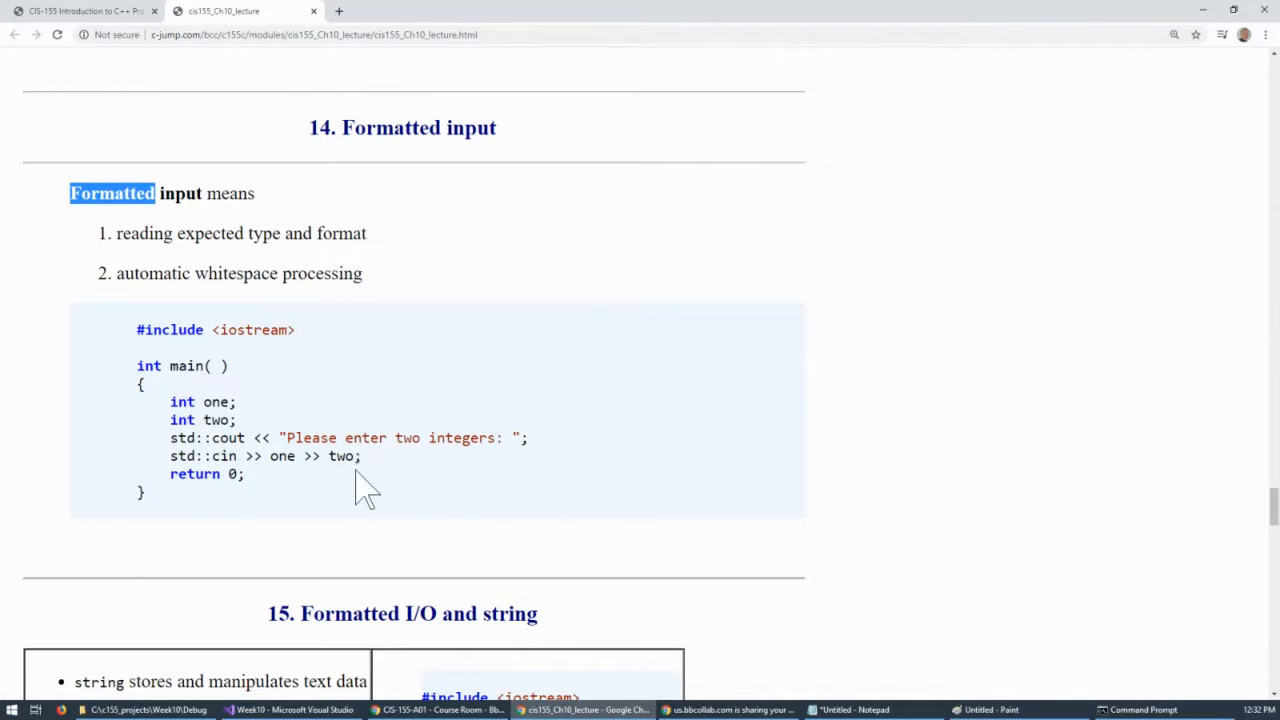
pyautogui.moveTo(362, 502)
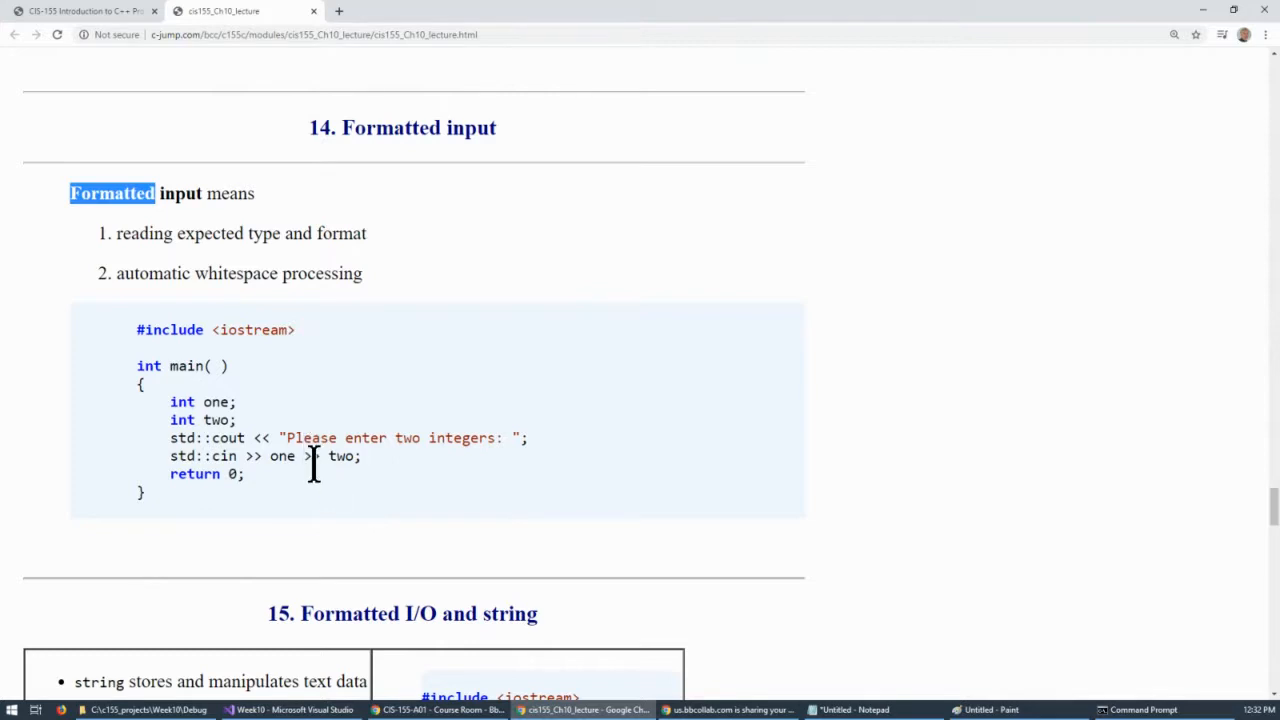
pyautogui.moveTo(256, 444)
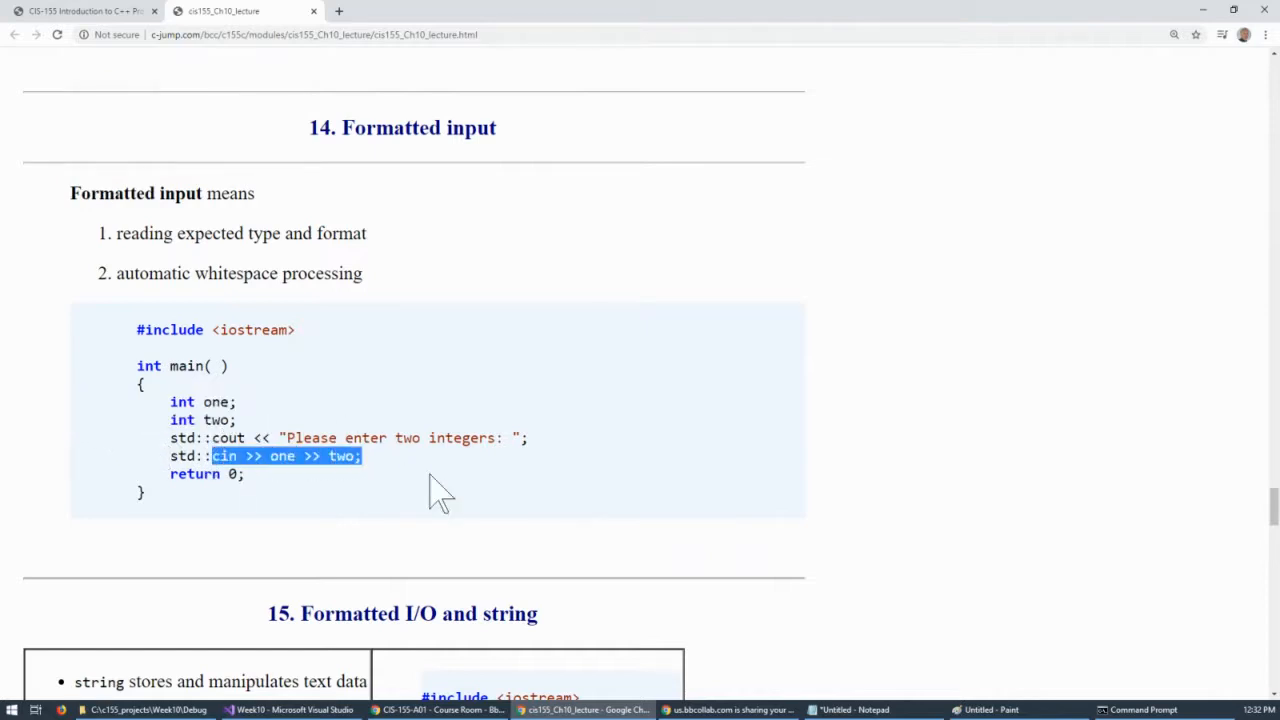
pyautogui.moveTo(456, 486)
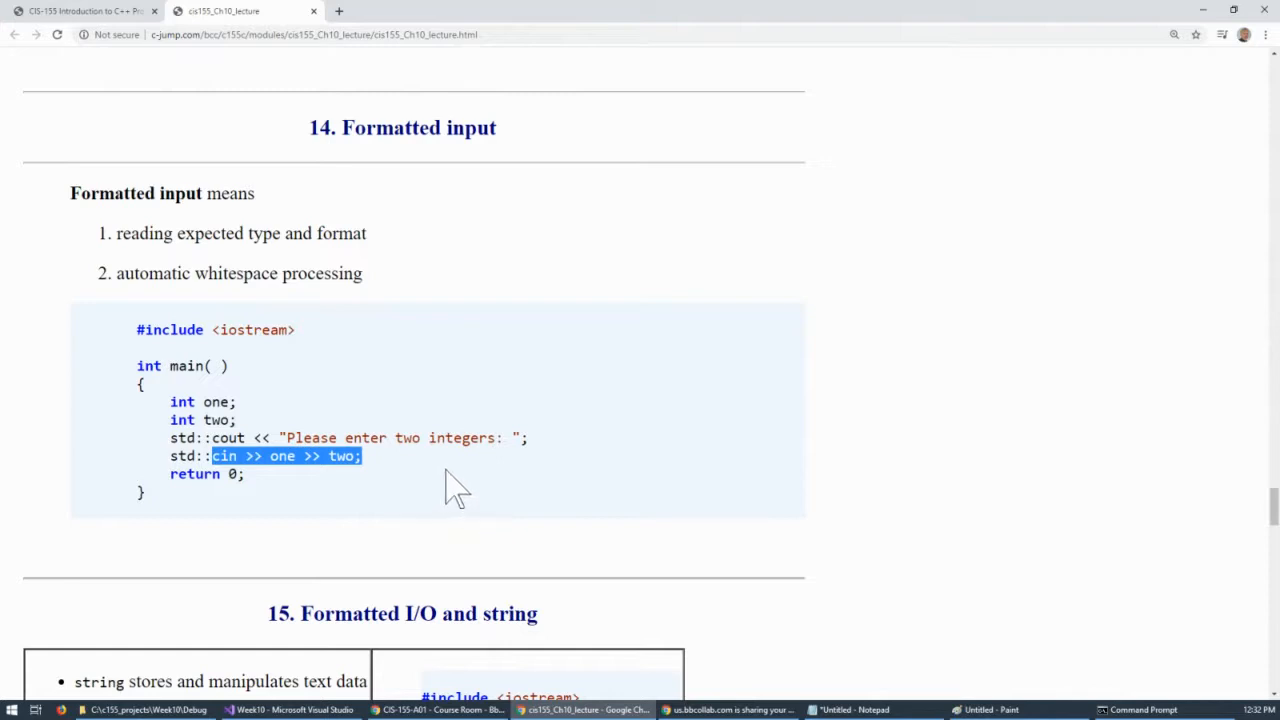
pyautogui.moveTo(380, 480)
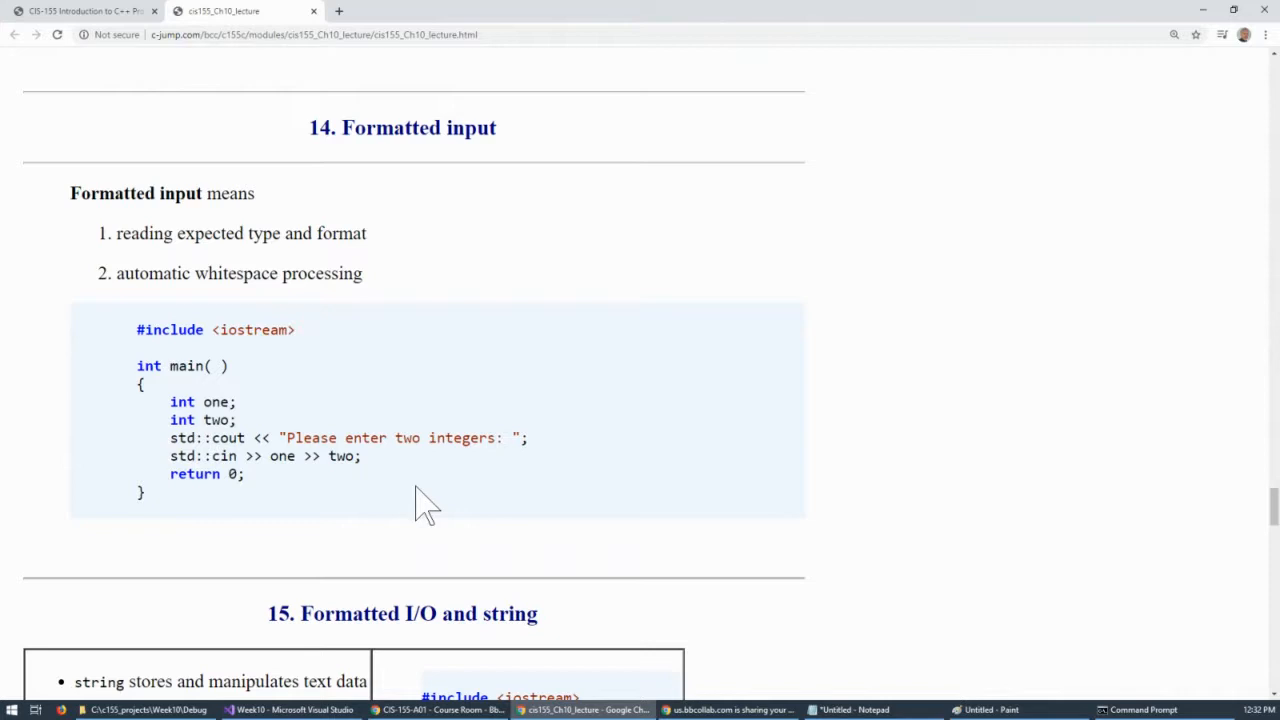
pyautogui.moveTo(384, 496)
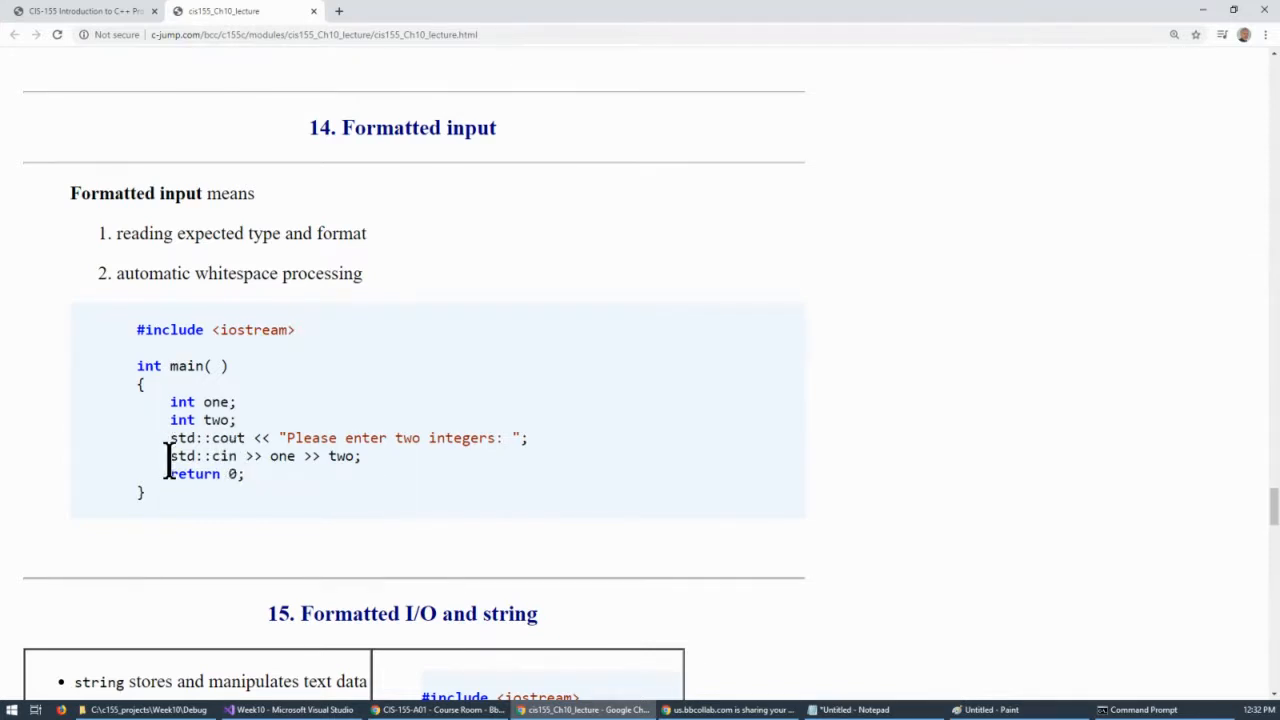
pyautogui.moveTo(168, 456); pyautogui.dragTo(362, 456)
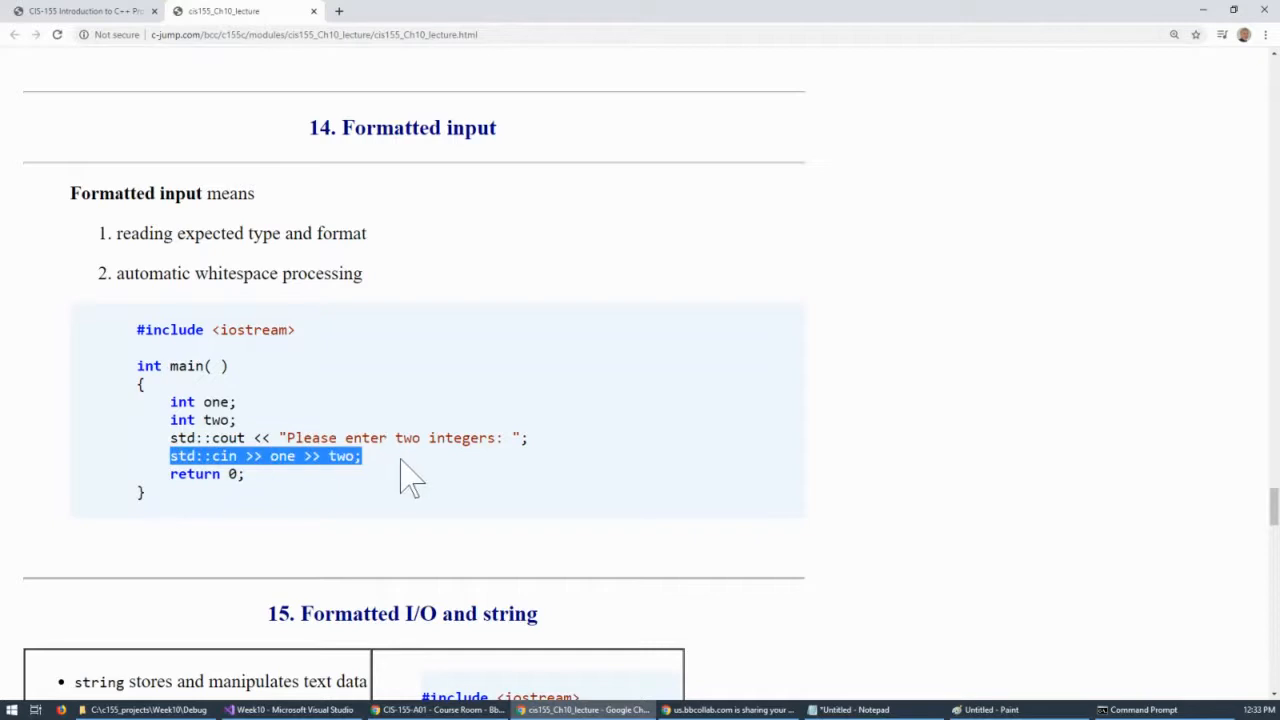
pyautogui.click(412, 480)
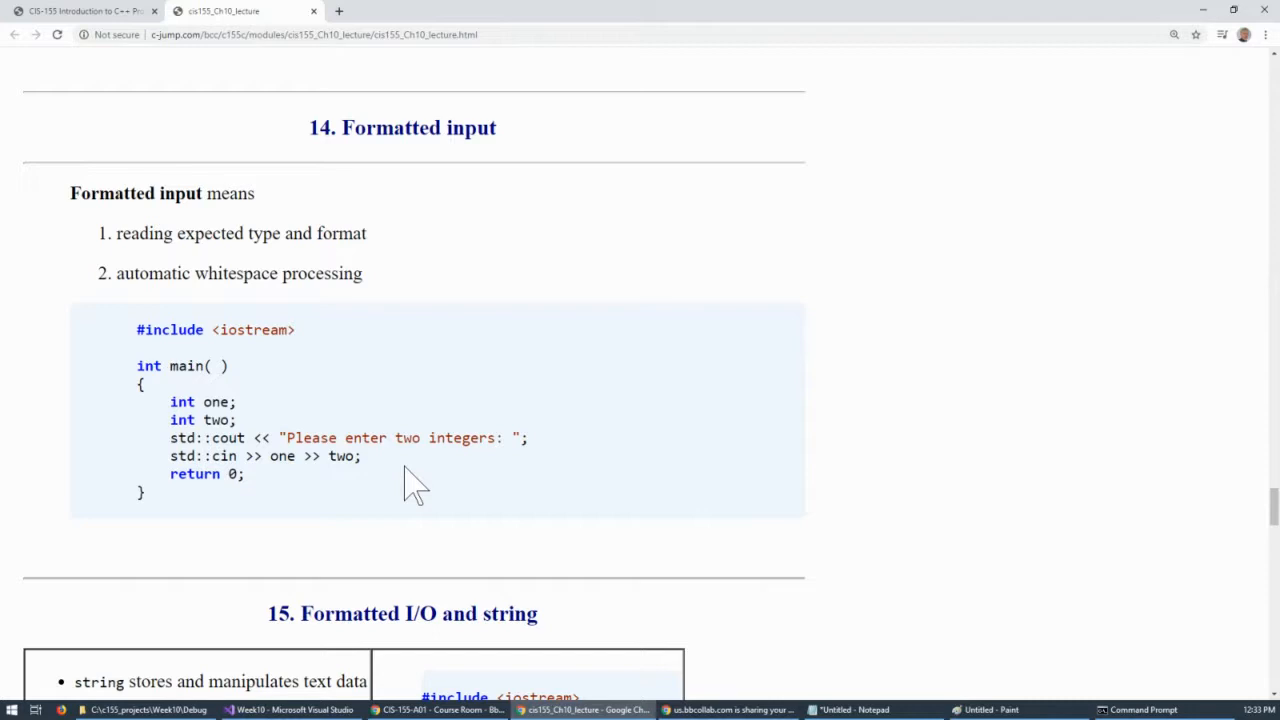
pyautogui.moveTo(312, 514)
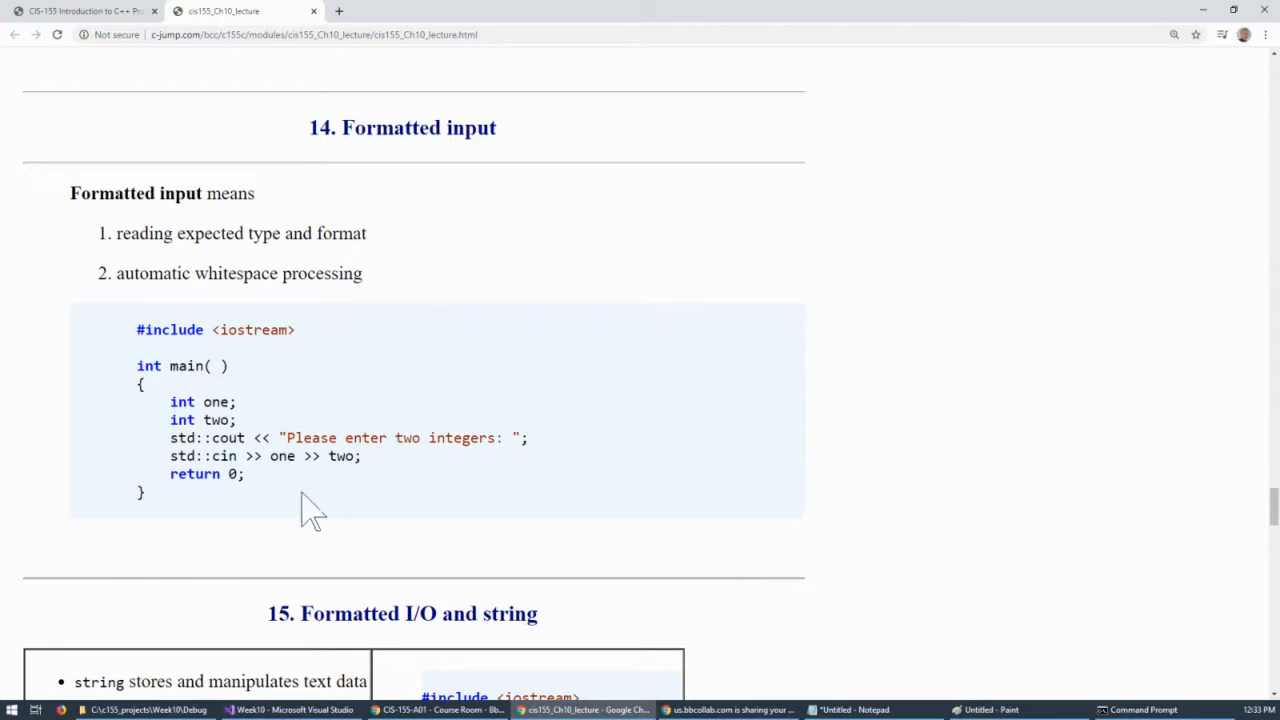
pyautogui.doubleClick(224, 456)
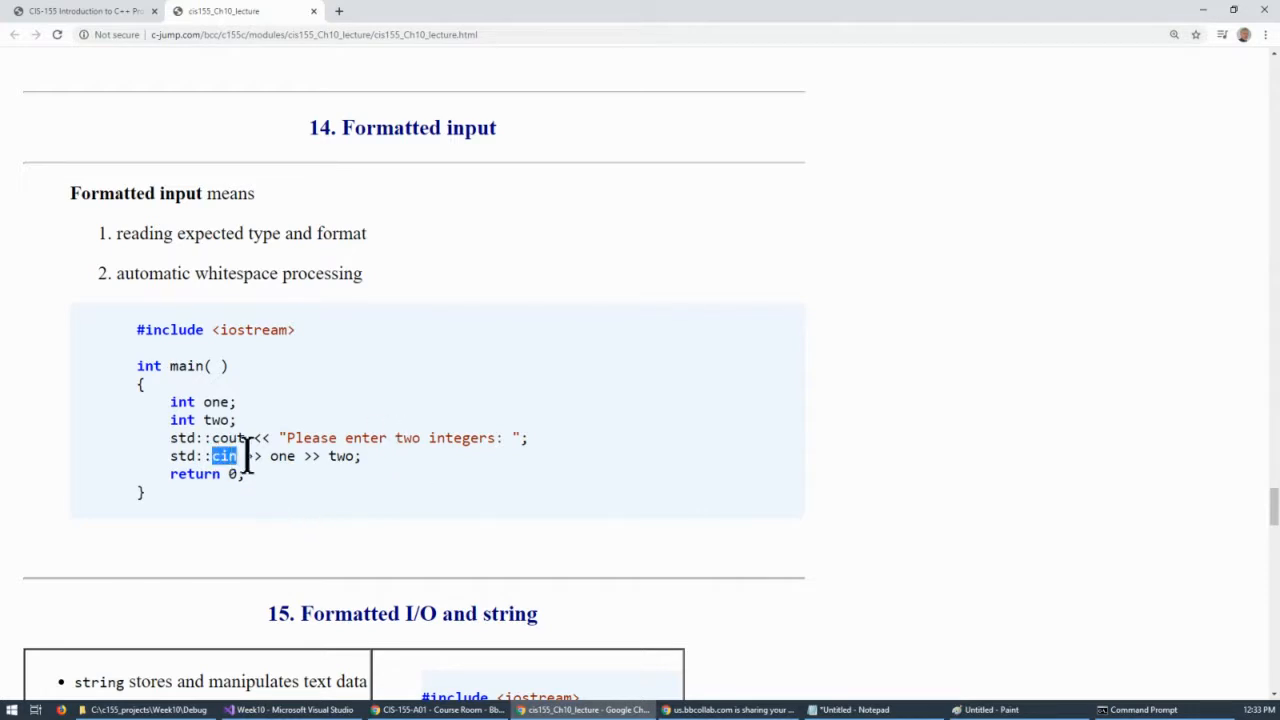
pyautogui.moveTo(310, 490)
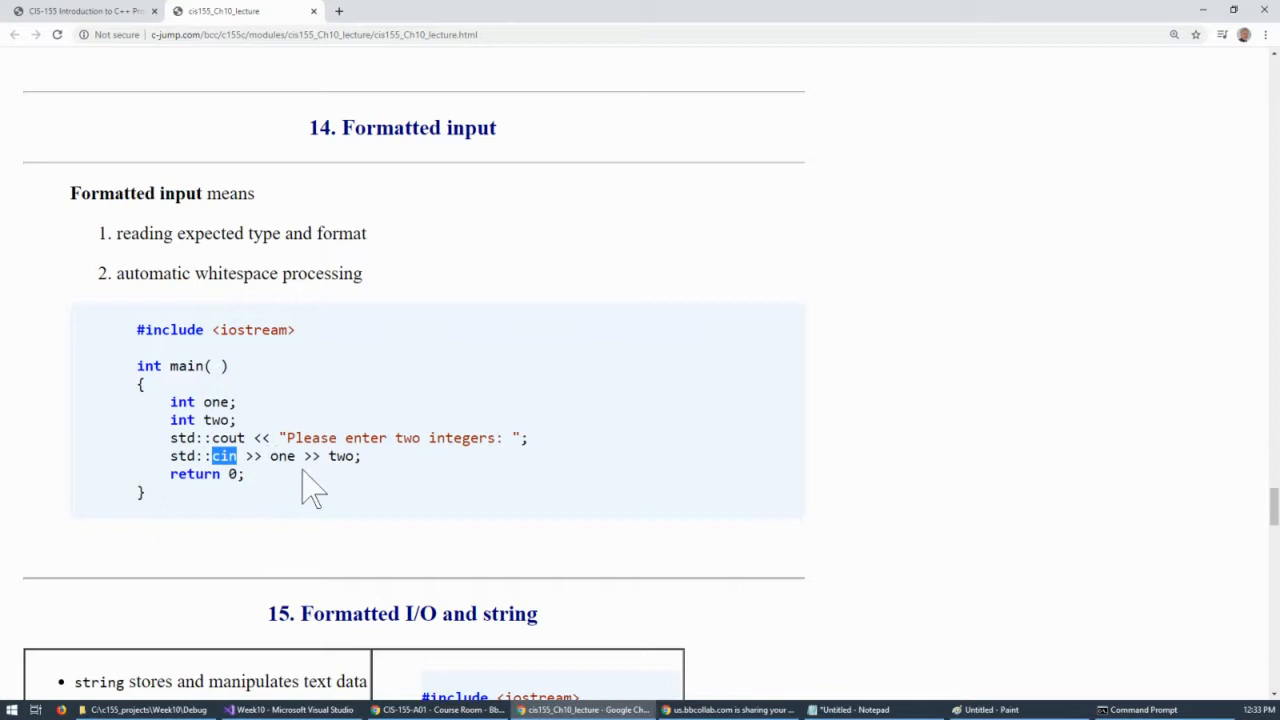
pyautogui.moveTo(544, 426)
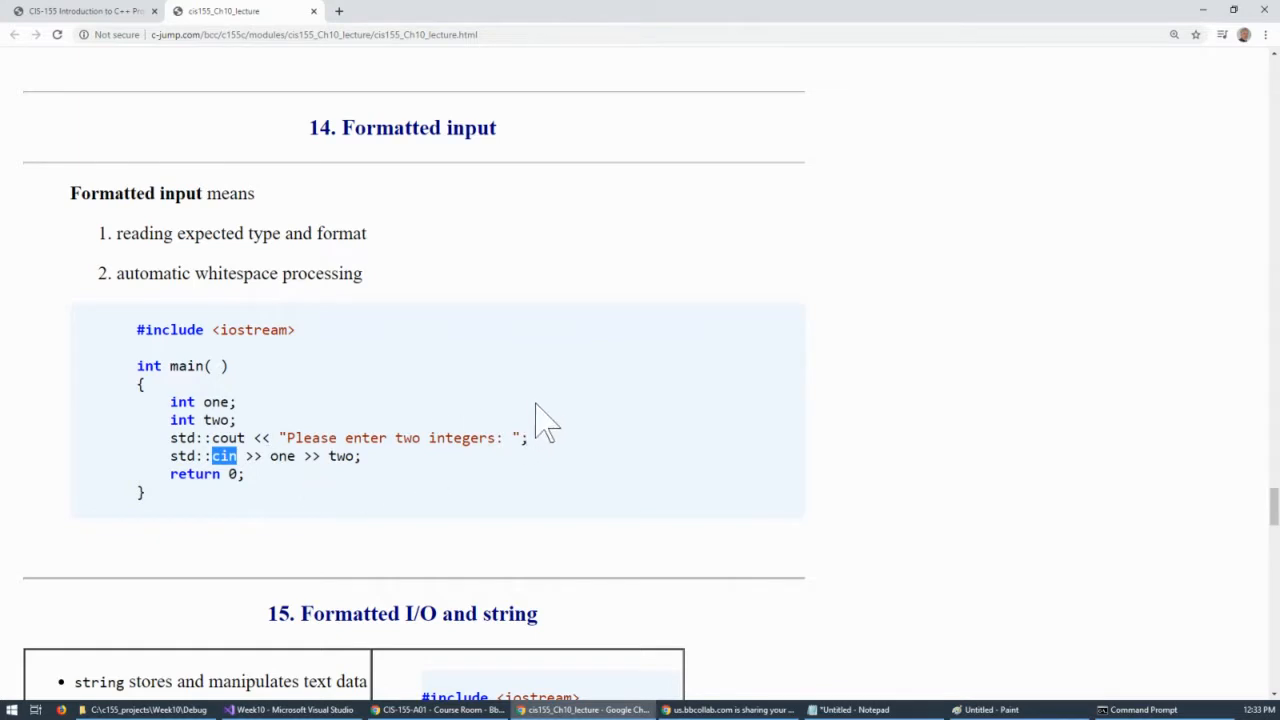
pyautogui.moveTo(536, 390)
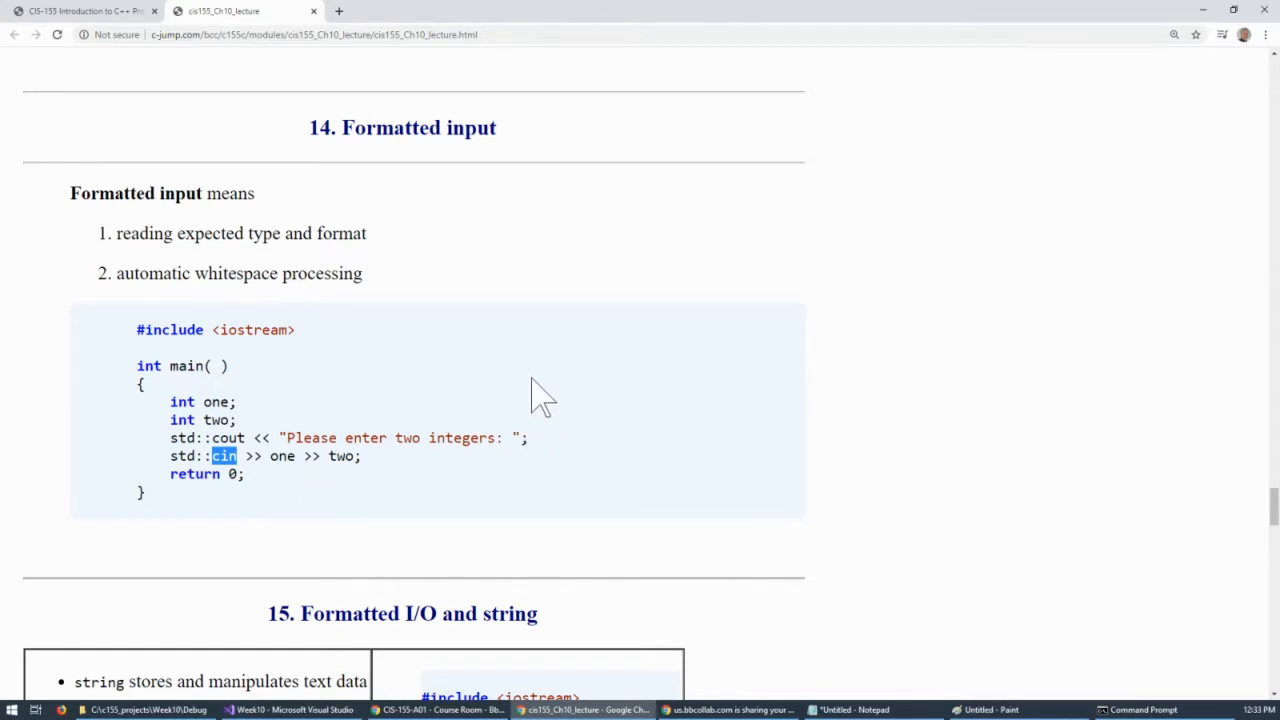
pyautogui.moveTo(558, 540)
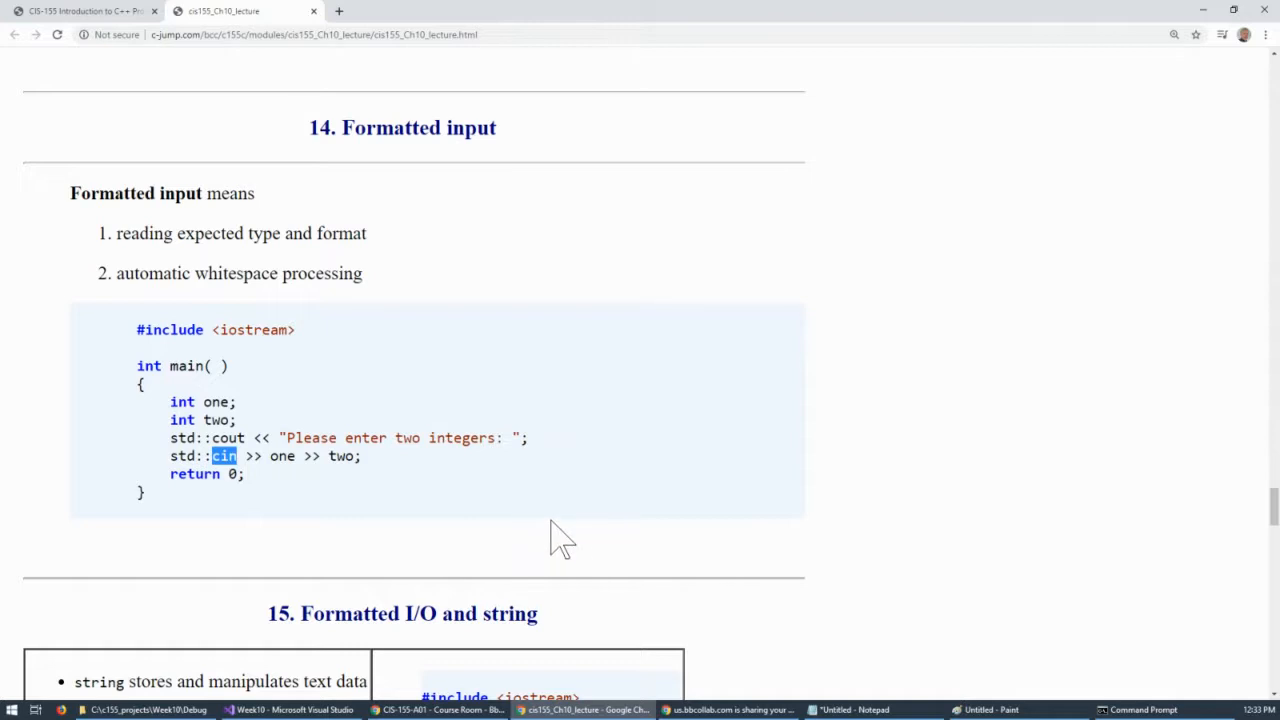
pyautogui.moveTo(572, 514)
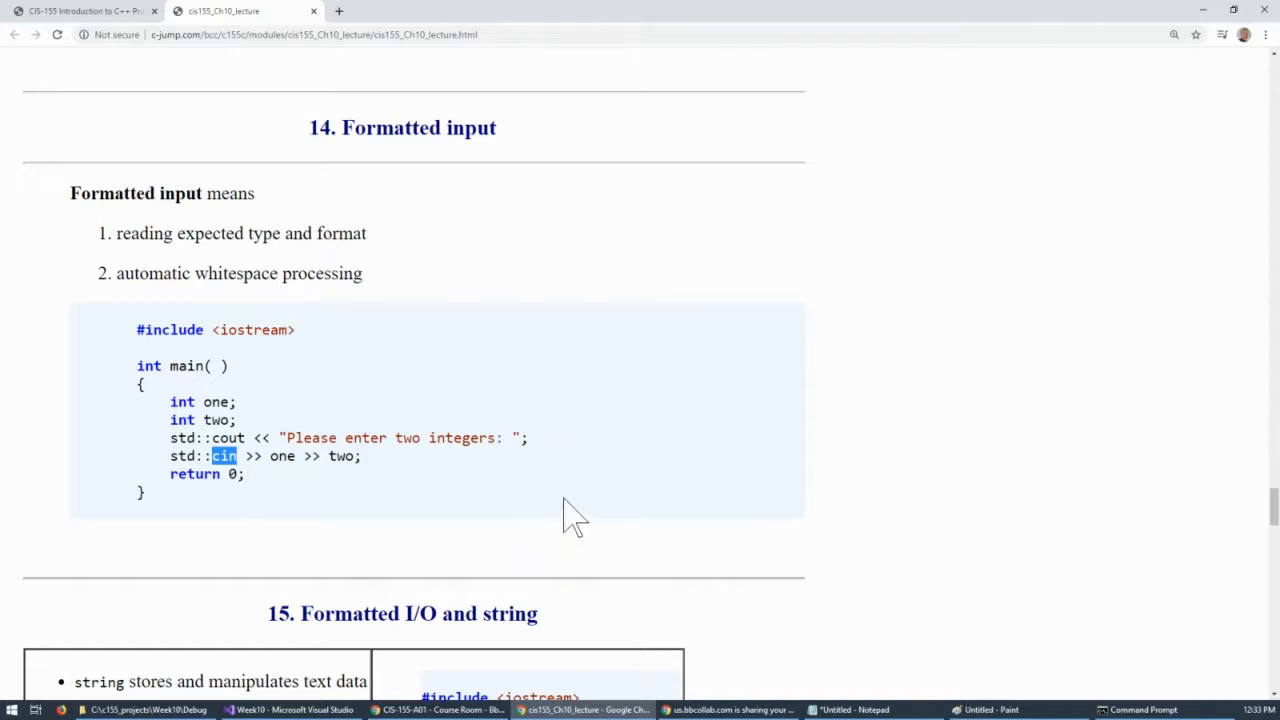
# Scroll to the Formatted I/O and string section, highlight Formatted, and return to the Week10 code.
pyautogui.scroll(-3)
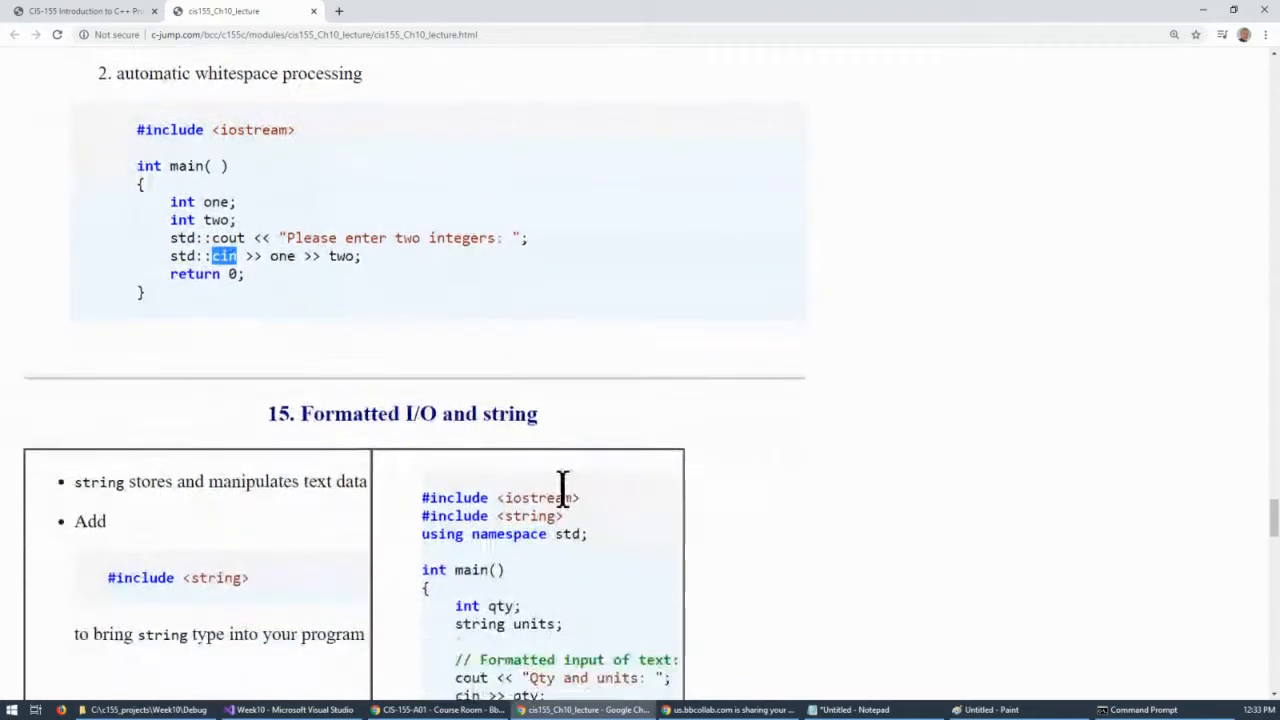
pyautogui.scroll(-3)
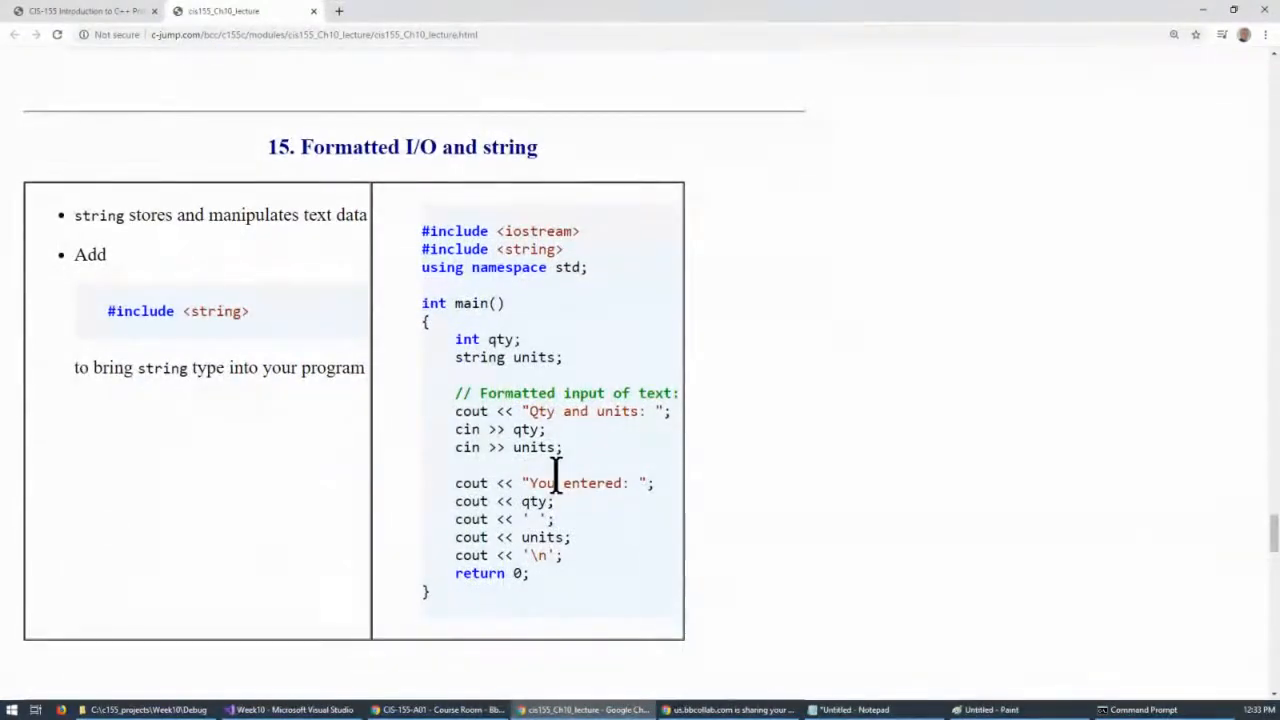
pyautogui.moveTo(358, 148)
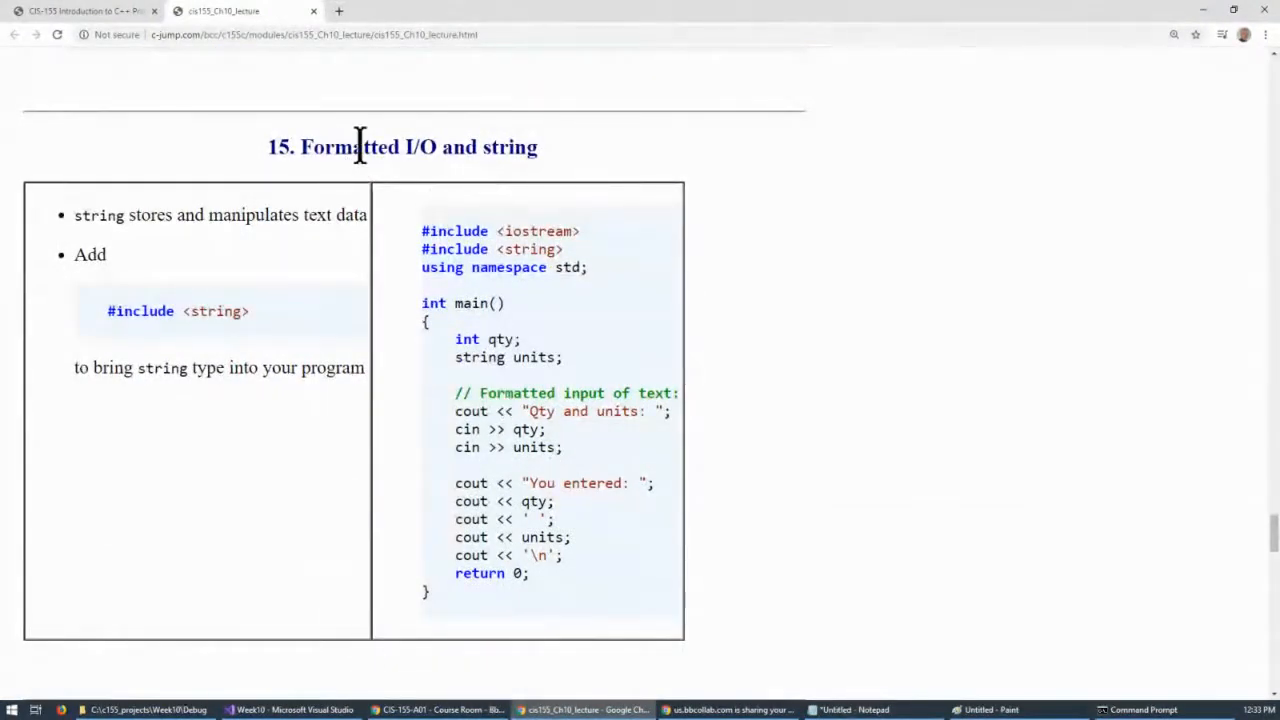
pyautogui.doubleClick(350, 148)
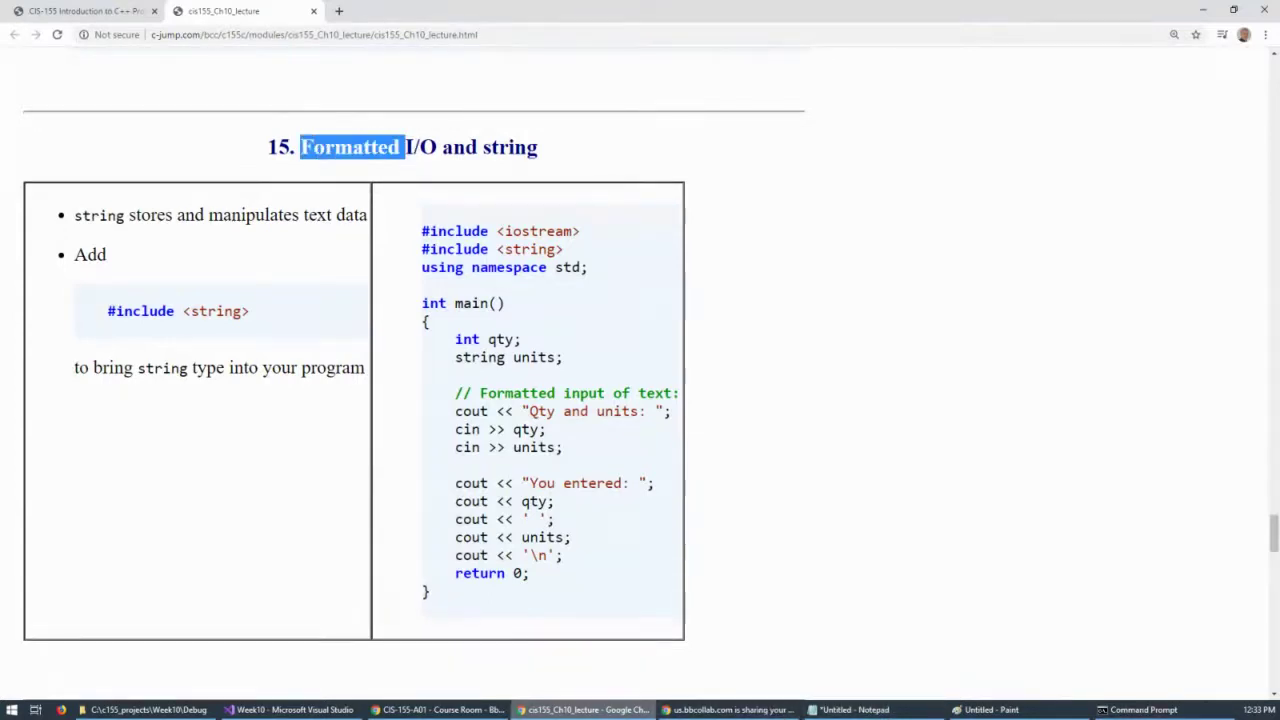
pyautogui.click(290, 710)
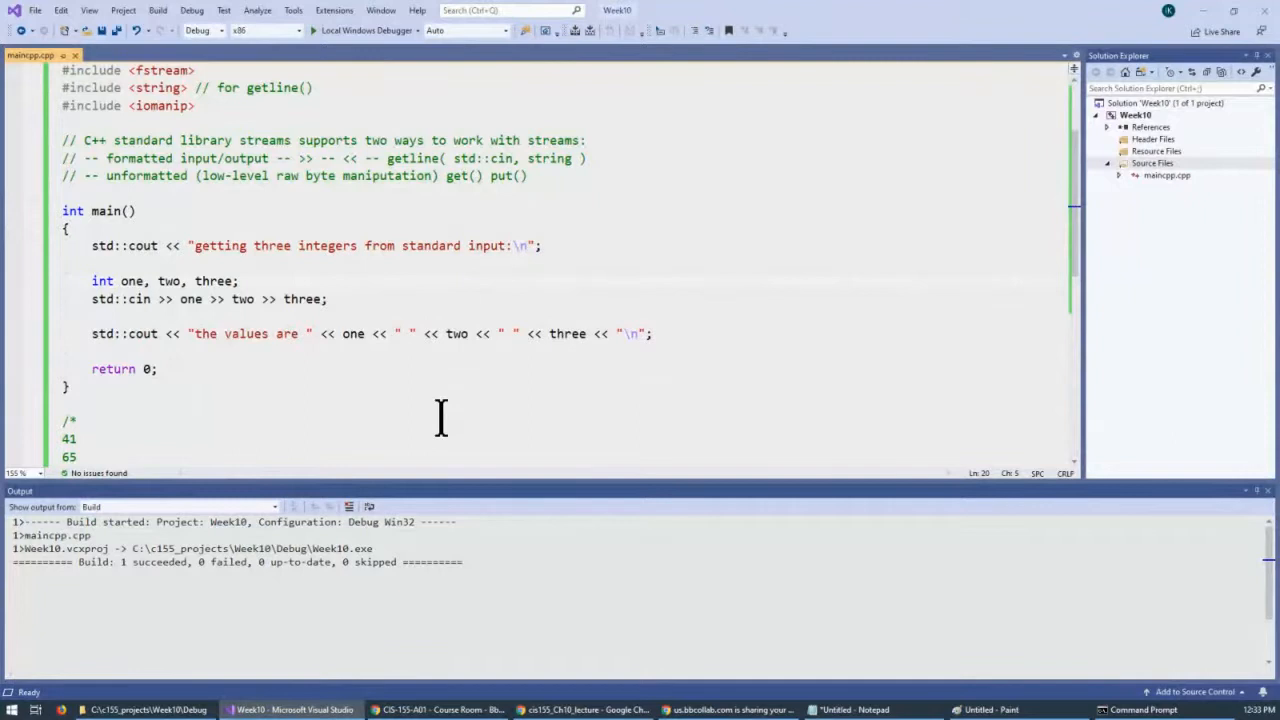
# Change the declaration of the three variables from int to std::string.
pyautogui.click(64, 352)
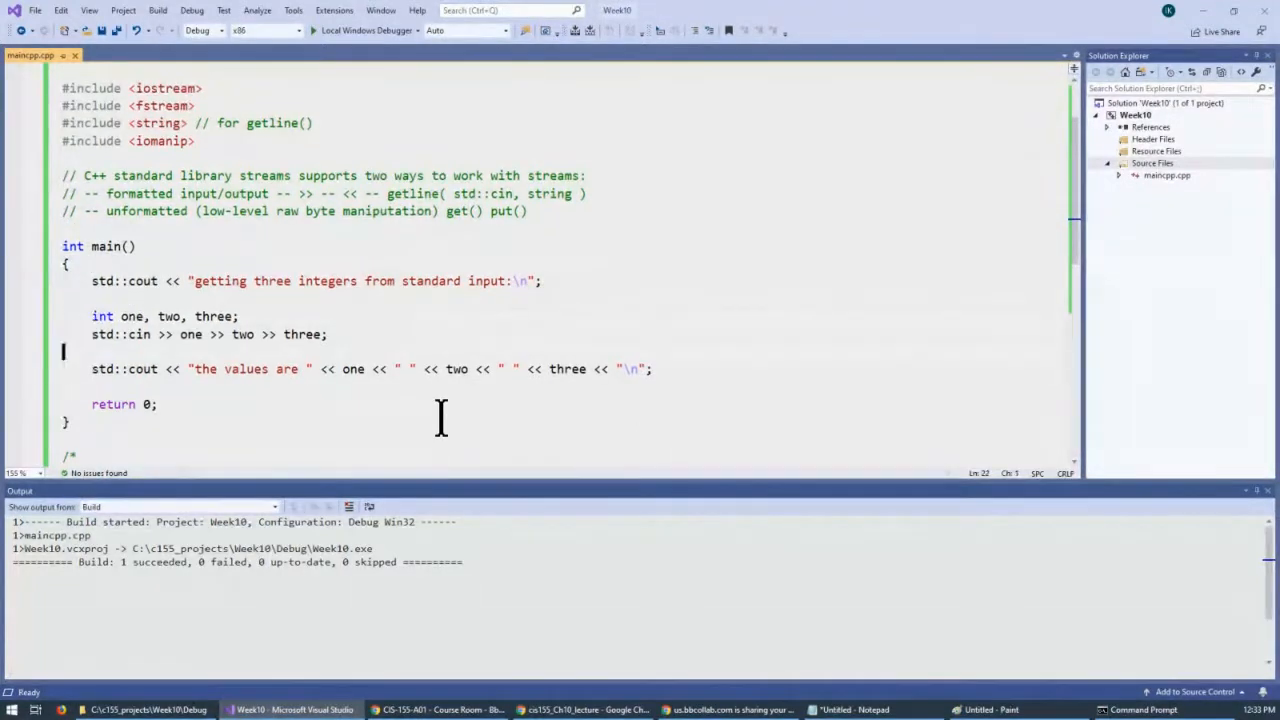
pyautogui.moveTo(1264, 520)
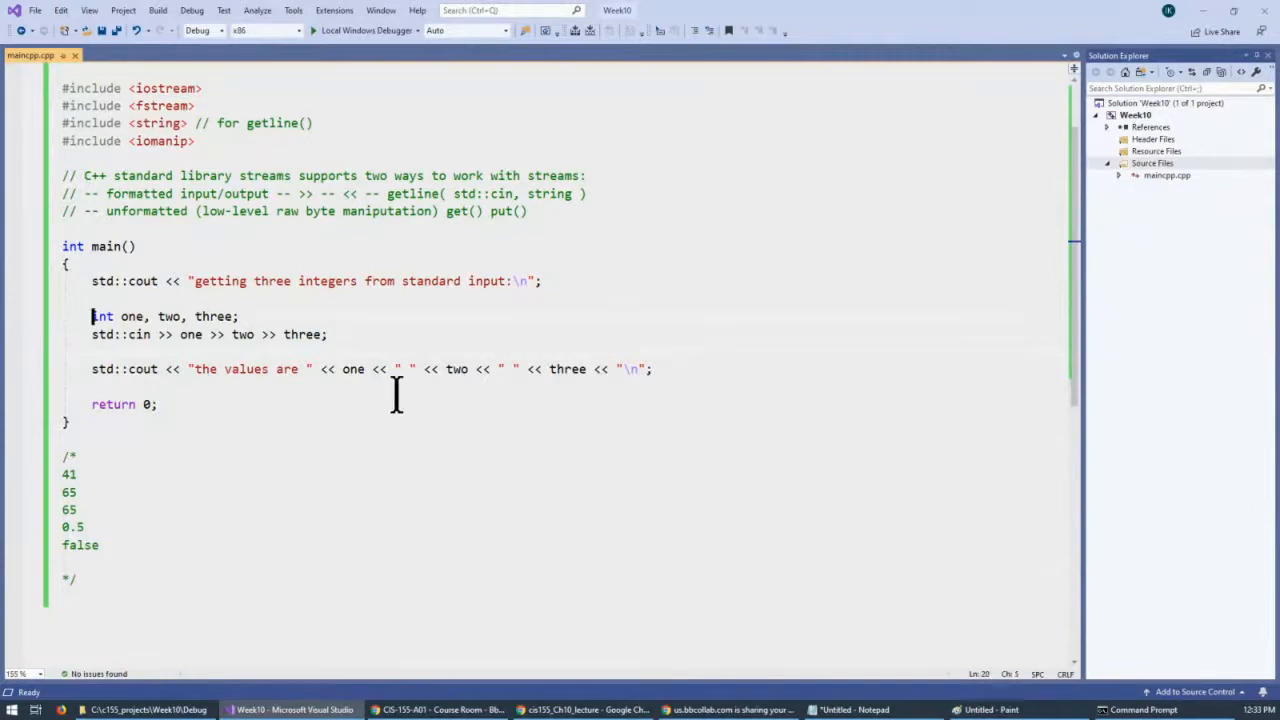
pyautogui.doubleClick(100, 316)
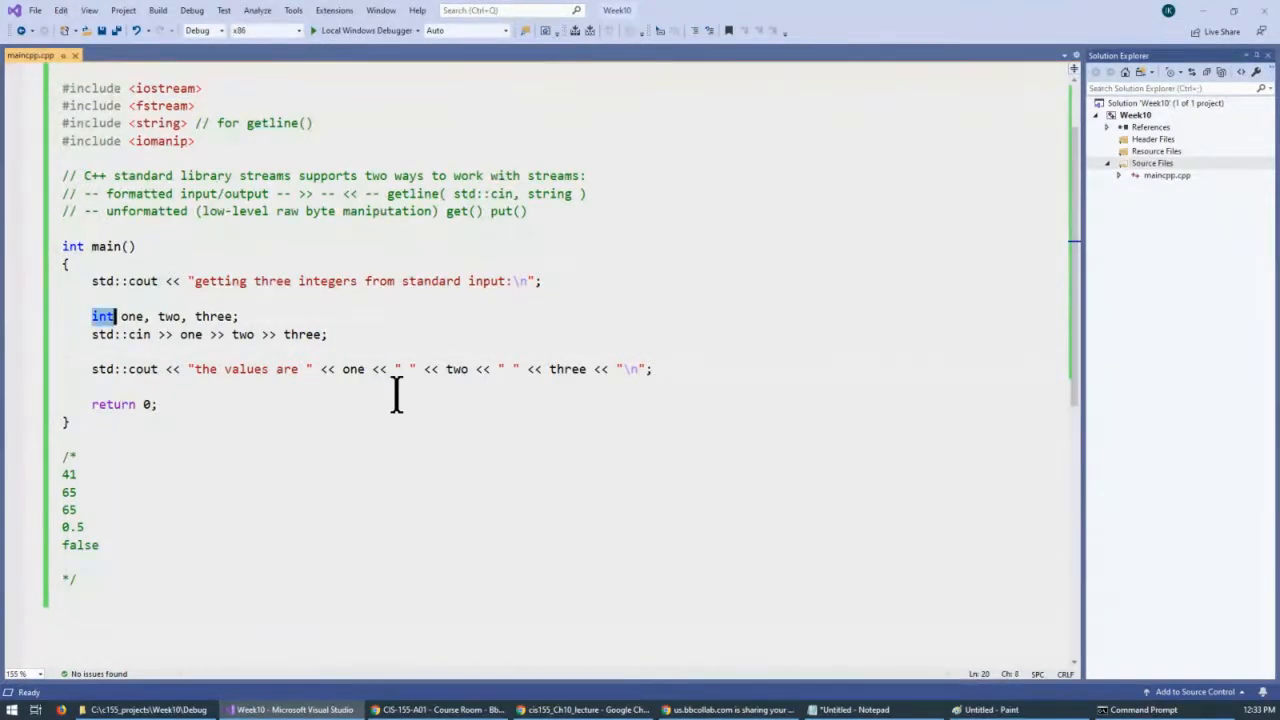
pyautogui.write('string')
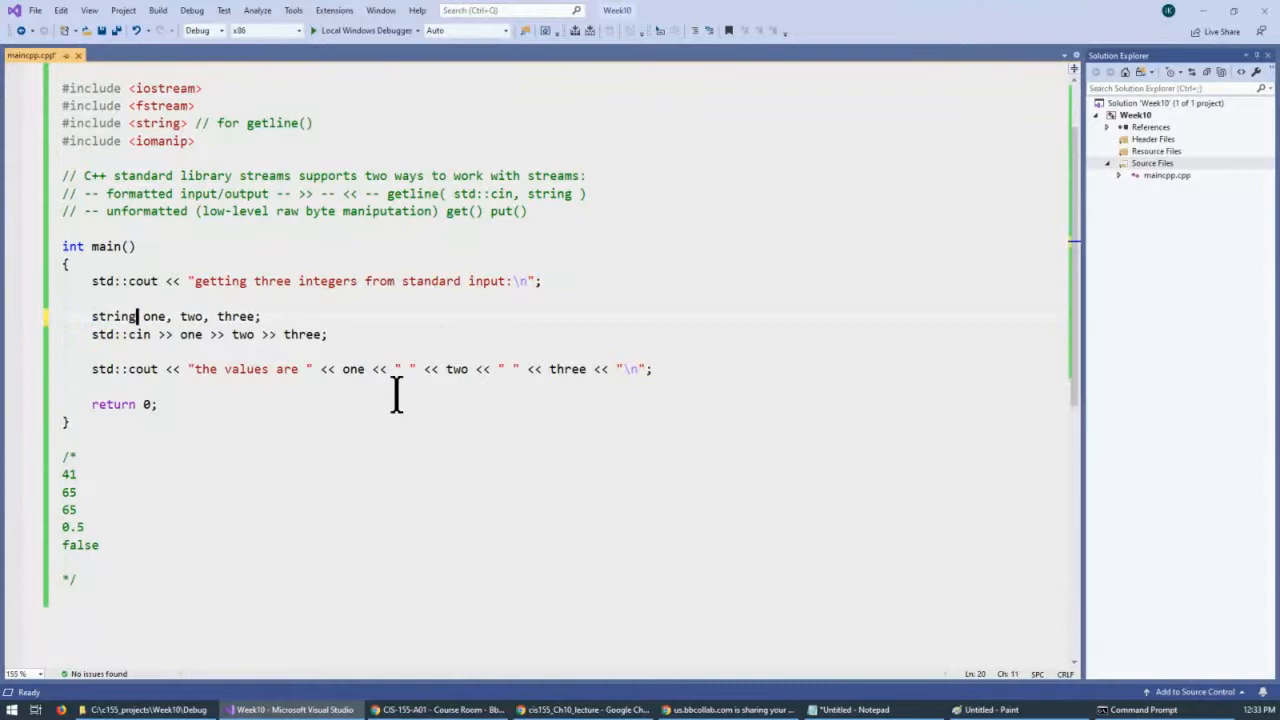
pyautogui.write('std')
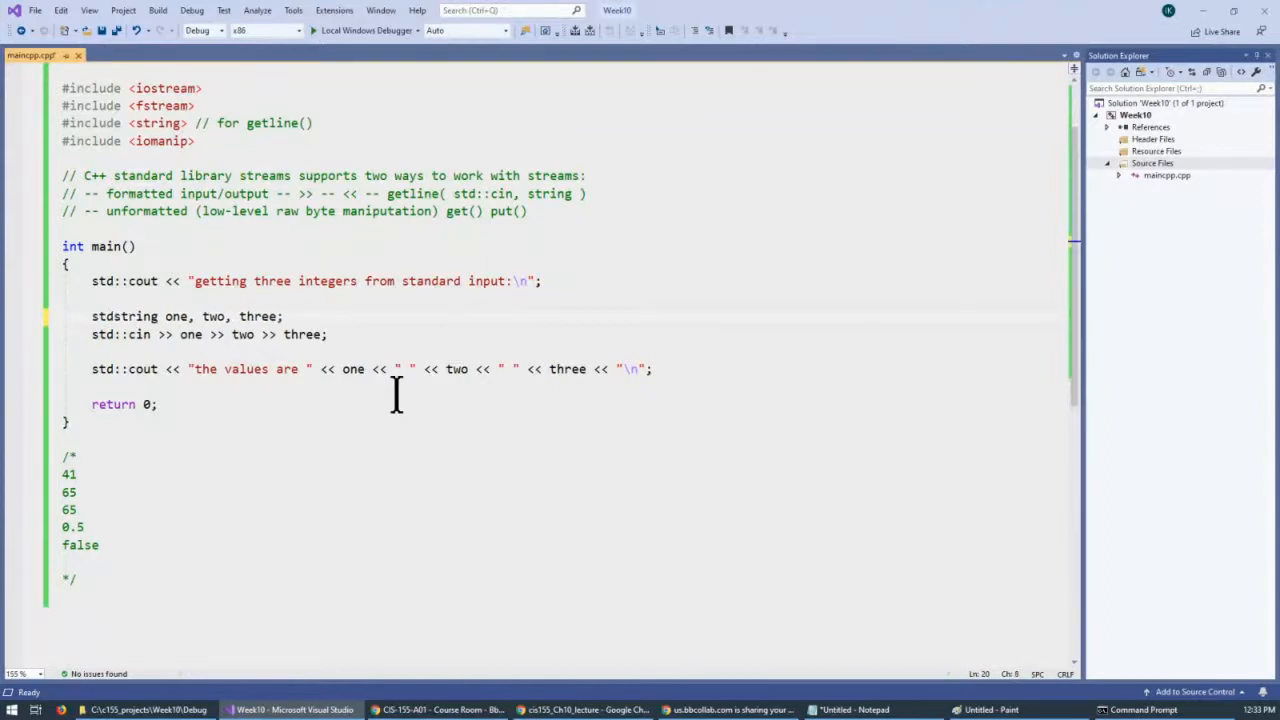
pyautogui.write('::')
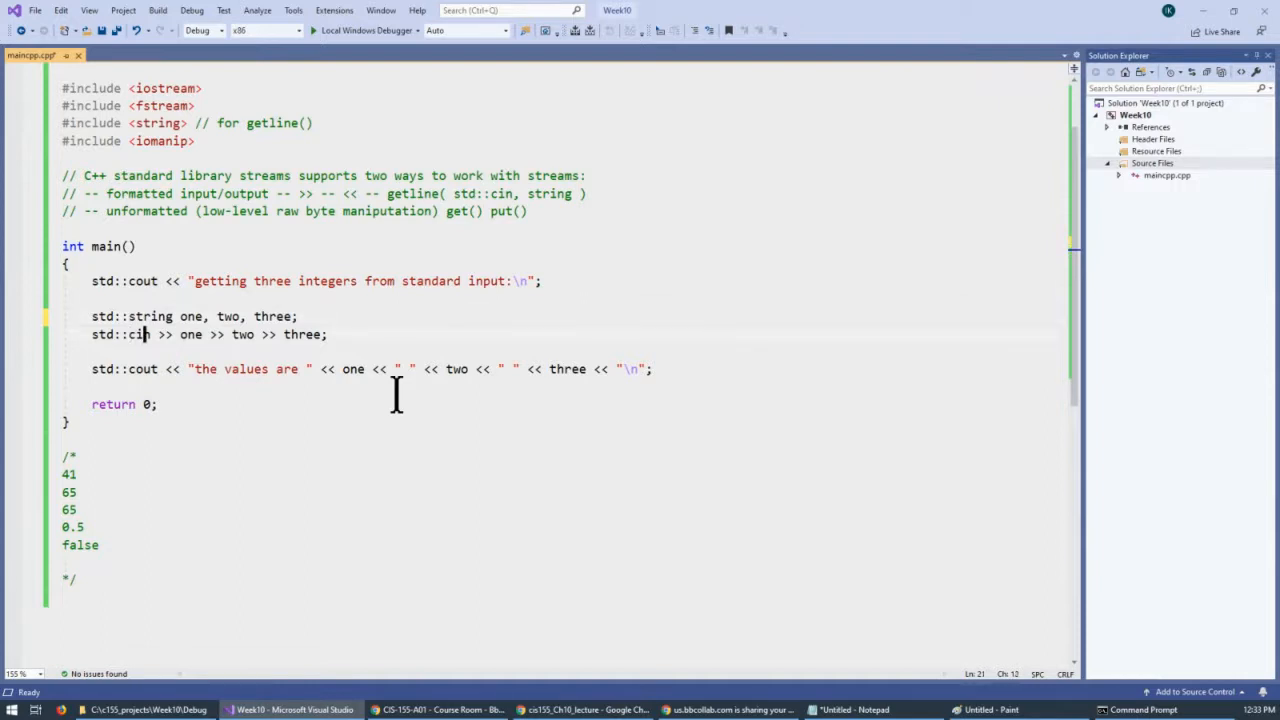
# Reword the output to "the string values are" with each value wrapped in [ ].
pyautogui.click(144, 368)
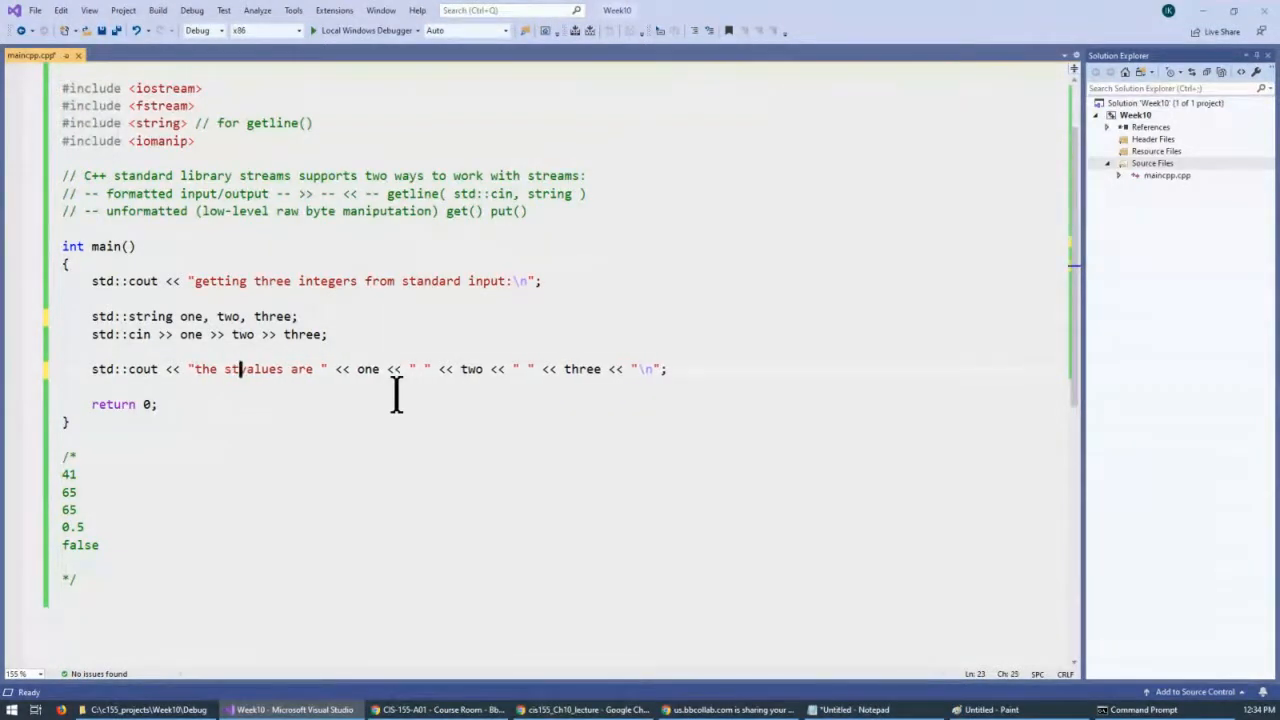
pyautogui.write('string')
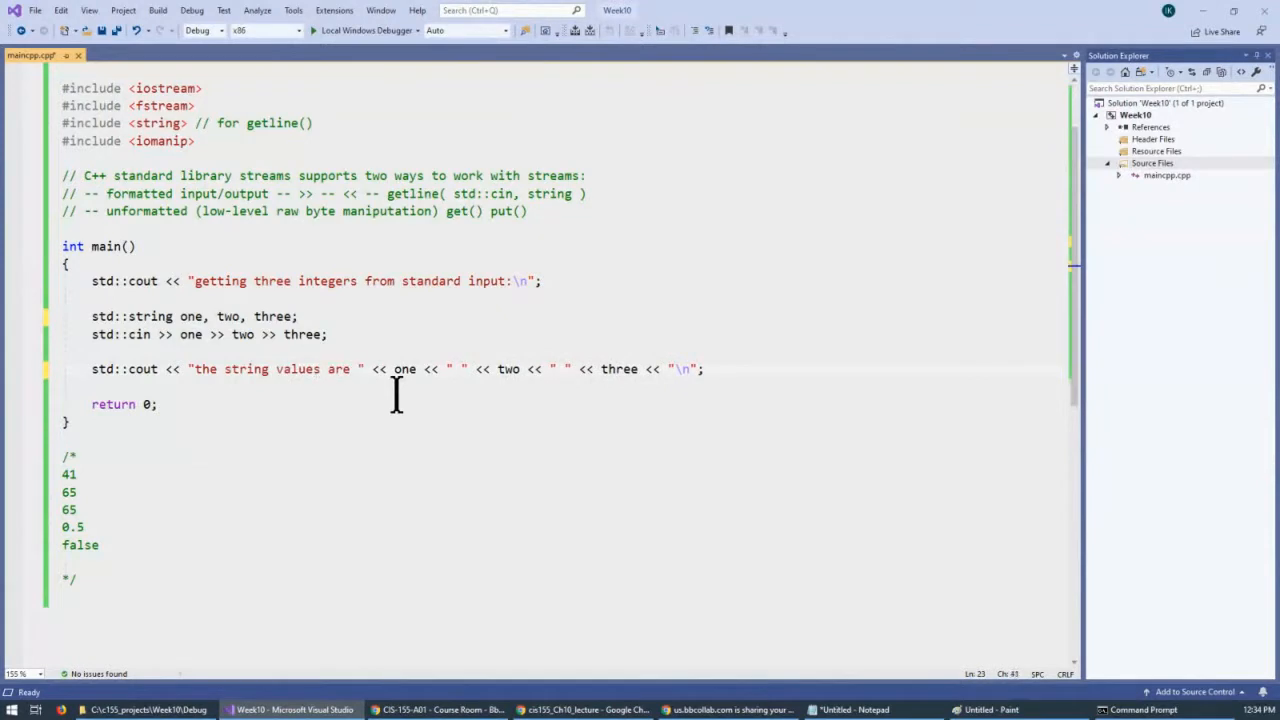
pyautogui.write('[')
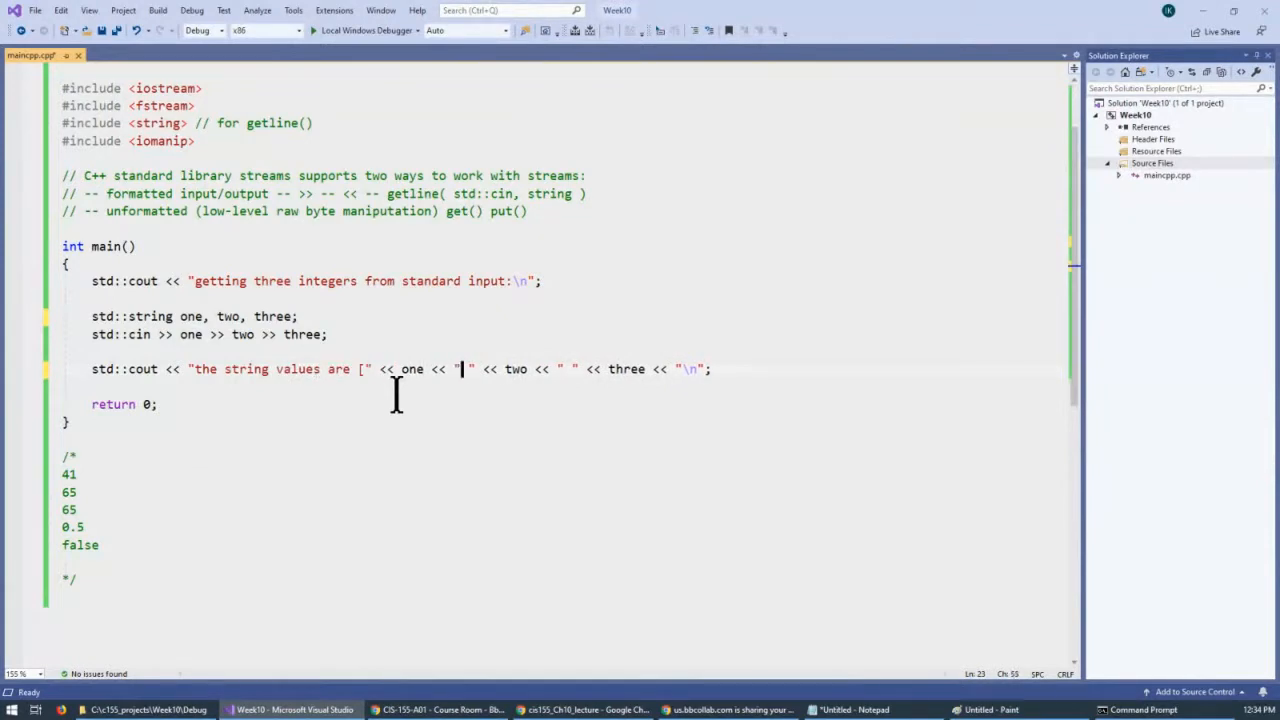
pyautogui.write(']')
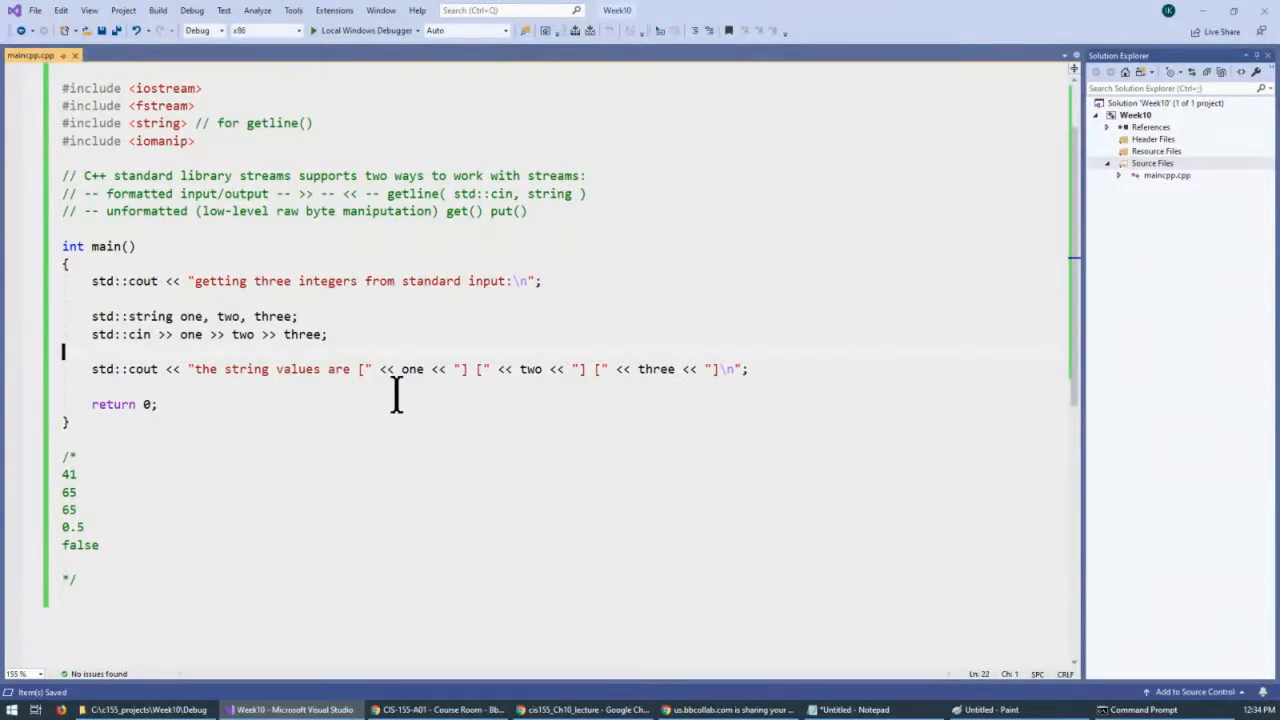
# Change the prompt to say "getting three strings from standard input".
pyautogui.click(330, 334)
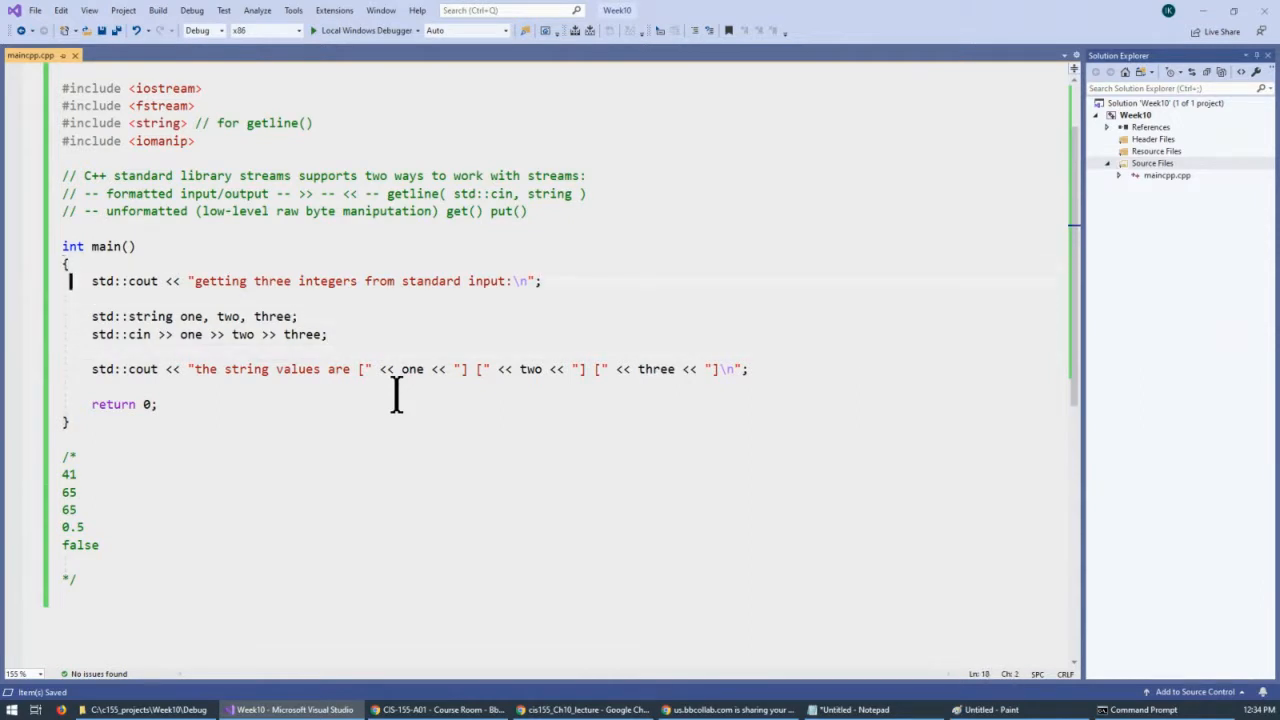
pyautogui.click(364, 280)
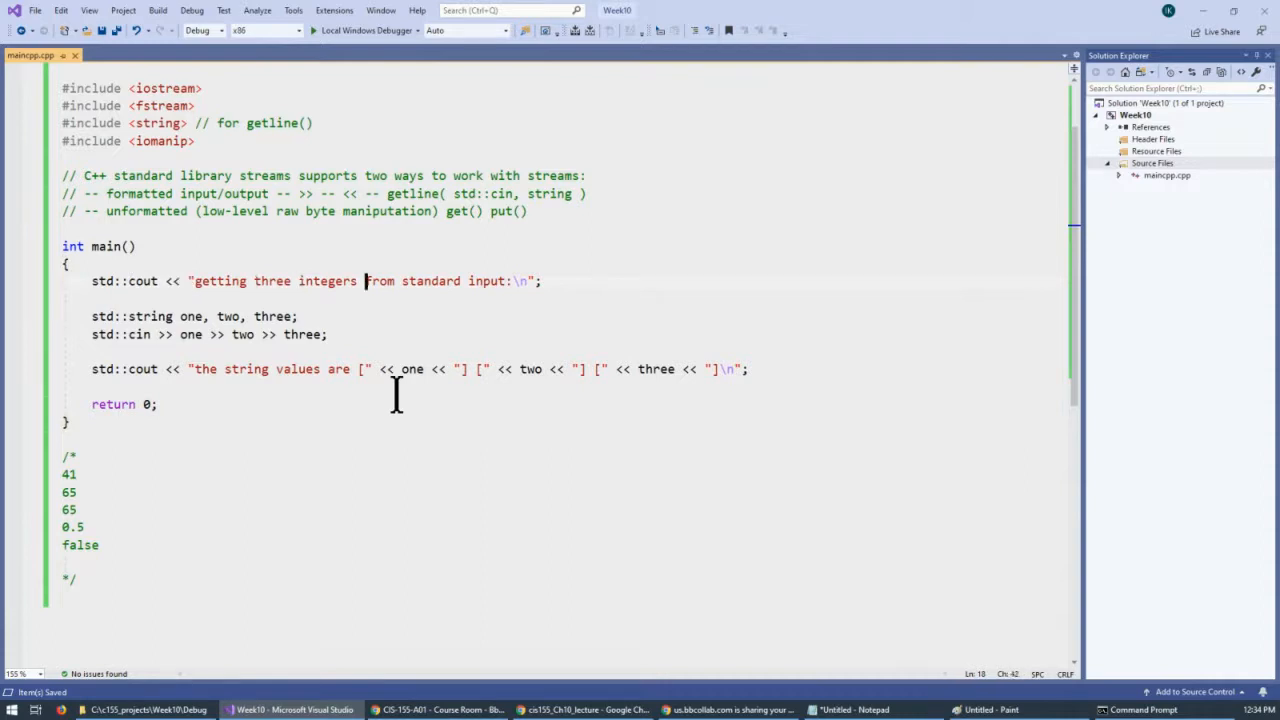
pyautogui.write('str')
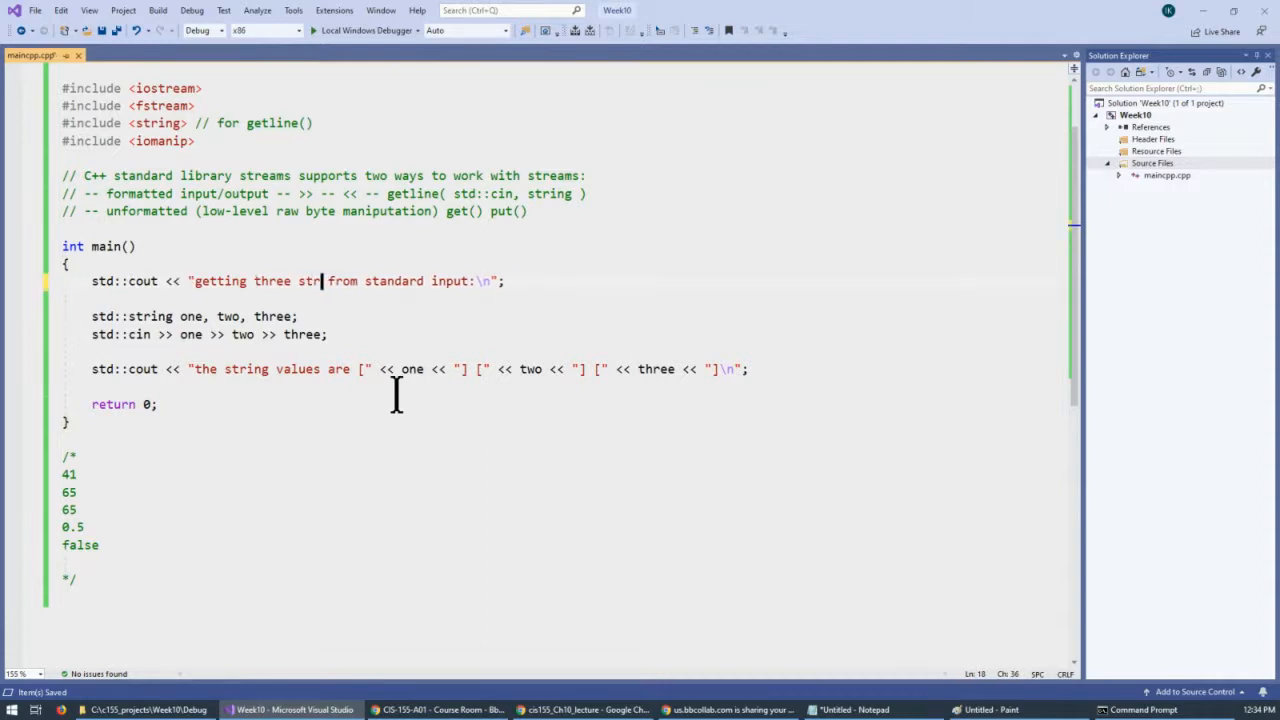
pyautogui.write('ings')
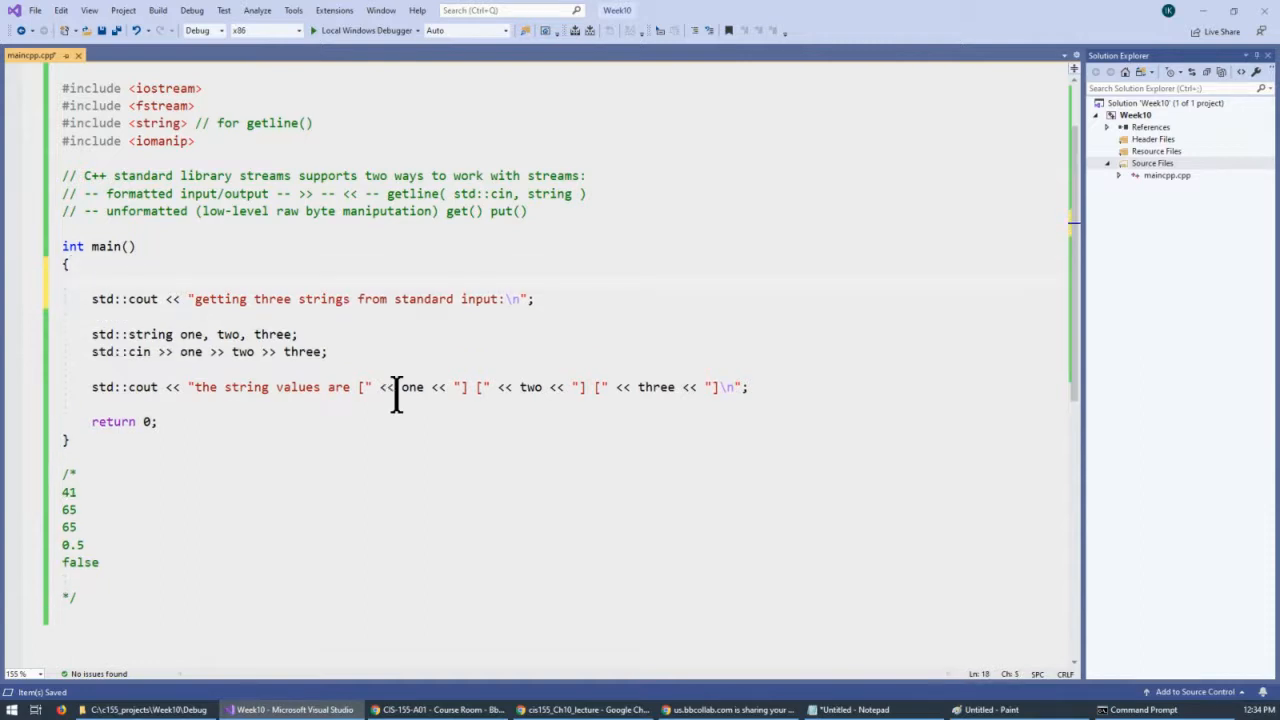
# Wrap the prompt, read and print statements in a while (true) loop.
pyautogui.write('while (')
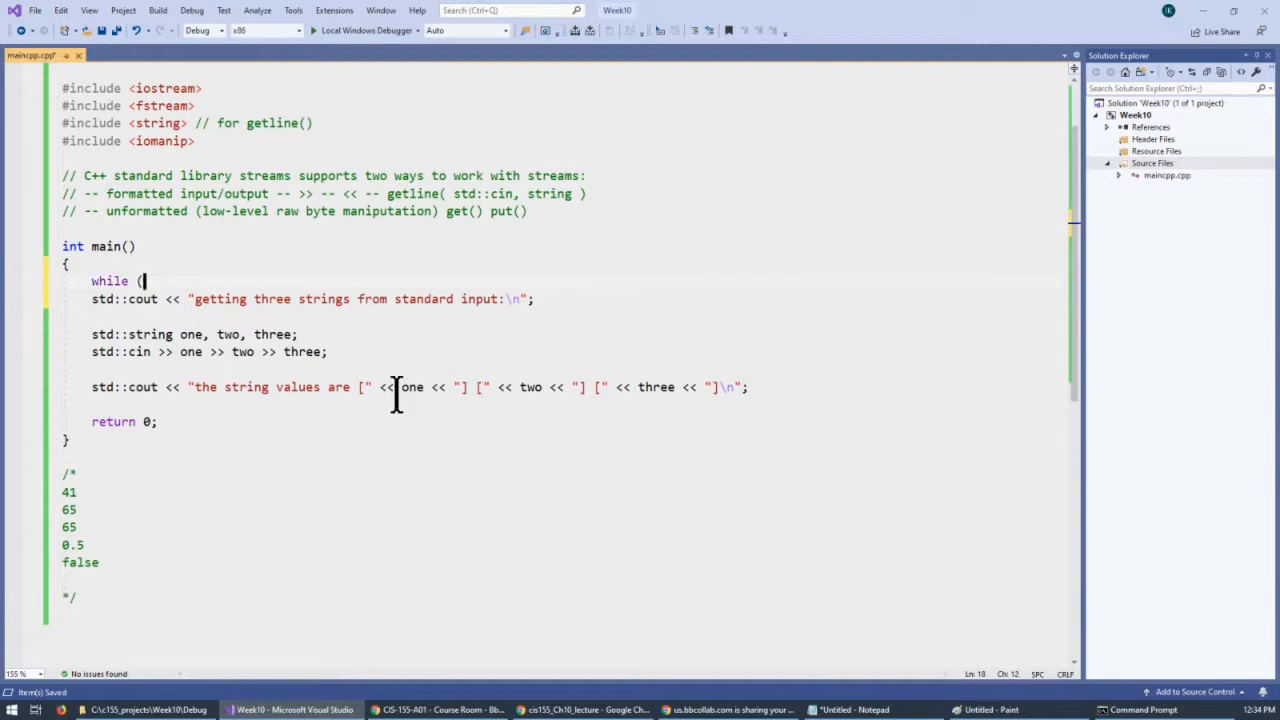
pyautogui.write('true ) {')
pyautogui.click(556, 404)
pyautogui.write('}')
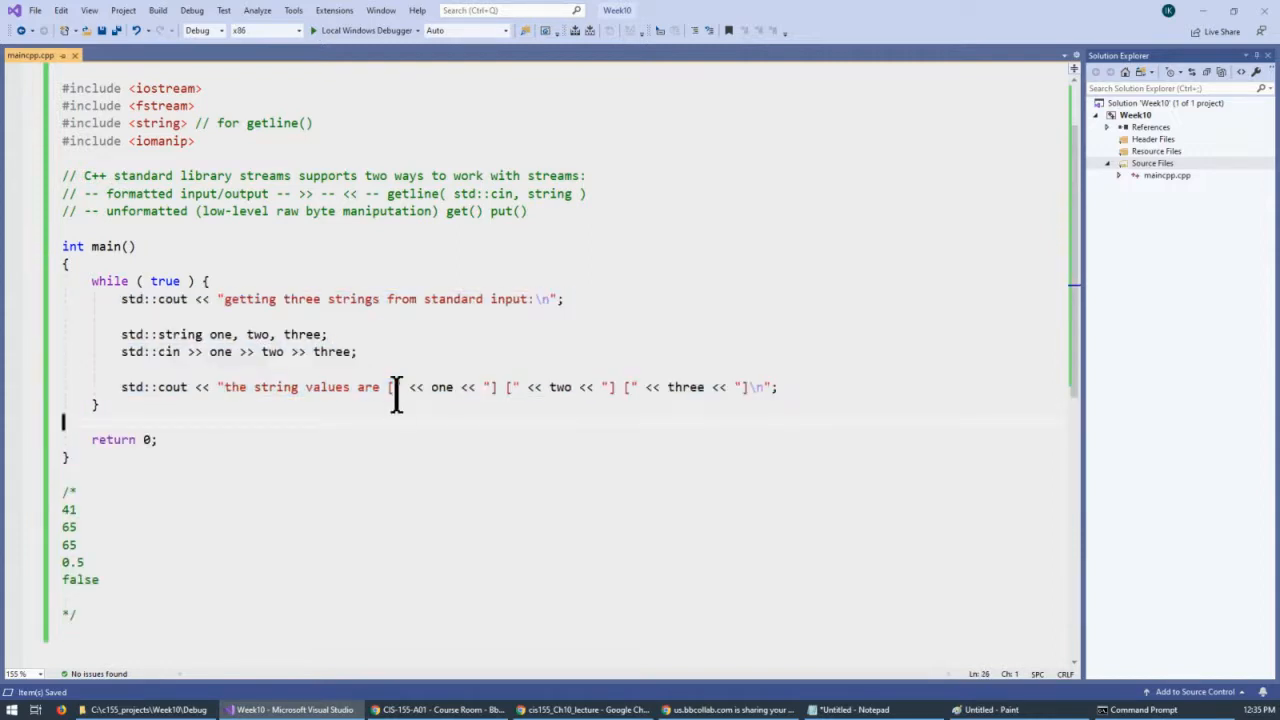
pyautogui.click(176, 12)
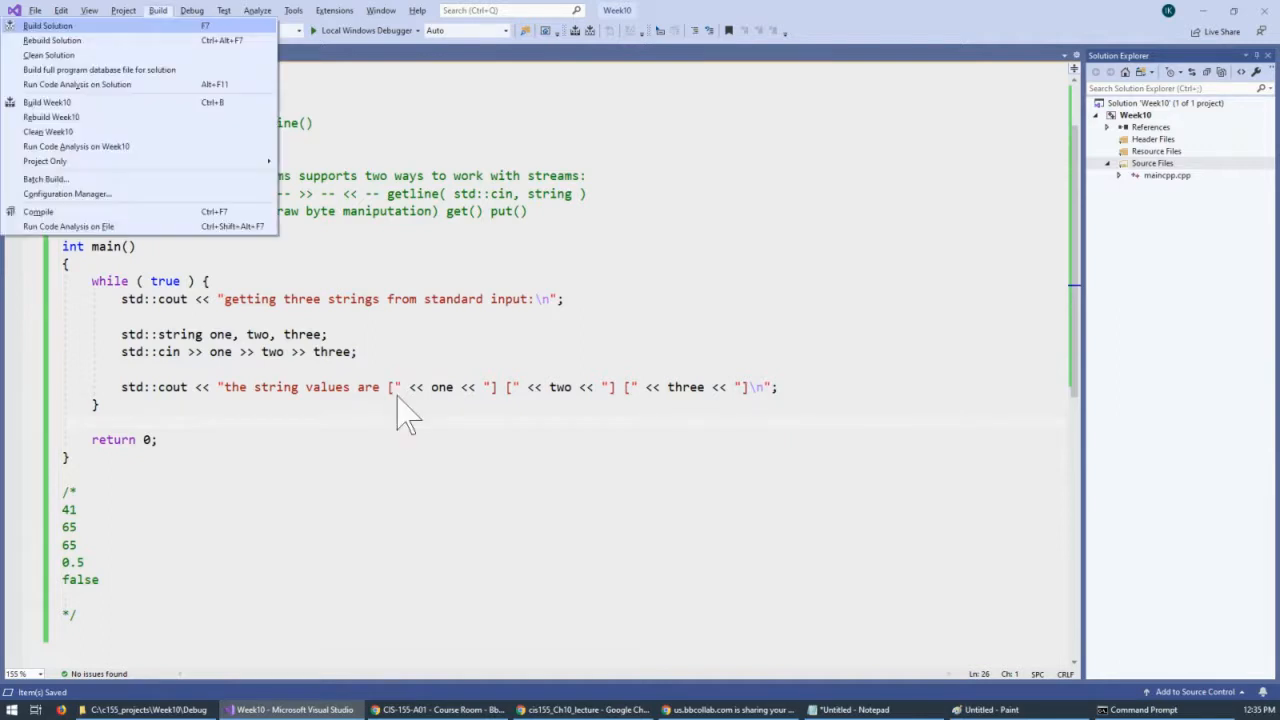
# Build and run the Week10 program, then bring up the console's Properties.
pyautogui.click(52, 20)
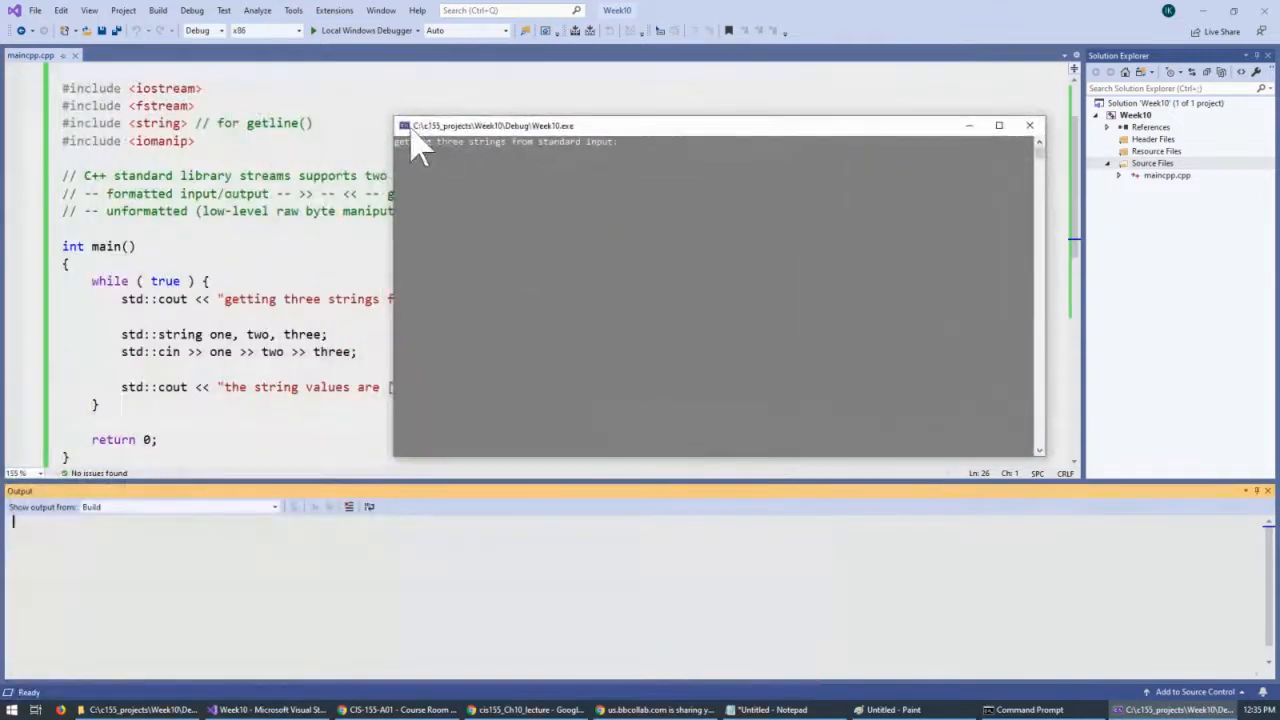
pyautogui.click(404, 124)
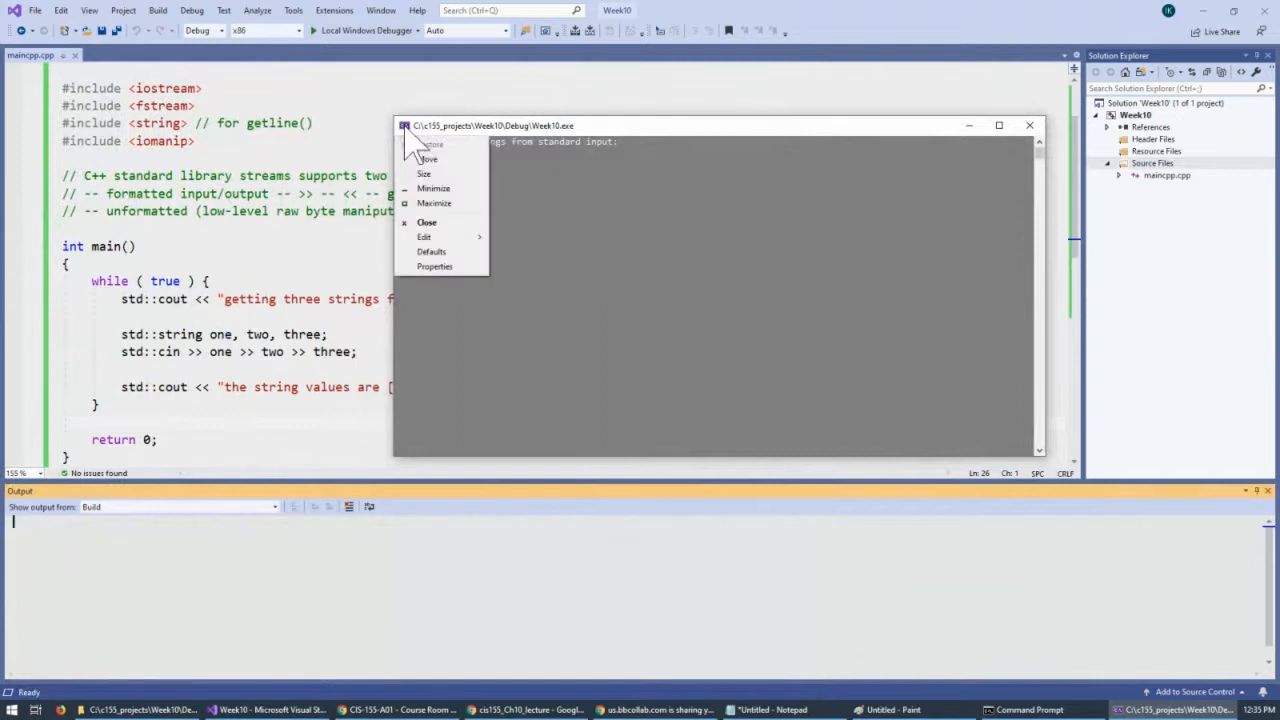
pyautogui.click(434, 266)
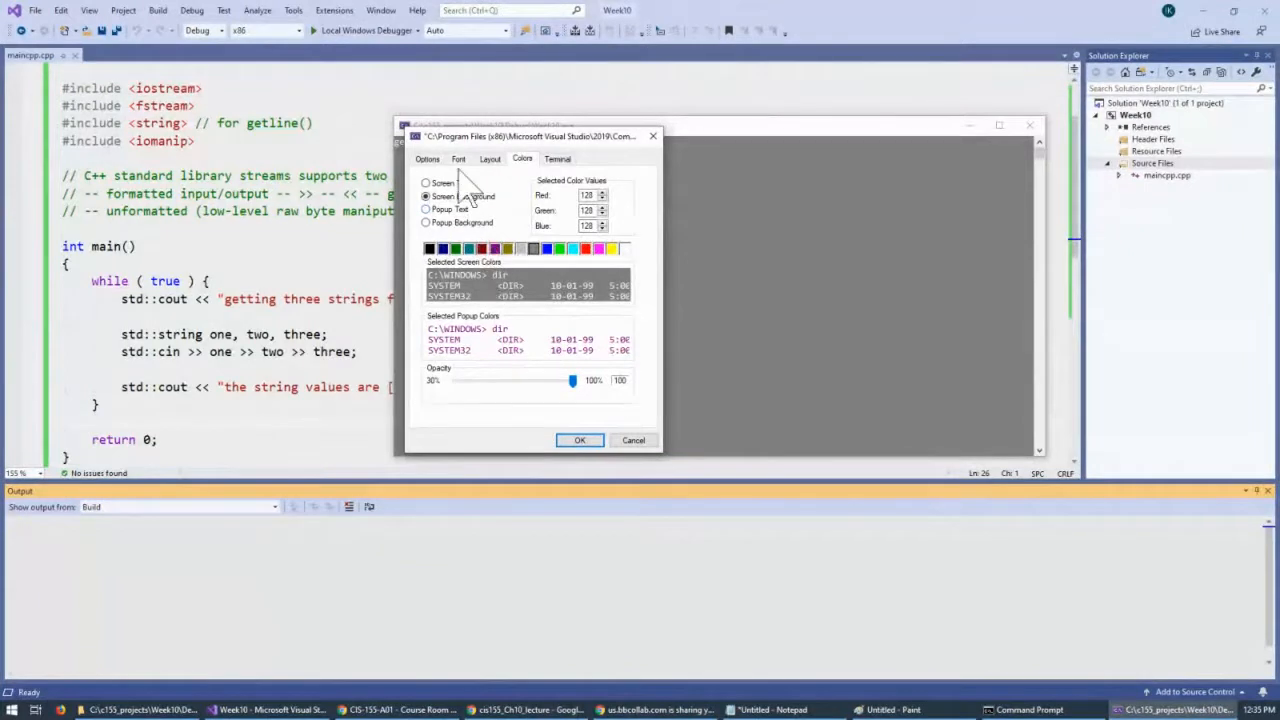
# Choose a larger console font size and apply it.
pyautogui.click(458, 160)
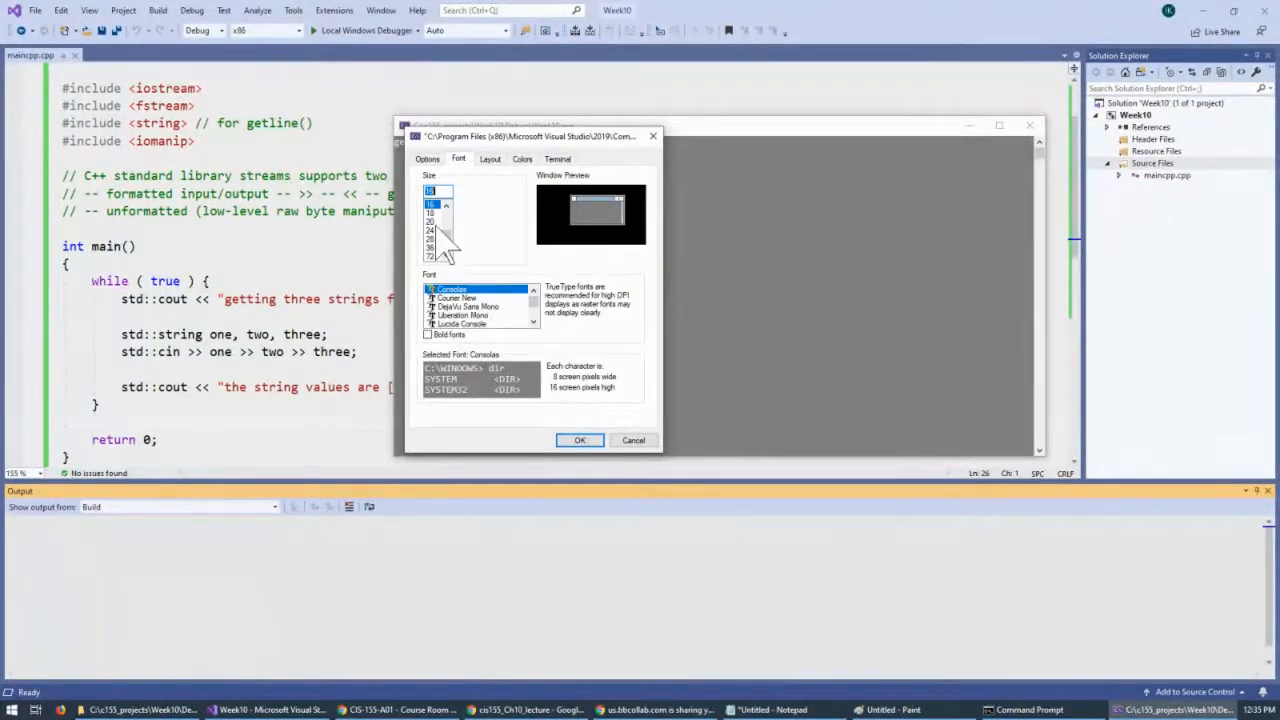
pyautogui.click(436, 228)
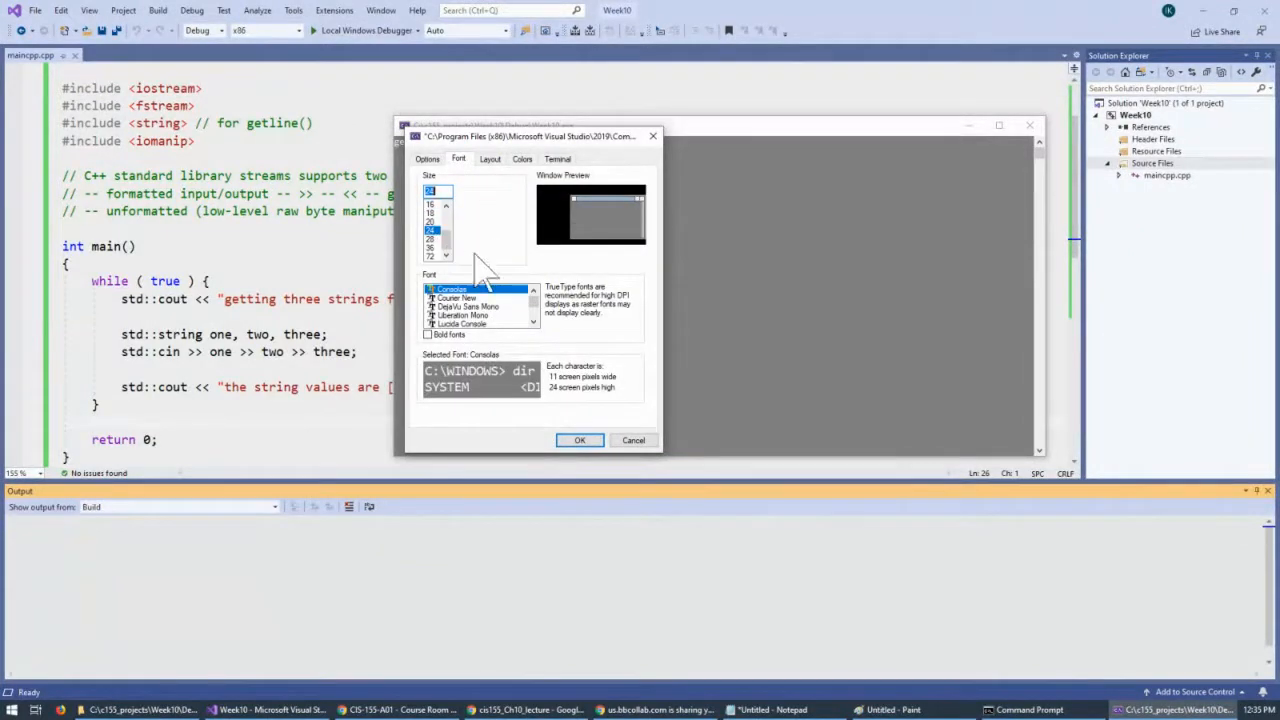
pyautogui.click(580, 440)
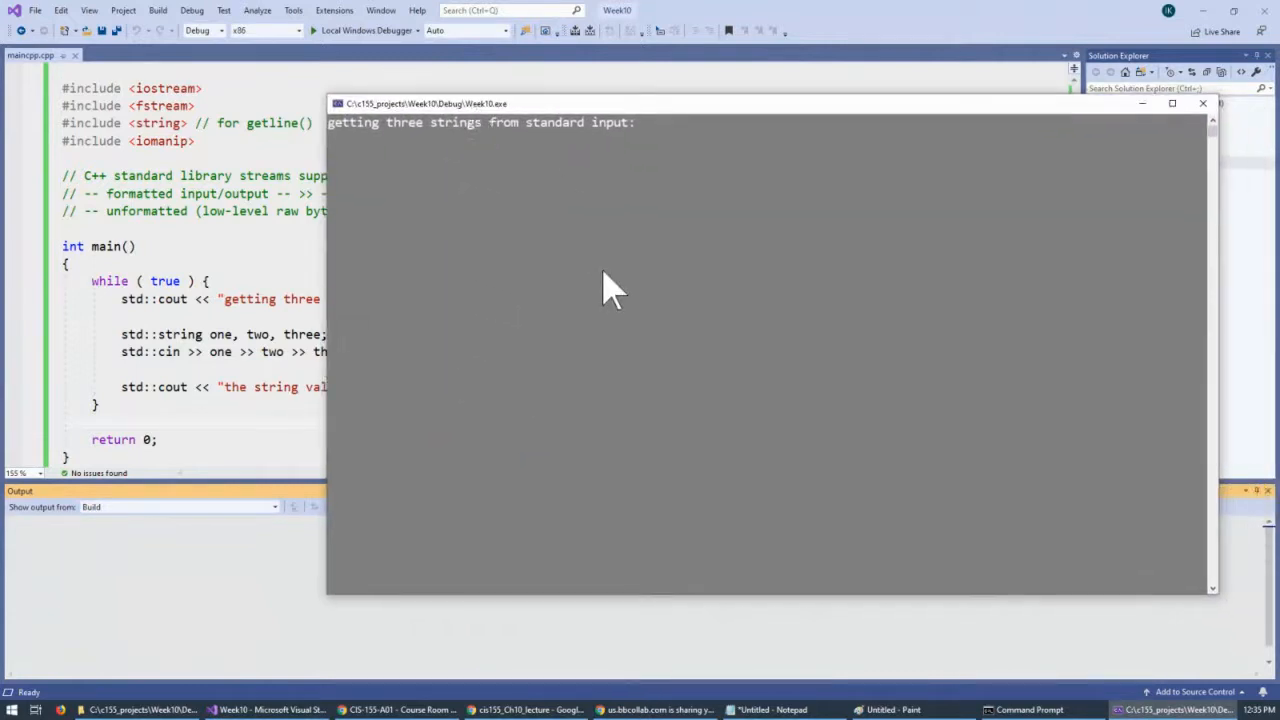
pyautogui.moveTo(652, 136)
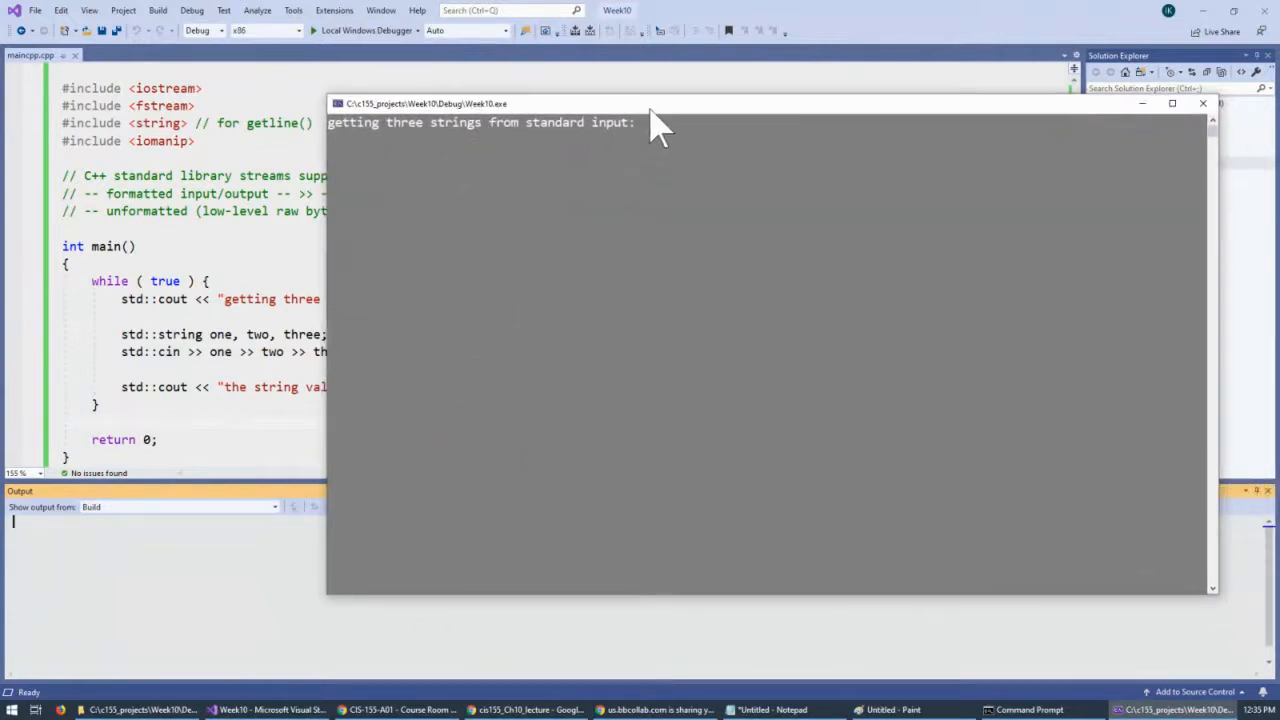
pyautogui.moveTo(670, 150)
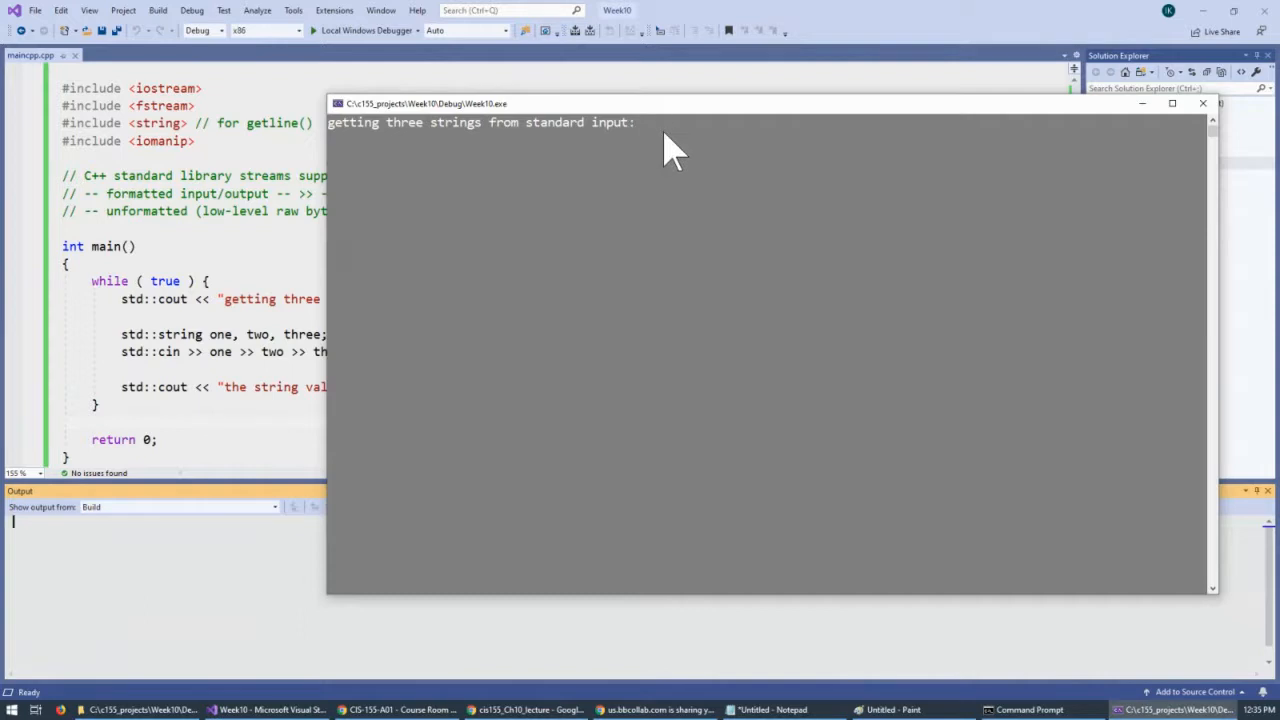
# Enter aaa bbb cc on one line, then aaaa, bbbb, ccccccc on separate lines, seeing each echoed in brackets.
pyautogui.write('aaa')
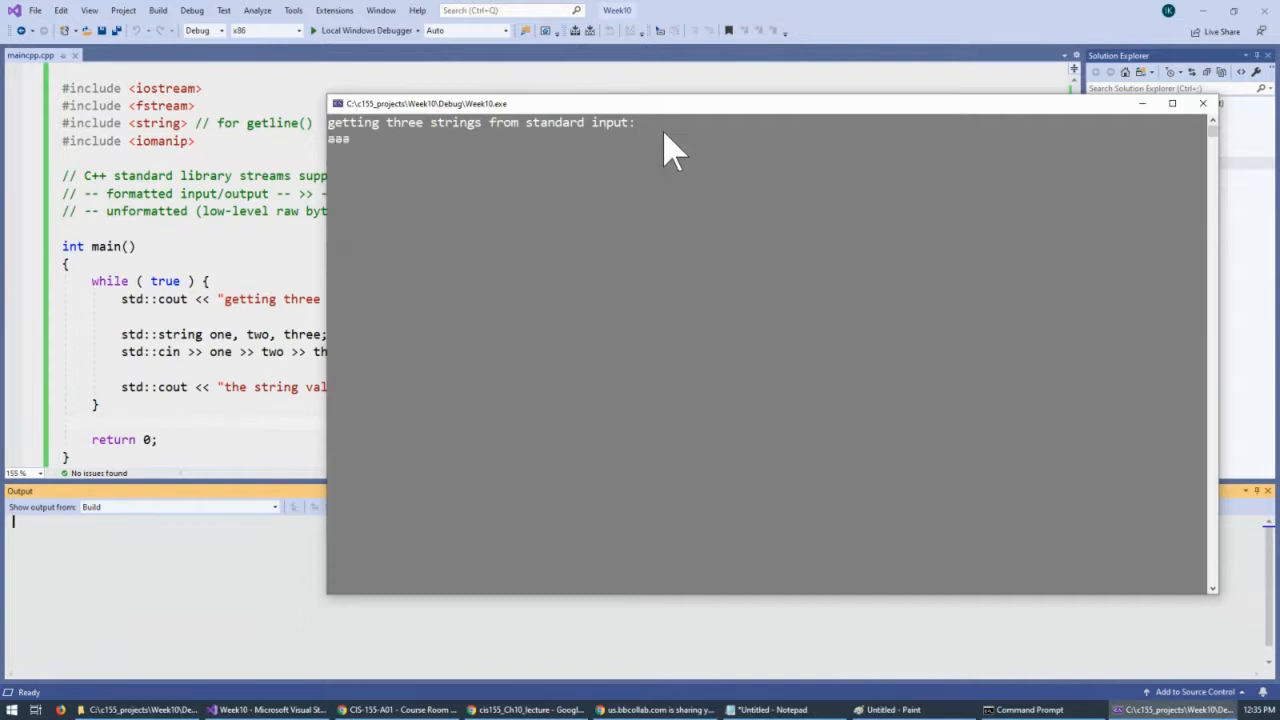
pyautogui.write('bbb cc')
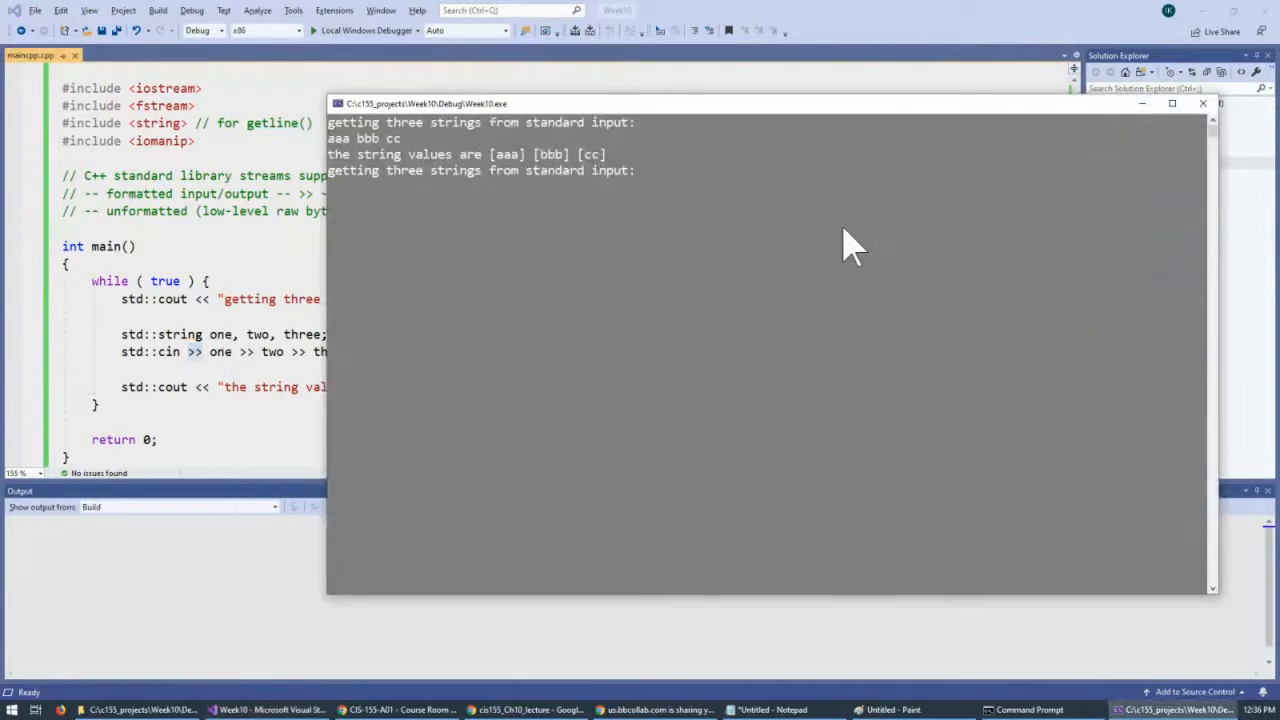
pyautogui.write('a')
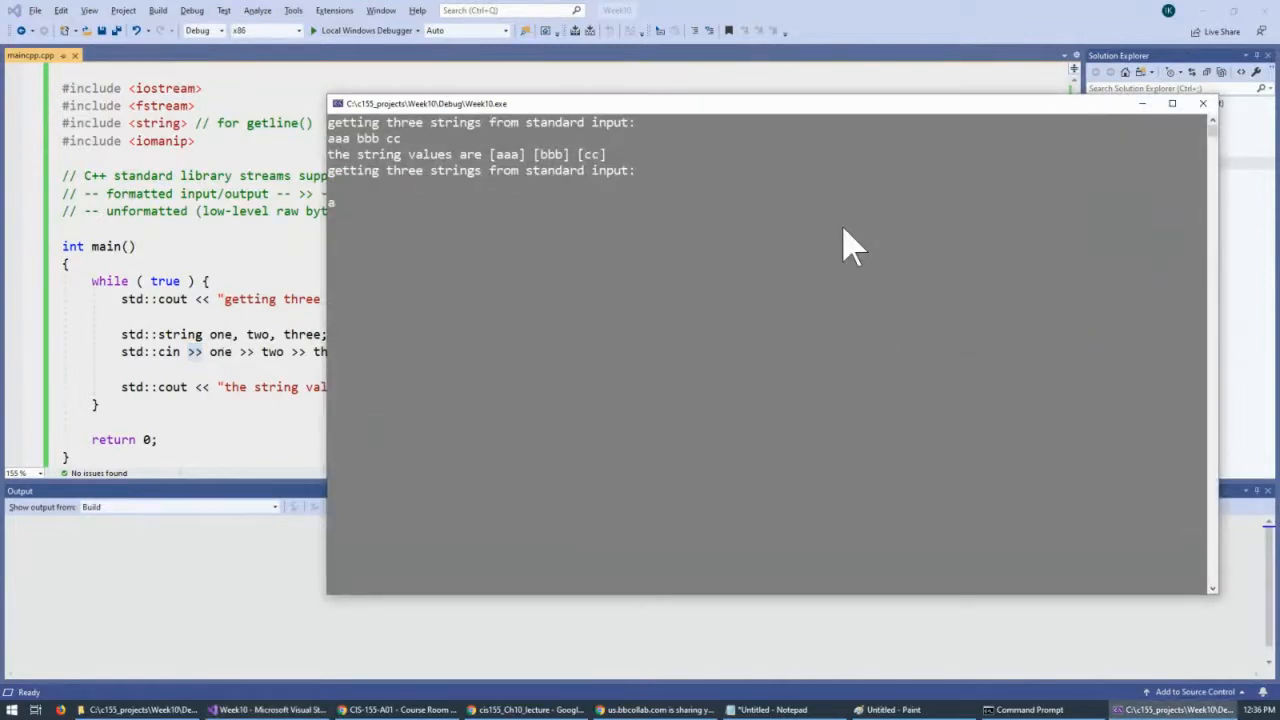
pyautogui.write('aaaa')
pyautogui.write('bbbb')
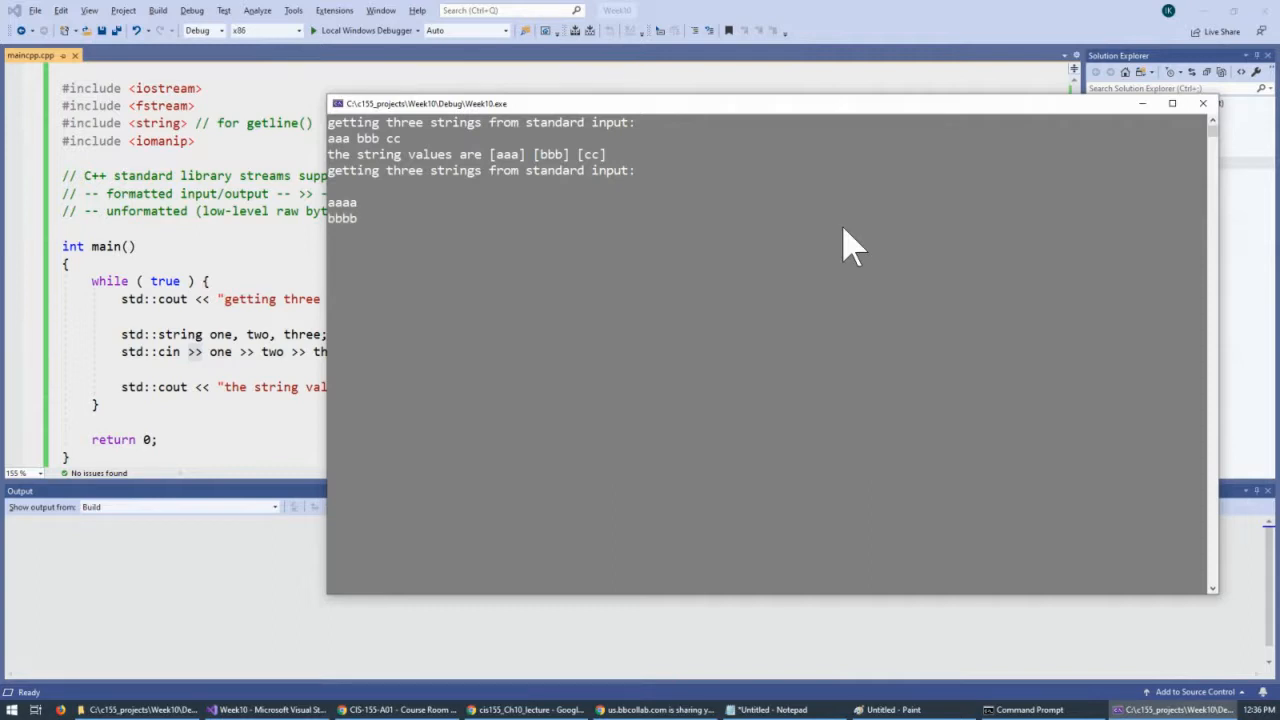
pyautogui.write('ccccccc')
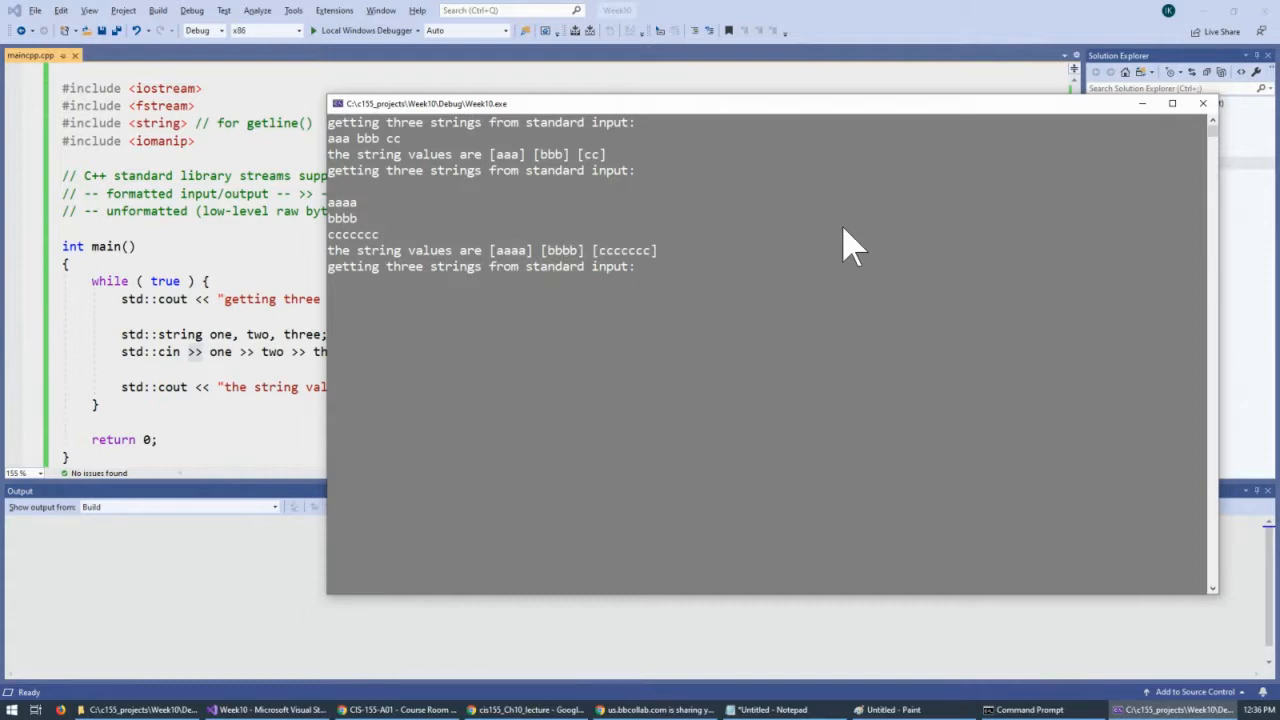
pyautogui.moveTo(1140, 136)
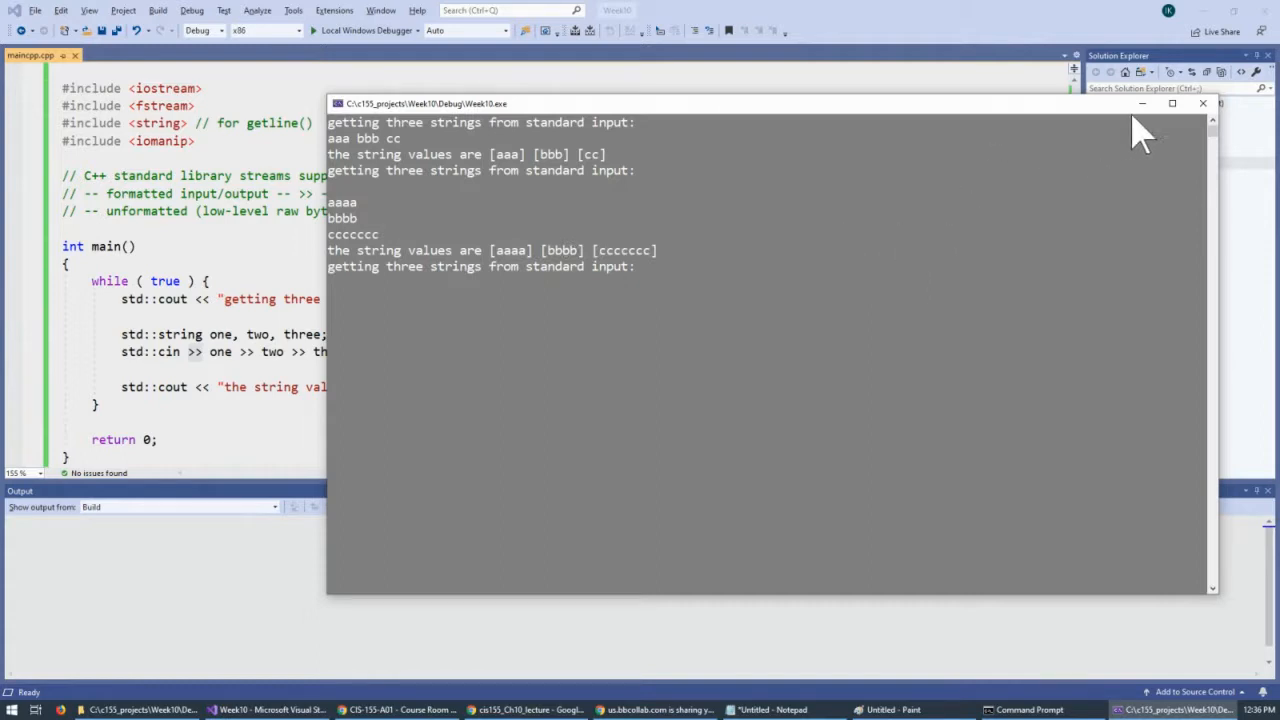
# Close the console and delete 'three' so the prompt reads "getting strings from standard input".
pyautogui.click(1202, 106)
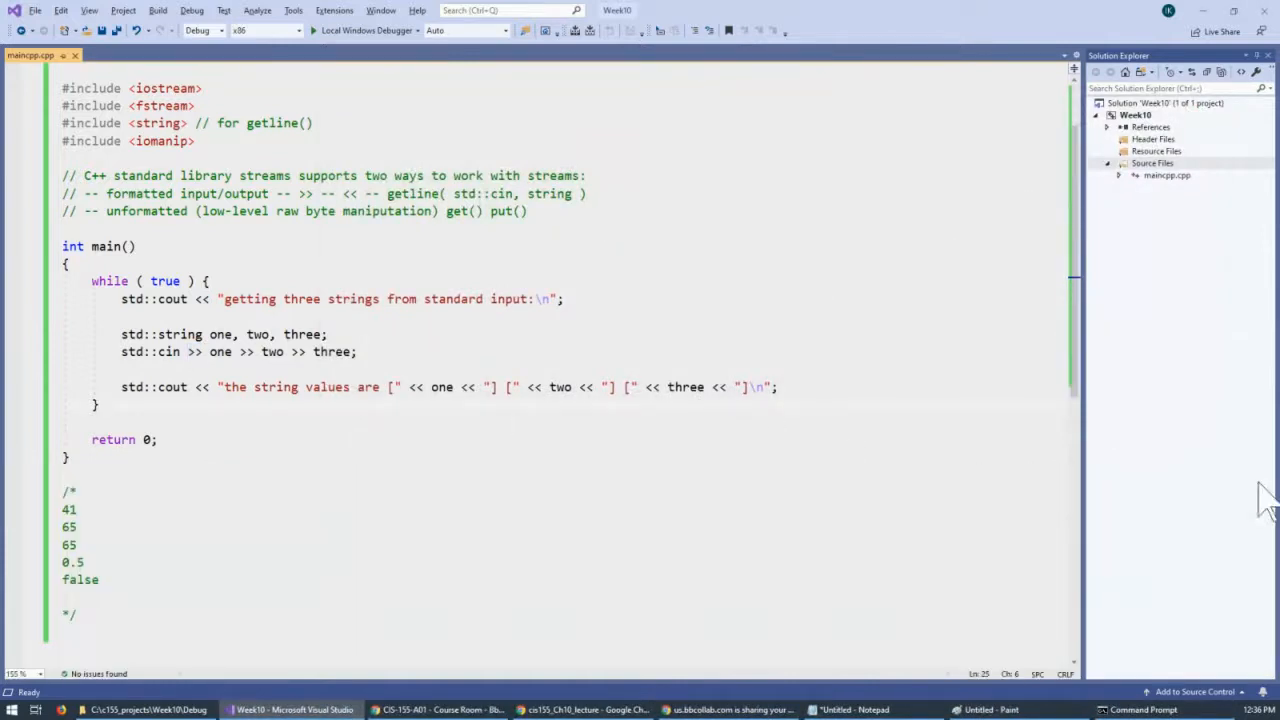
pyautogui.moveTo(350, 334)
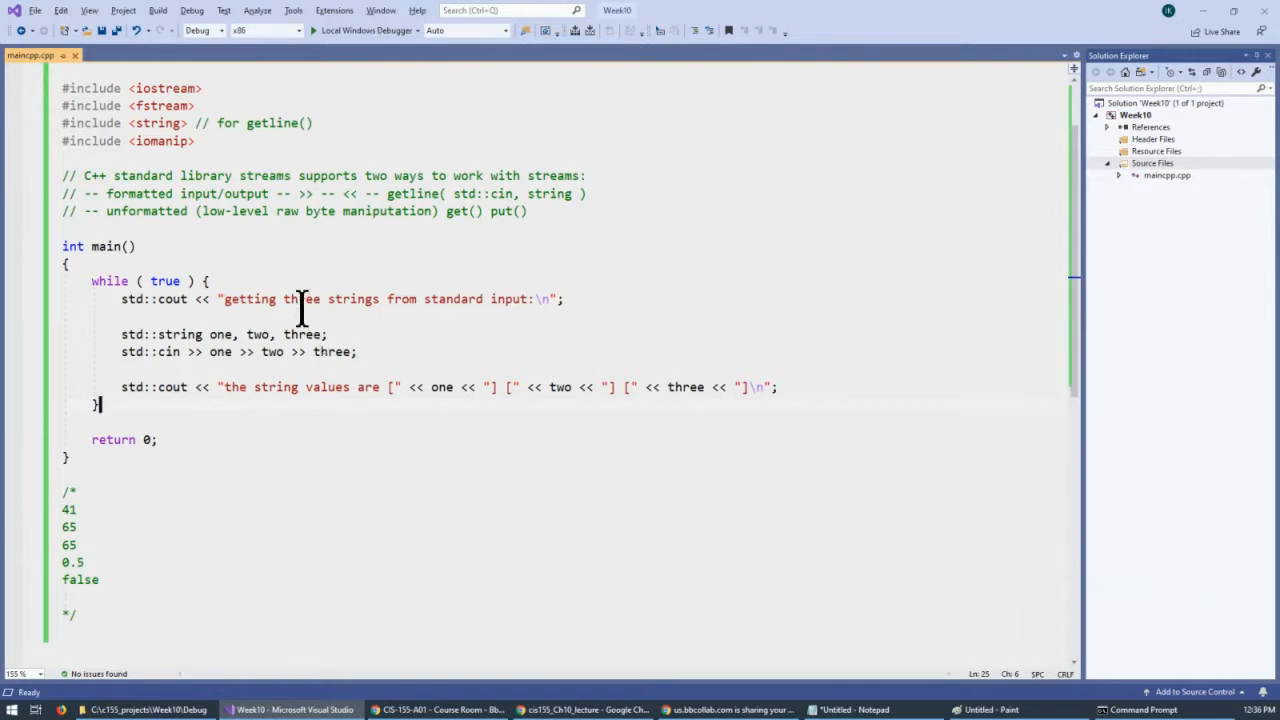
pyautogui.doubleClick(302, 300)
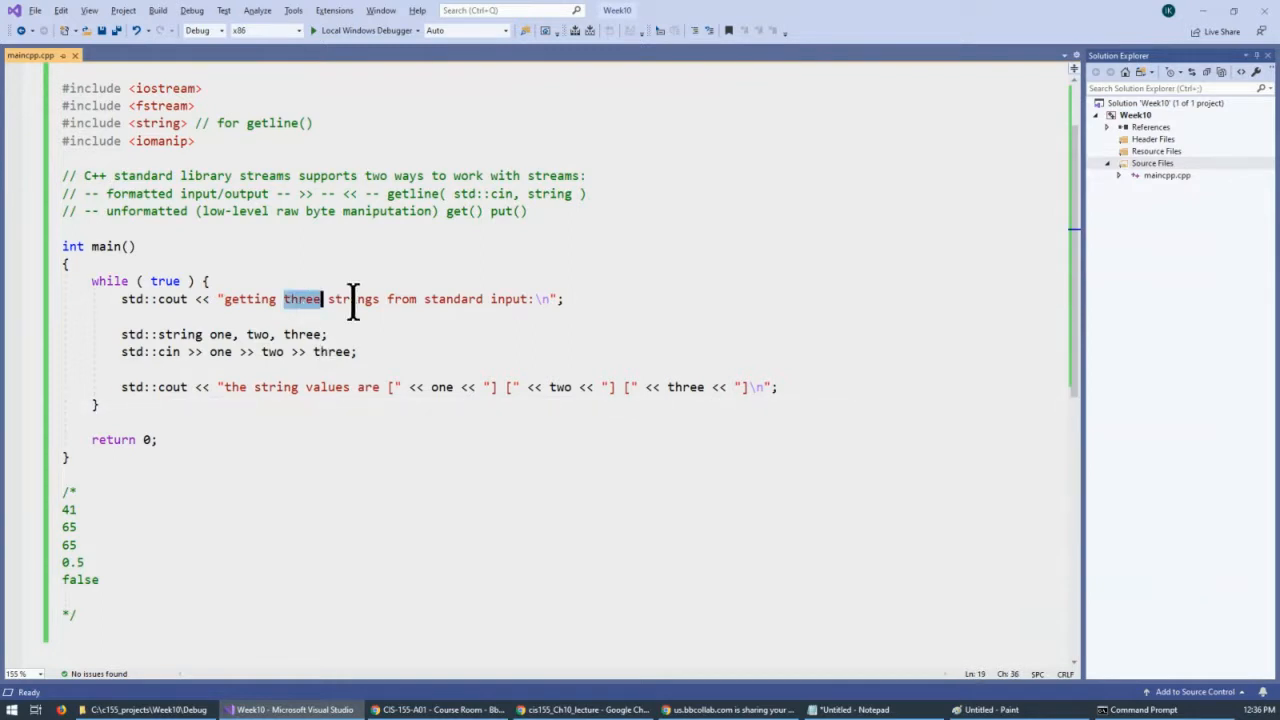
pyautogui.press('Delete')
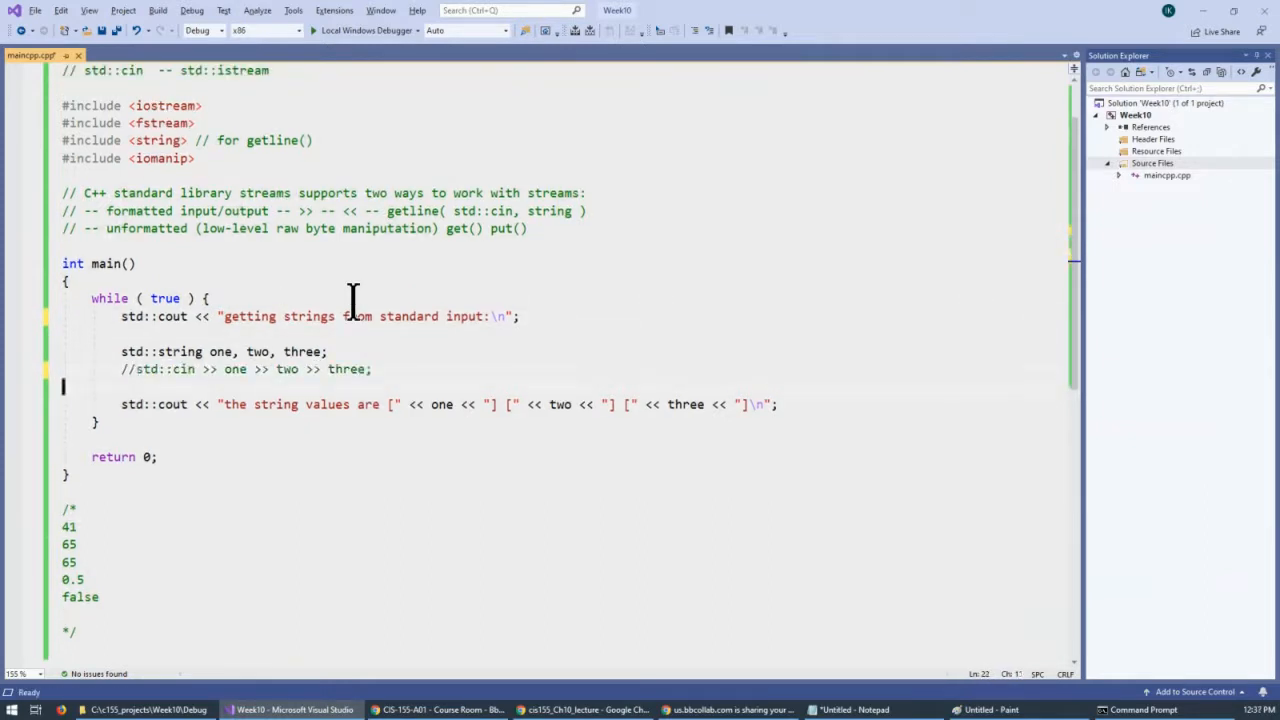
# Replace the cin read with std::getline(std::cin, ...) and make the prompt ask for a line.
pyautogui.write('s')
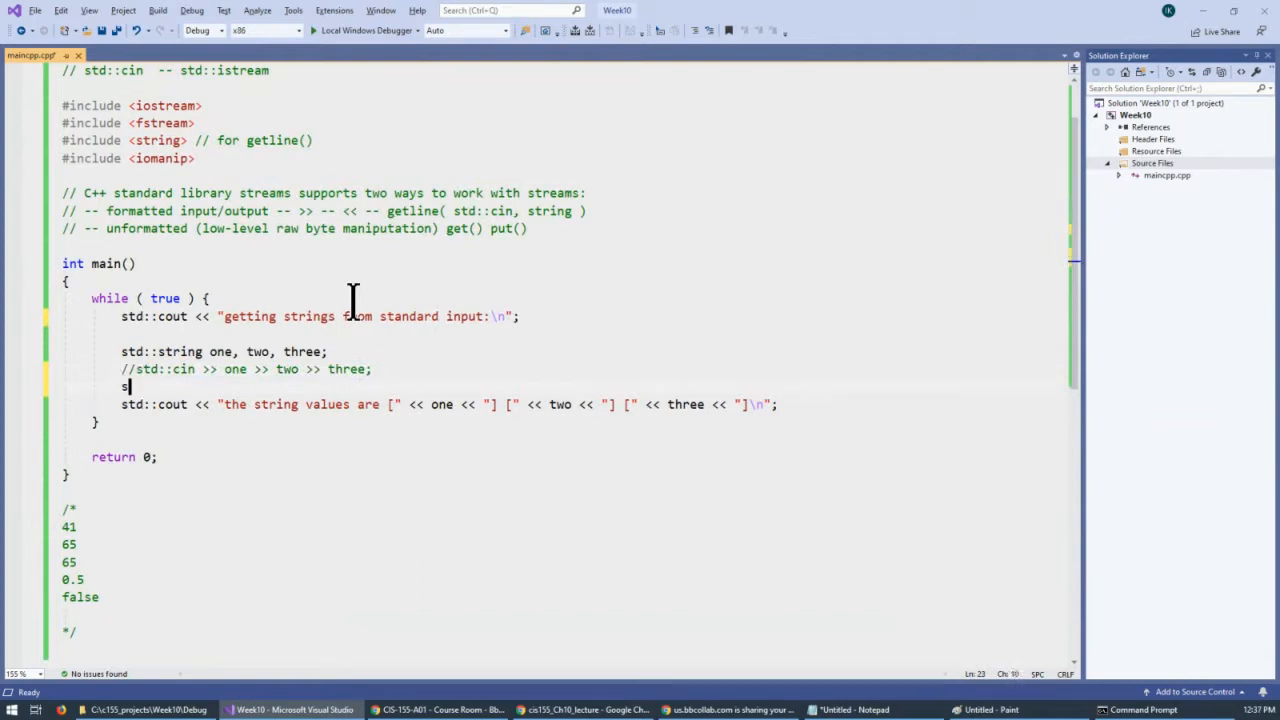
pyautogui.write('td::')
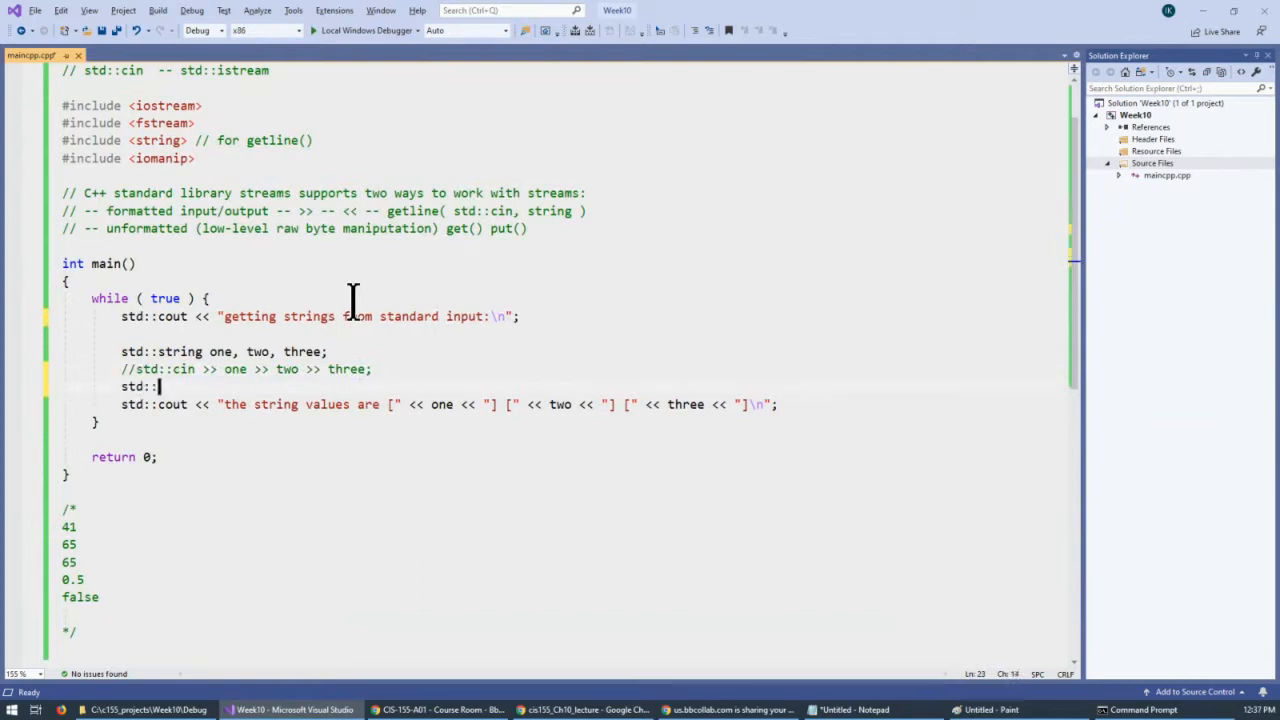
pyautogui.write('getline')
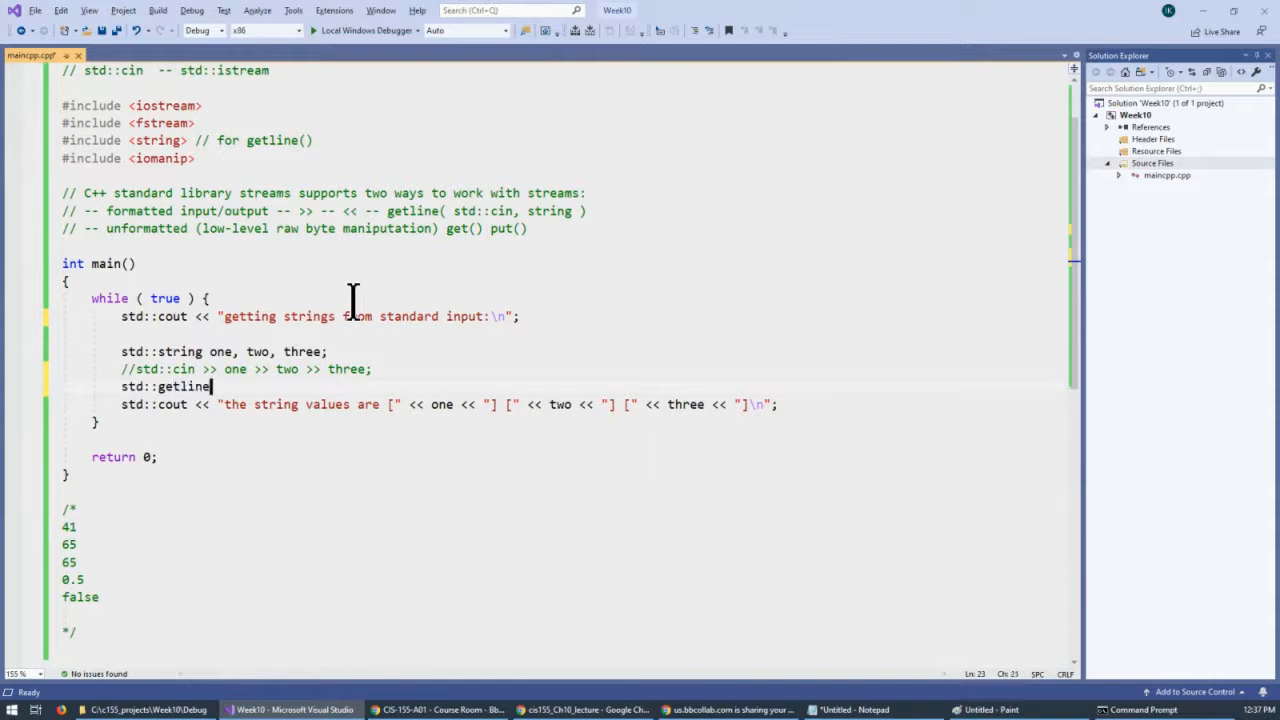
pyautogui.write('()')
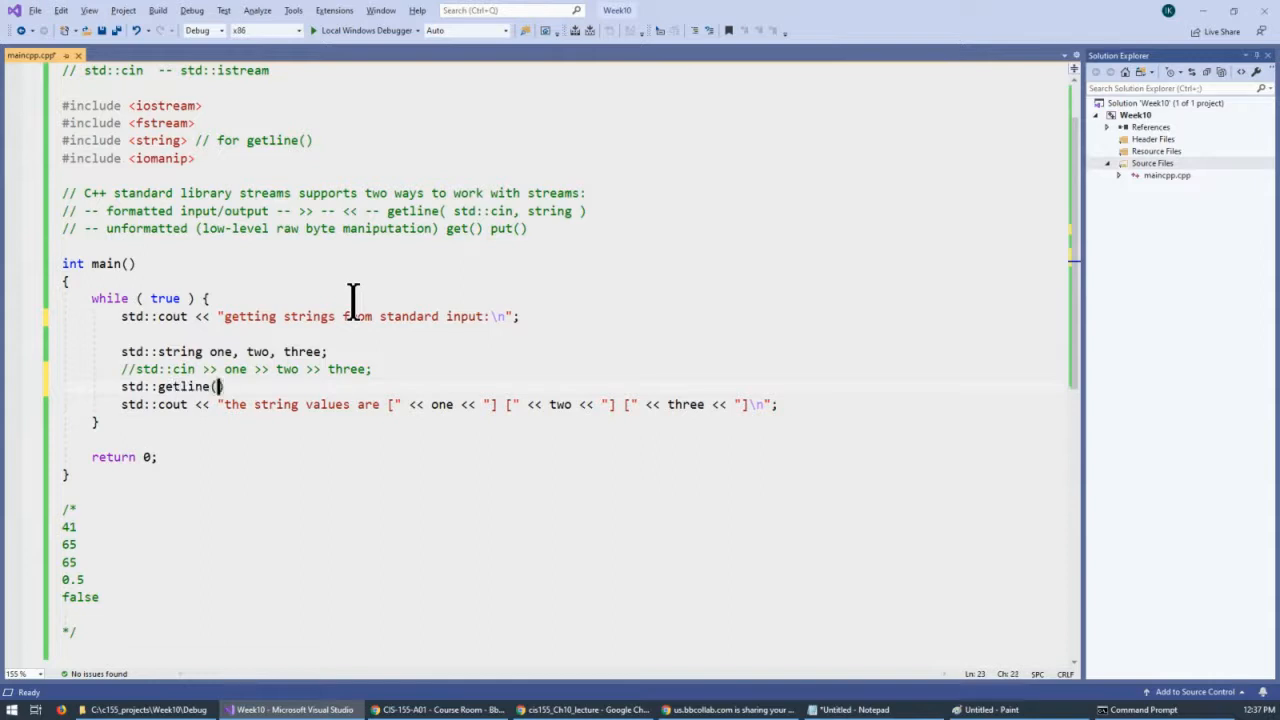
pyautogui.write('std::cin,')
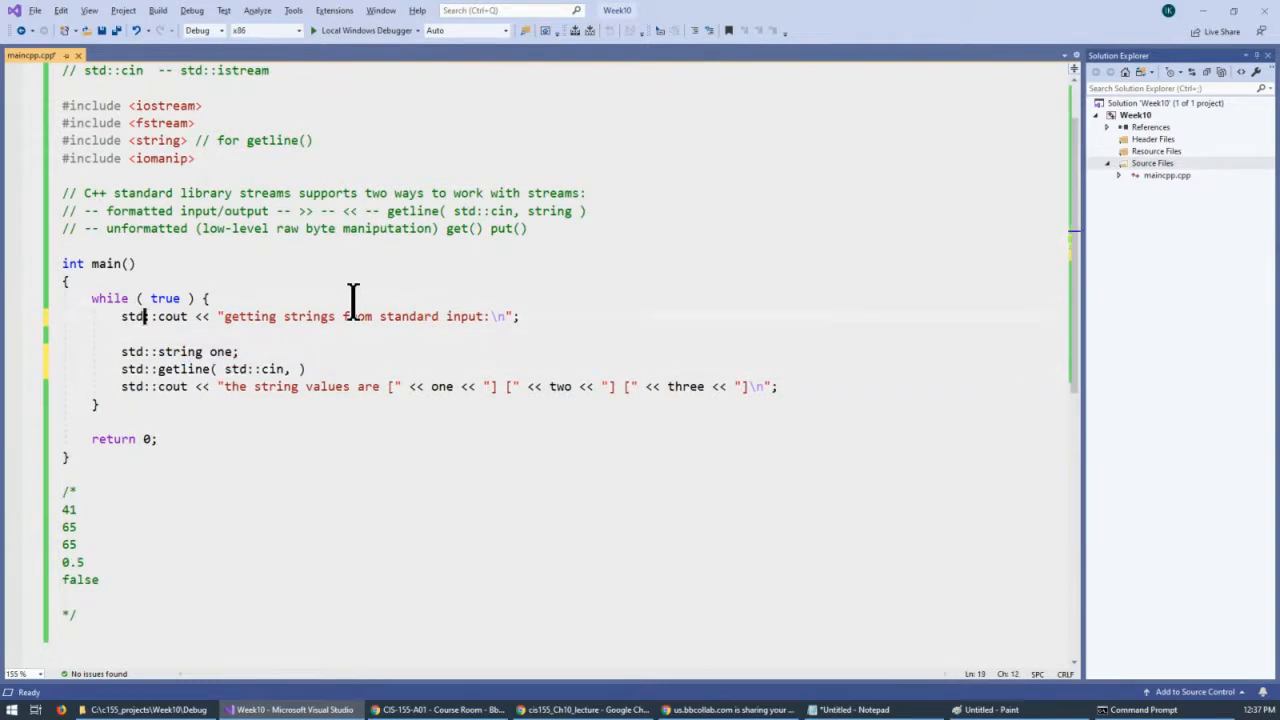
pyautogui.doubleClick(308, 316)
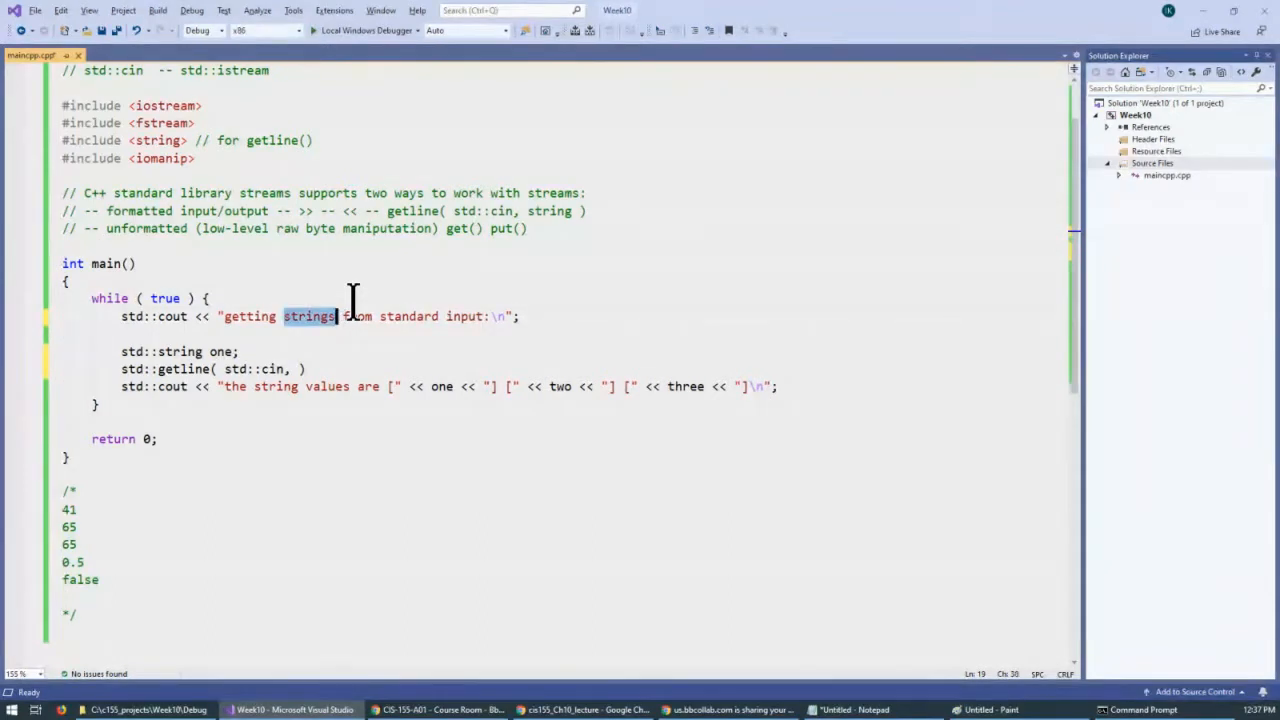
pyautogui.write('line of text')
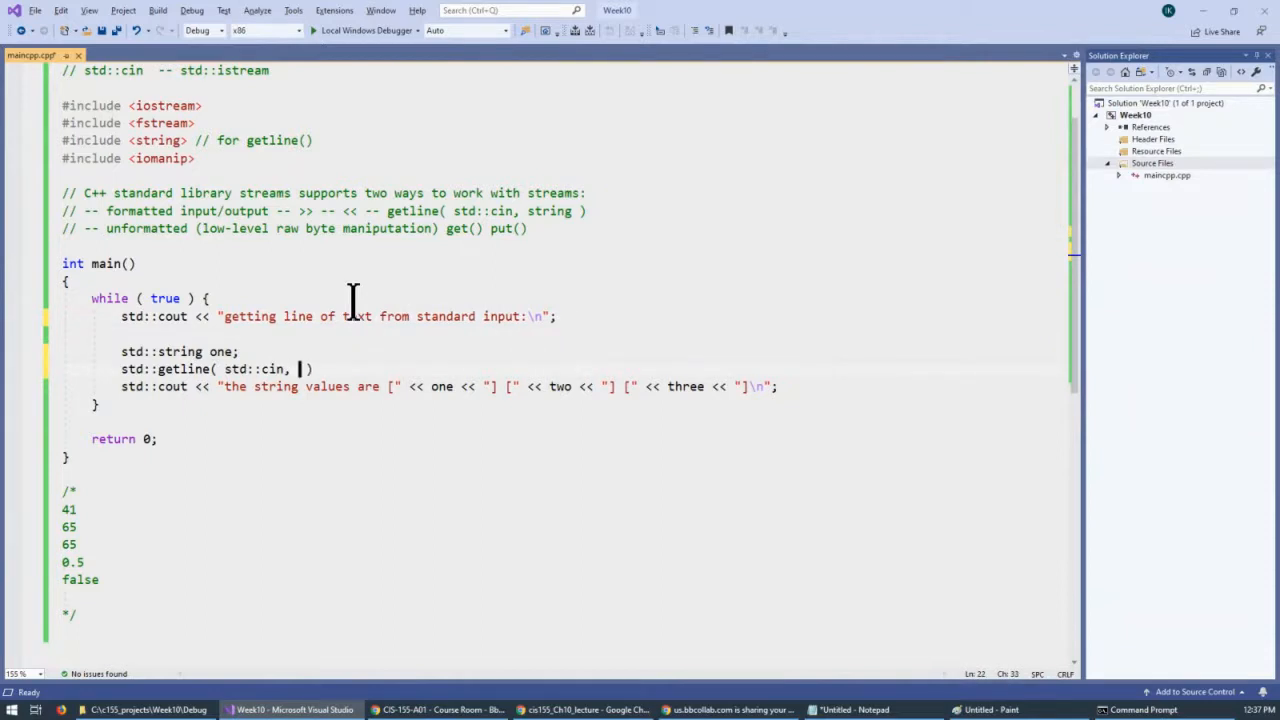
# Rename the string variable to text_line and pass it to getline.
pyautogui.doubleClick(220, 352)
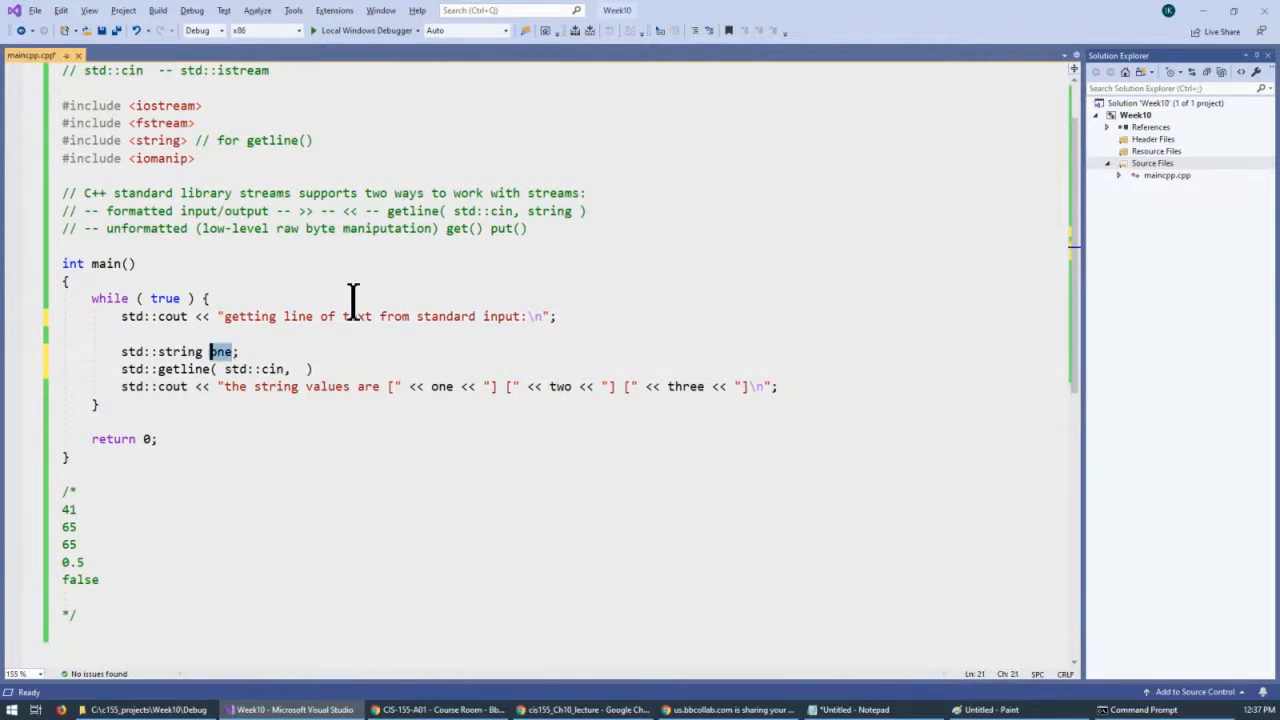
pyautogui.write('text_')
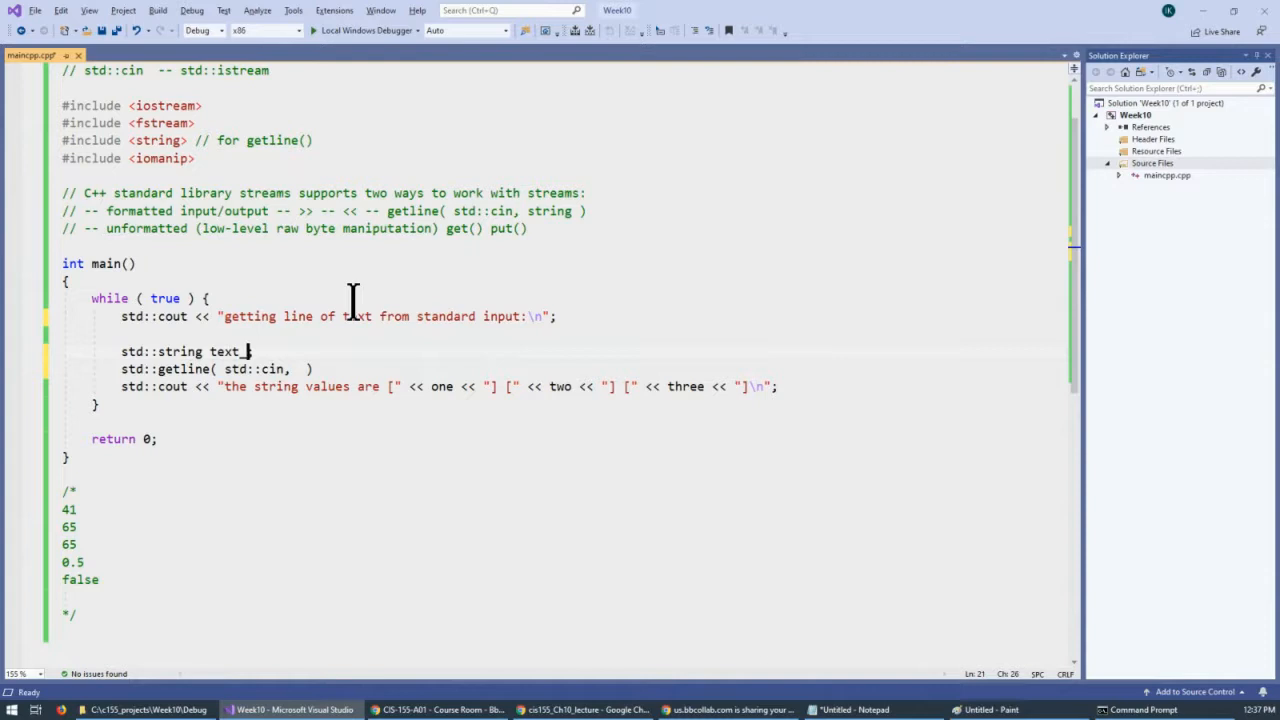
pyautogui.write('line;')
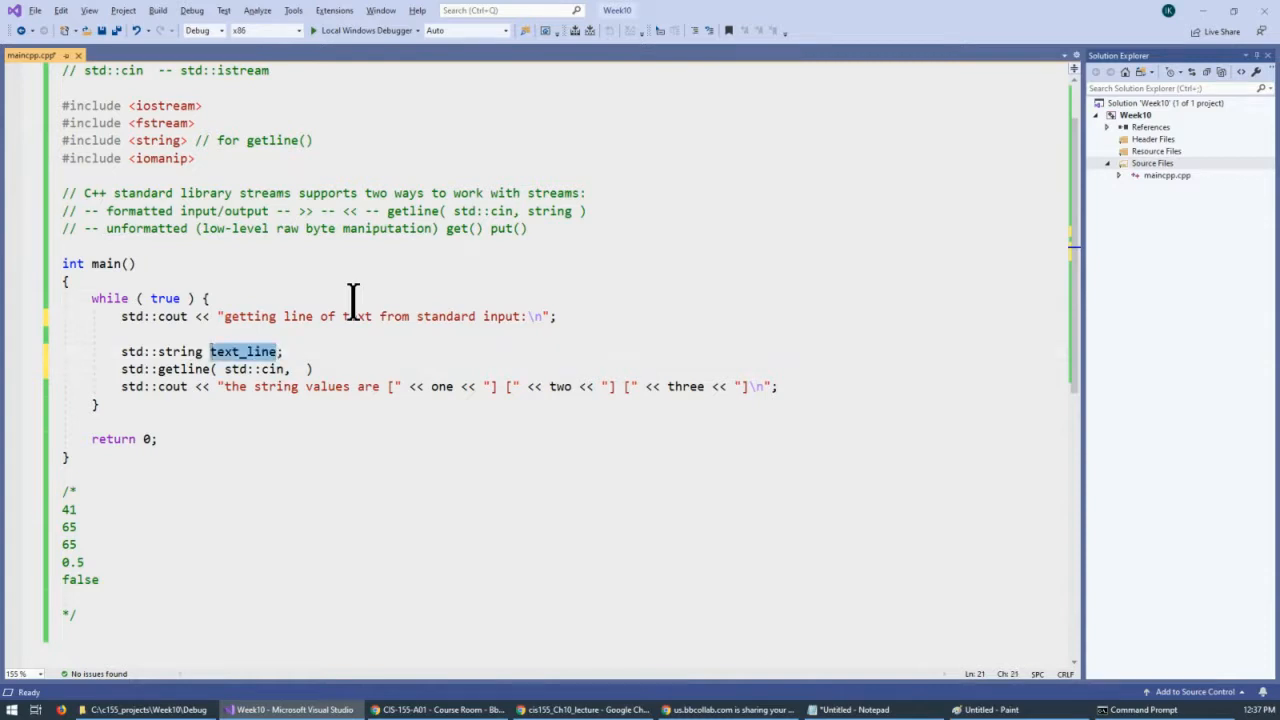
pyautogui.write('text_line')
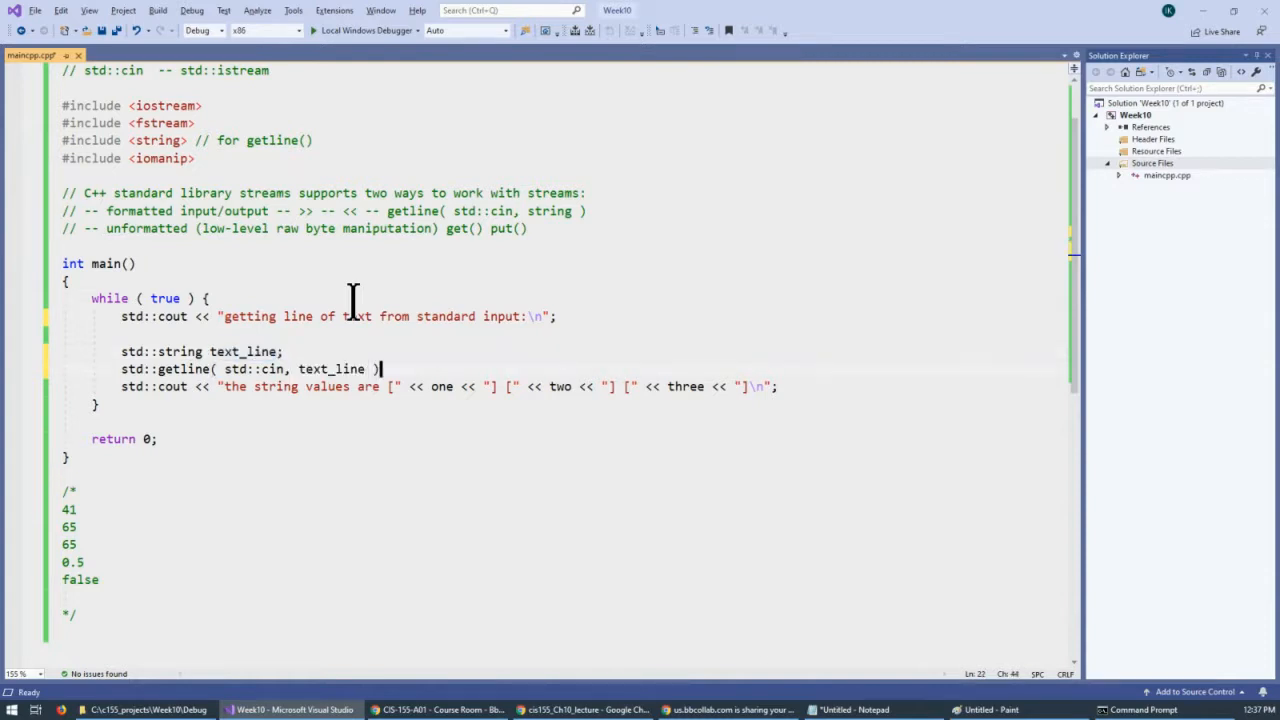
pyautogui.write(';')
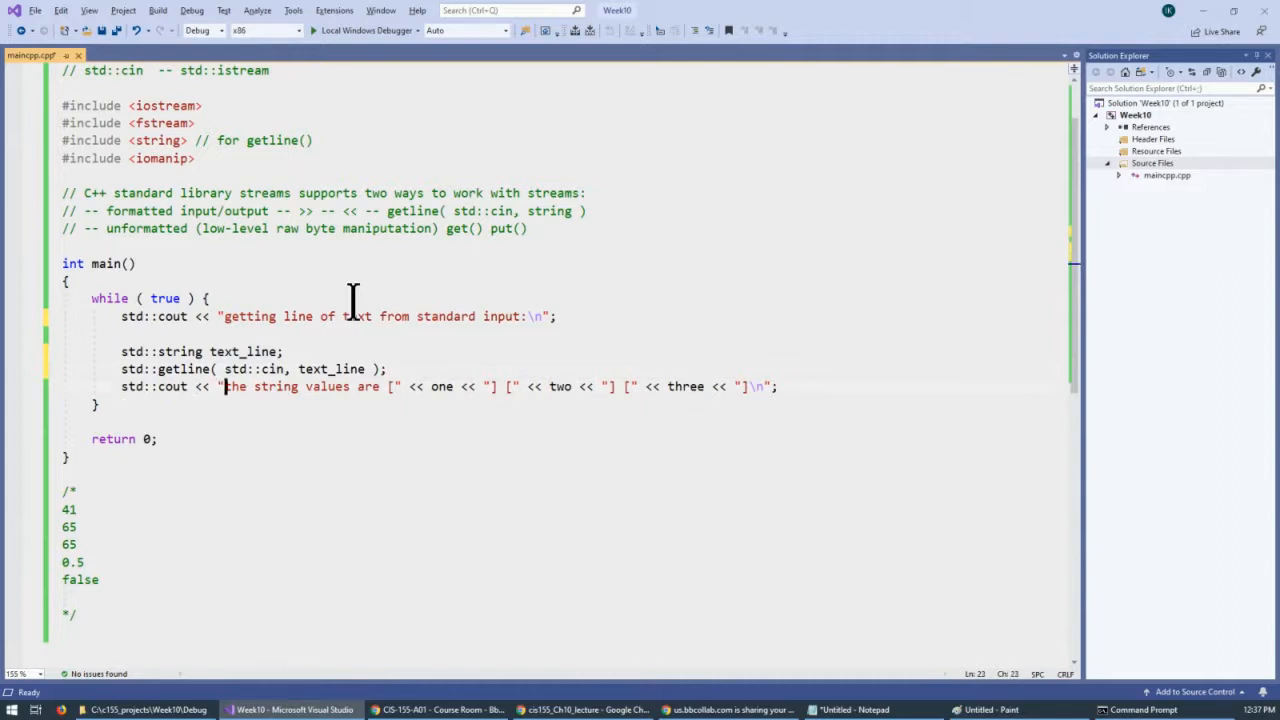
# Change the output to "you entered [" << text_line << "]", save, then build and run.
pyautogui.moveTo(224, 386); pyautogui.dragTo(356, 386)
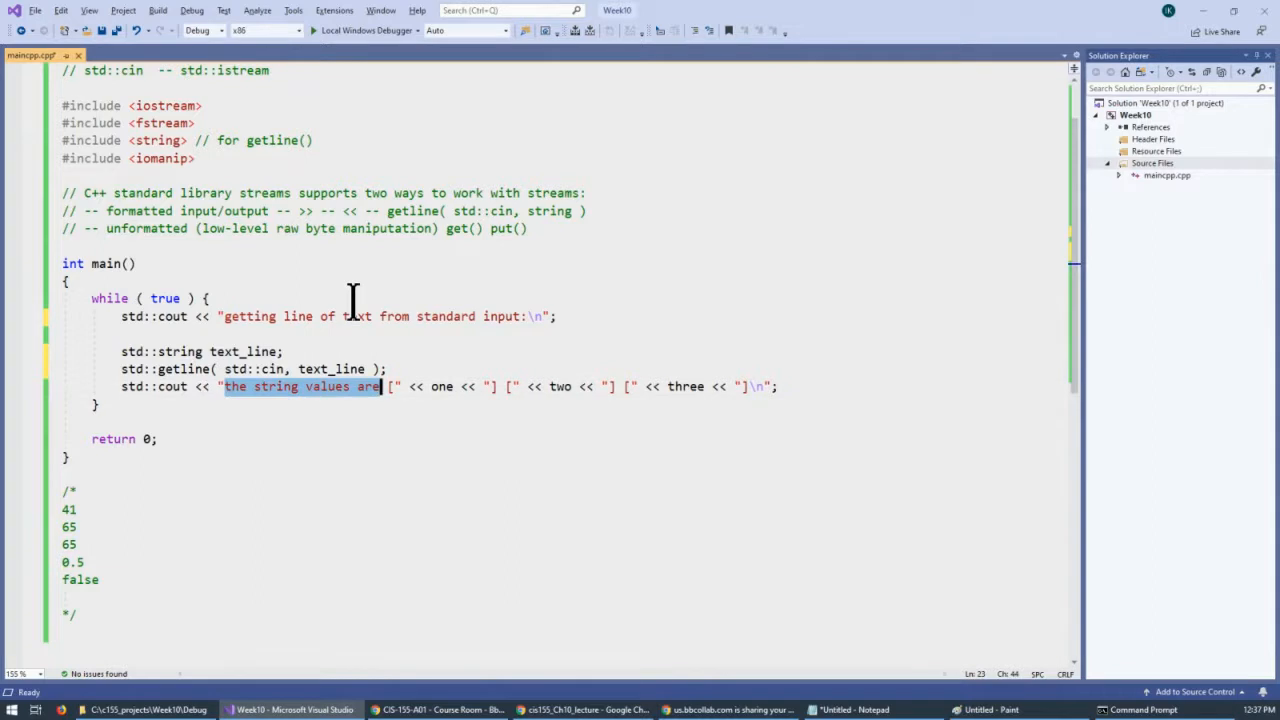
pyautogui.write('you en')
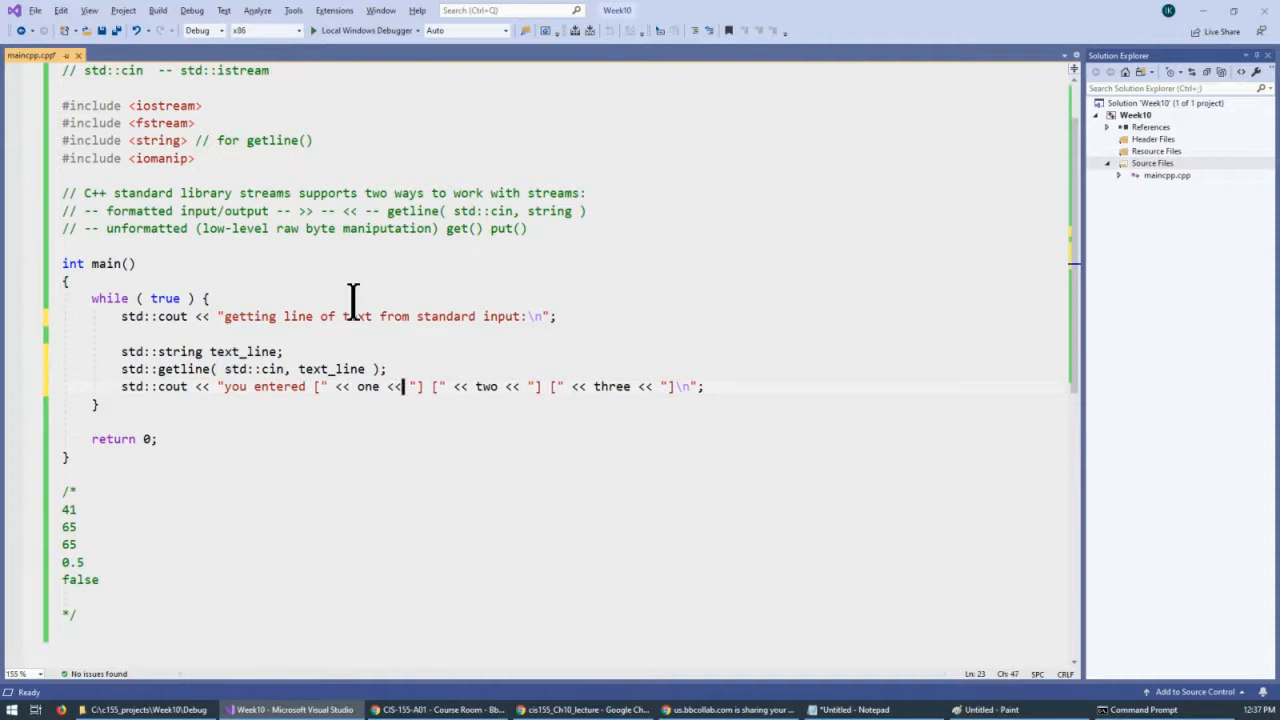
pyautogui.moveTo(428, 386); pyautogui.dragTo(676, 386)
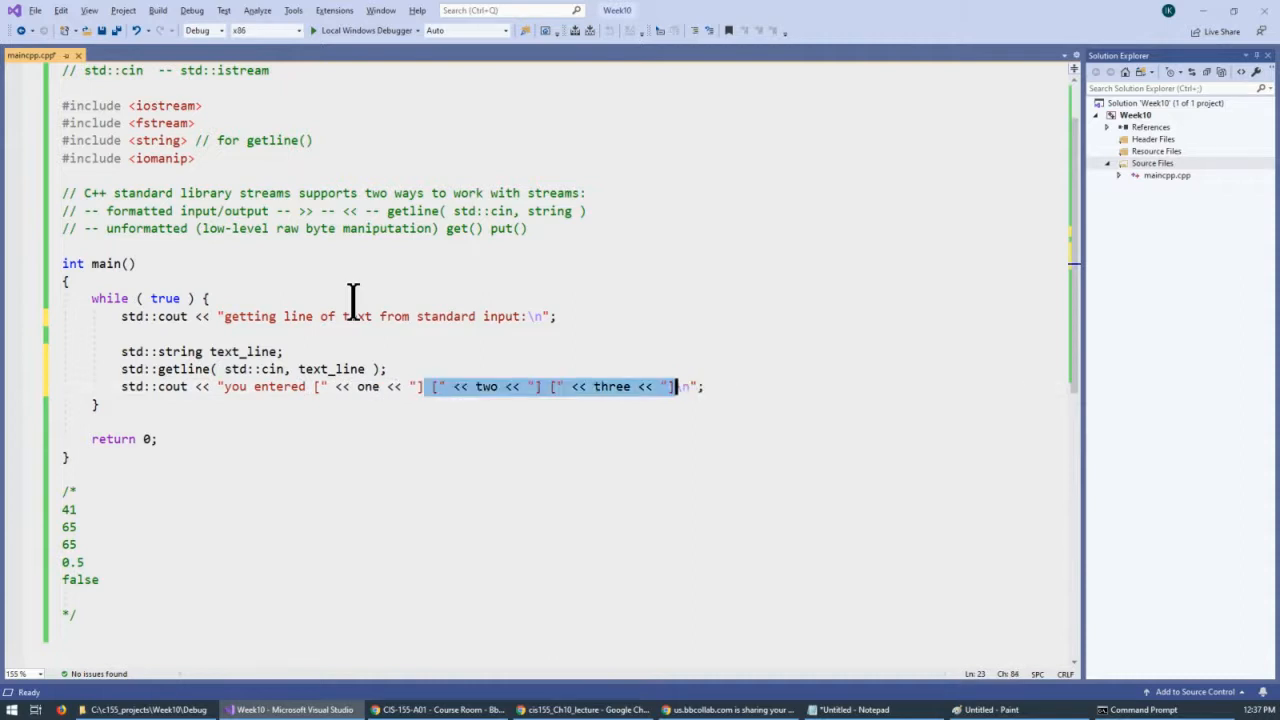
pyautogui.press('Delete')
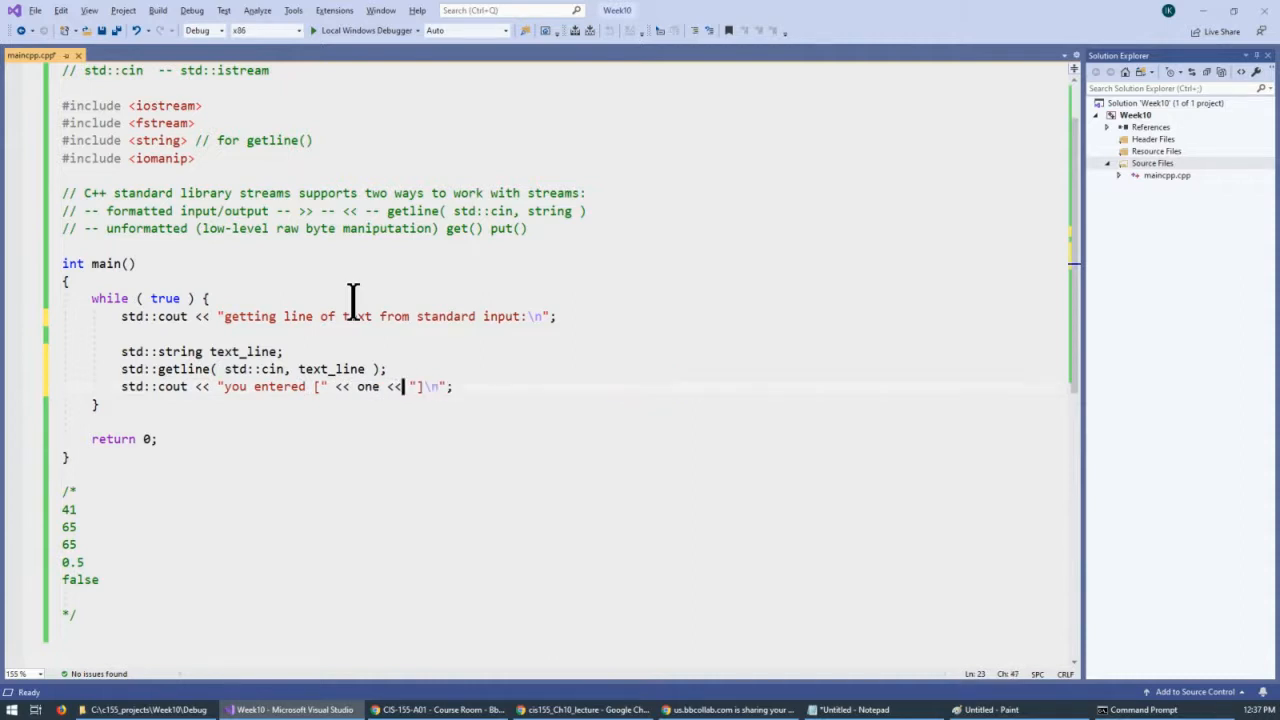
pyautogui.write('text_li')
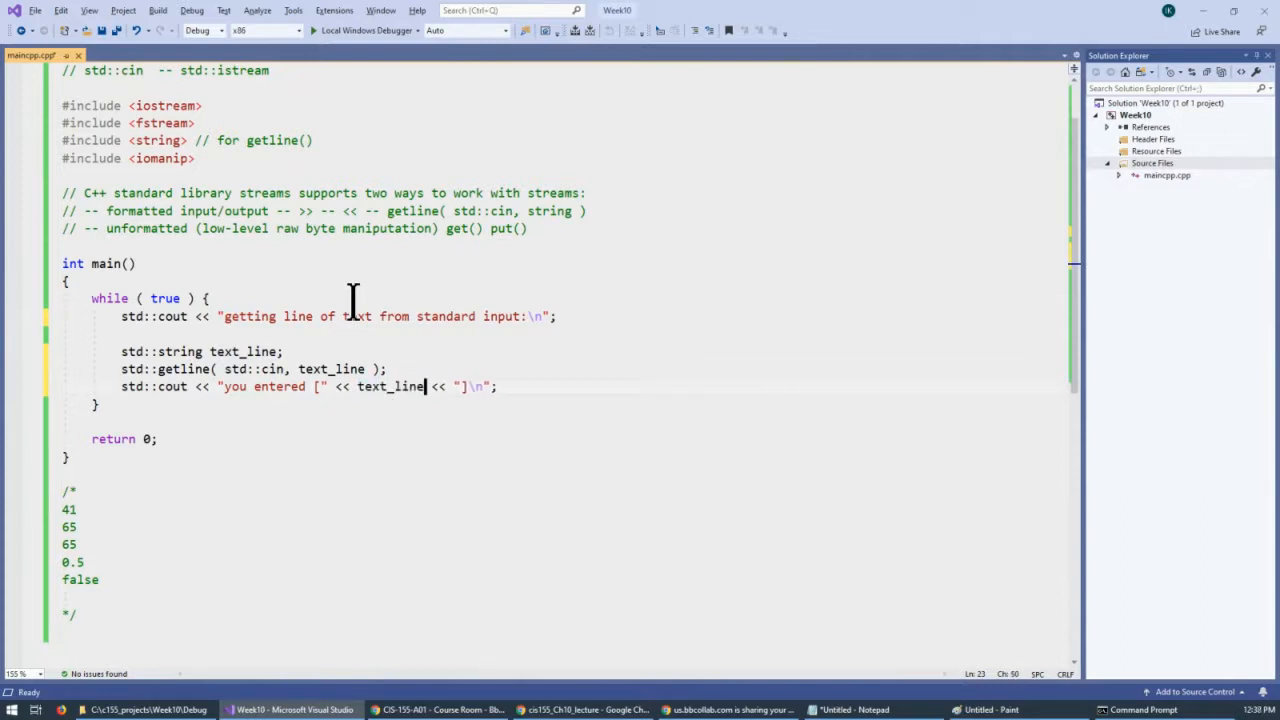
pyautogui.press('ctrl+s')
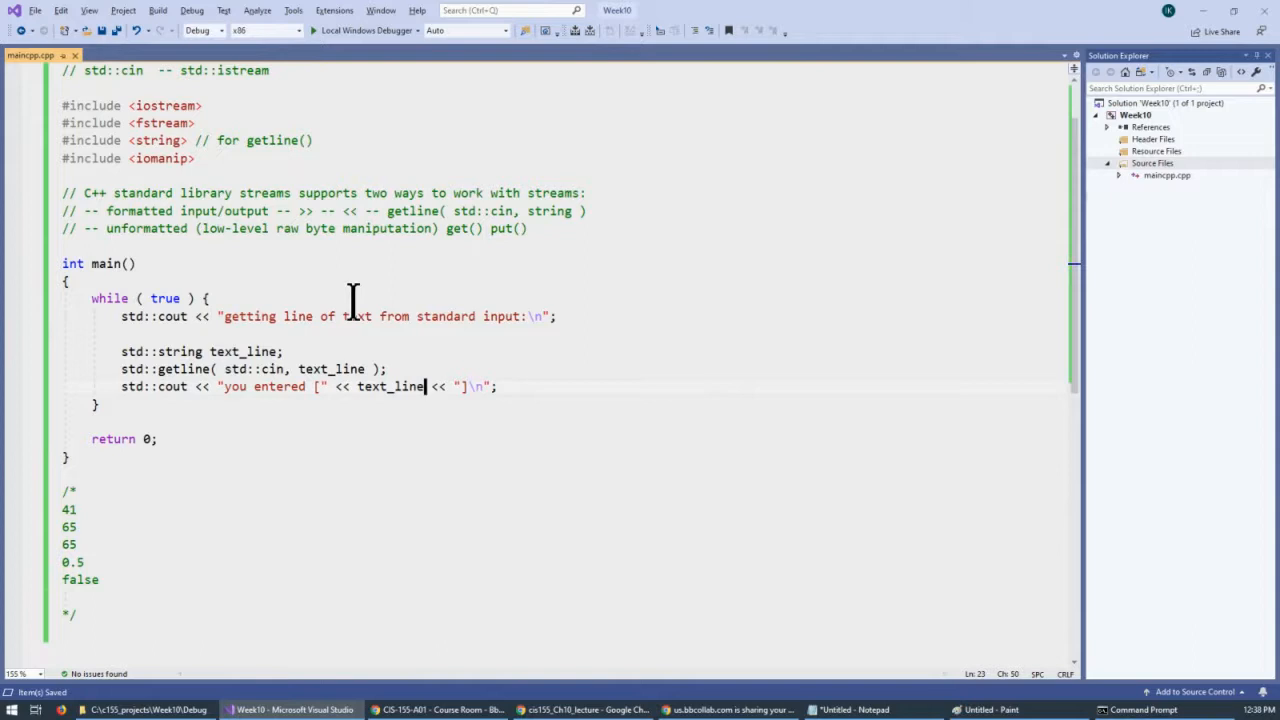
pyautogui.press('F7')
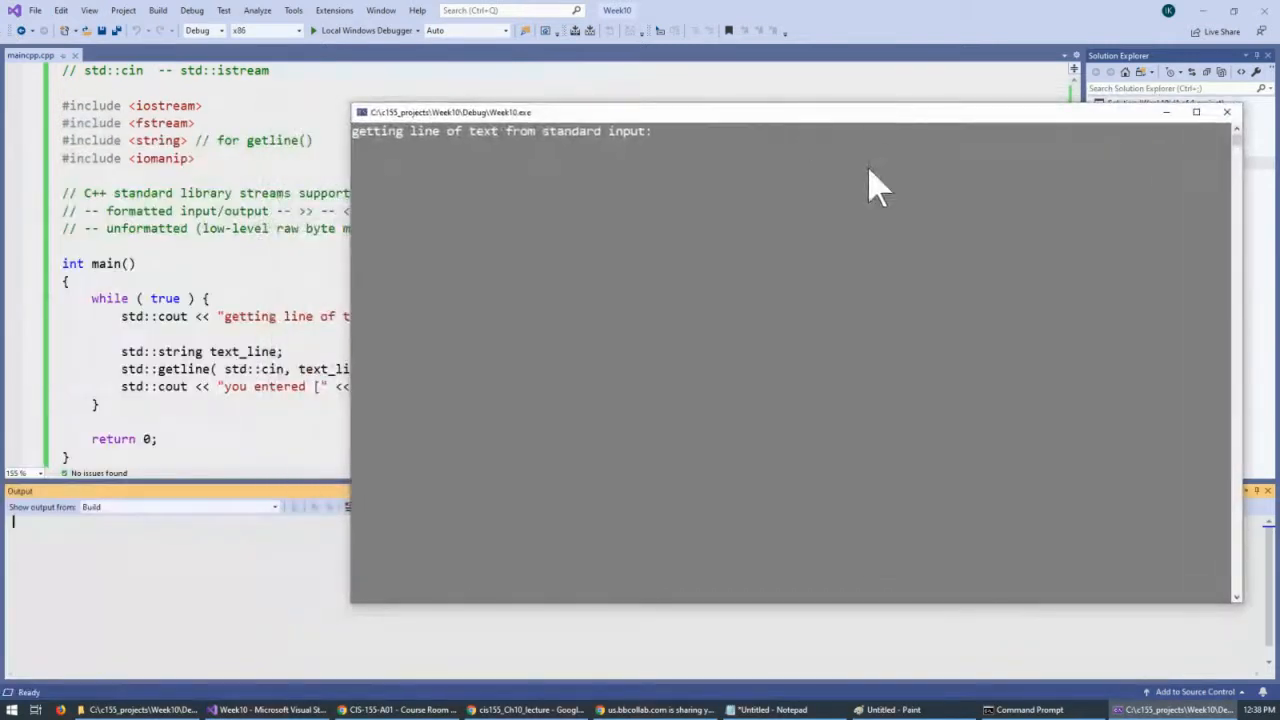
pyautogui.moveTo(756, 136)
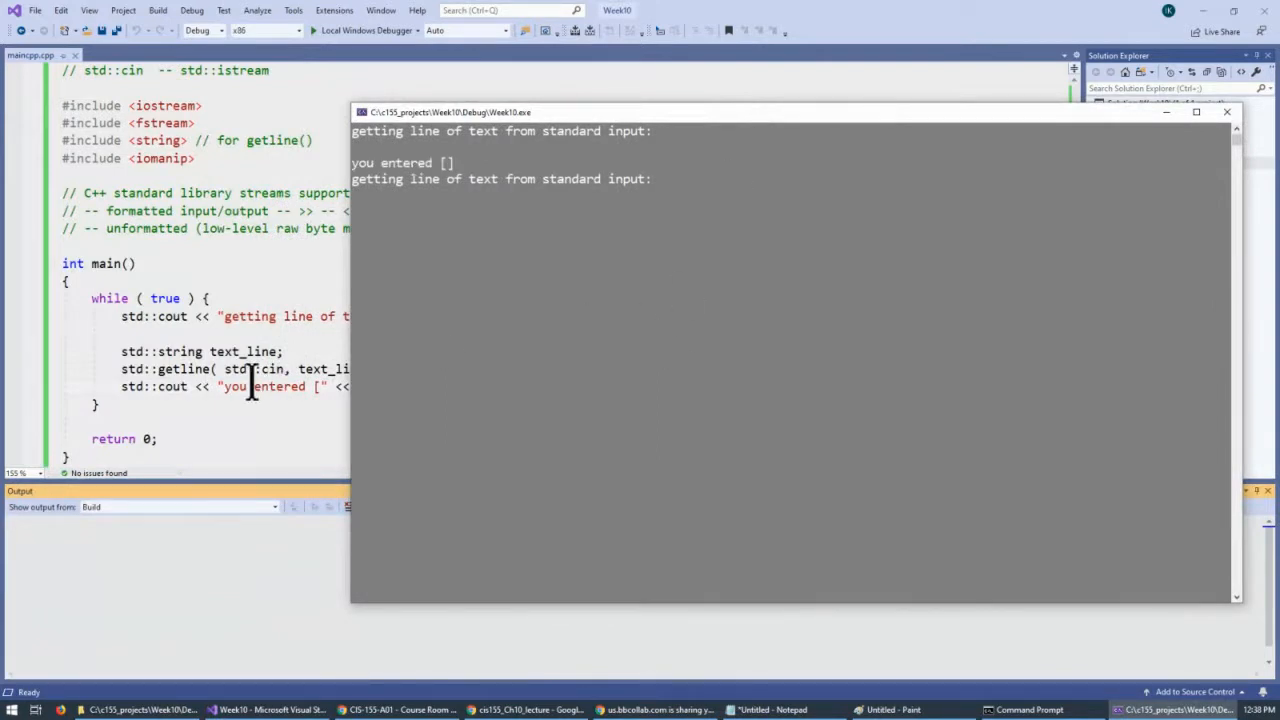
pyautogui.moveTo(180, 386)
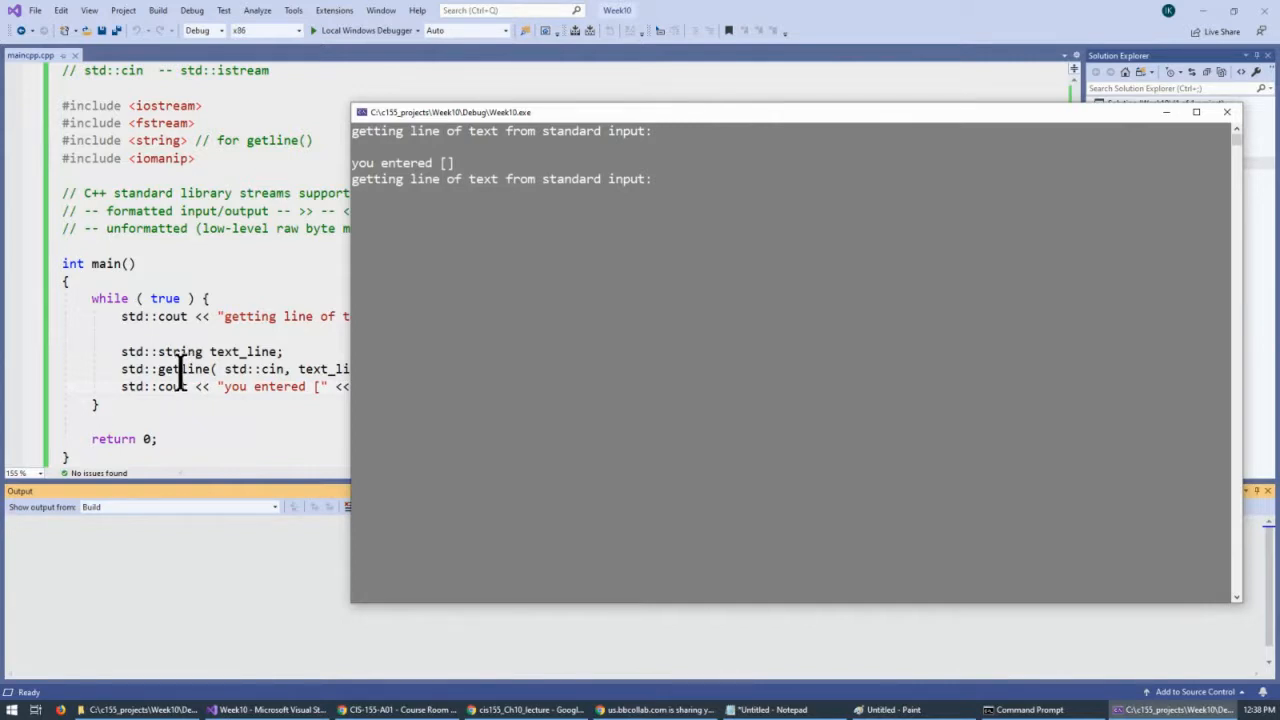
pyautogui.moveTo(624, 330)
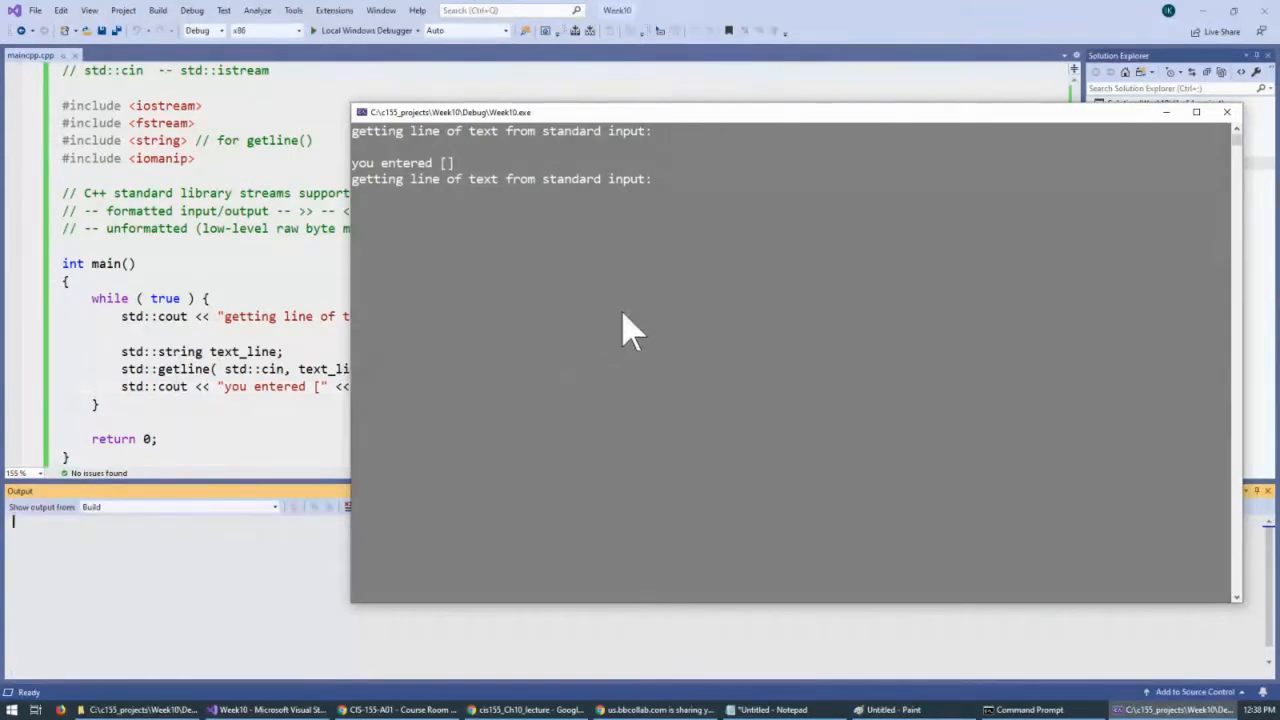
# Enter asfsasffffsfs, aaa bbb and an empty line, see each echoed, then close the console.
pyautogui.write('asfsasffffsfs')
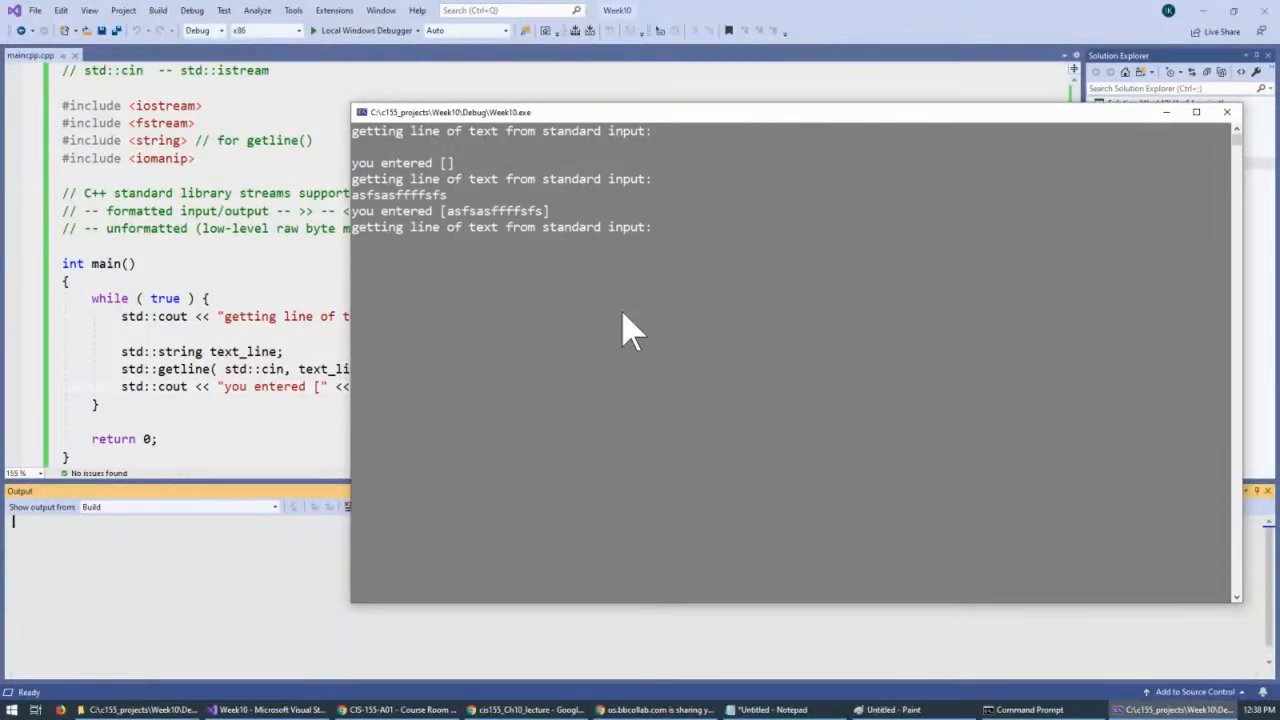
pyautogui.write('aaa')
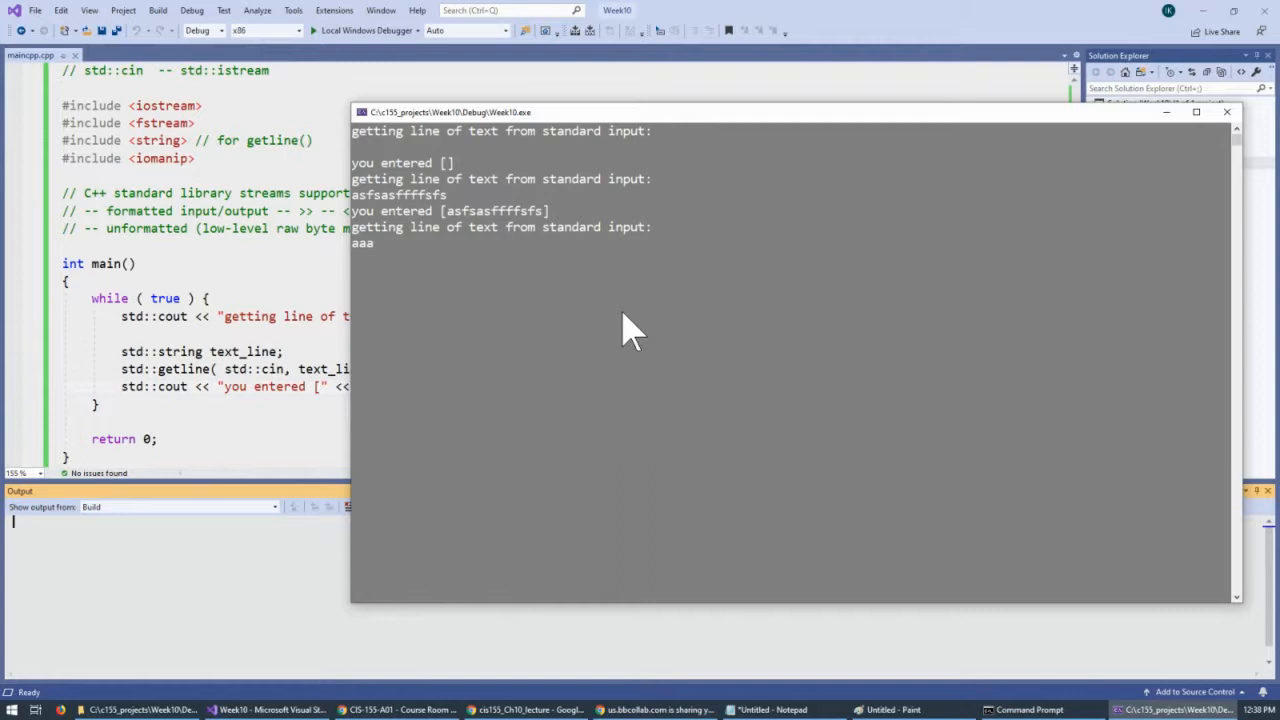
pyautogui.write('bbb')
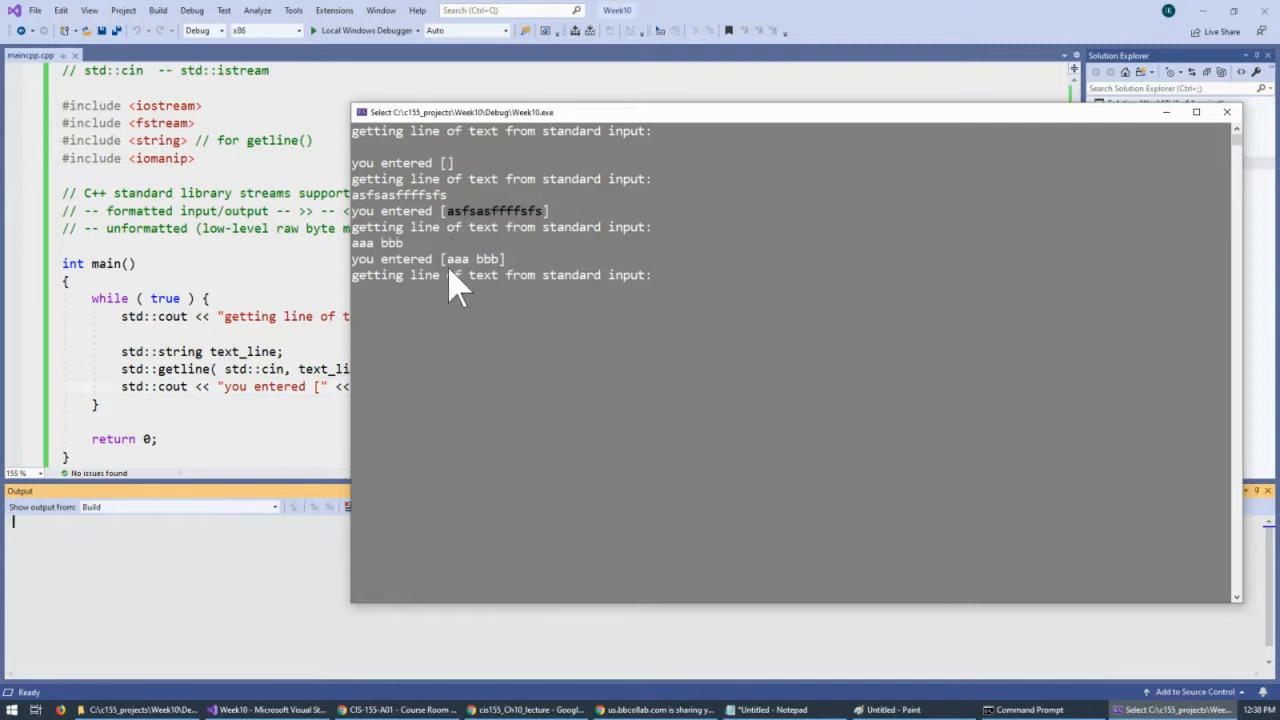
pyautogui.moveTo(542, 248)
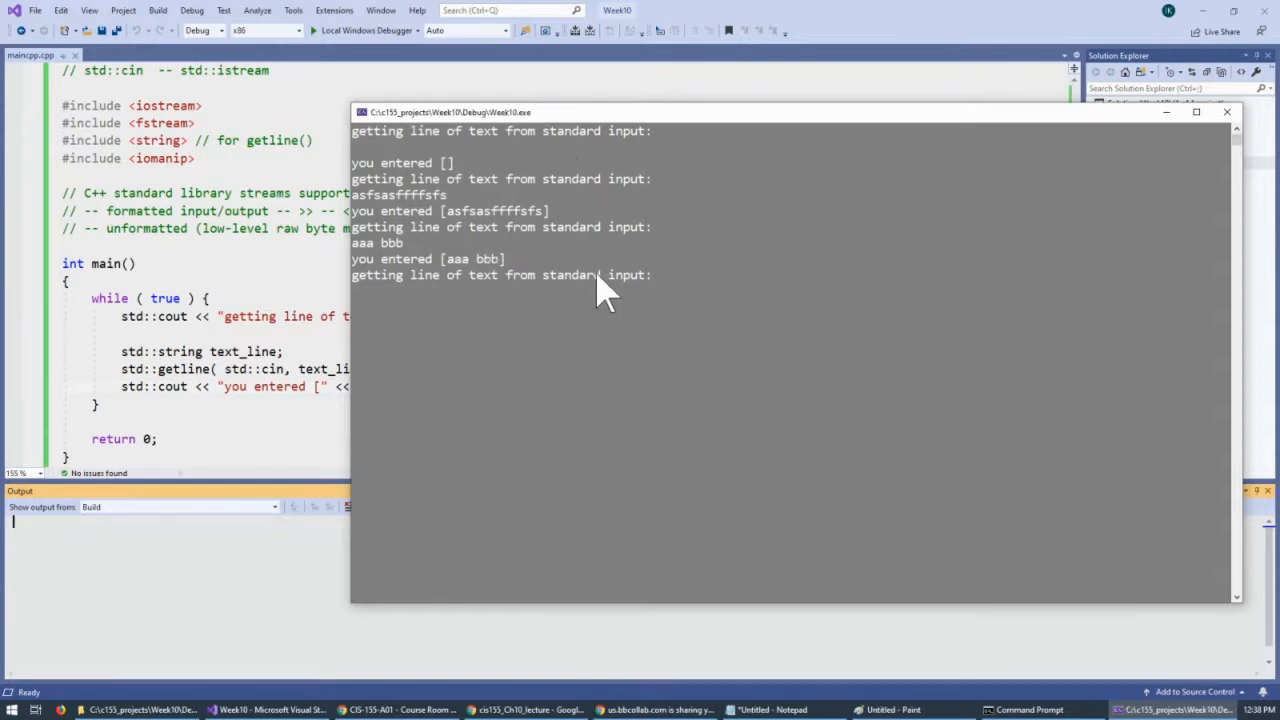
pyautogui.press('Enter')
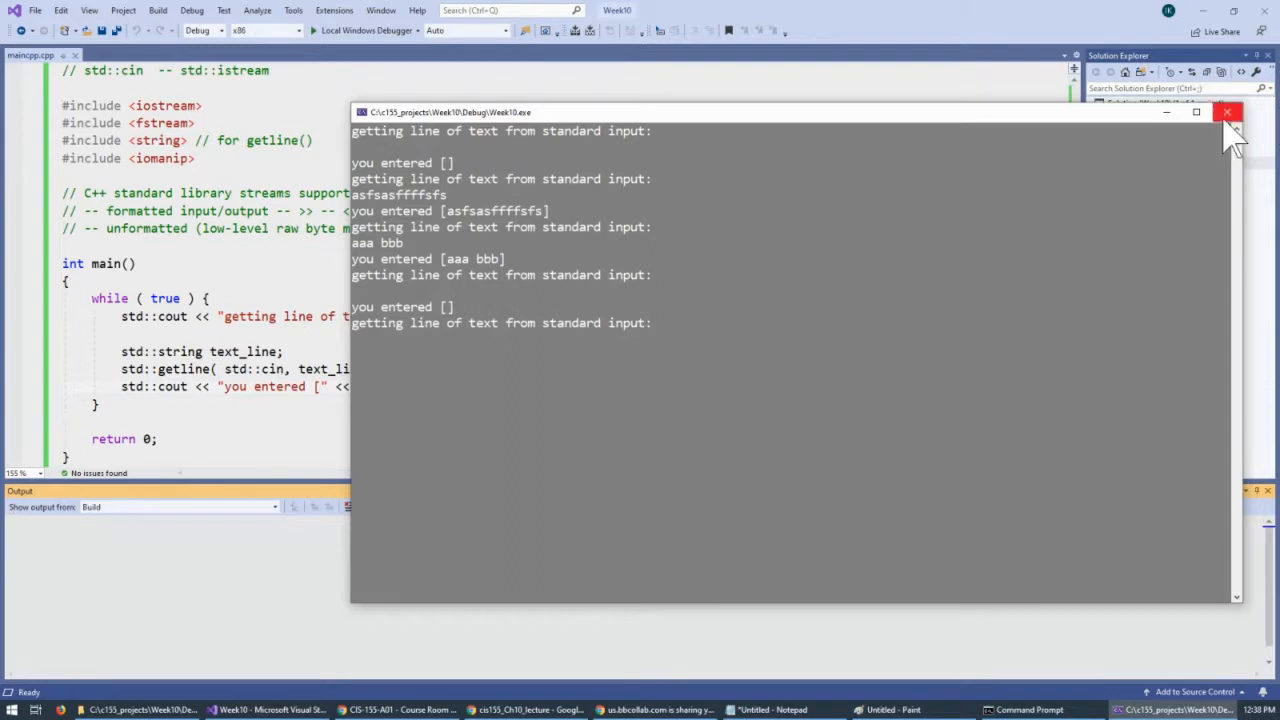
pyautogui.click(1224, 116)
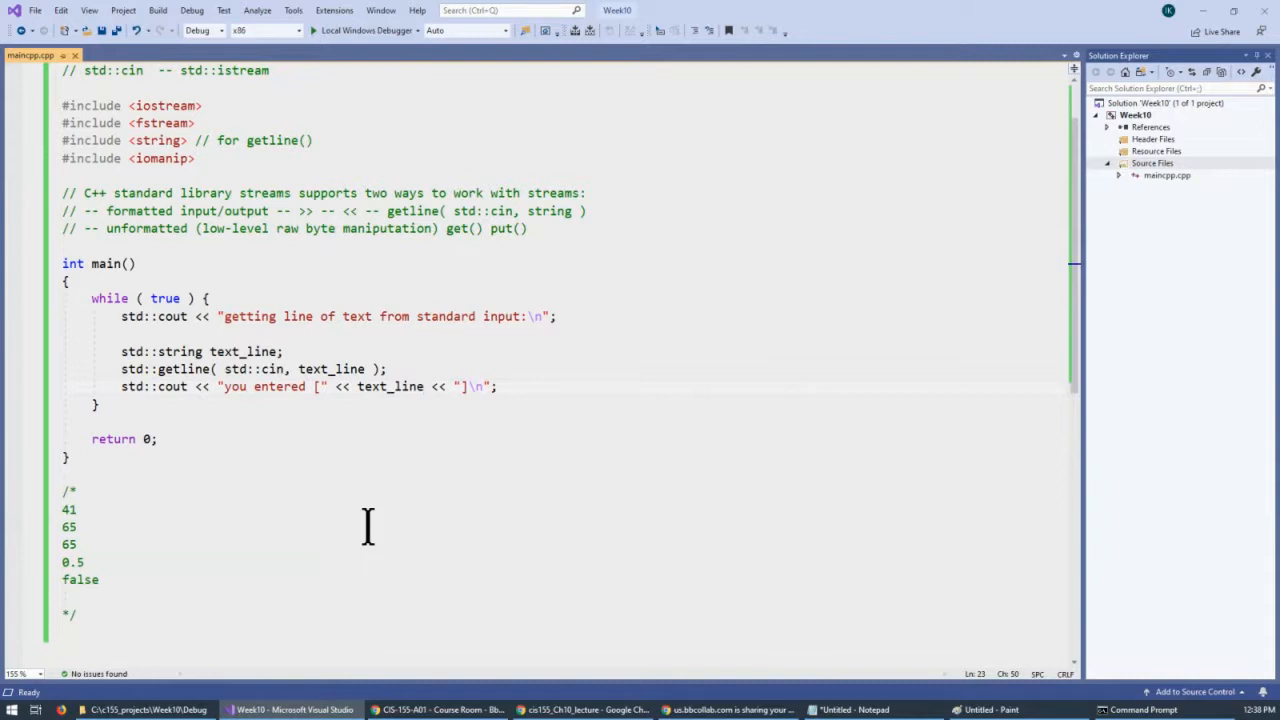
pyautogui.moveTo(288, 212)
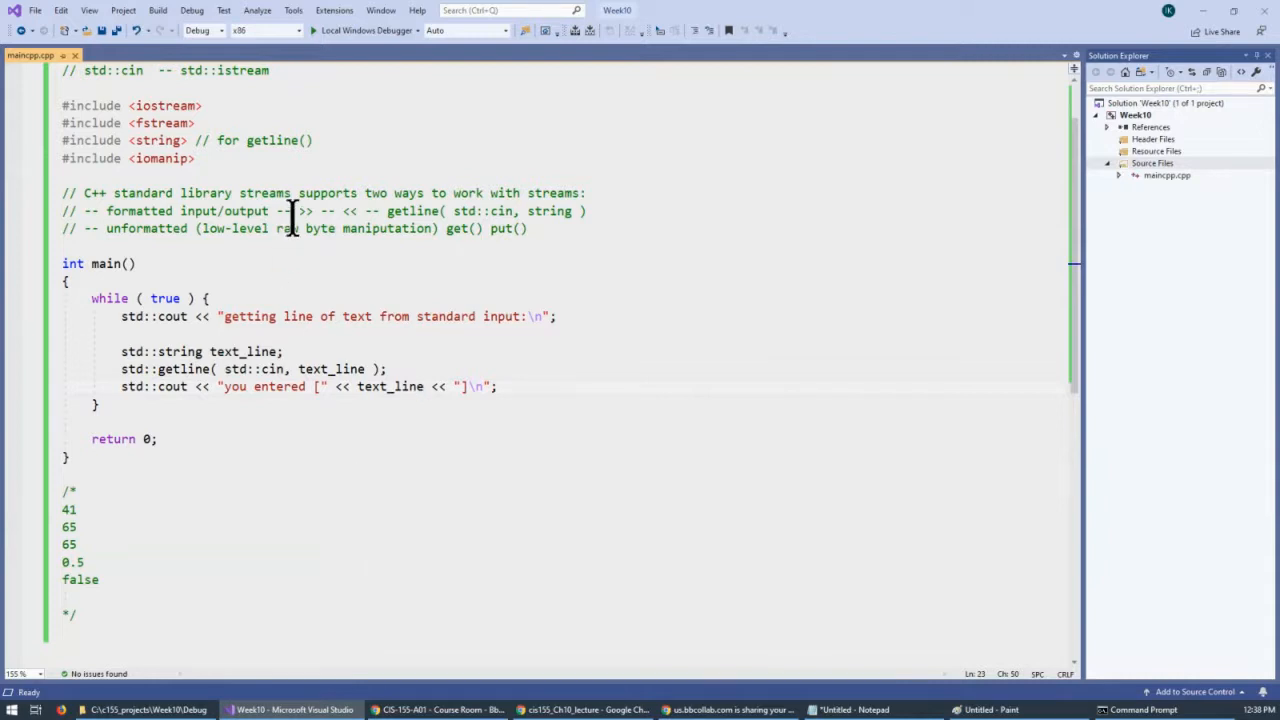
pyautogui.click(304, 212)
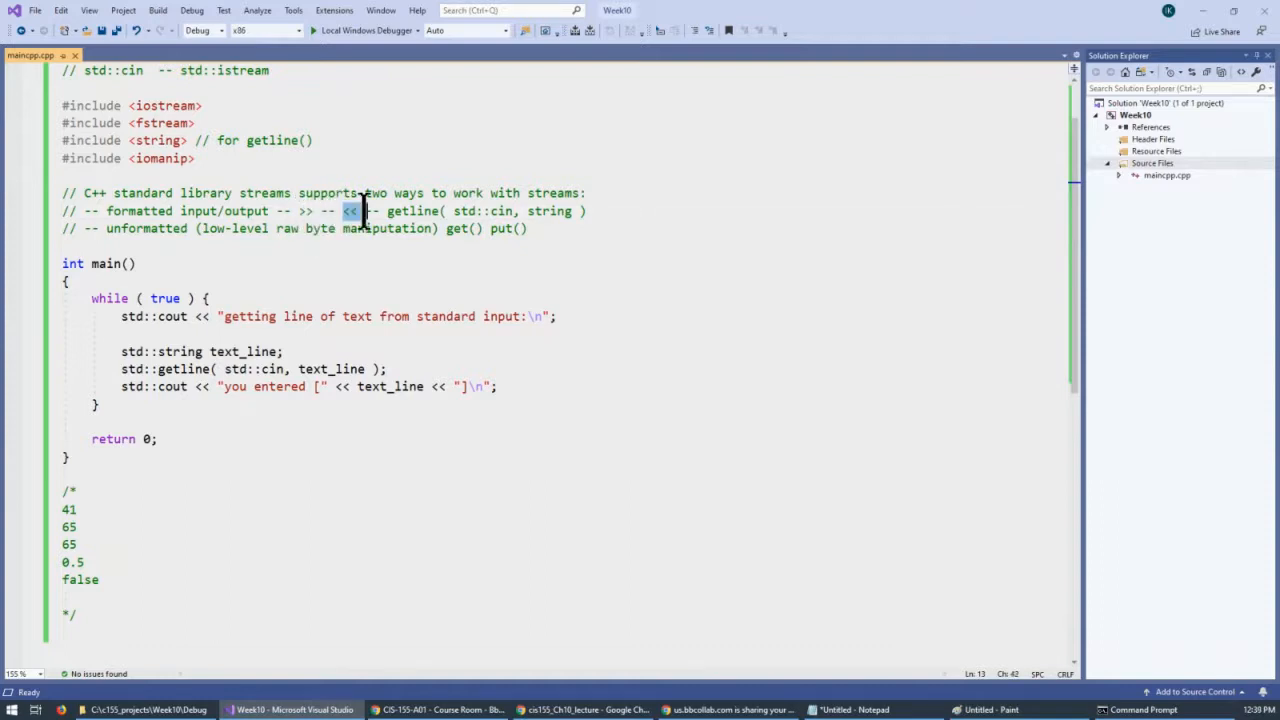
pyautogui.moveTo(388, 212); pyautogui.dragTo(560, 212)
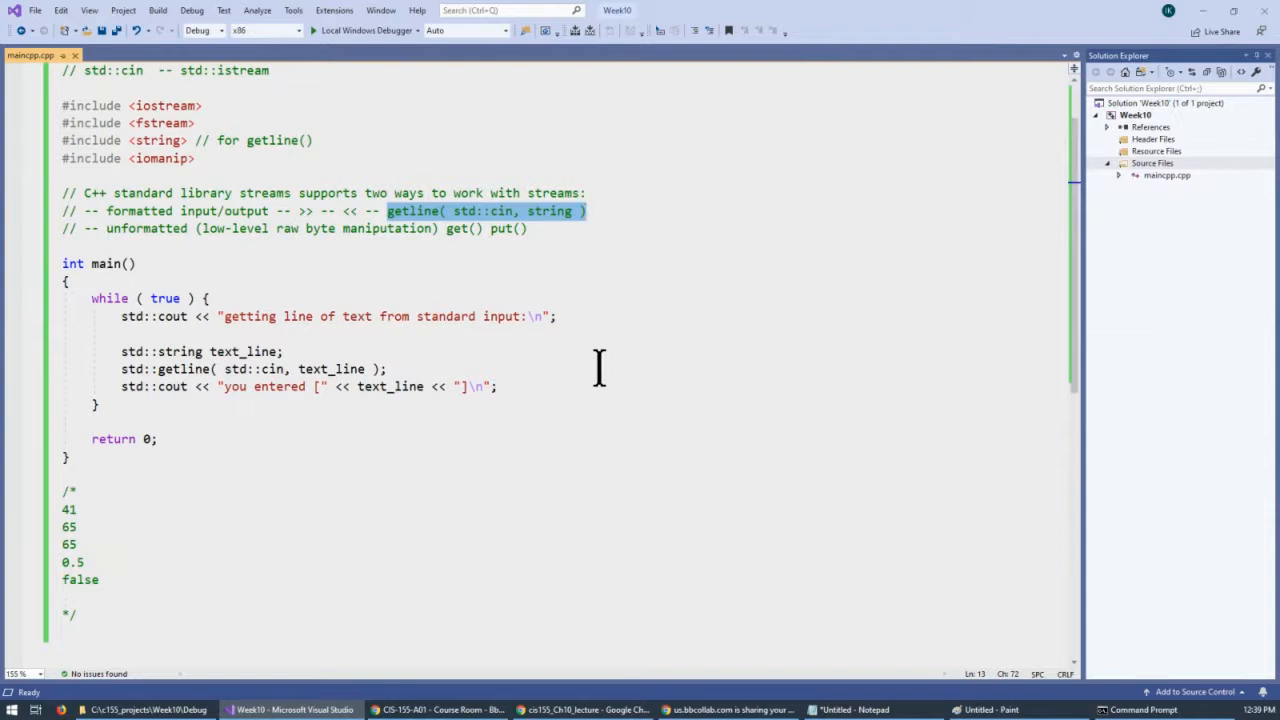
pyautogui.click(550, 478)
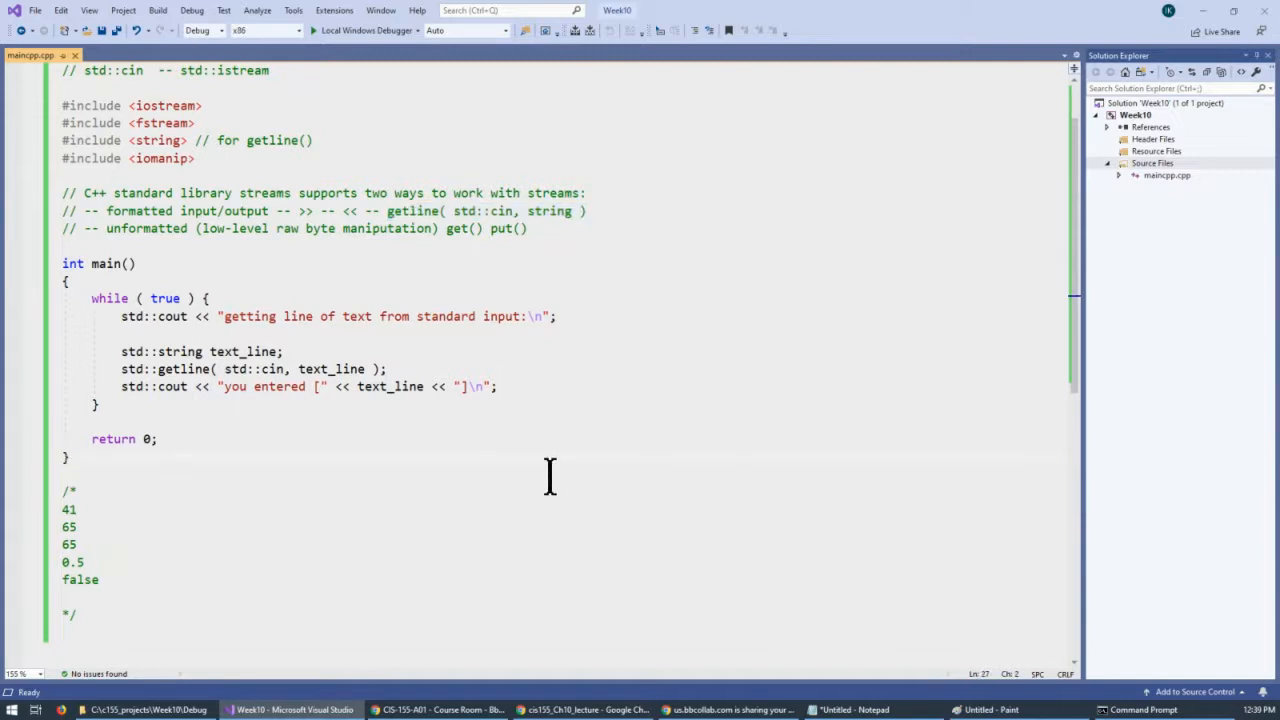
pyautogui.moveTo(530, 522)
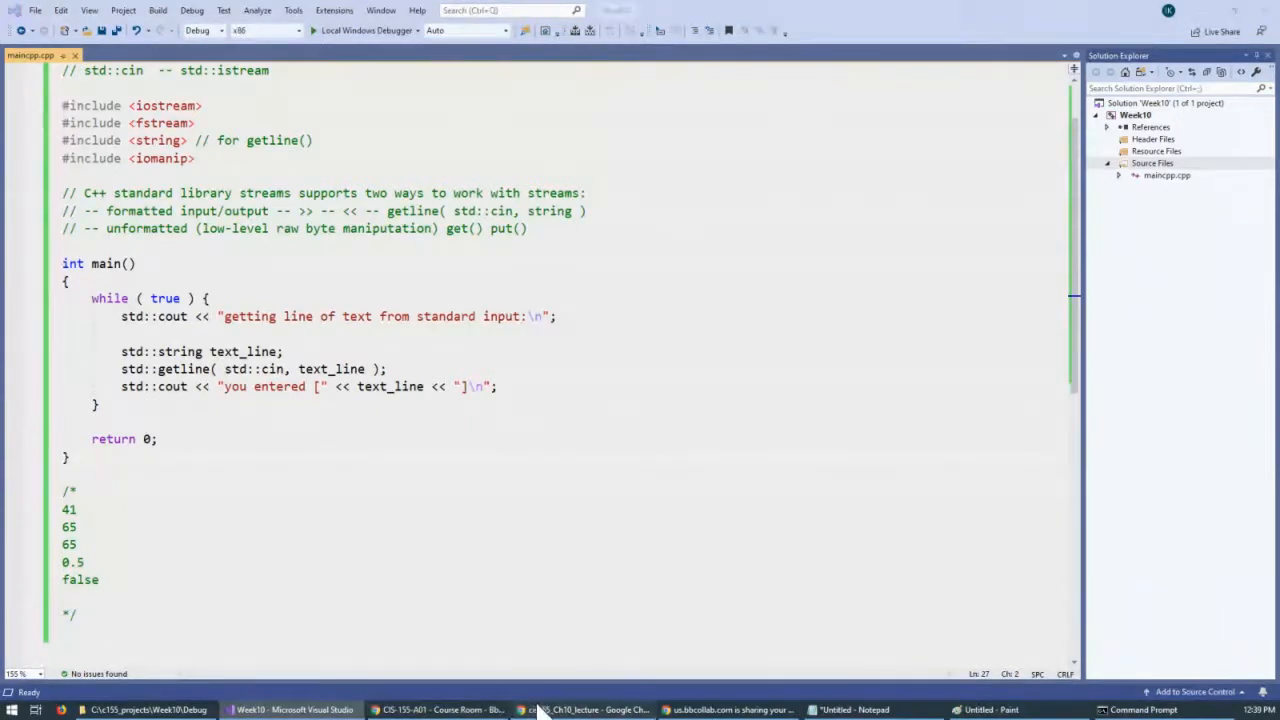
# Switch to the lecture page and highlight units and Formatted on the Formatted I/O slide.
pyautogui.click(572, 708)
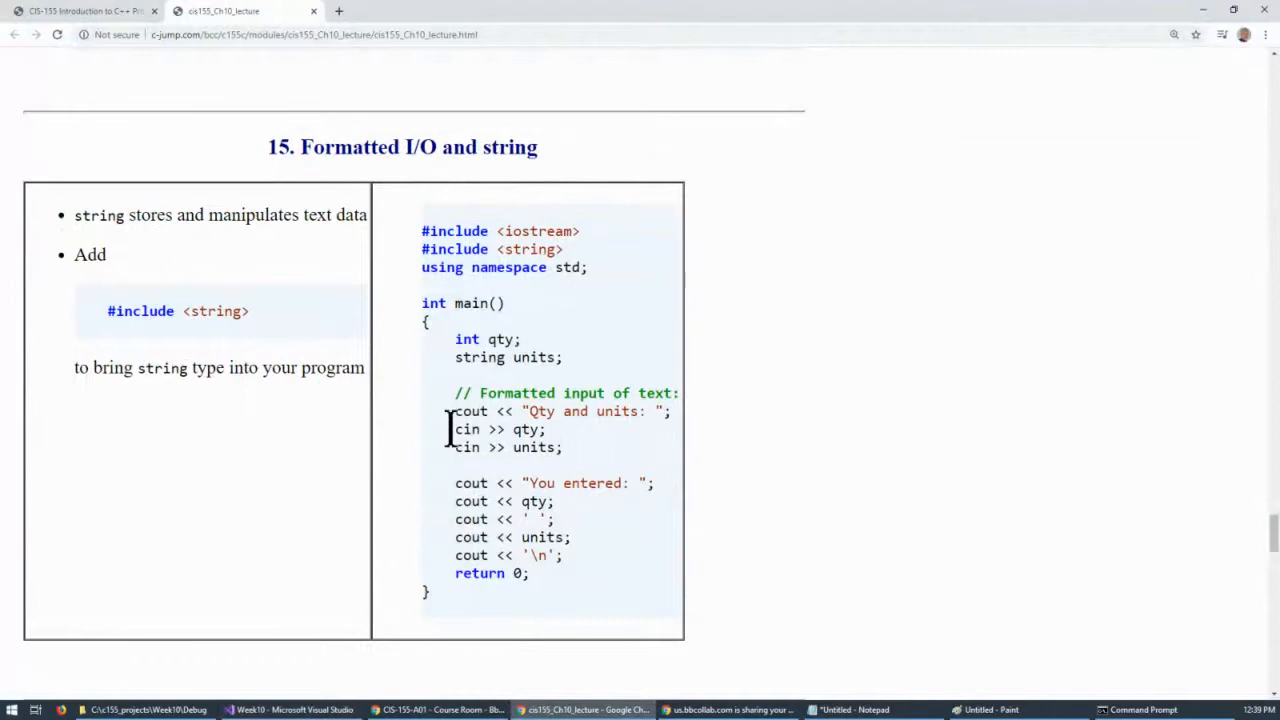
pyautogui.moveTo(488, 448)
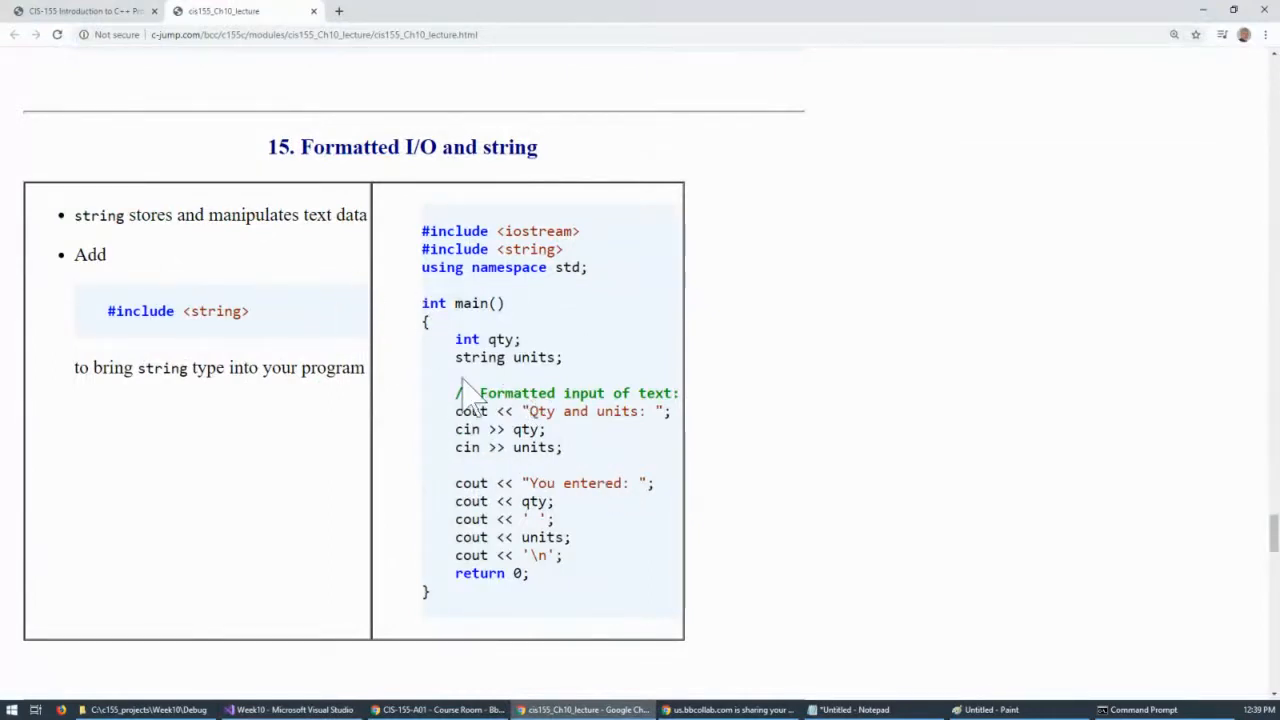
pyautogui.doubleClick(496, 340)
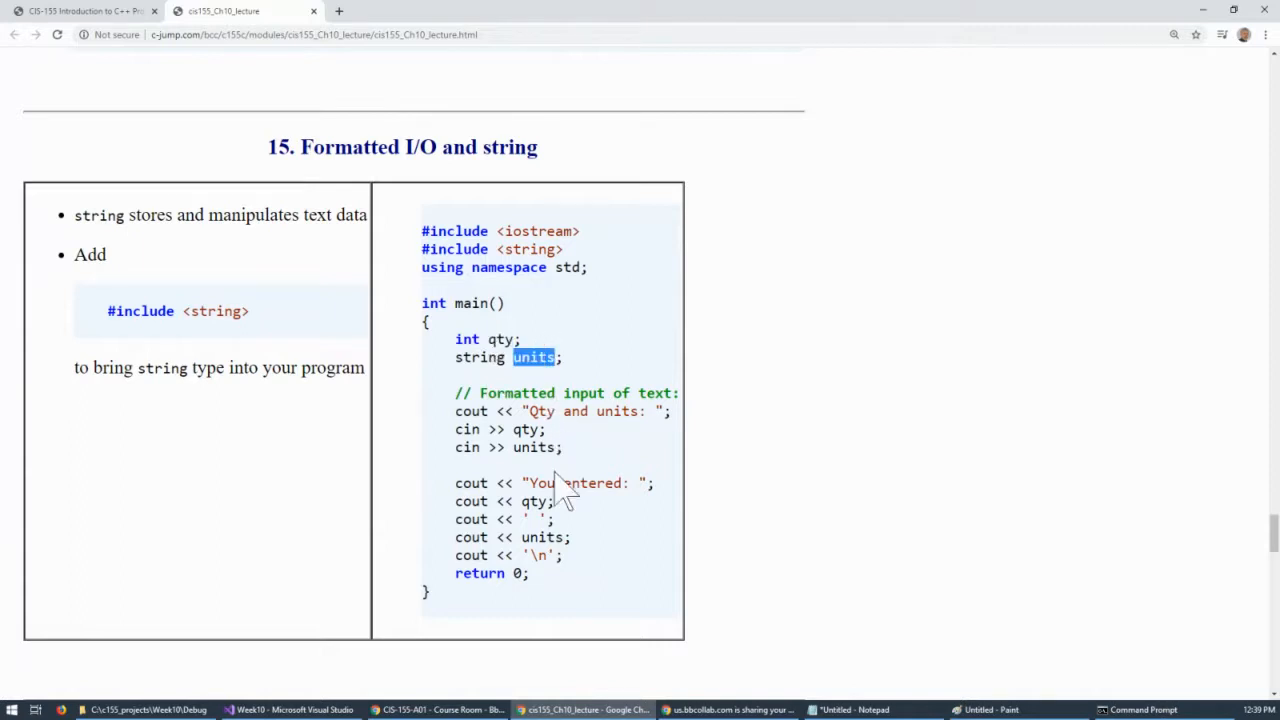
pyautogui.moveTo(528, 428)
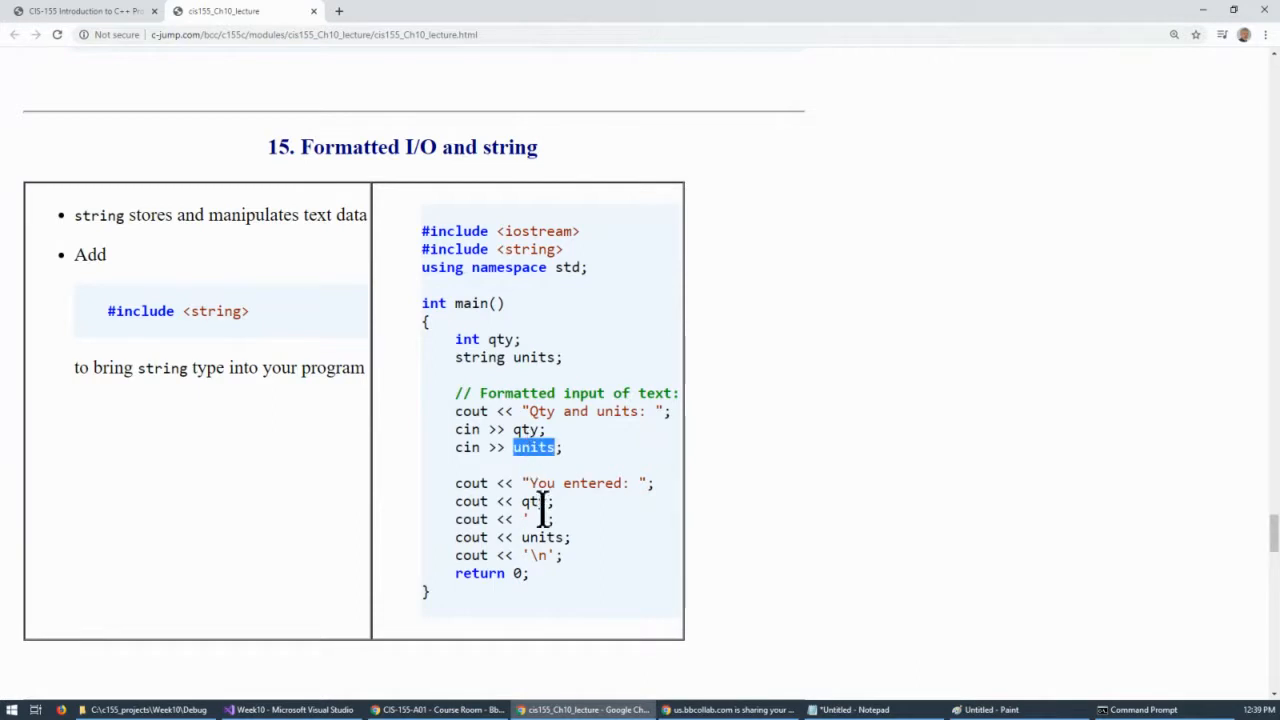
pyautogui.moveTo(240, 516)
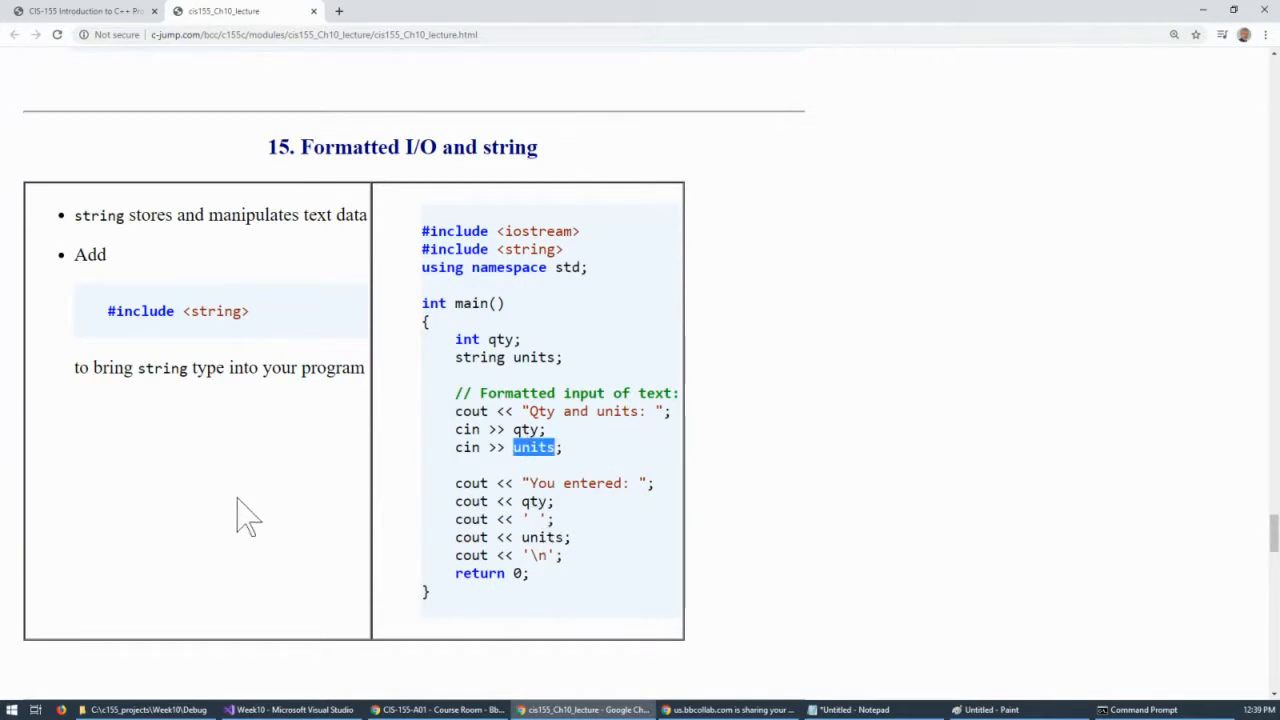
pyautogui.doubleClick(348, 148)
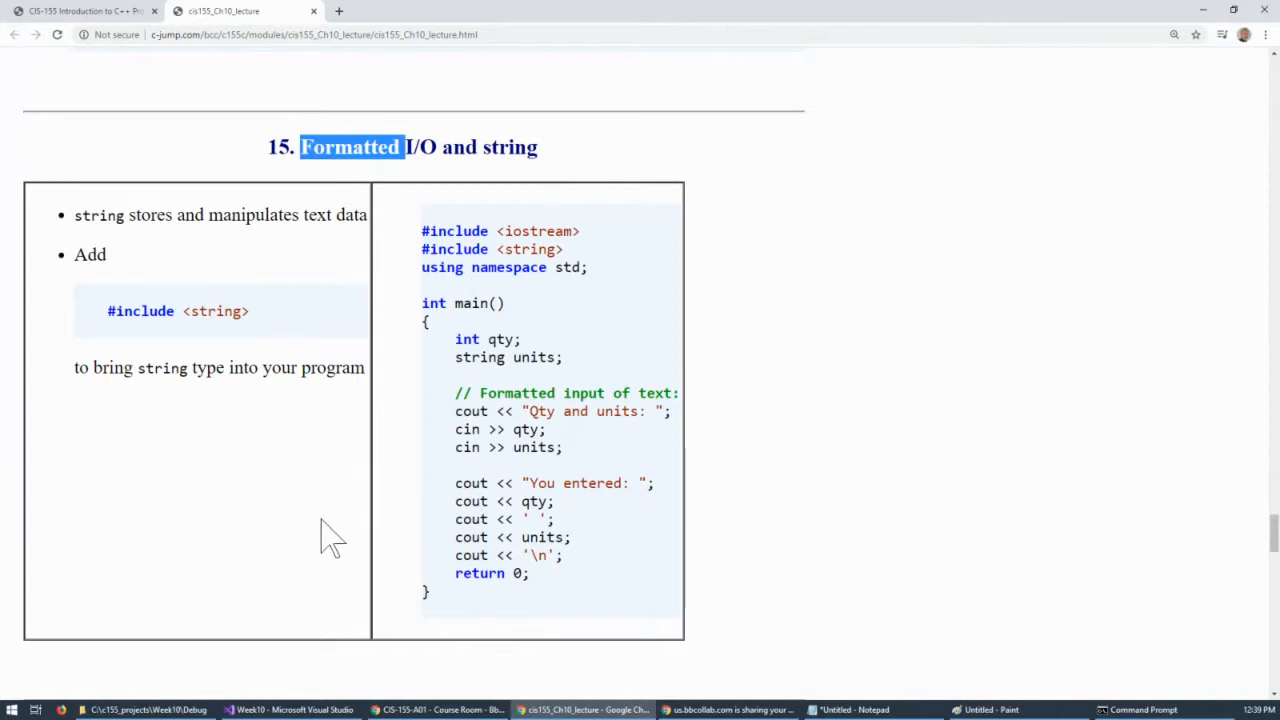
# Scroll down past the getline slide to section 17, User-defined output: operator<<.
pyautogui.scroll(-3)
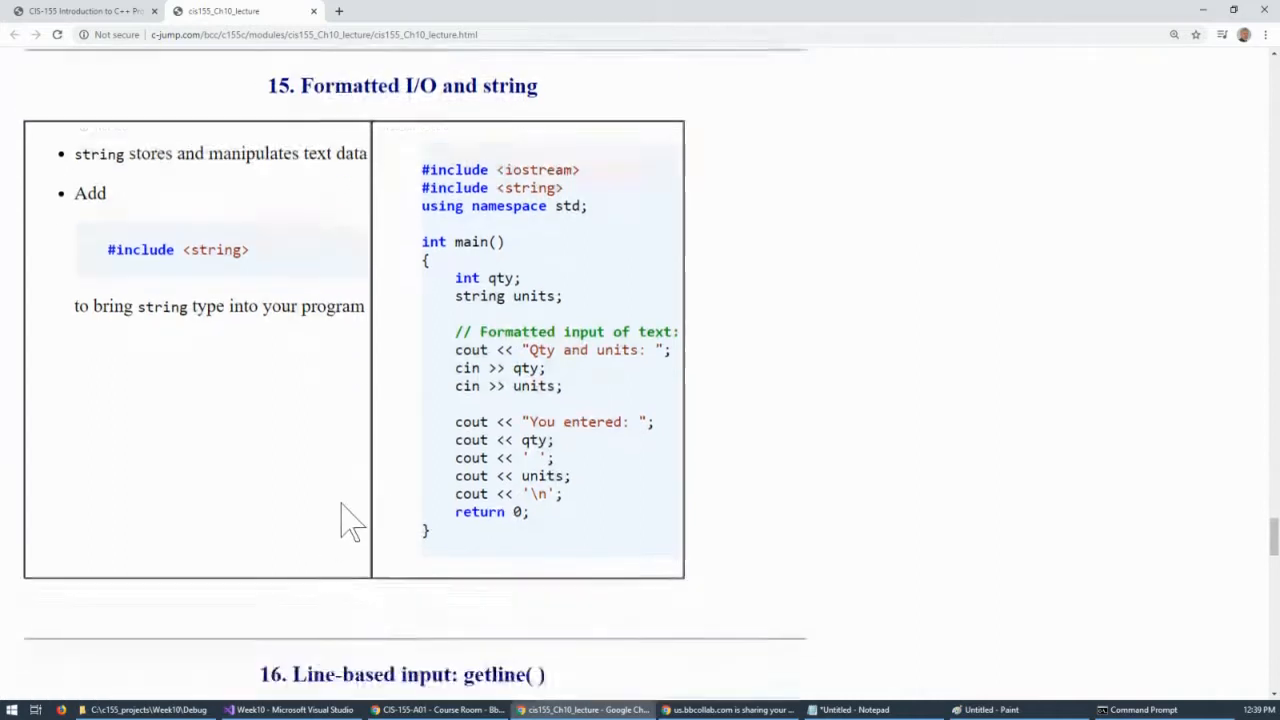
pyautogui.scroll(-3)
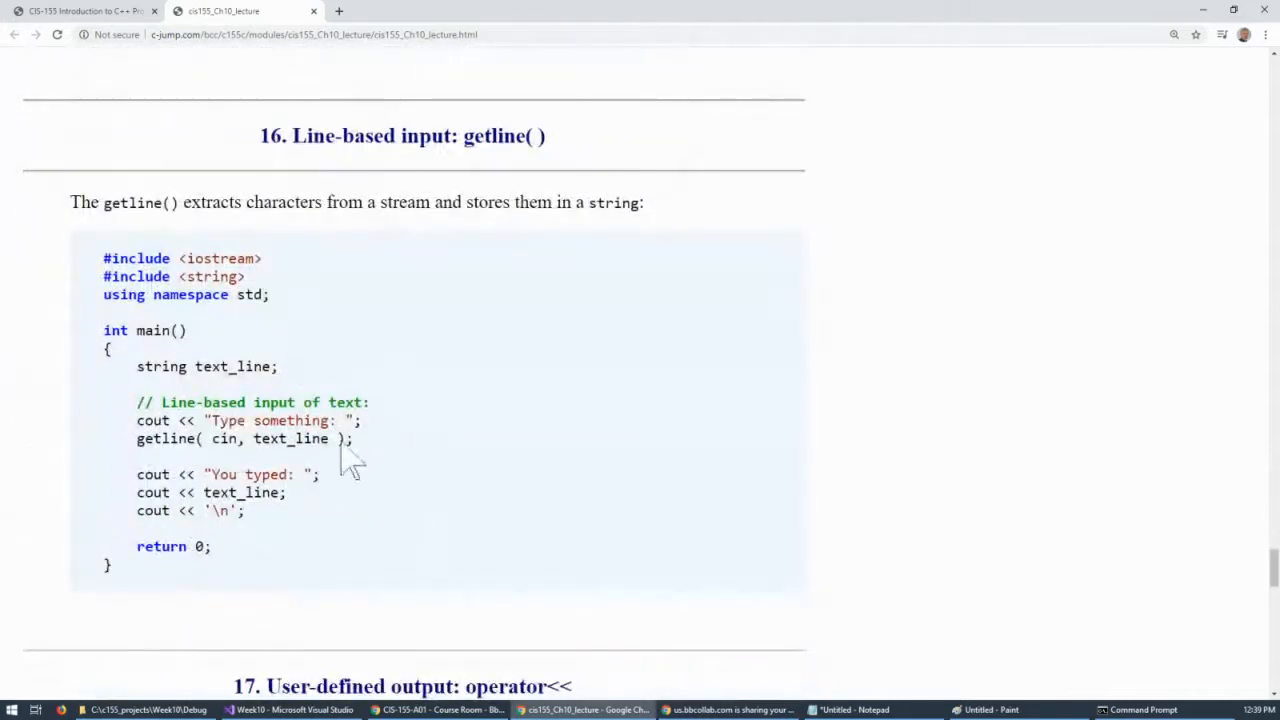
pyautogui.moveTo(384, 500)
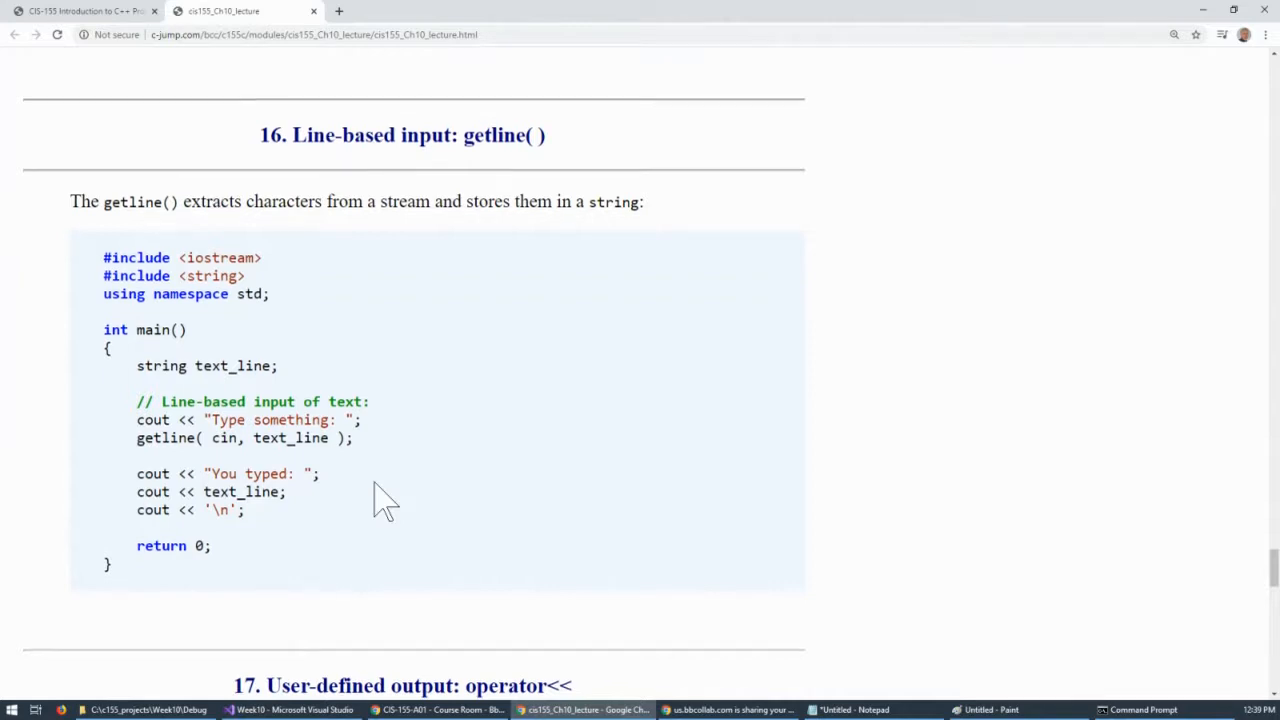
pyautogui.scroll(-3)
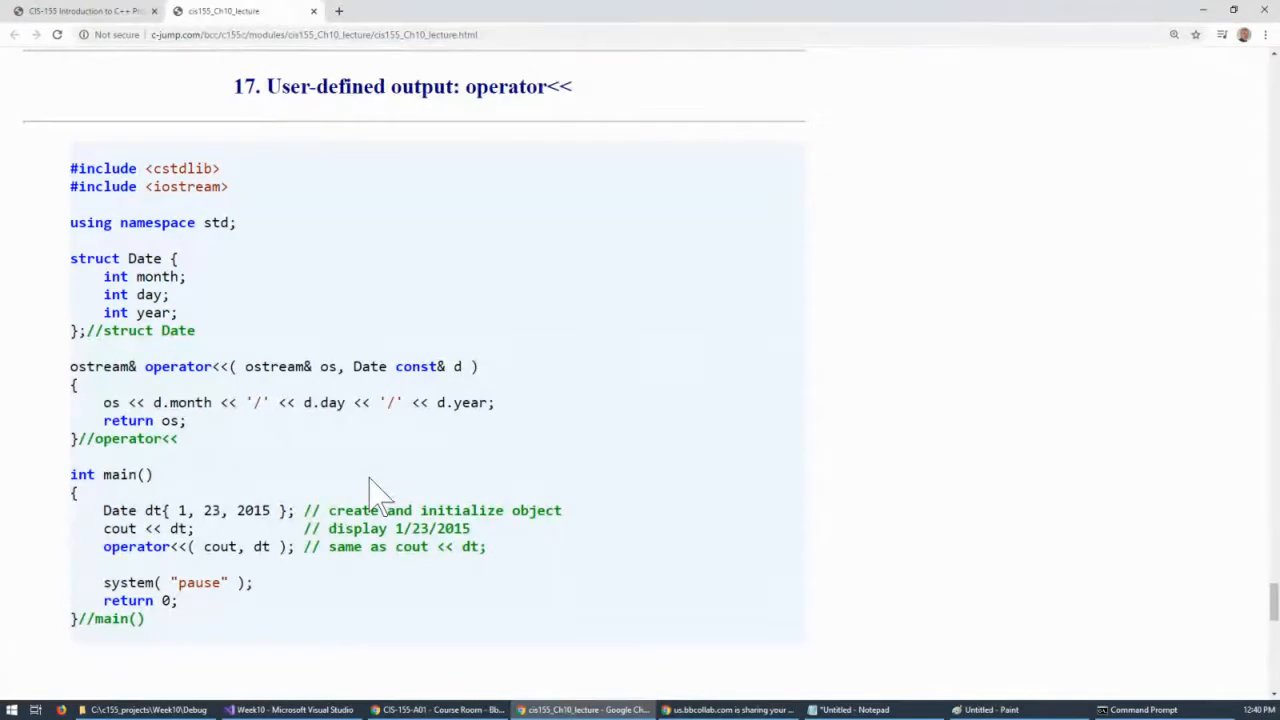
pyautogui.moveTo(360, 528)
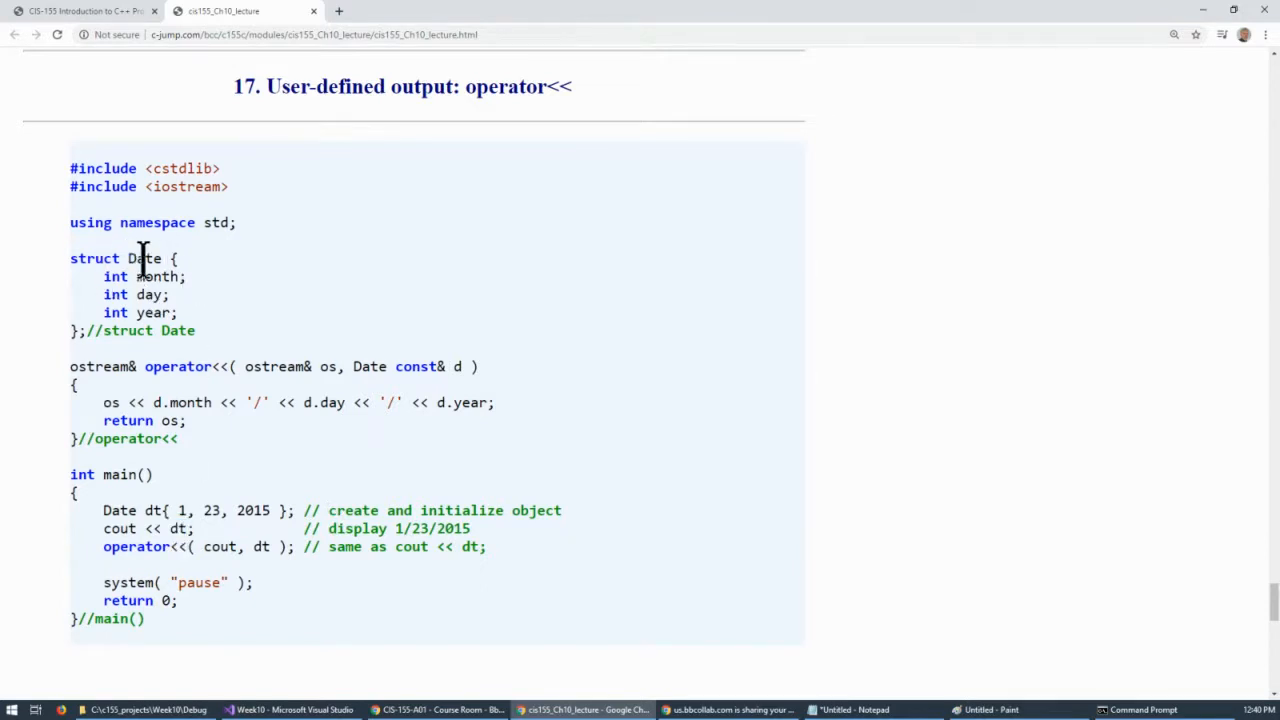
# Highlight Date, the operator<< definition and the << in cout << dt on section 17.
pyautogui.doubleClick(144, 258)
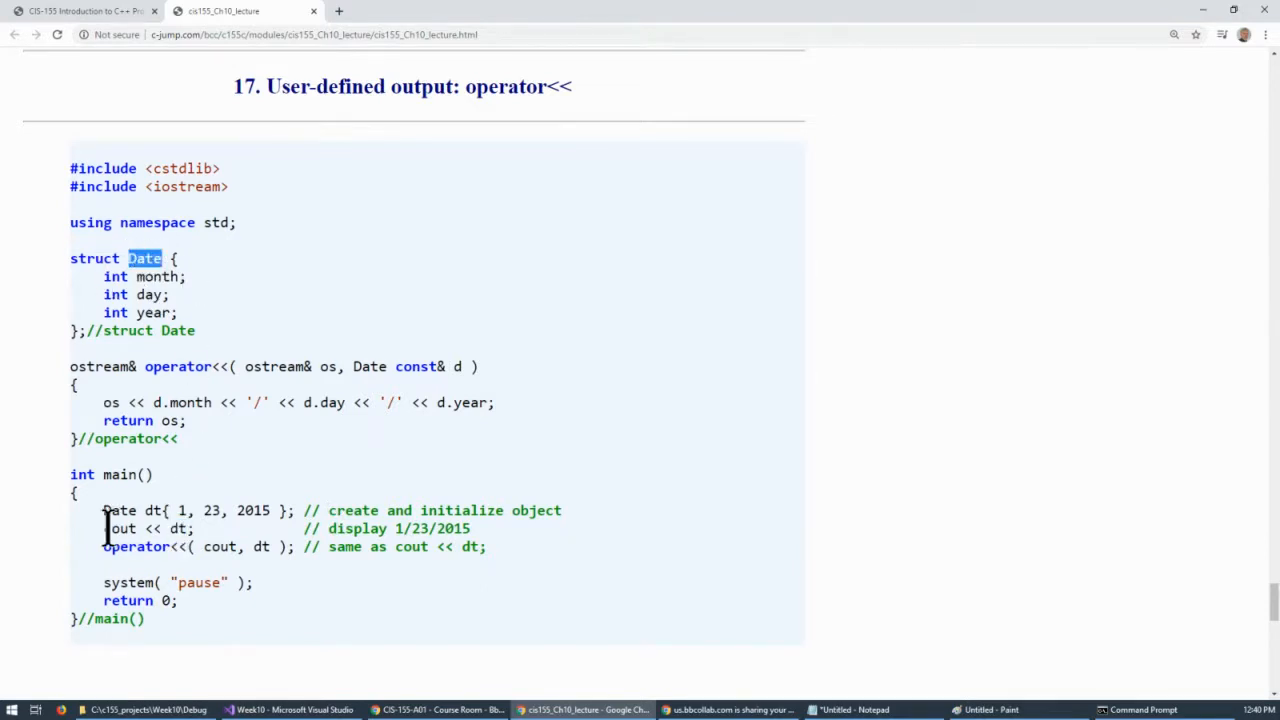
pyautogui.doubleClick(118, 528)
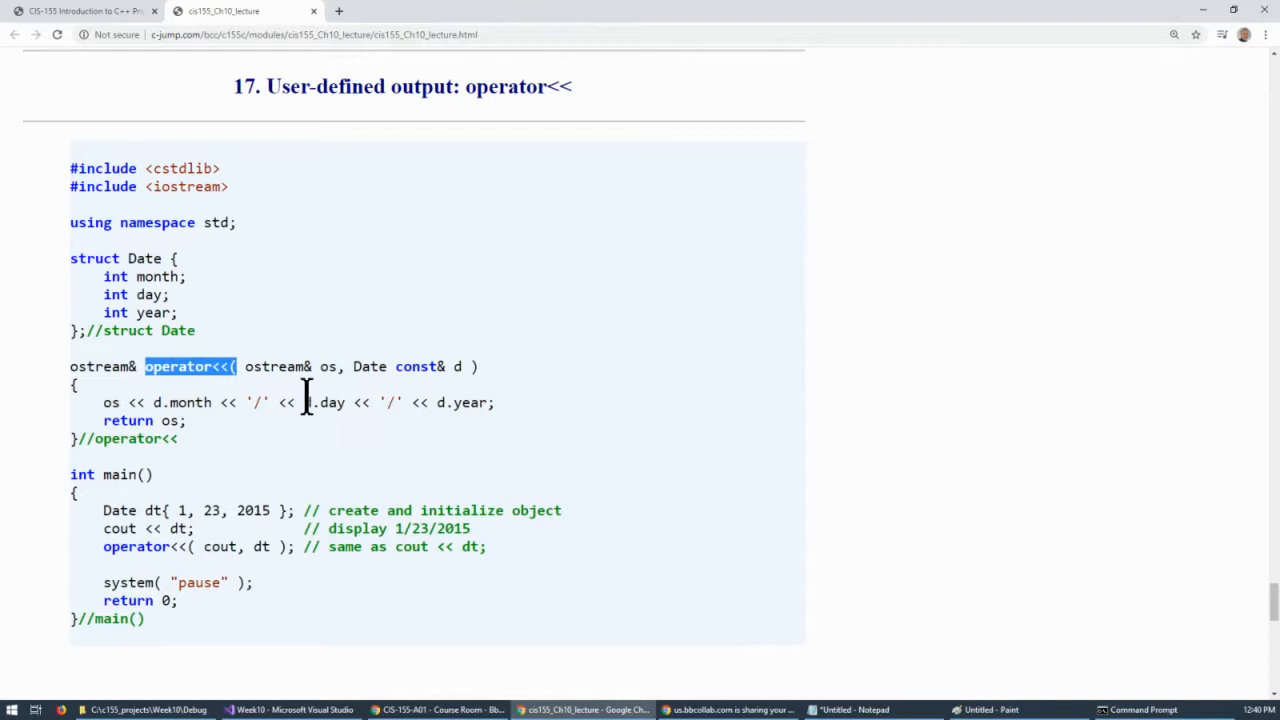
pyautogui.click(244, 368)
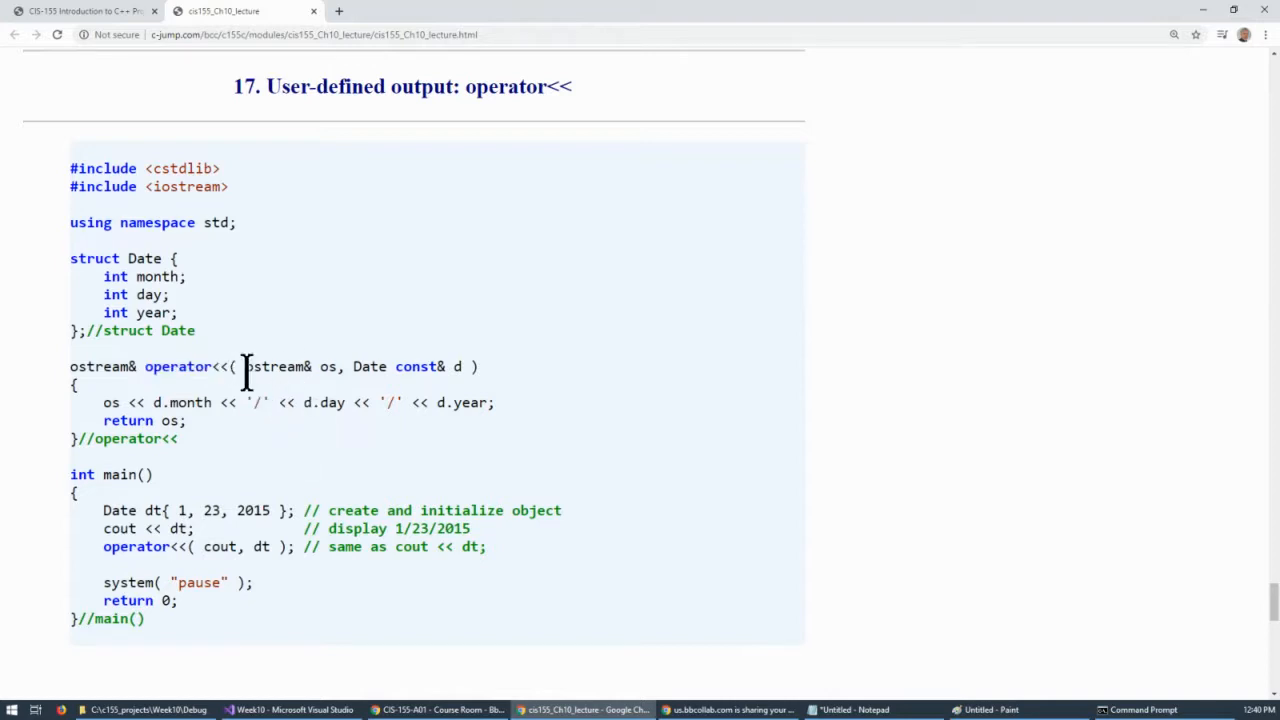
pyautogui.doubleClick(276, 368)
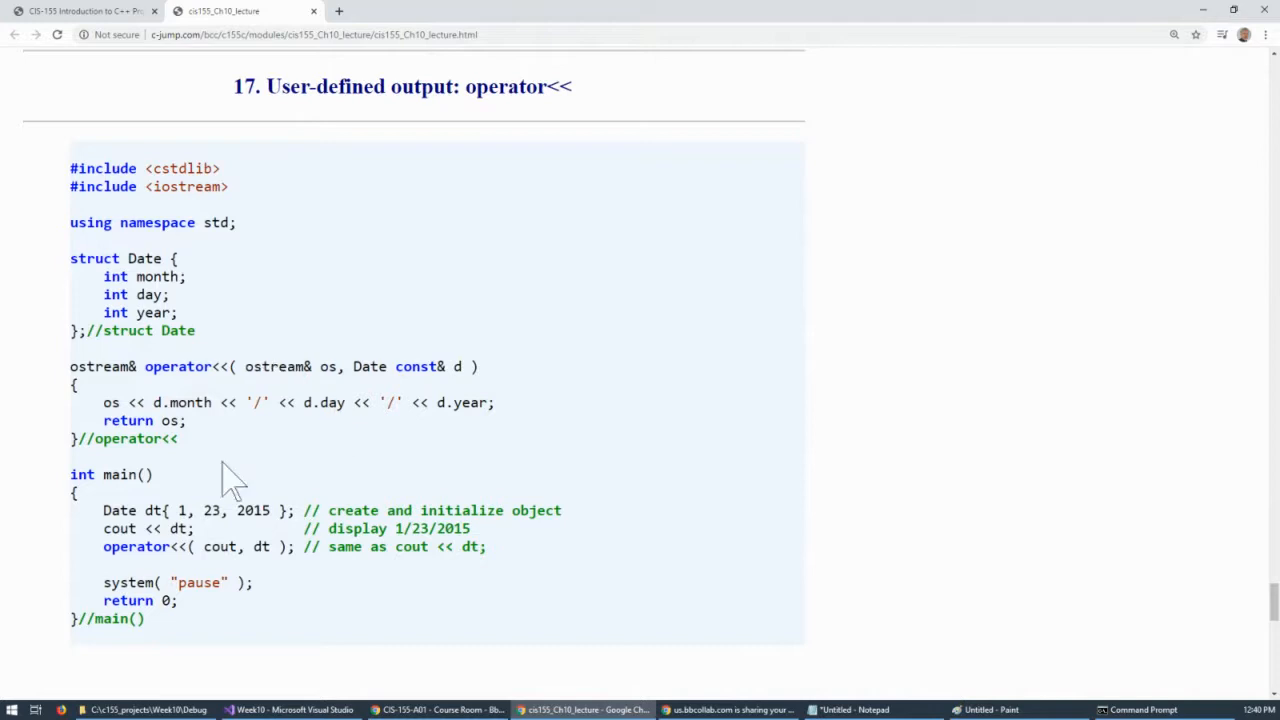
pyautogui.moveTo(70, 366); pyautogui.dragTo(180, 438)
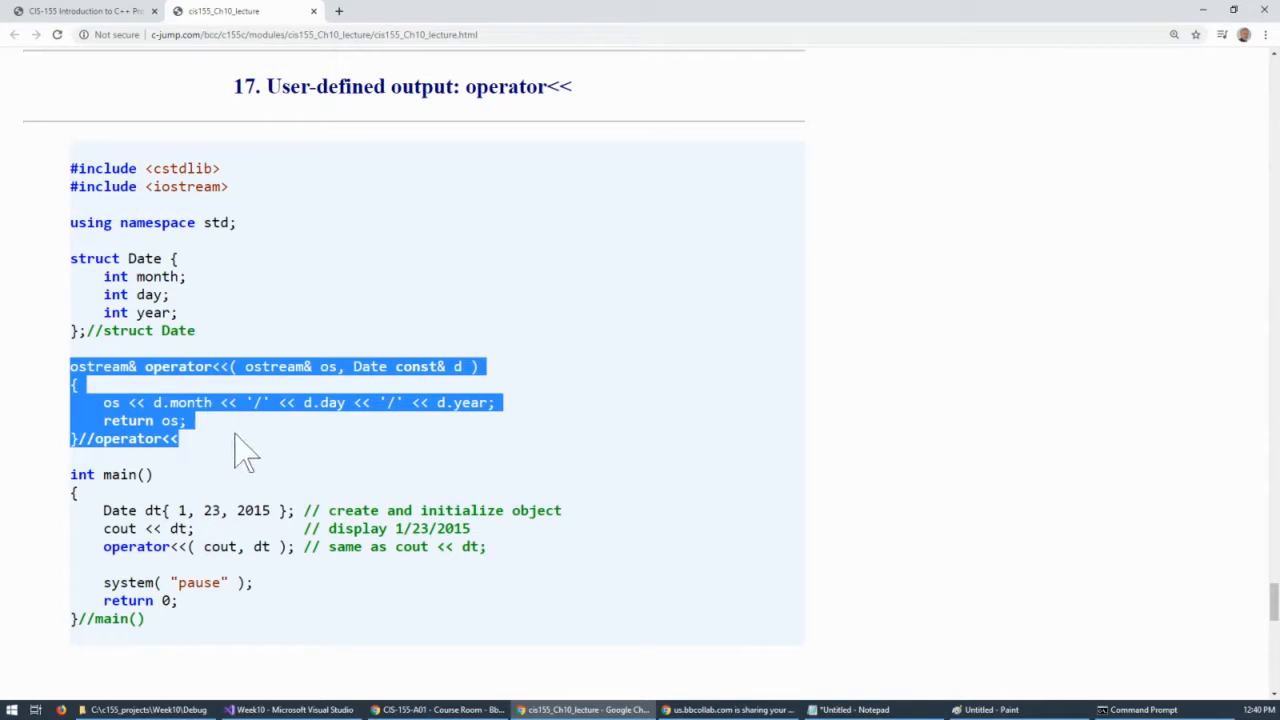
pyautogui.click(170, 548)
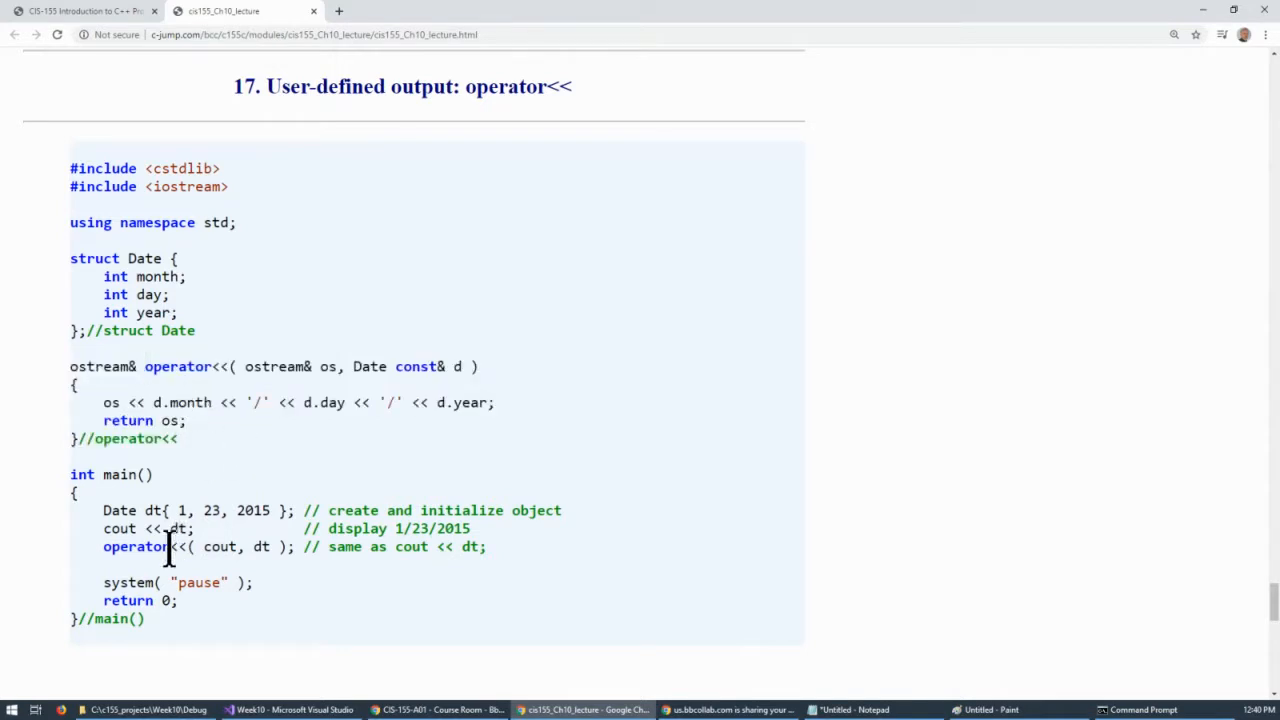
pyautogui.doubleClick(150, 528)
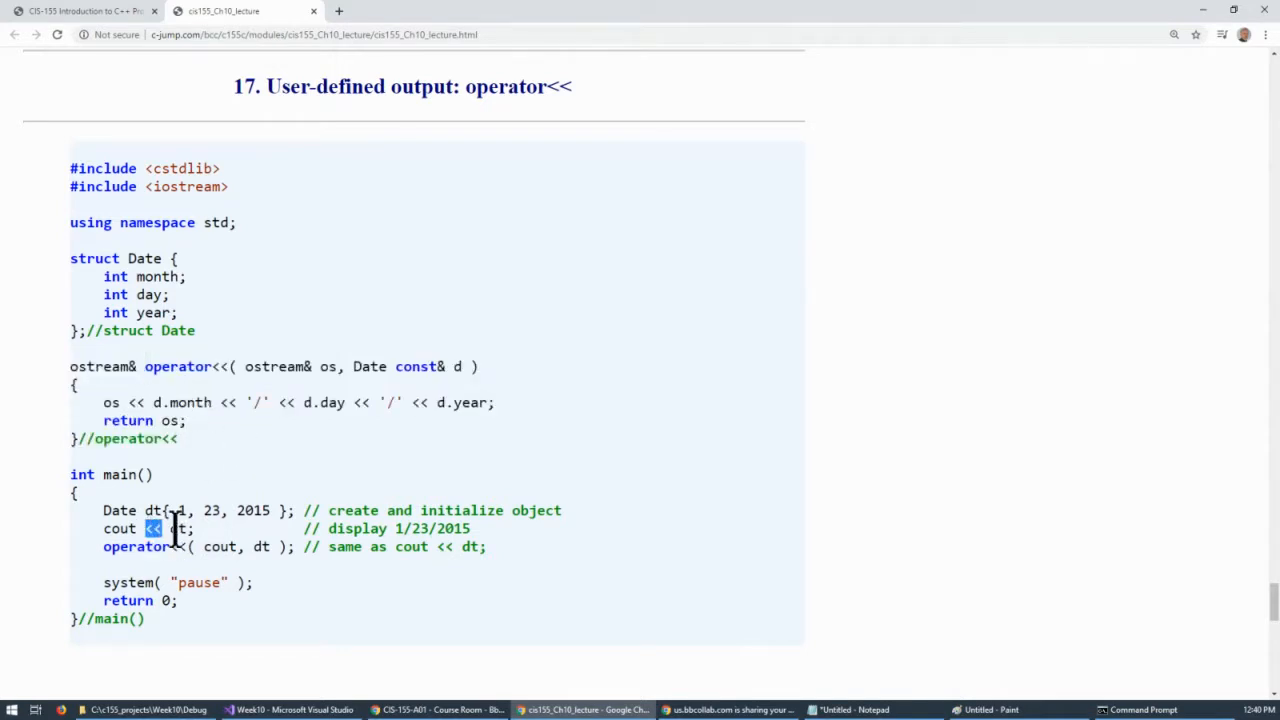
pyautogui.doubleClick(118, 510)
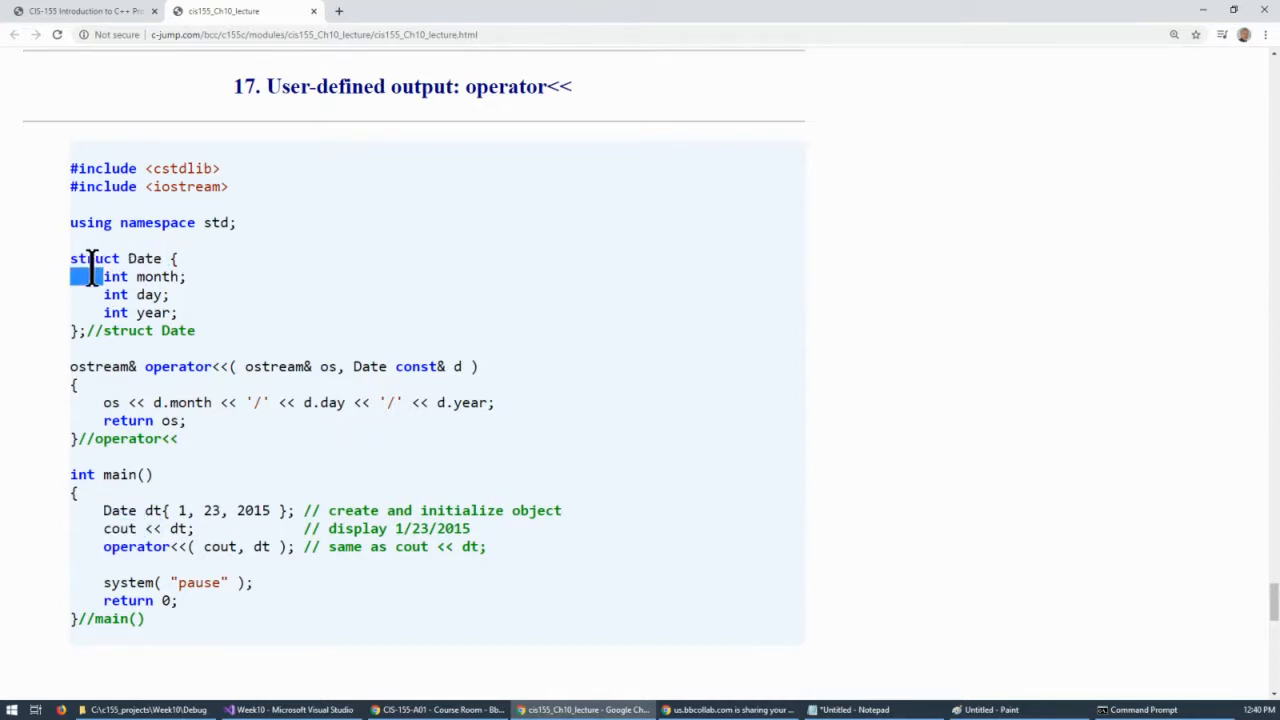
# Highlight struct, ostream and const& in the example, then scroll to section 18 on operator>>.
pyautogui.doubleClick(94, 258)
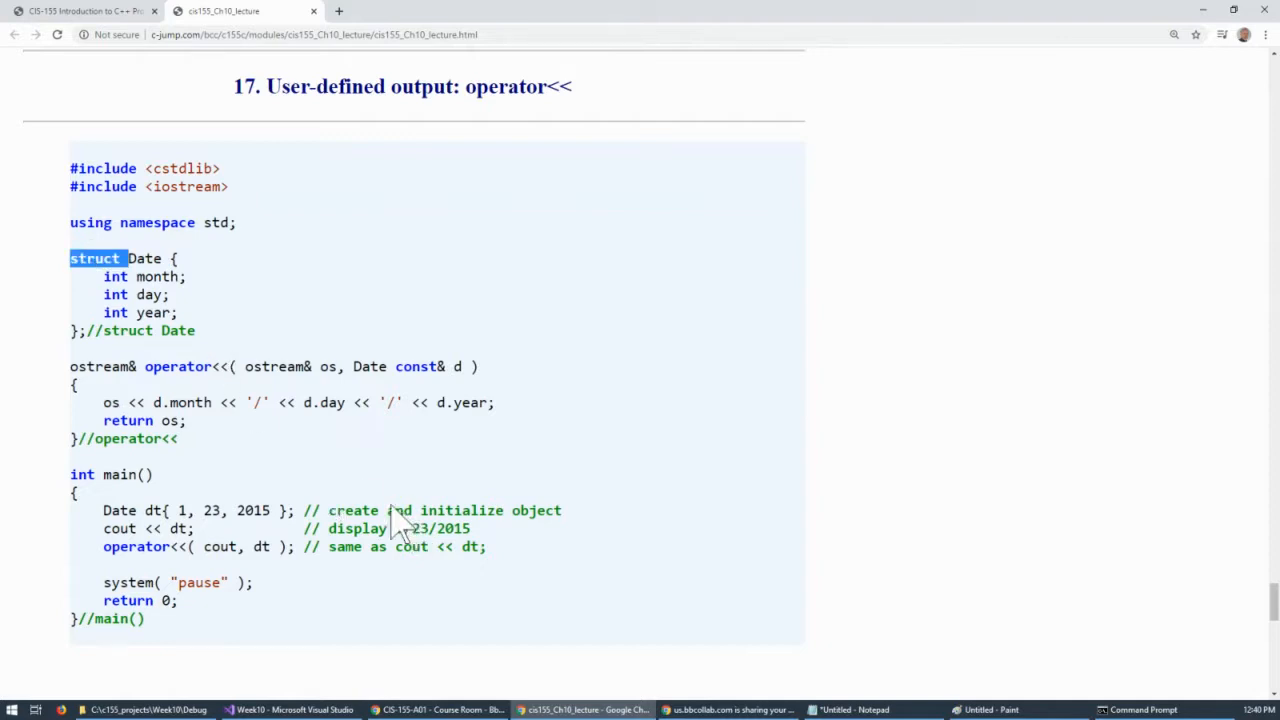
pyautogui.moveTo(232, 486)
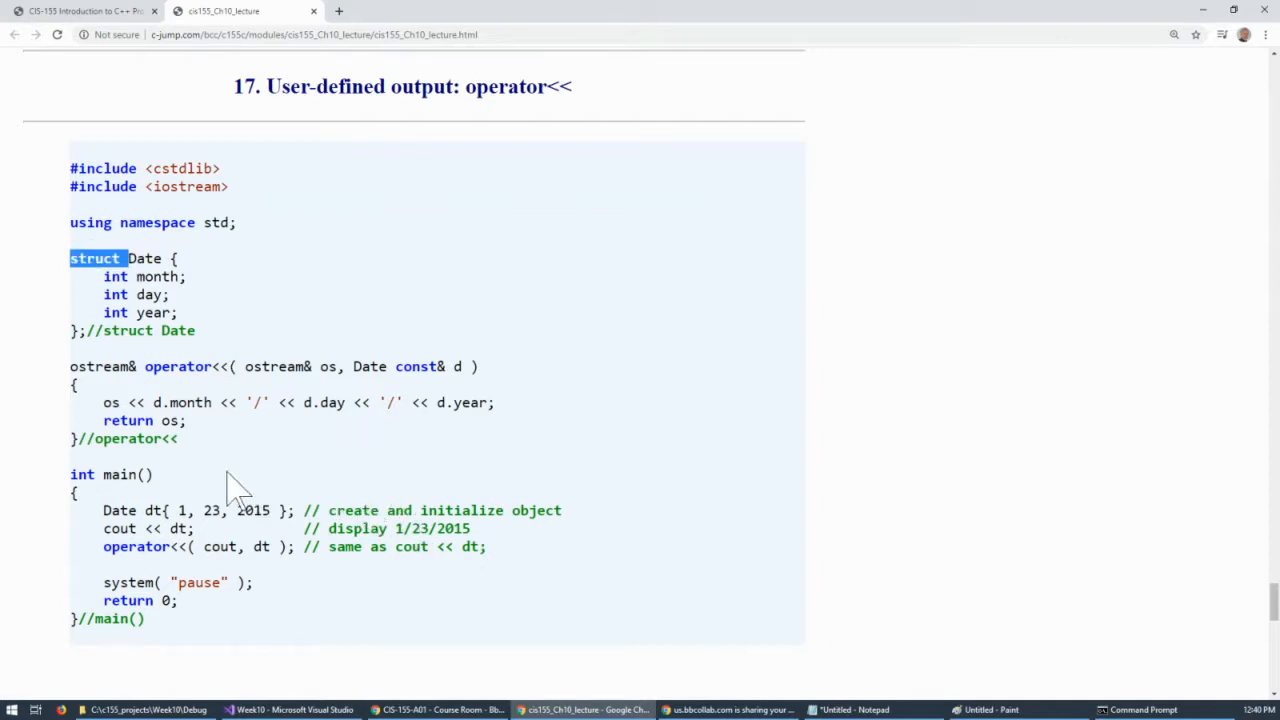
pyautogui.moveTo(336, 412)
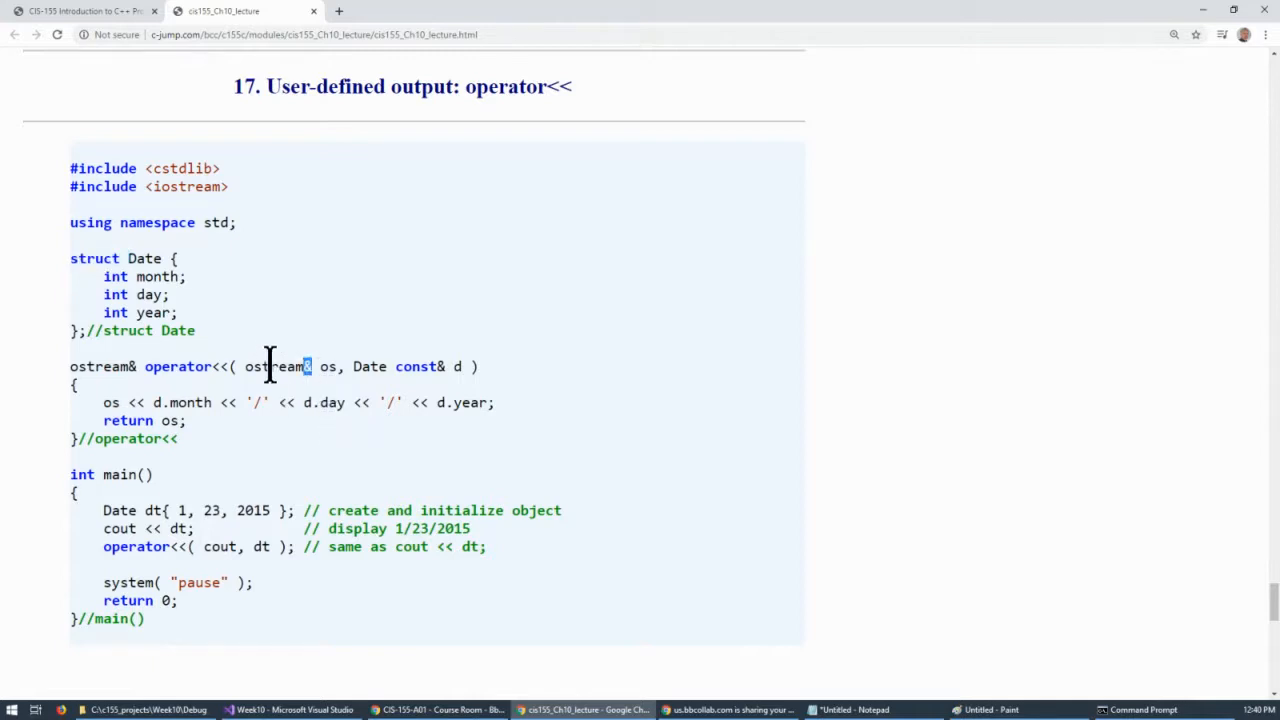
pyautogui.doubleClick(272, 366)
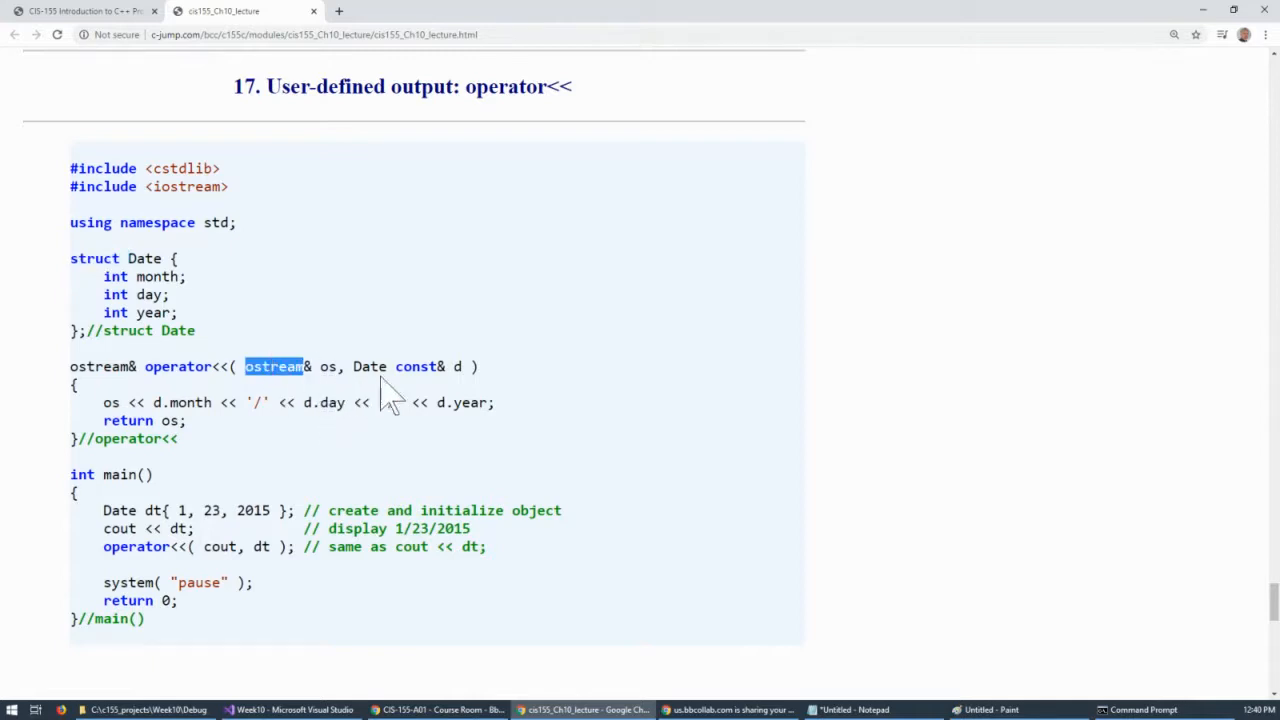
pyautogui.click(400, 368)
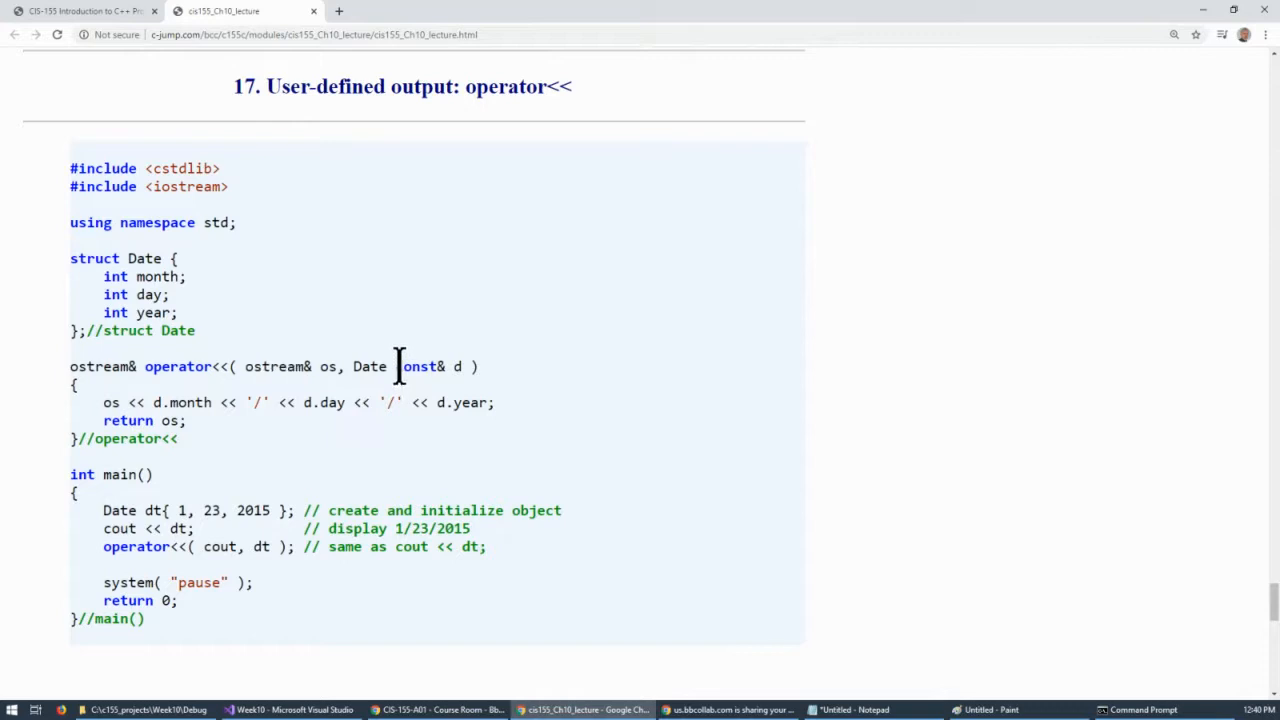
pyautogui.doubleClick(416, 366)
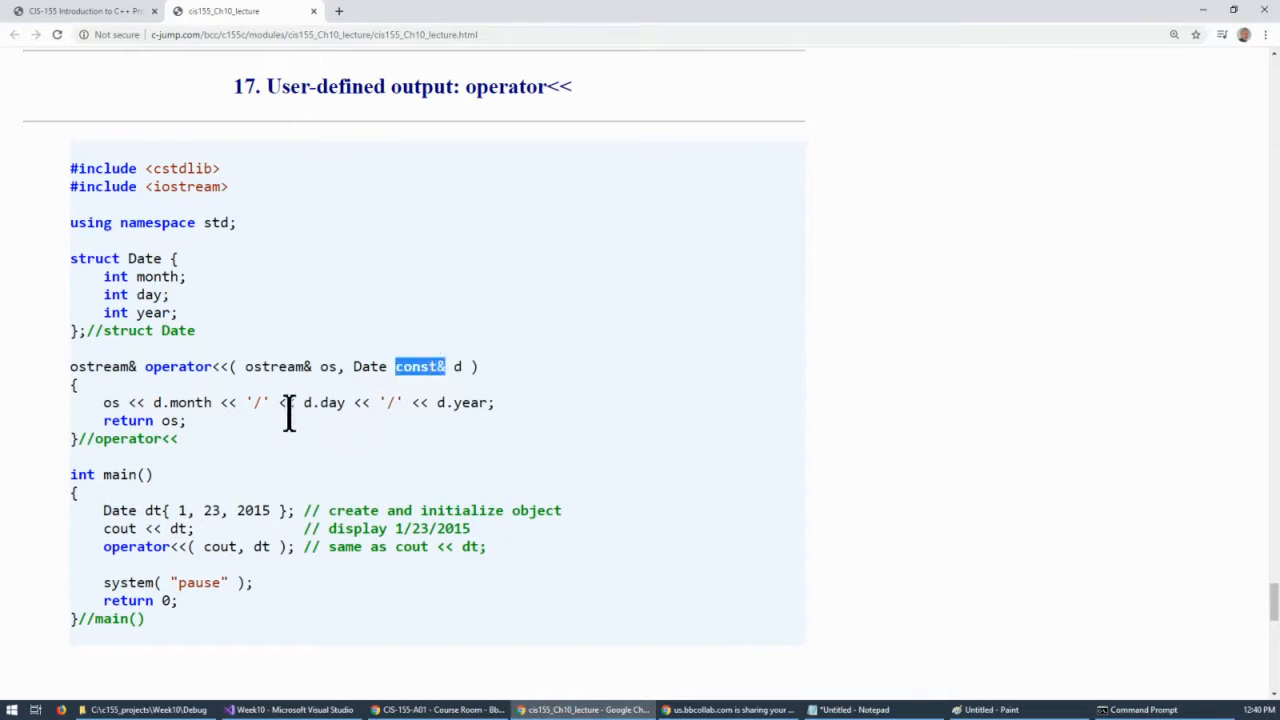
pyautogui.click(136, 458)
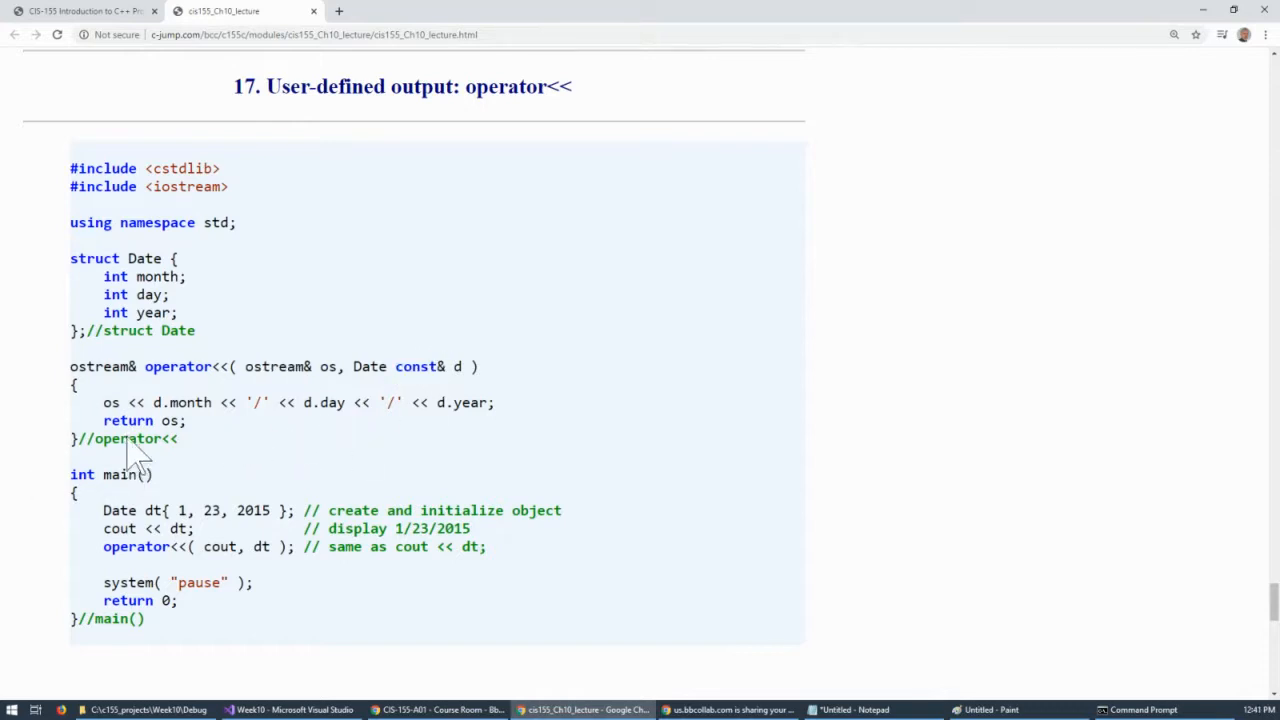
pyautogui.moveTo(228, 476)
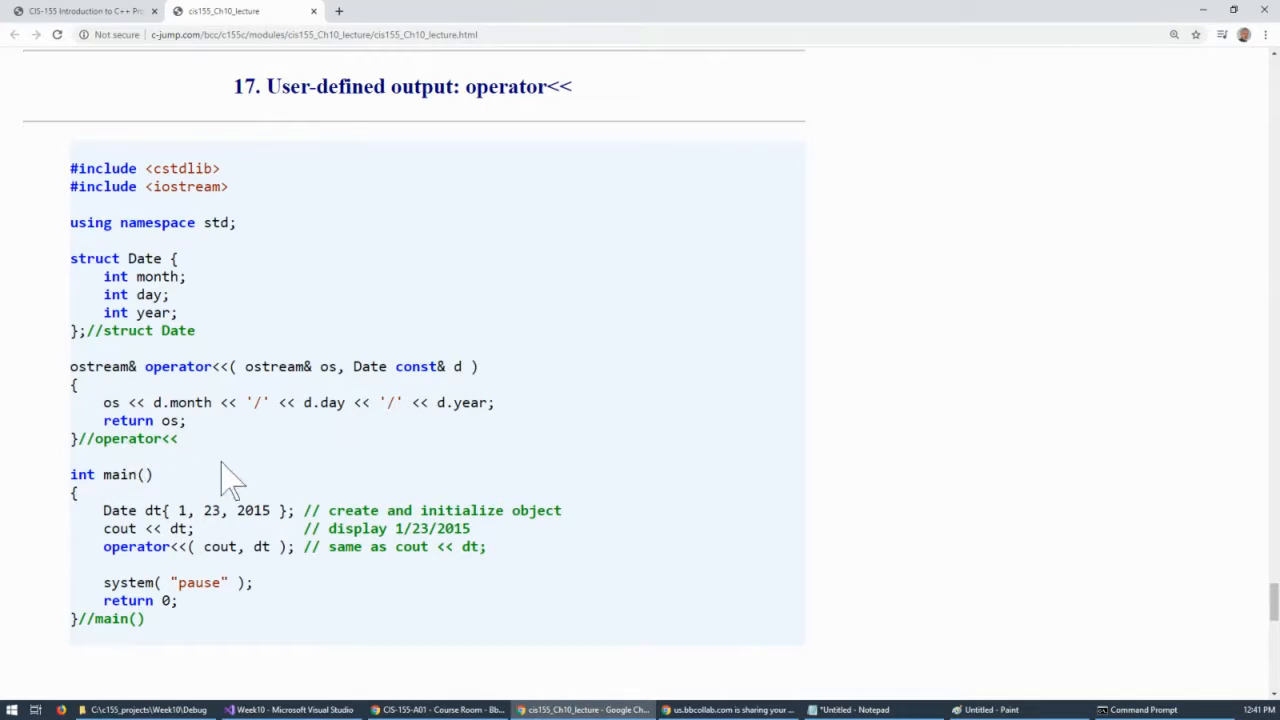
pyautogui.moveTo(300, 524)
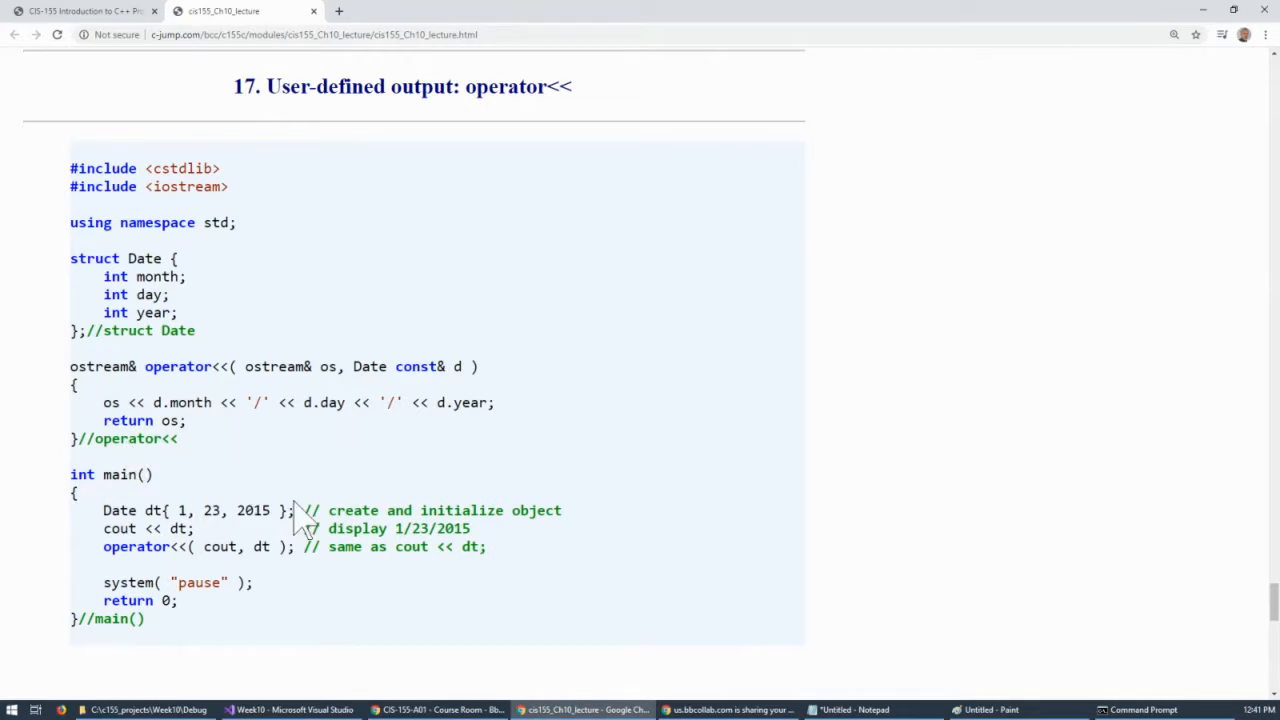
pyautogui.moveTo(336, 456)
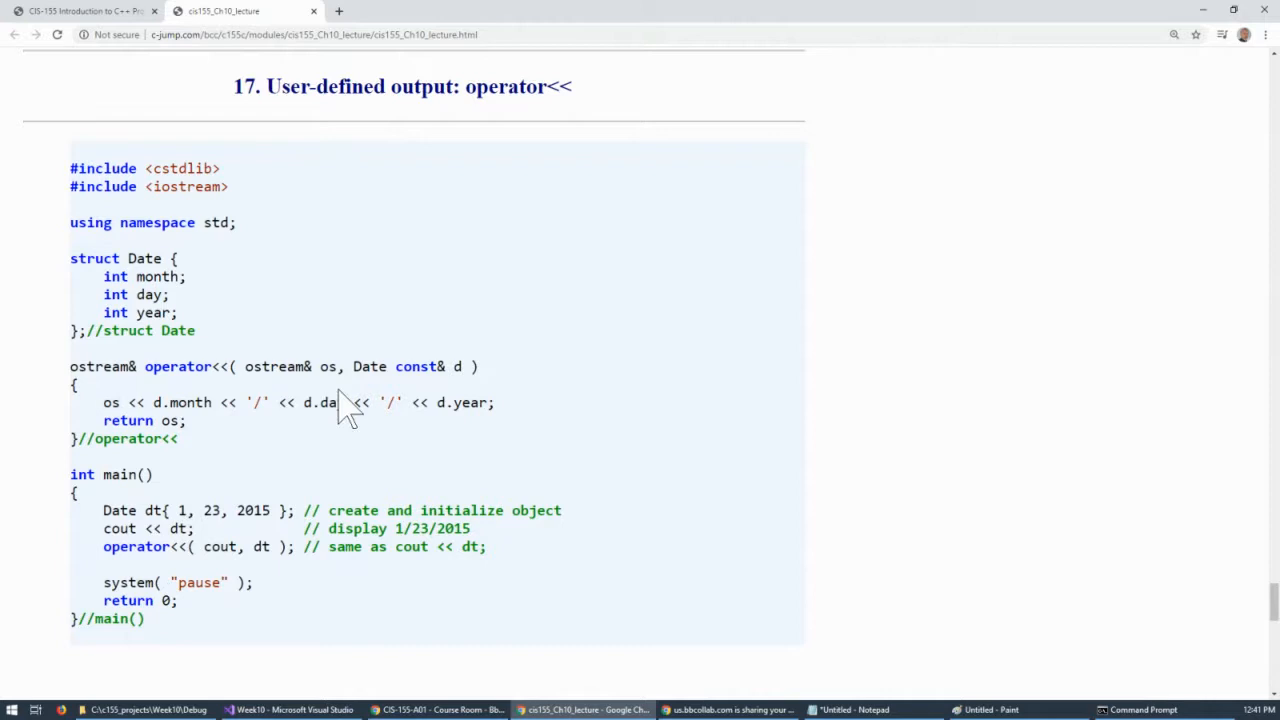
pyautogui.scroll(-3)
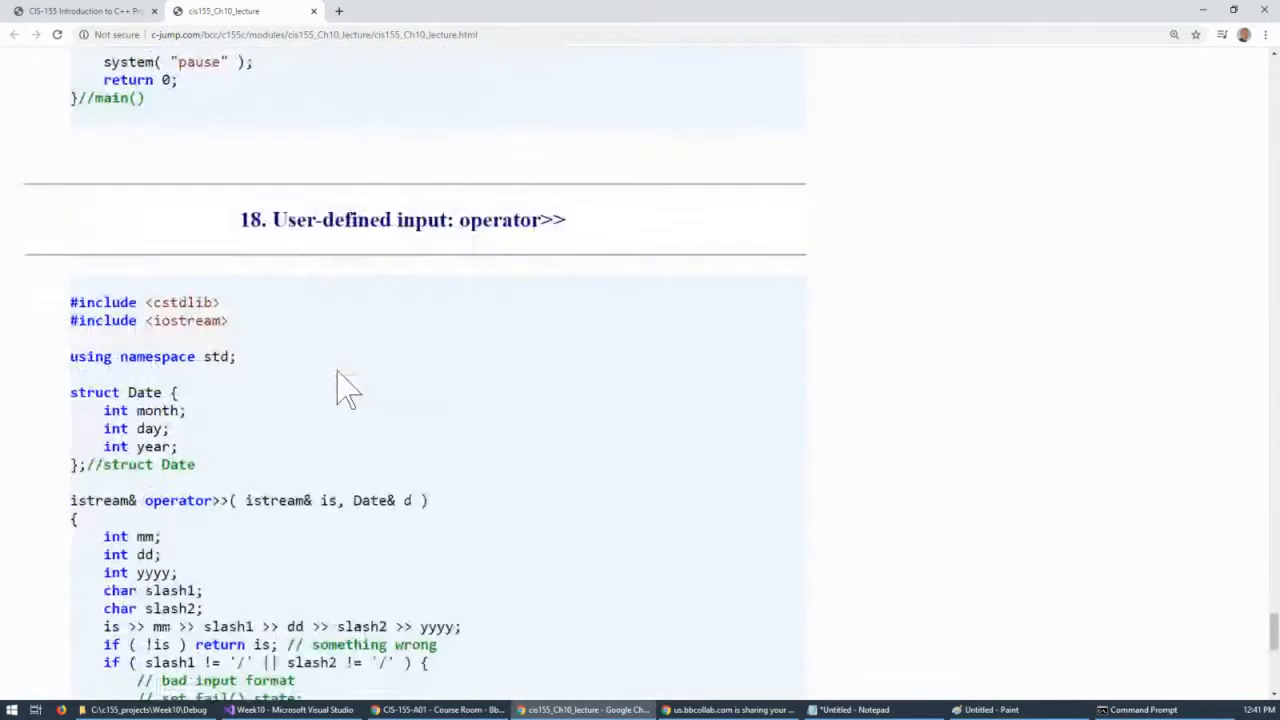
pyautogui.scroll(-3)
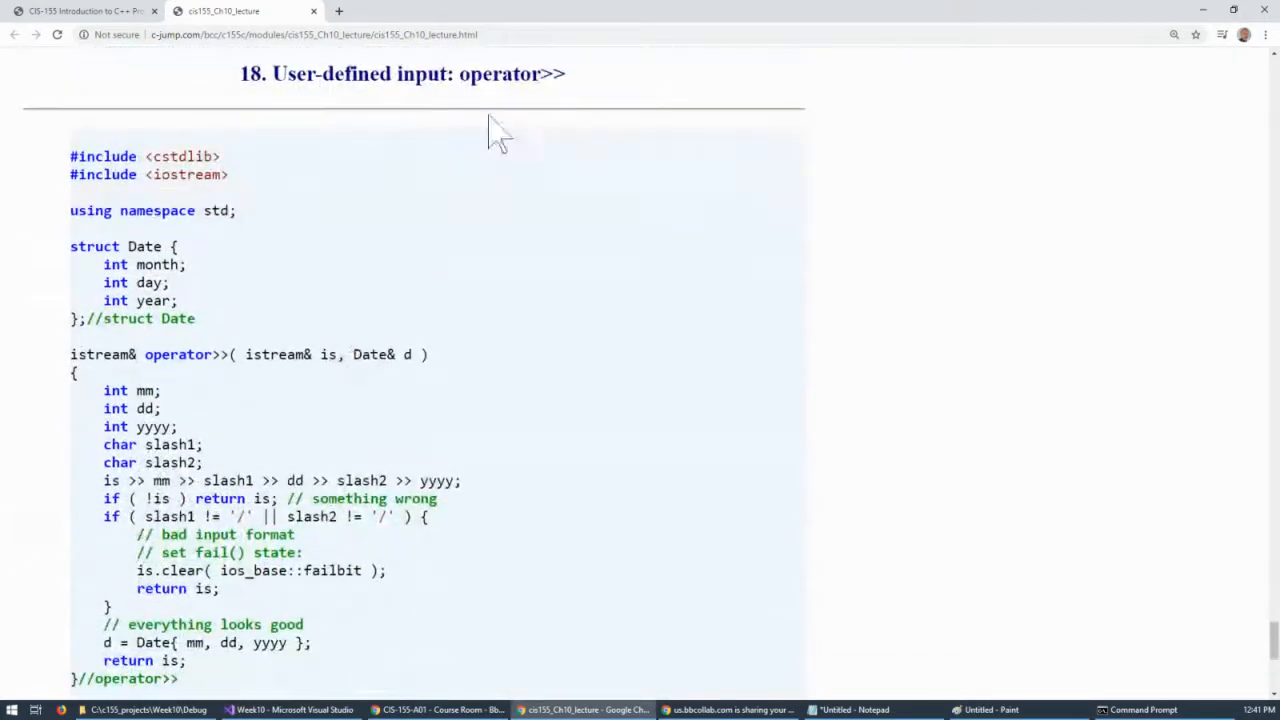
pyautogui.doubleClick(500, 72)
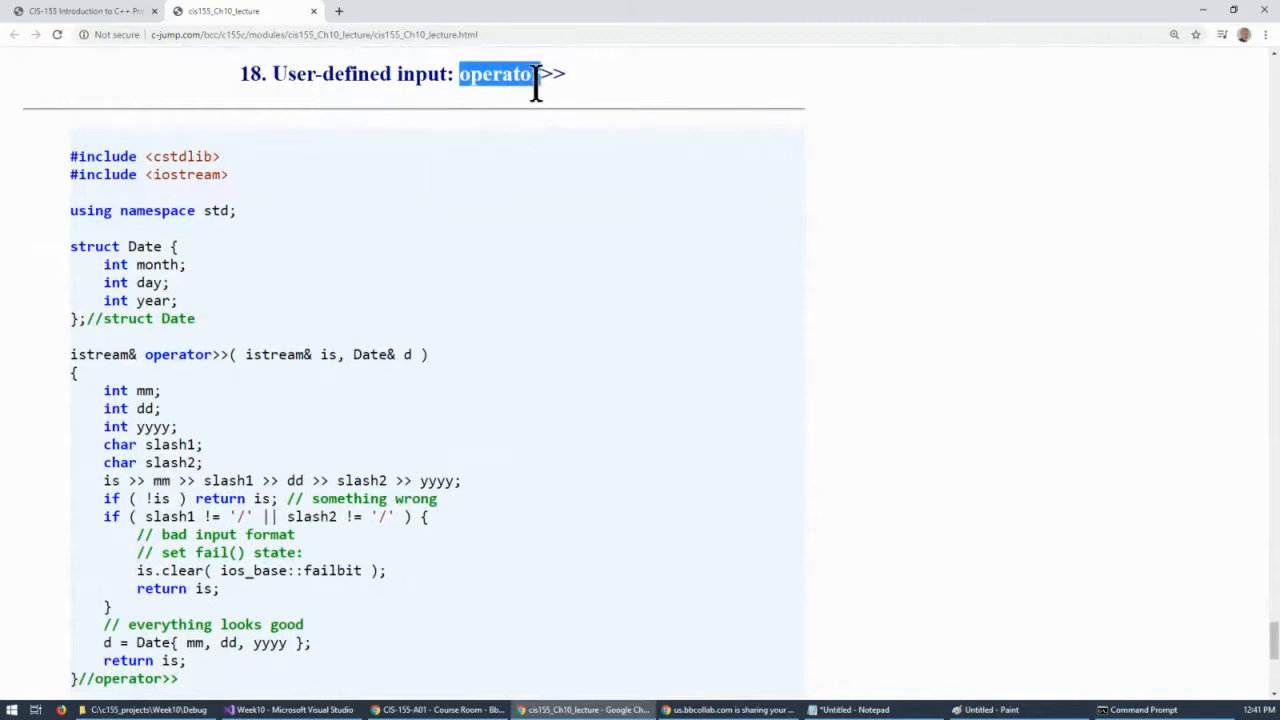
pyautogui.moveTo(184, 300)
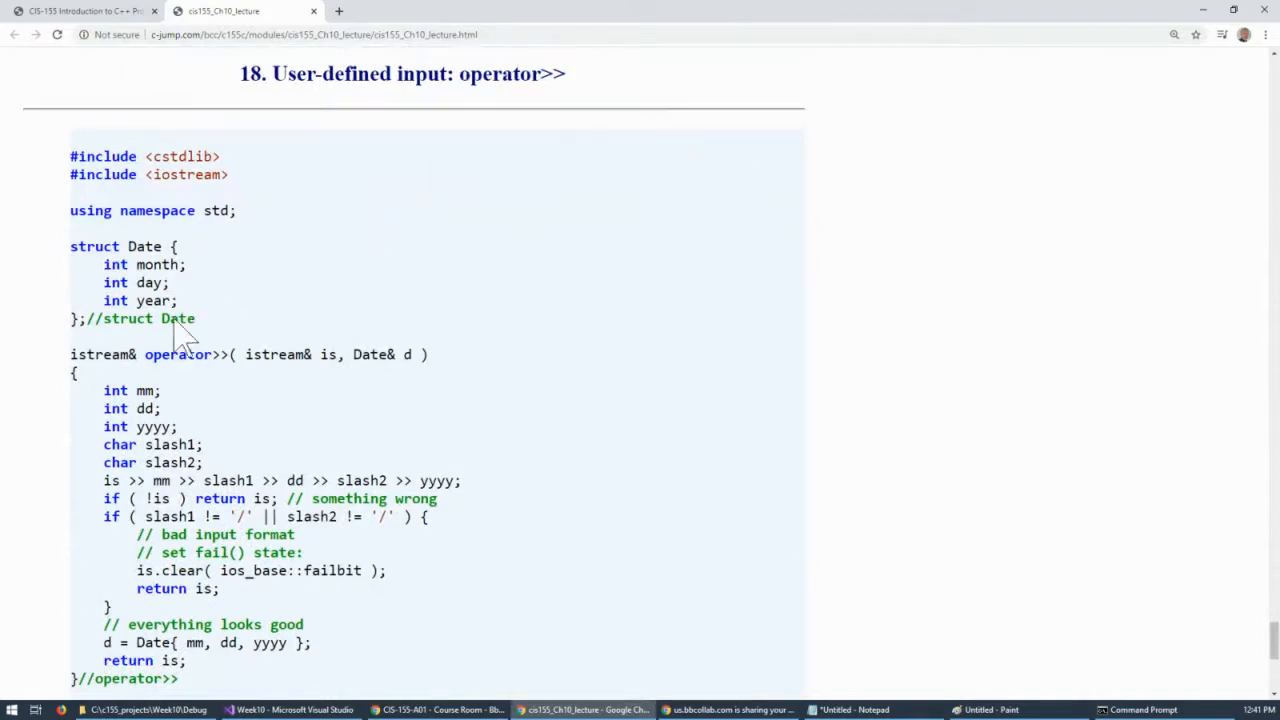
pyautogui.moveTo(104, 264); pyautogui.dragTo(178, 300)
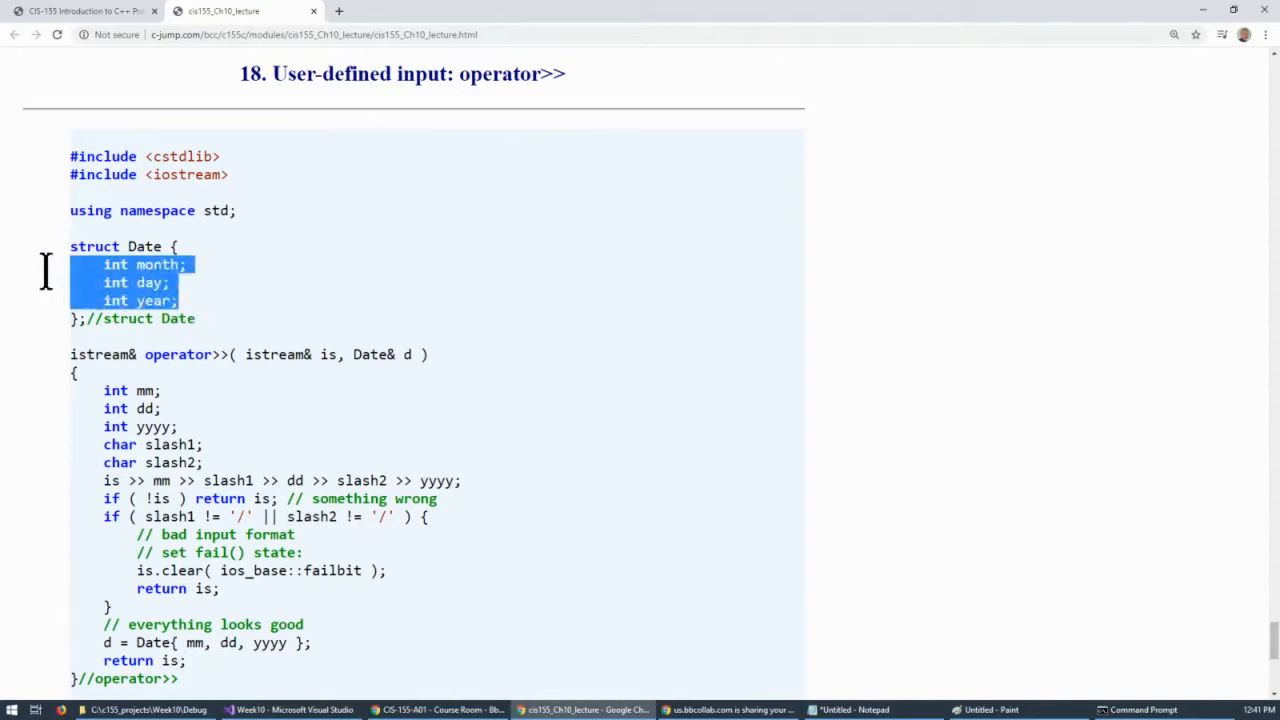
pyautogui.moveTo(262, 428)
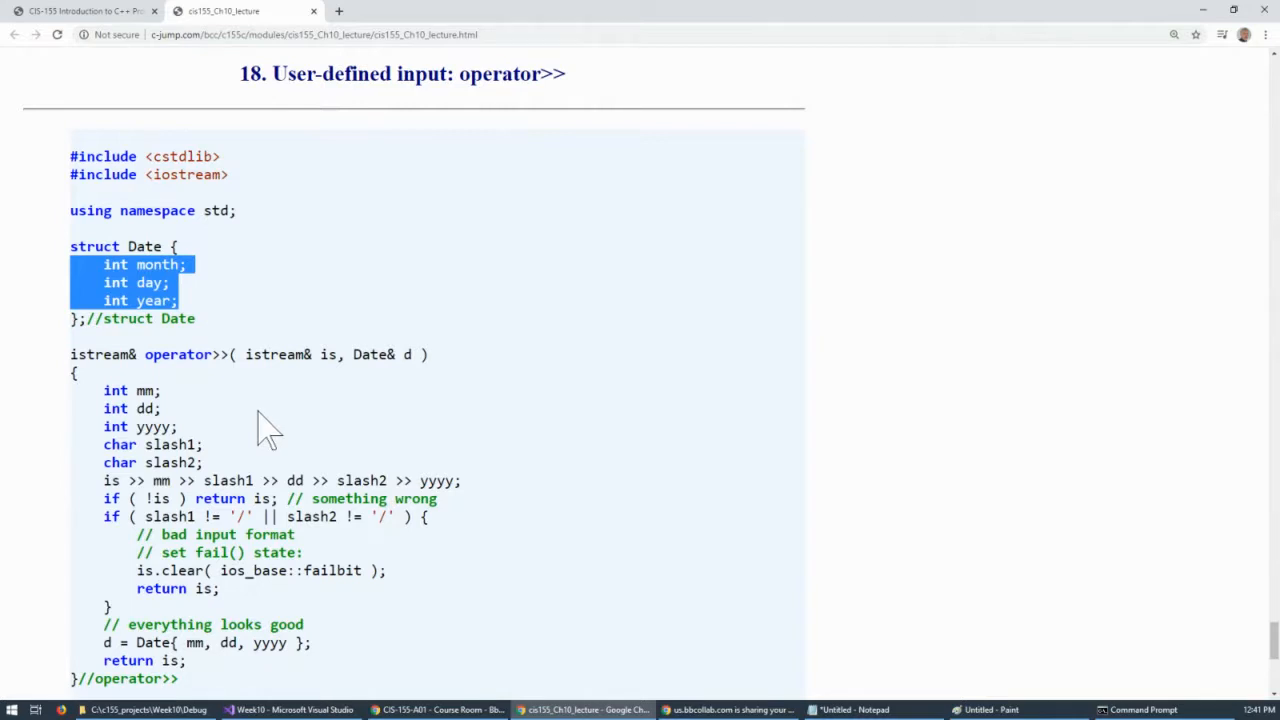
pyautogui.scroll(-3)
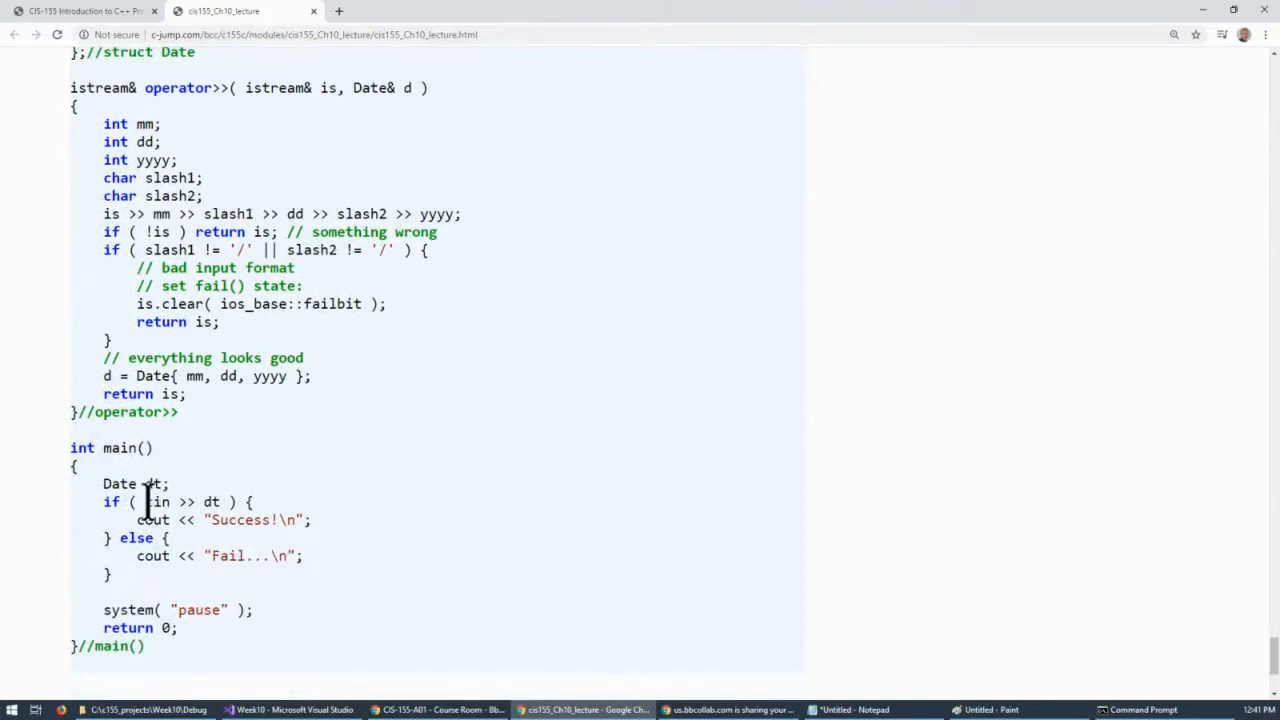
pyautogui.moveTo(144, 500); pyautogui.dragTo(220, 500)
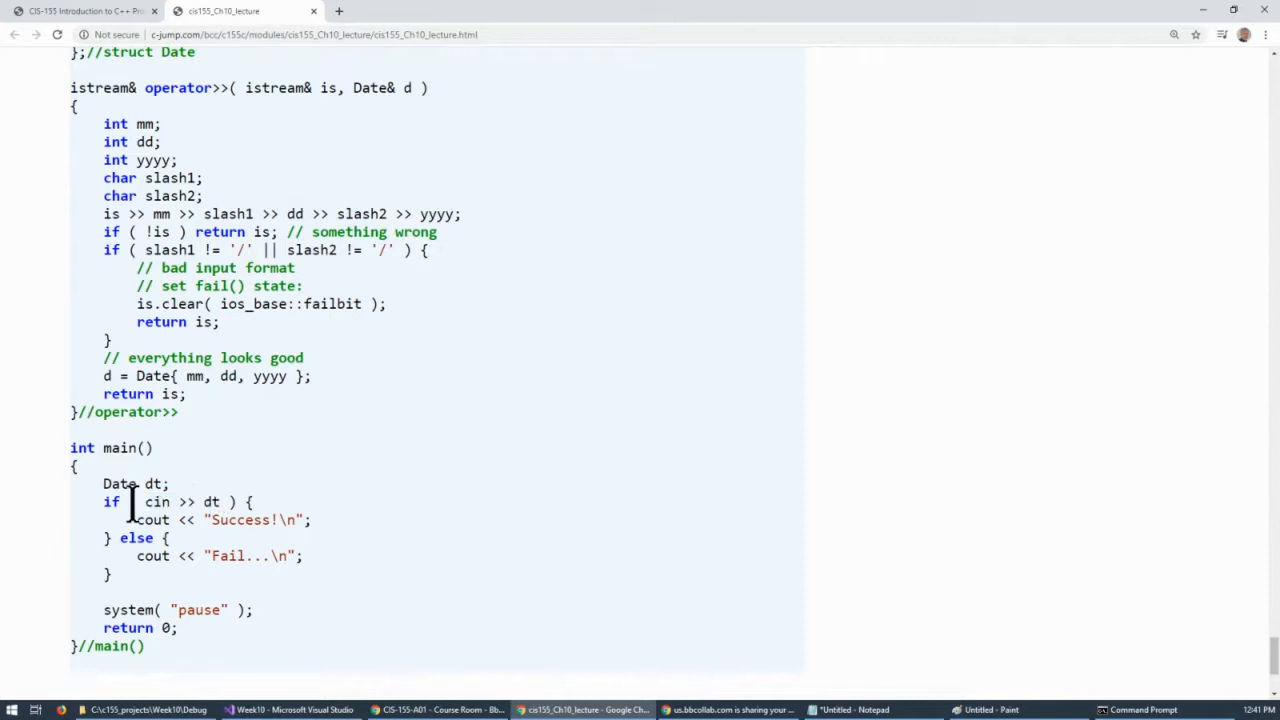
pyautogui.doubleClick(212, 502)
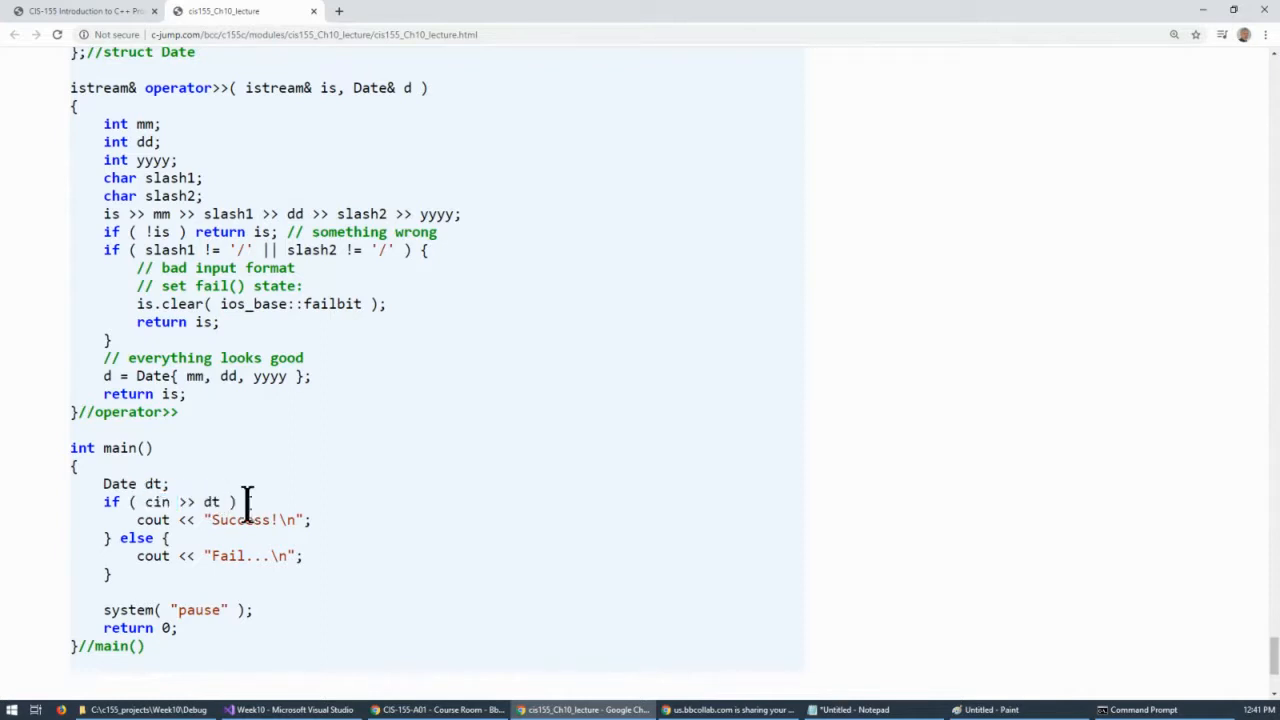
pyautogui.doubleClick(184, 502)
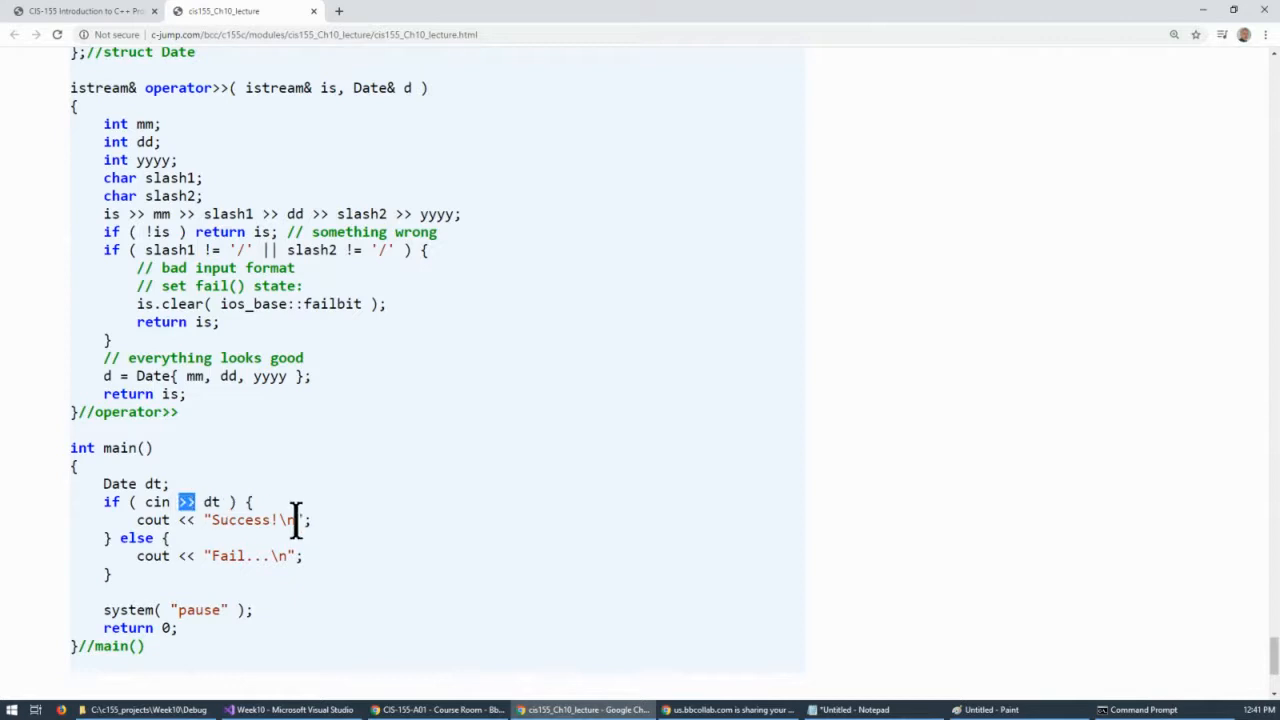
pyautogui.moveTo(144, 88)
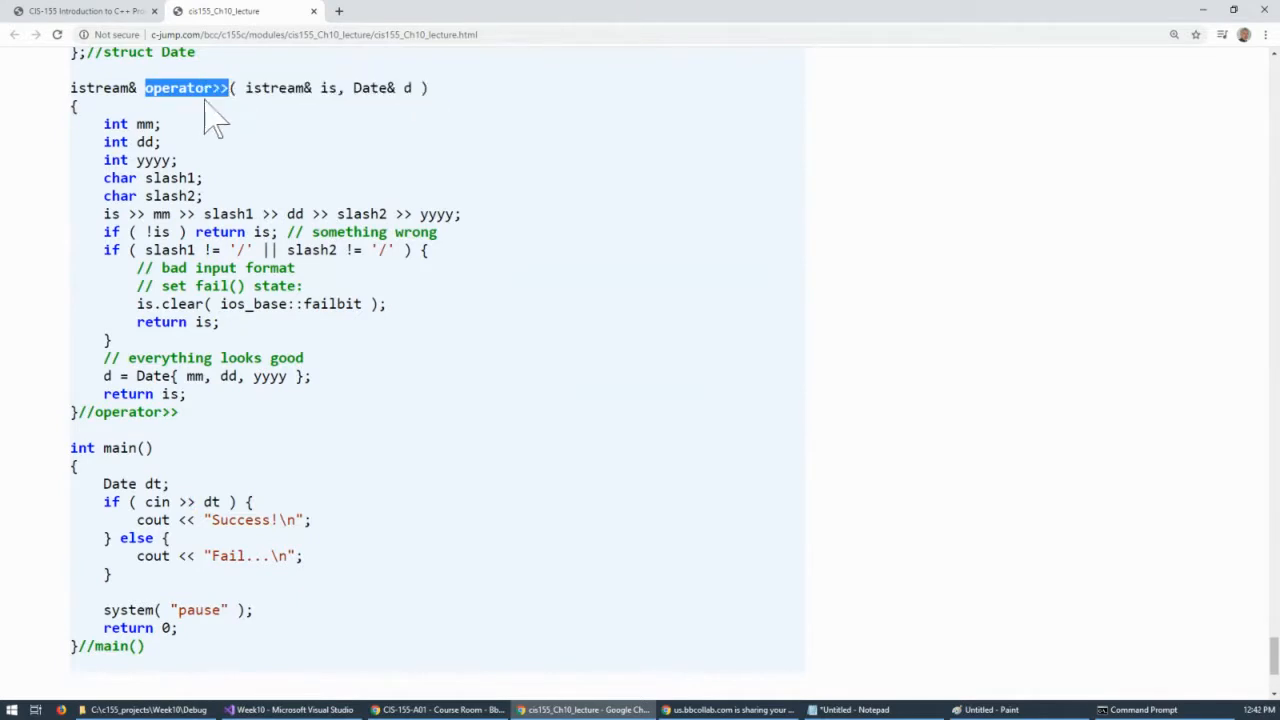
pyautogui.doubleClick(272, 88)
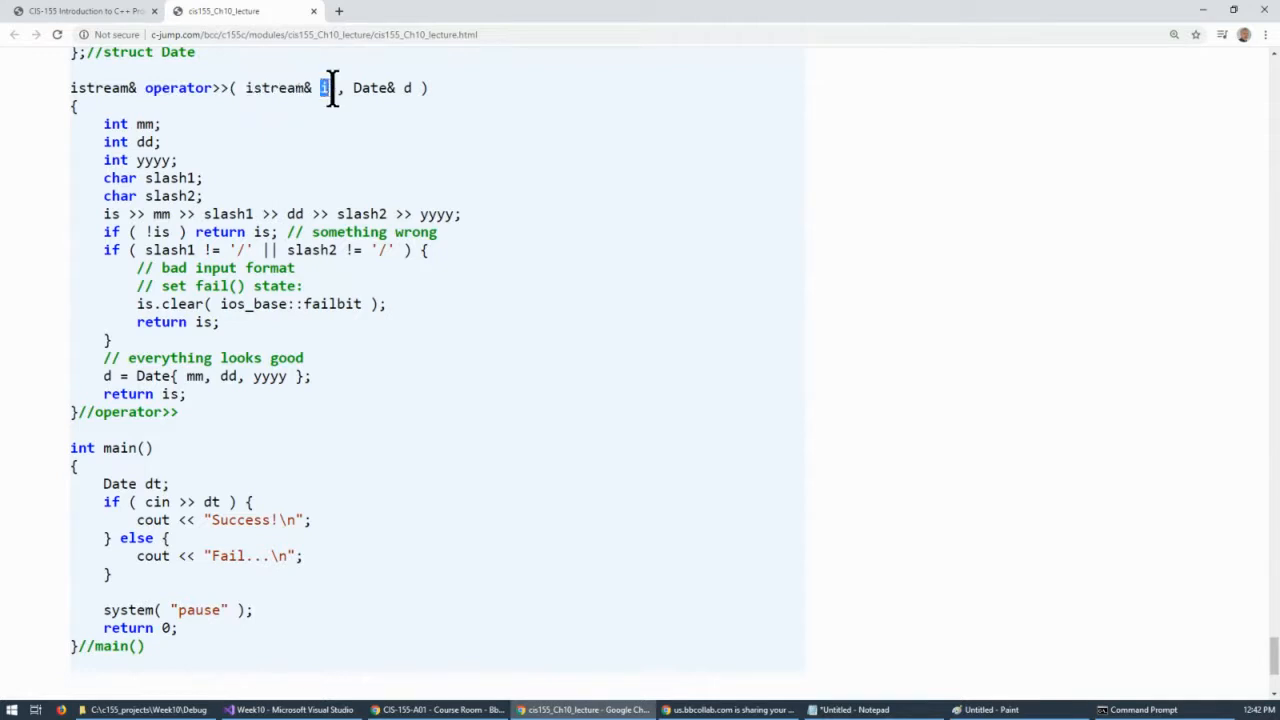
pyautogui.doubleClick(328, 88)
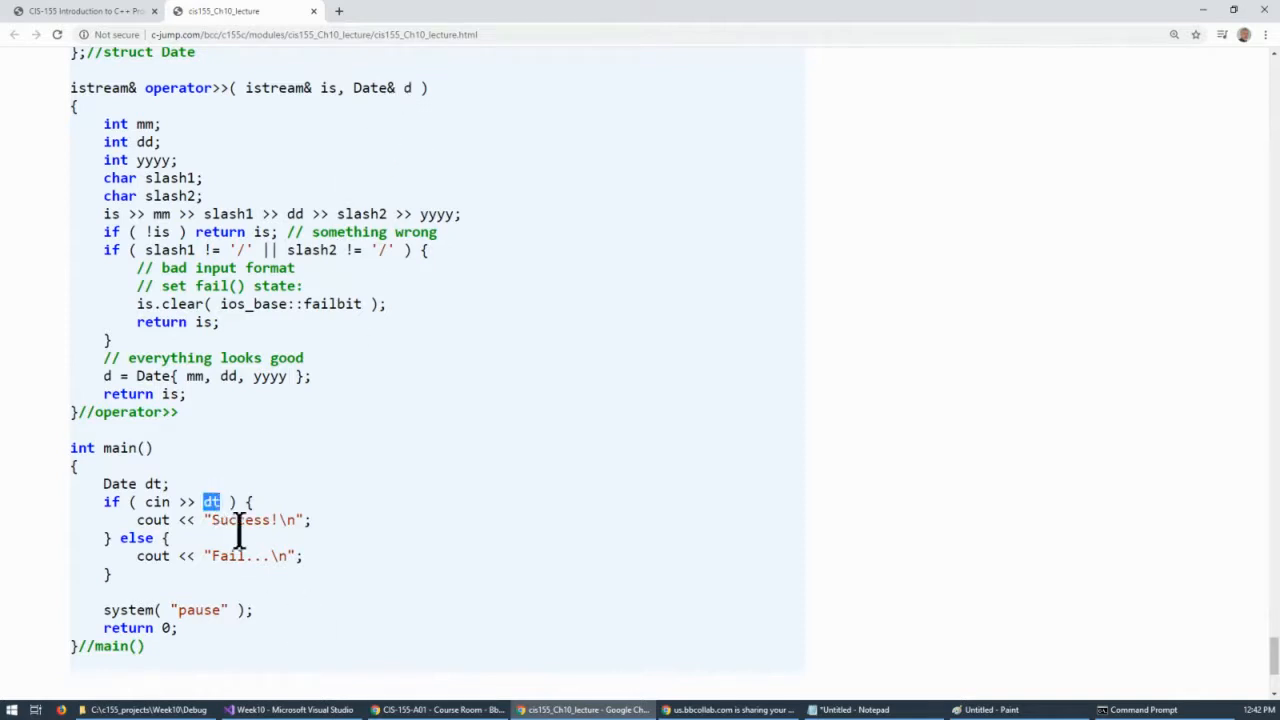
pyautogui.moveTo(248, 500)
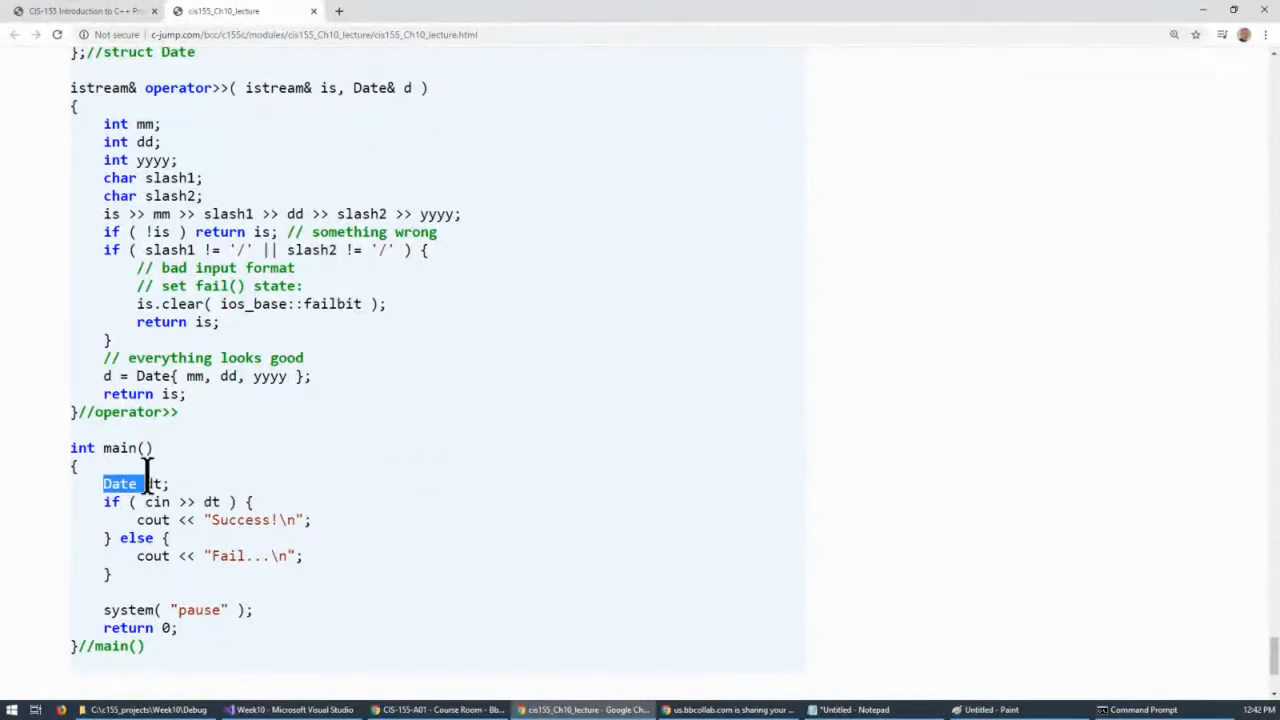
pyautogui.click(148, 484)
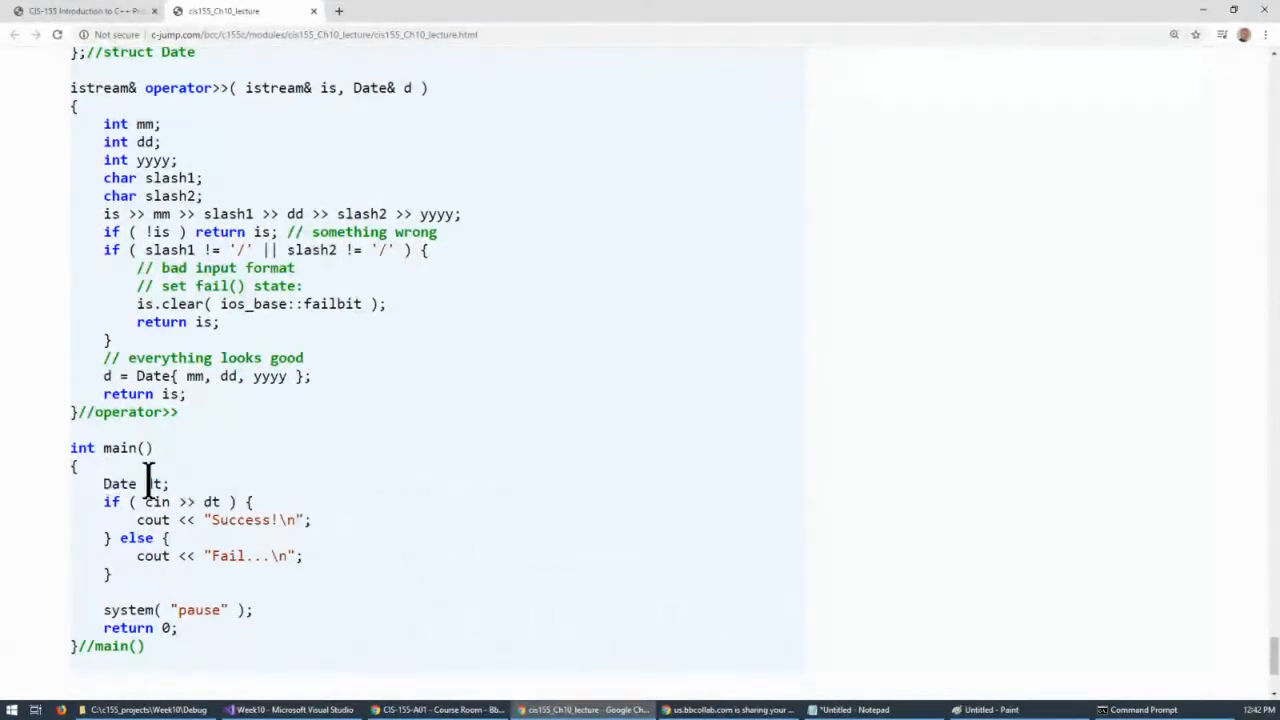
pyautogui.doubleClick(152, 482)
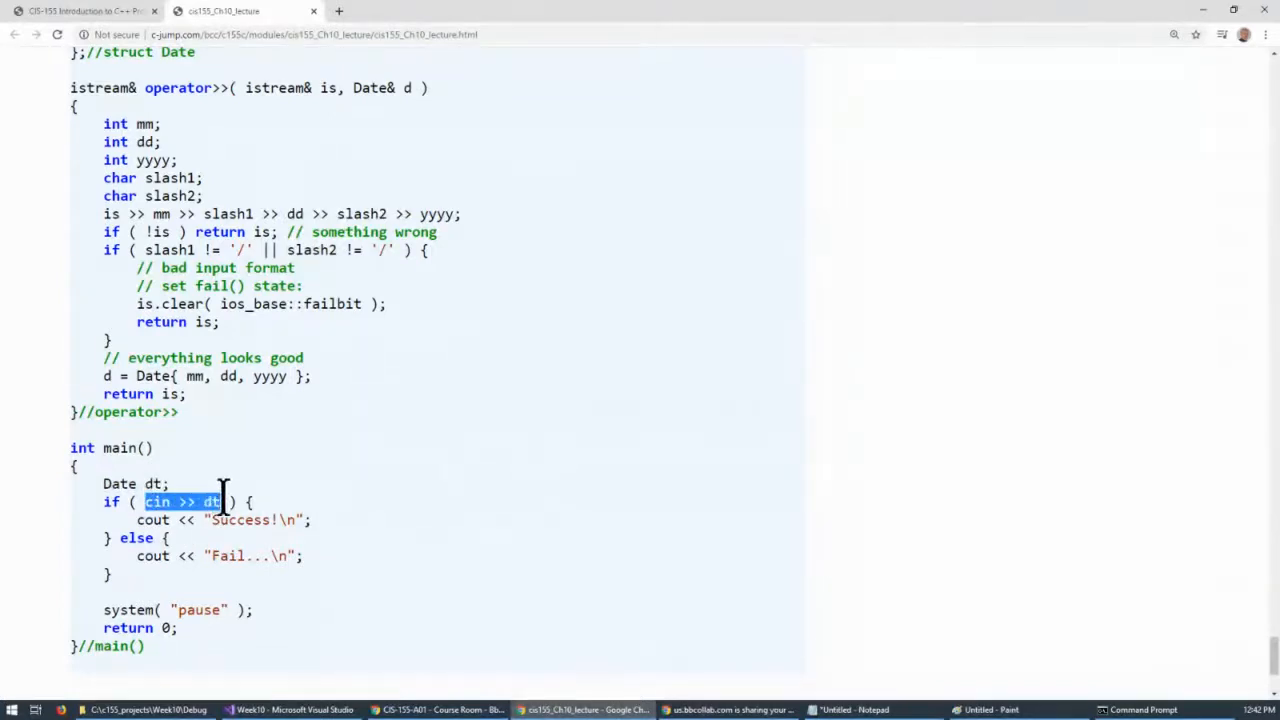
pyautogui.moveTo(152, 88)
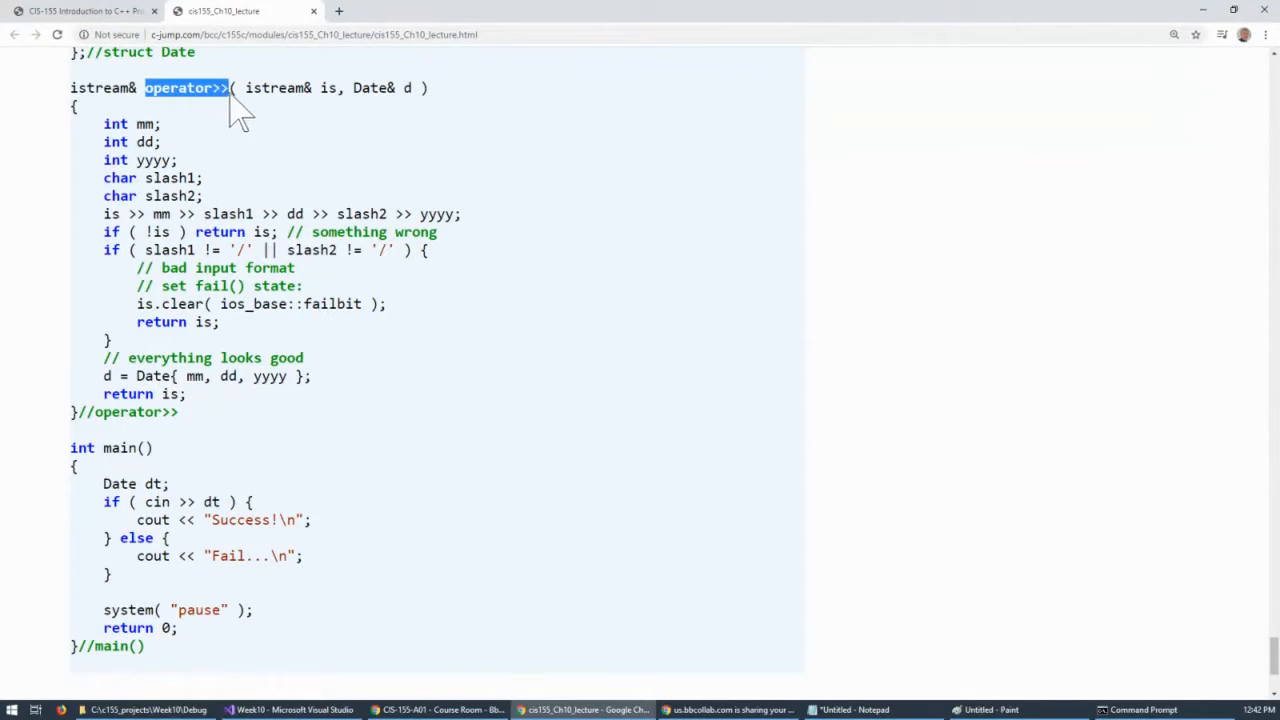
pyautogui.moveTo(276, 164)
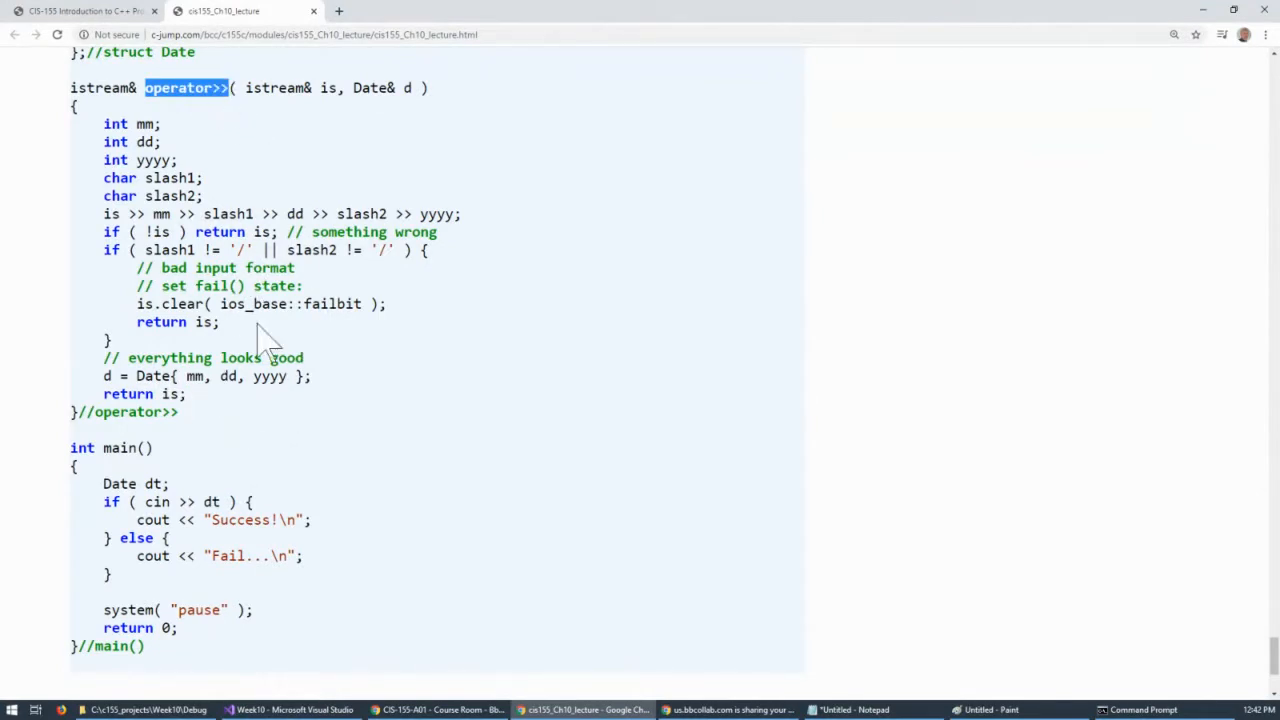
pyautogui.moveTo(288, 414)
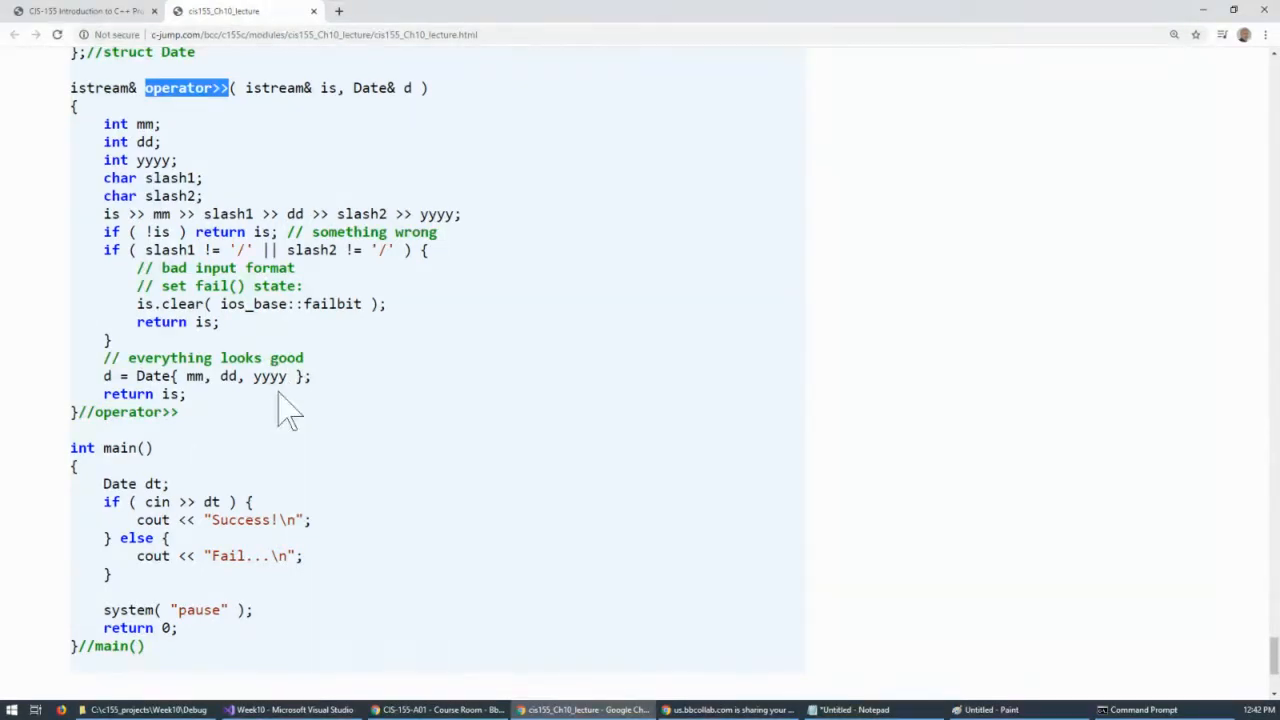